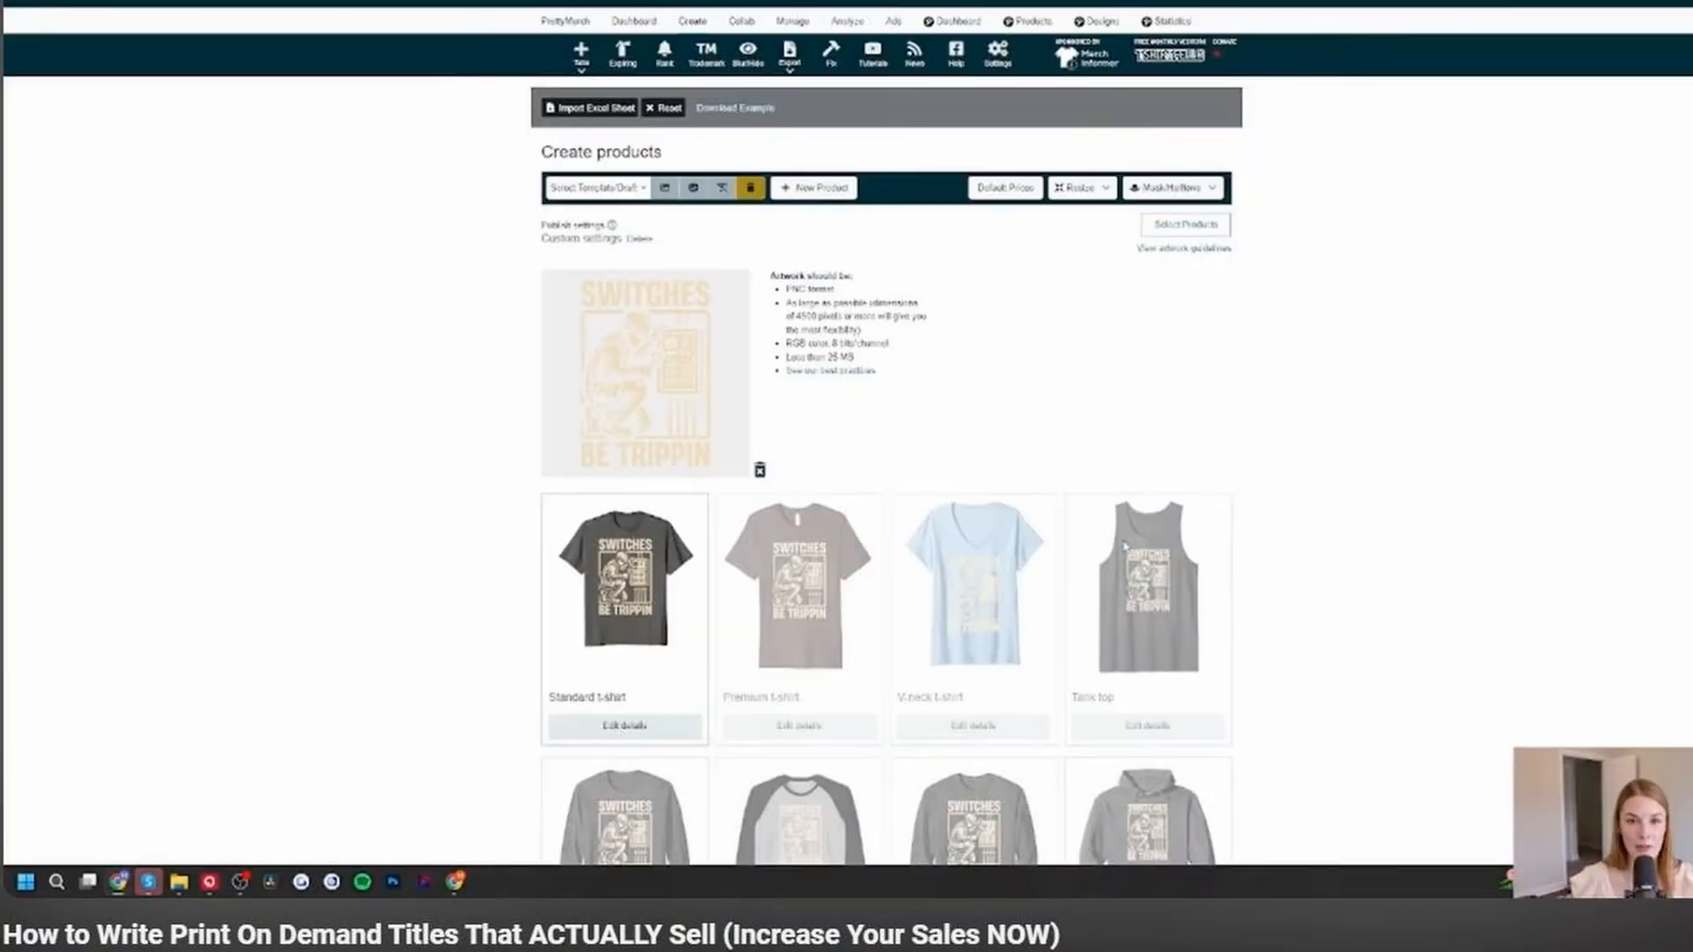
Step: Look over the Merch Informer homepage features and pricing sections
{"action": "left_click", "coordinate": [1185, 224]}
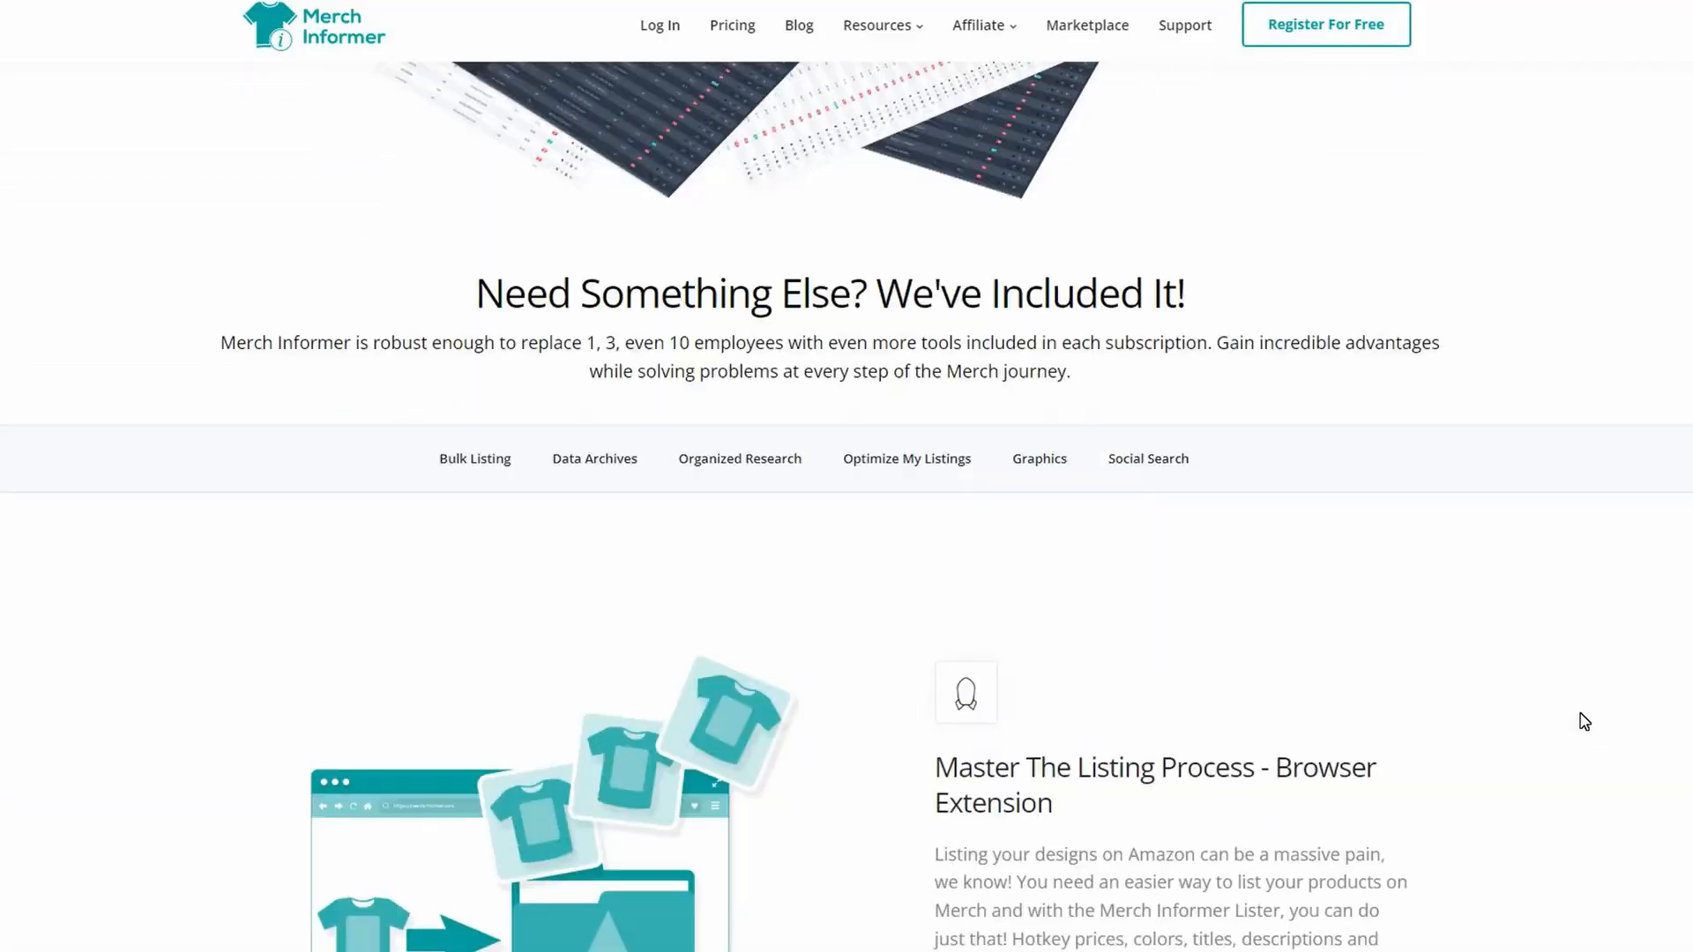
{"action": "scroll", "scroll_direction": "down", "scroll_amount": 3}
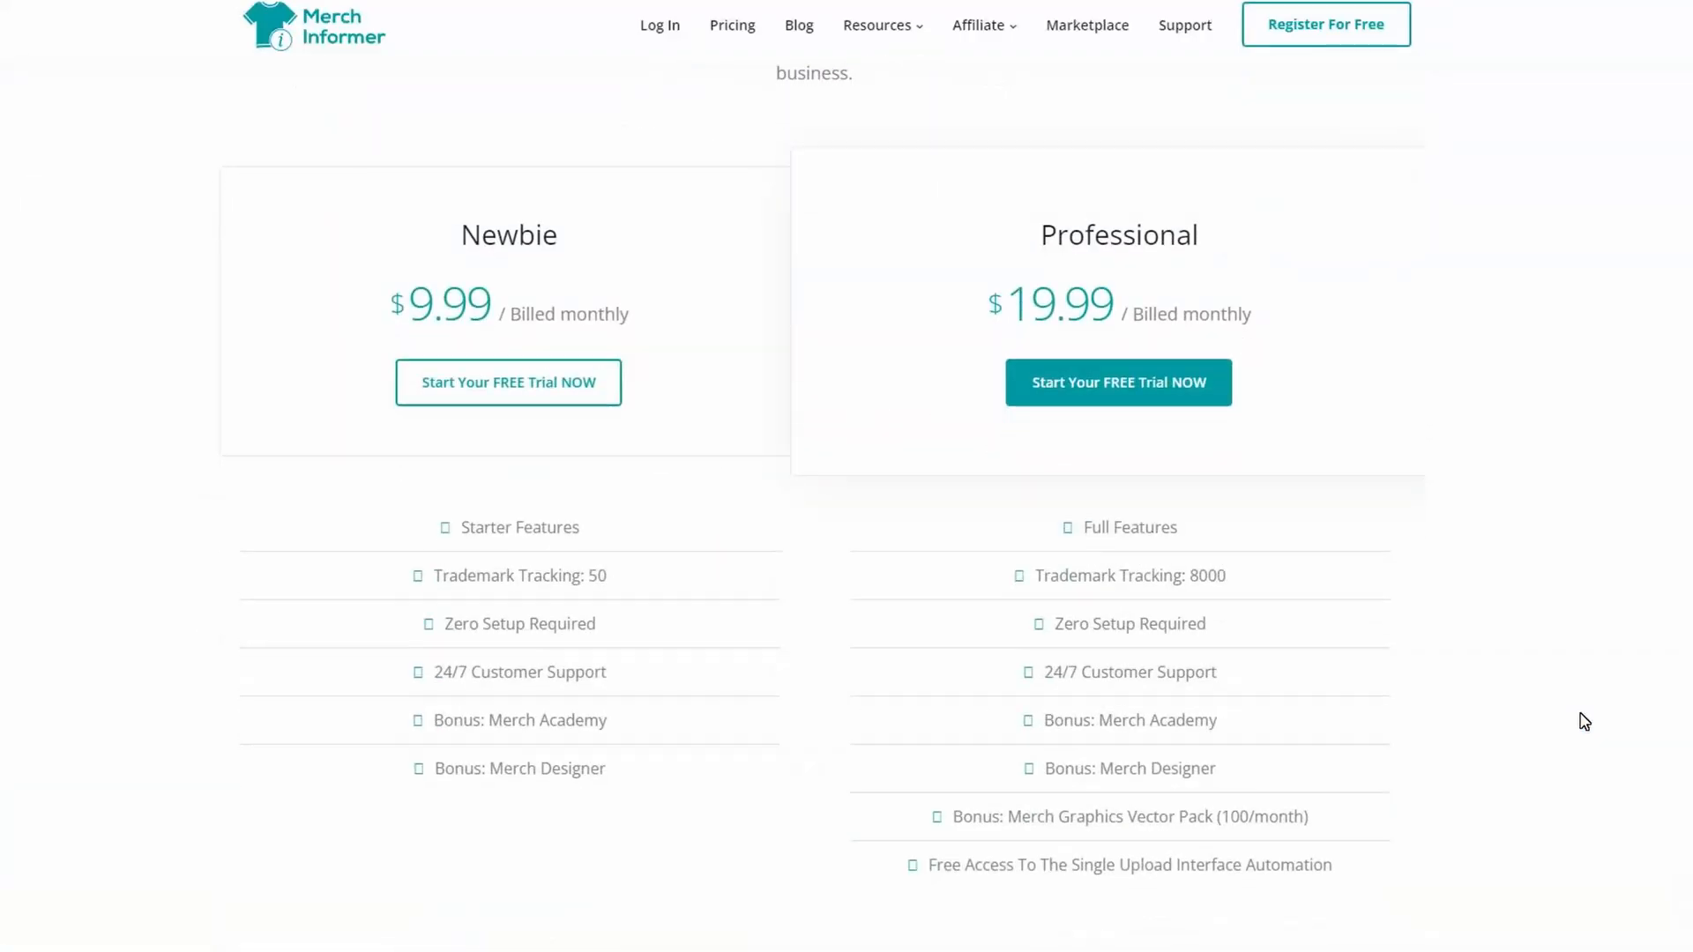
{"action": "scroll", "scroll_direction": "down", "scroll_amount": 3}
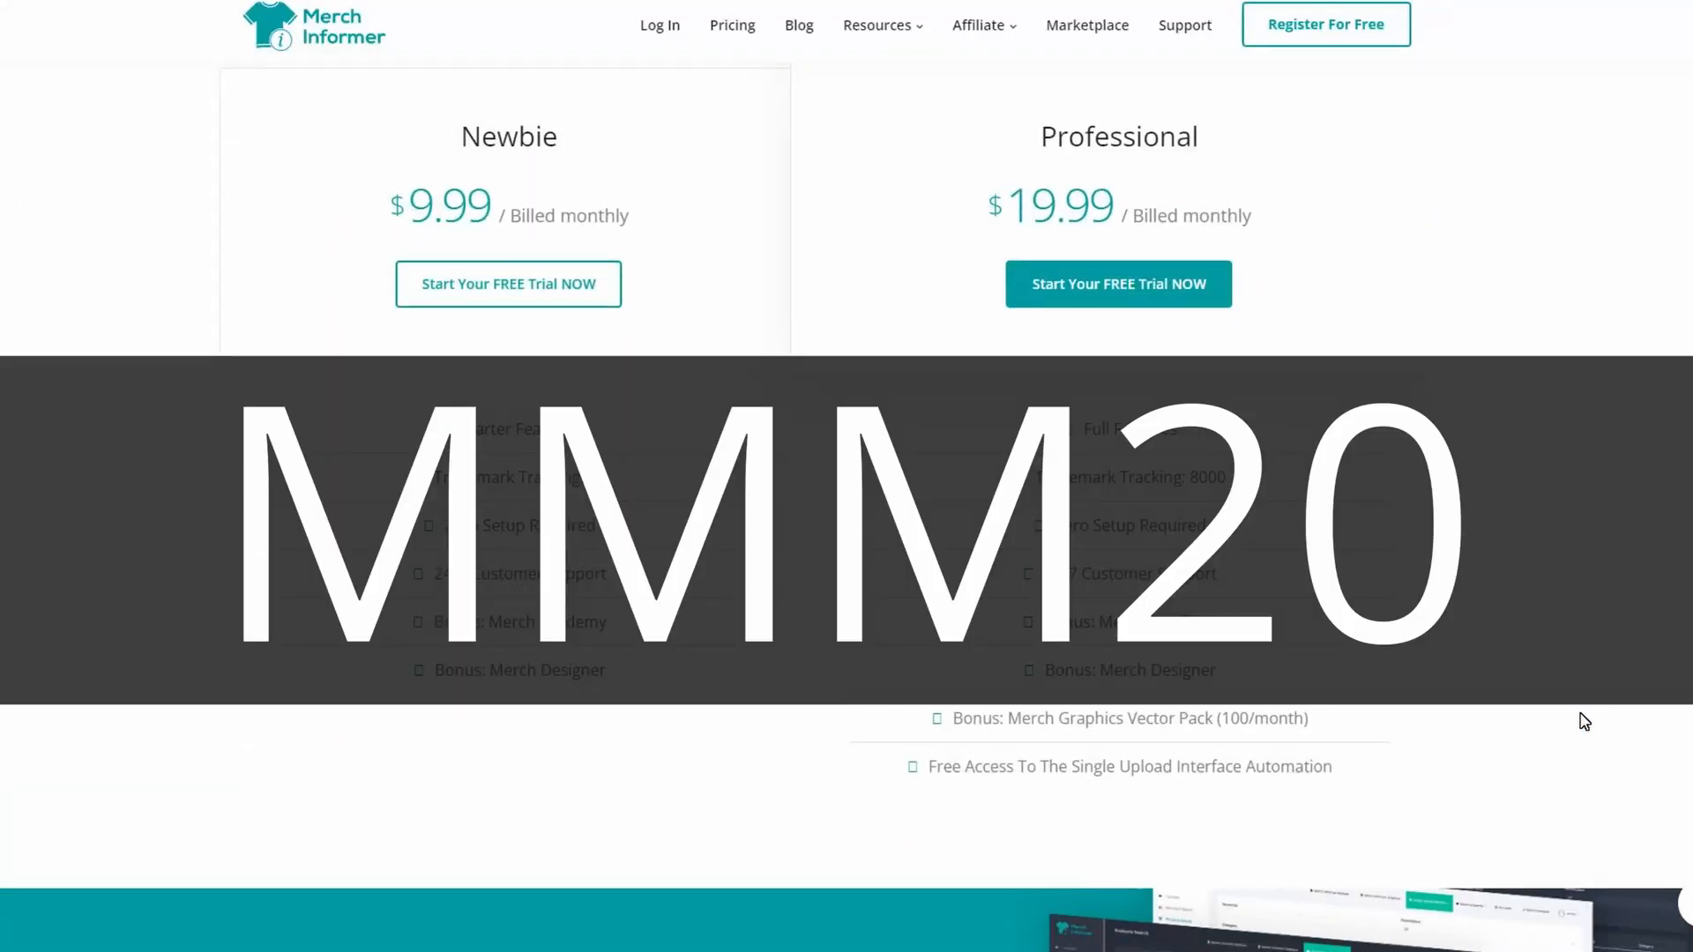
Step: Go to the Merch Informer blog and reach its Mermaidcore design-trend article
{"action": "left_click", "coordinate": [797, 24]}
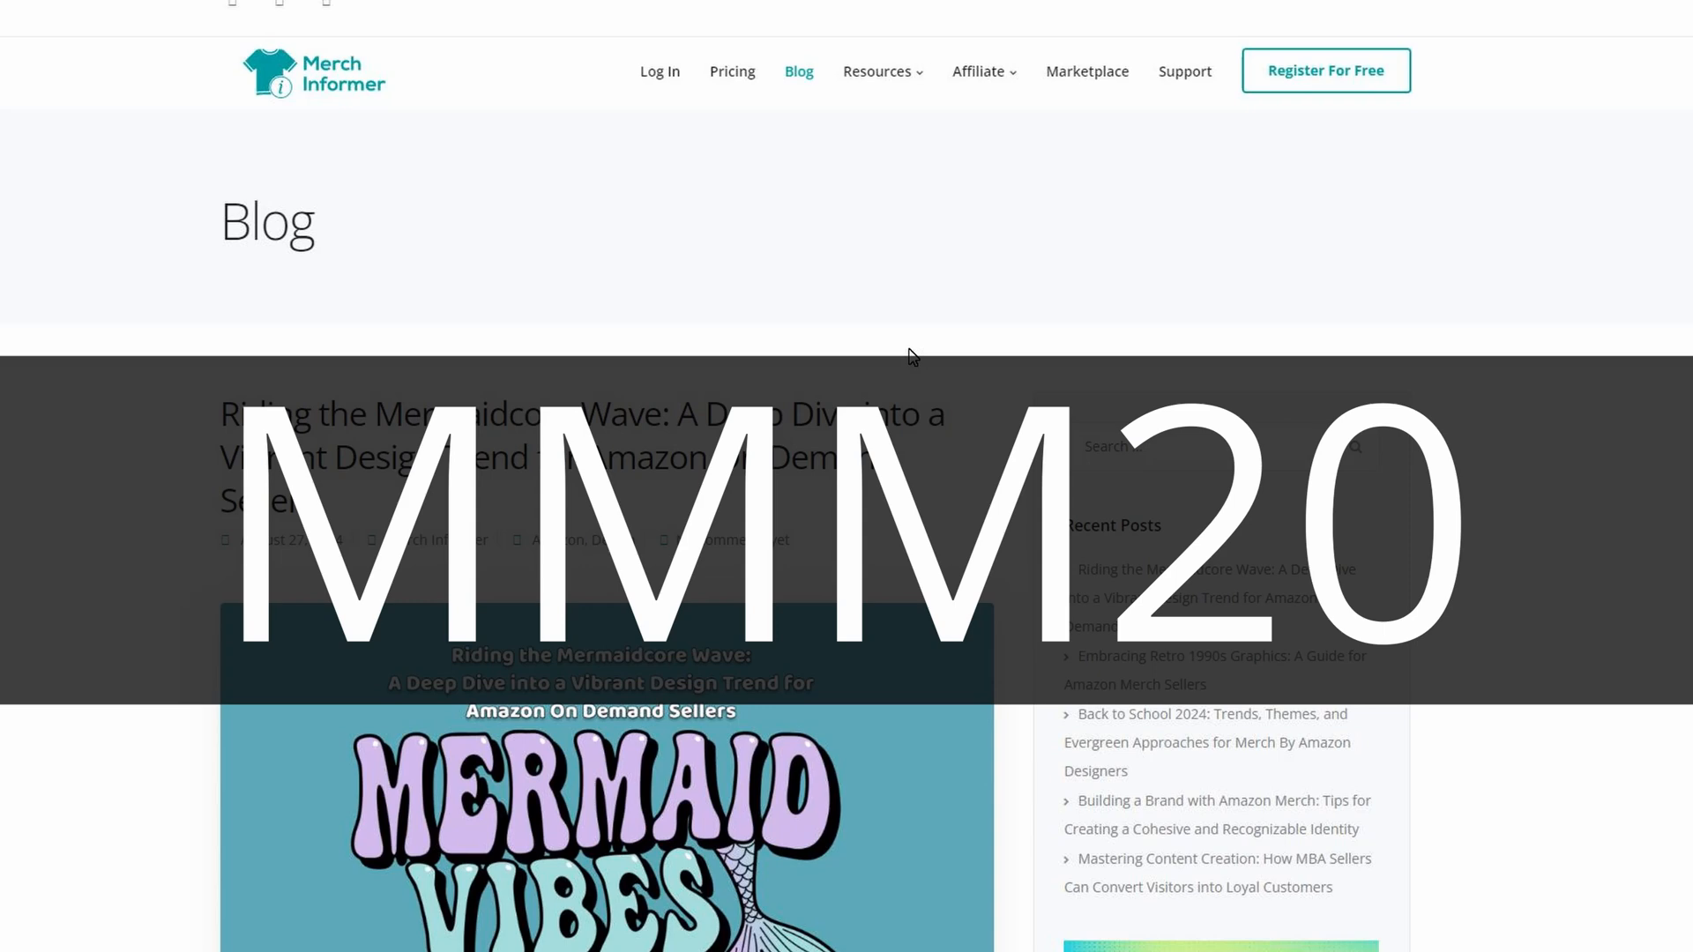
{"action": "scroll", "scroll_direction": "down", "scroll_amount": 3}
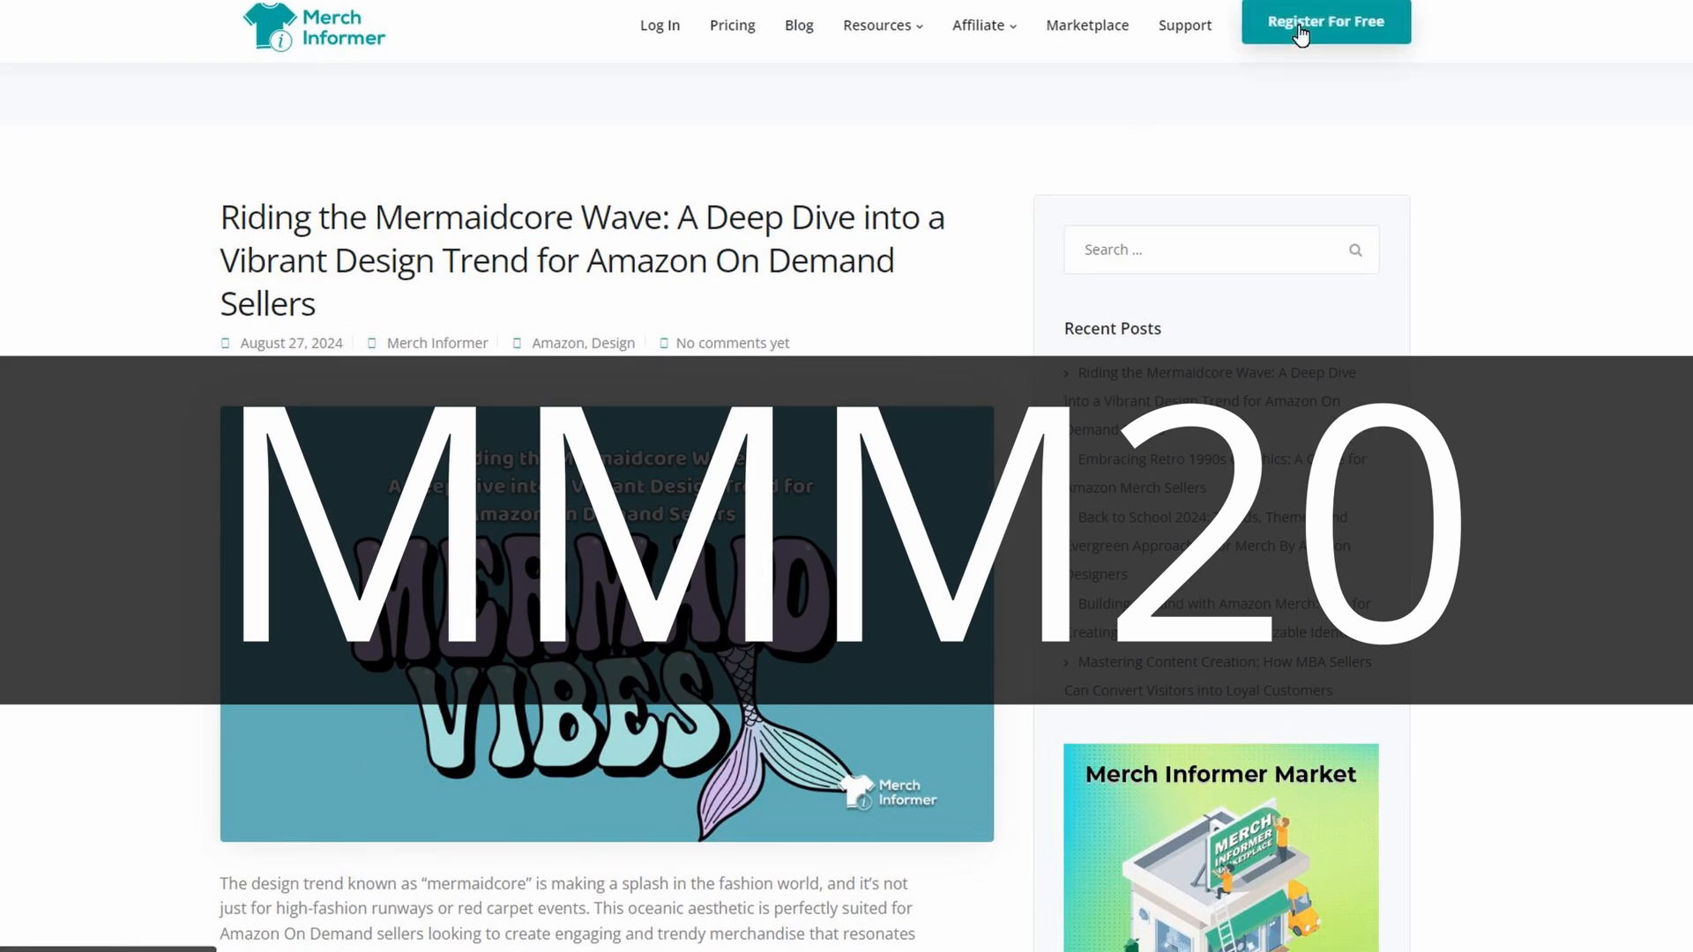
{"action": "left_click", "coordinate": [1324, 21]}
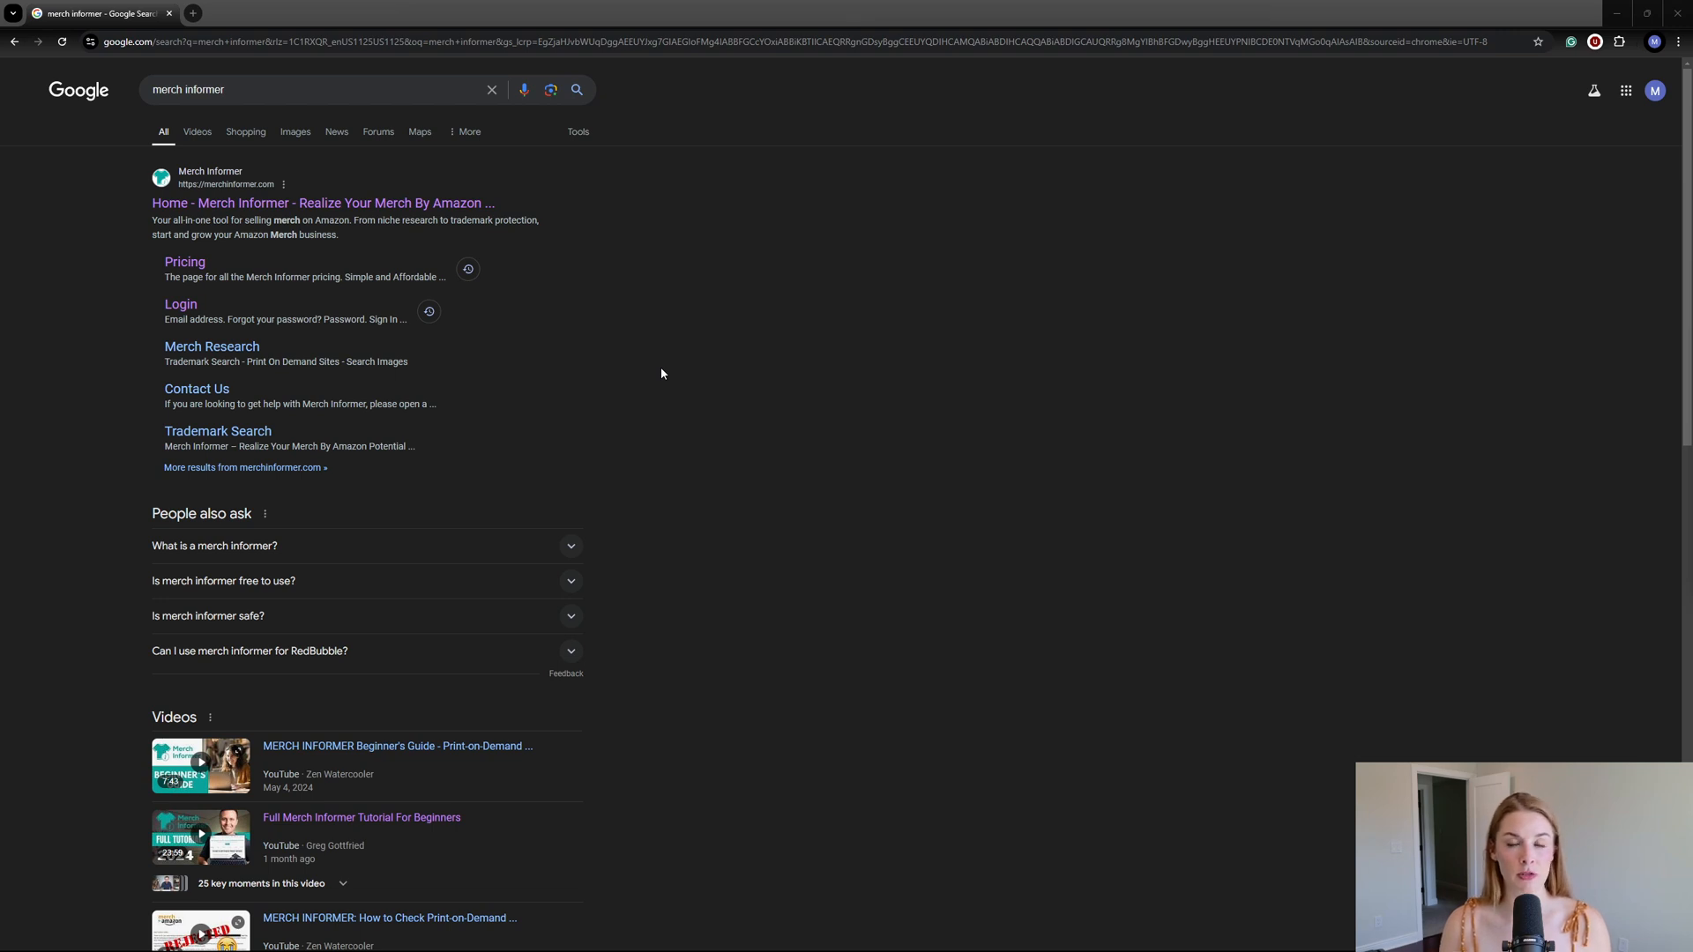
{"action": "mouse_move", "coordinate": [464, 744]}
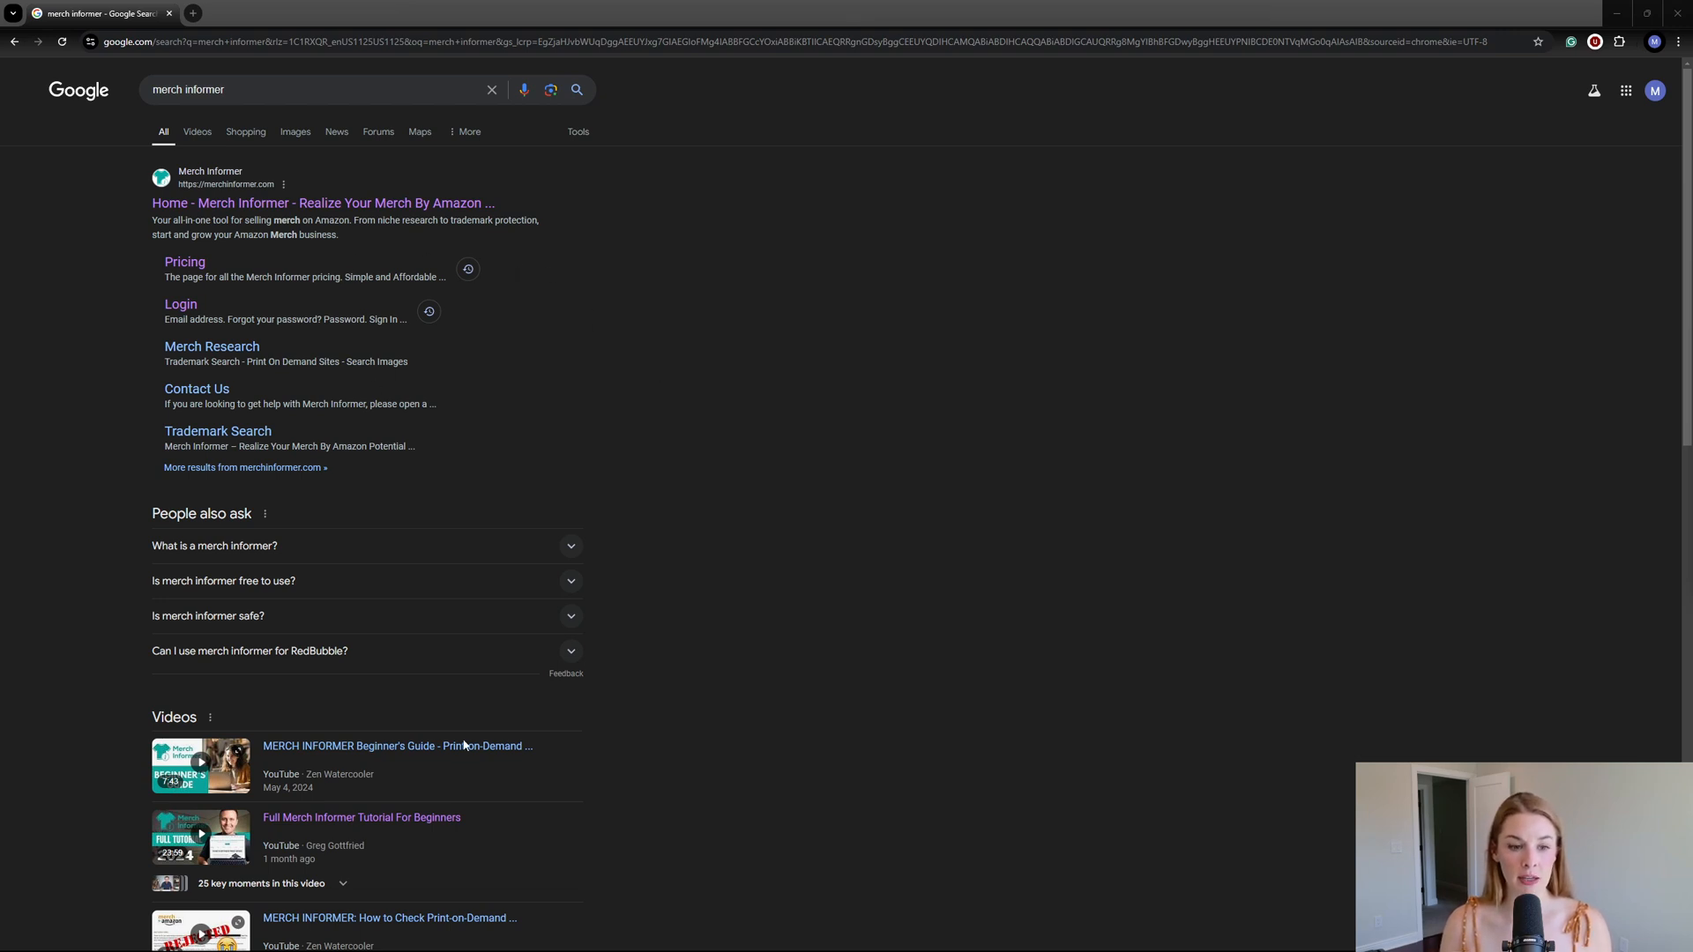
Step: Log into the Merch Informer members' area, clear the Quick Tips popup and launch Merch Informer Studio
{"action": "left_click", "coordinate": [321, 202]}
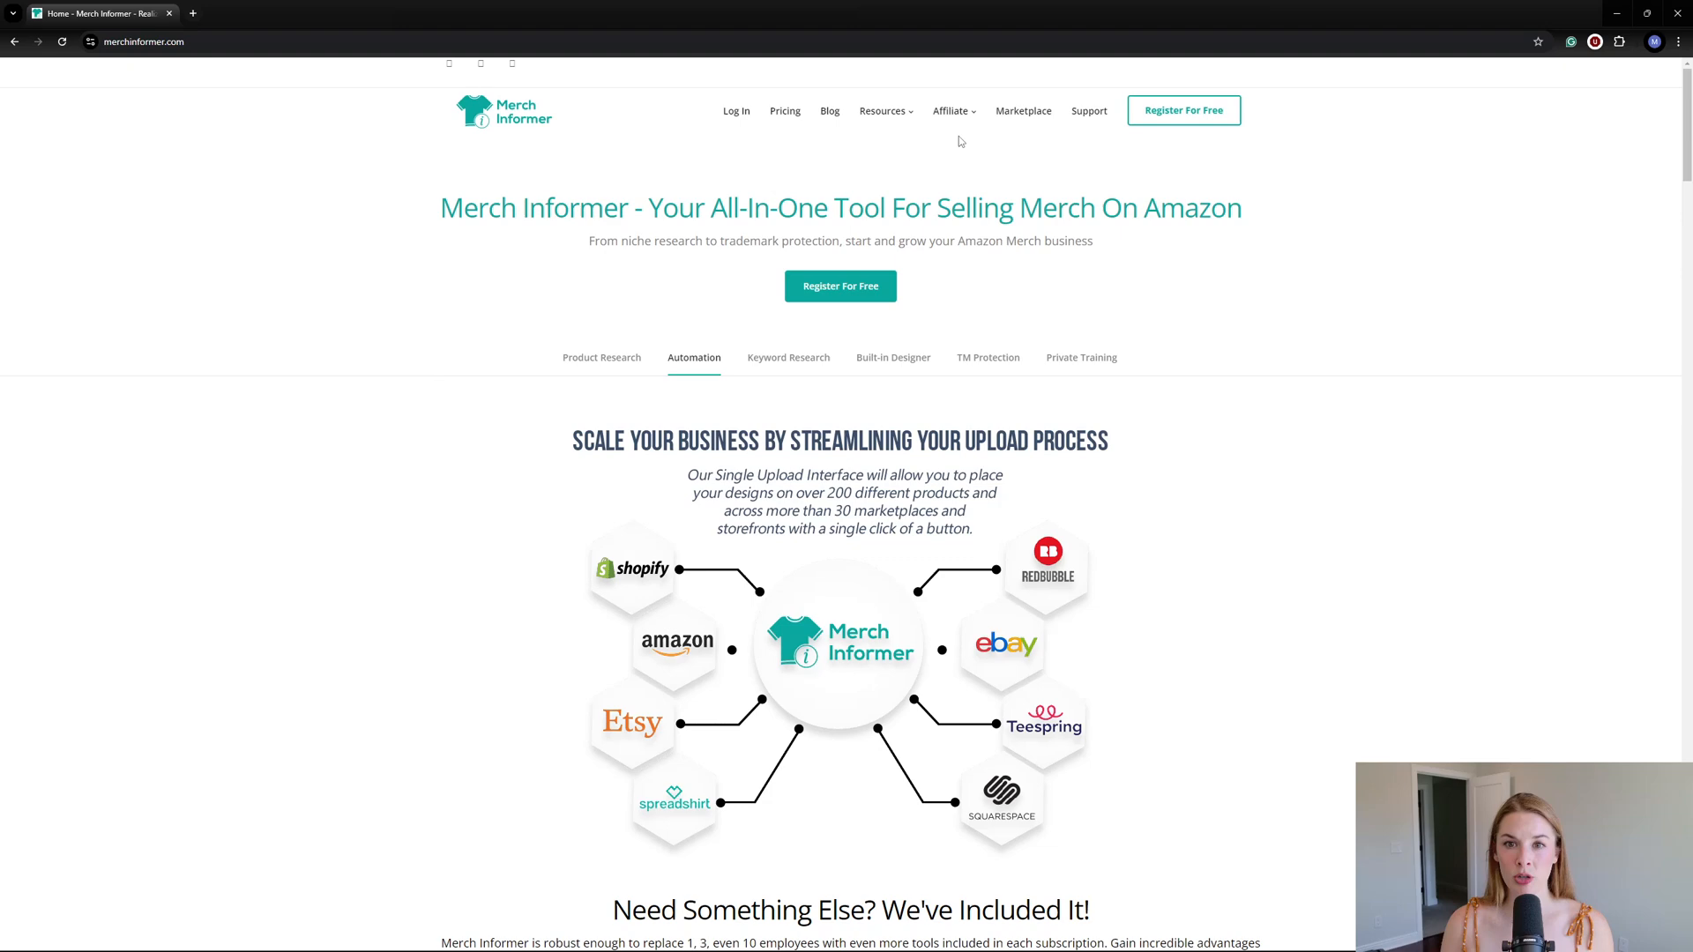
{"action": "left_click", "coordinate": [735, 110]}
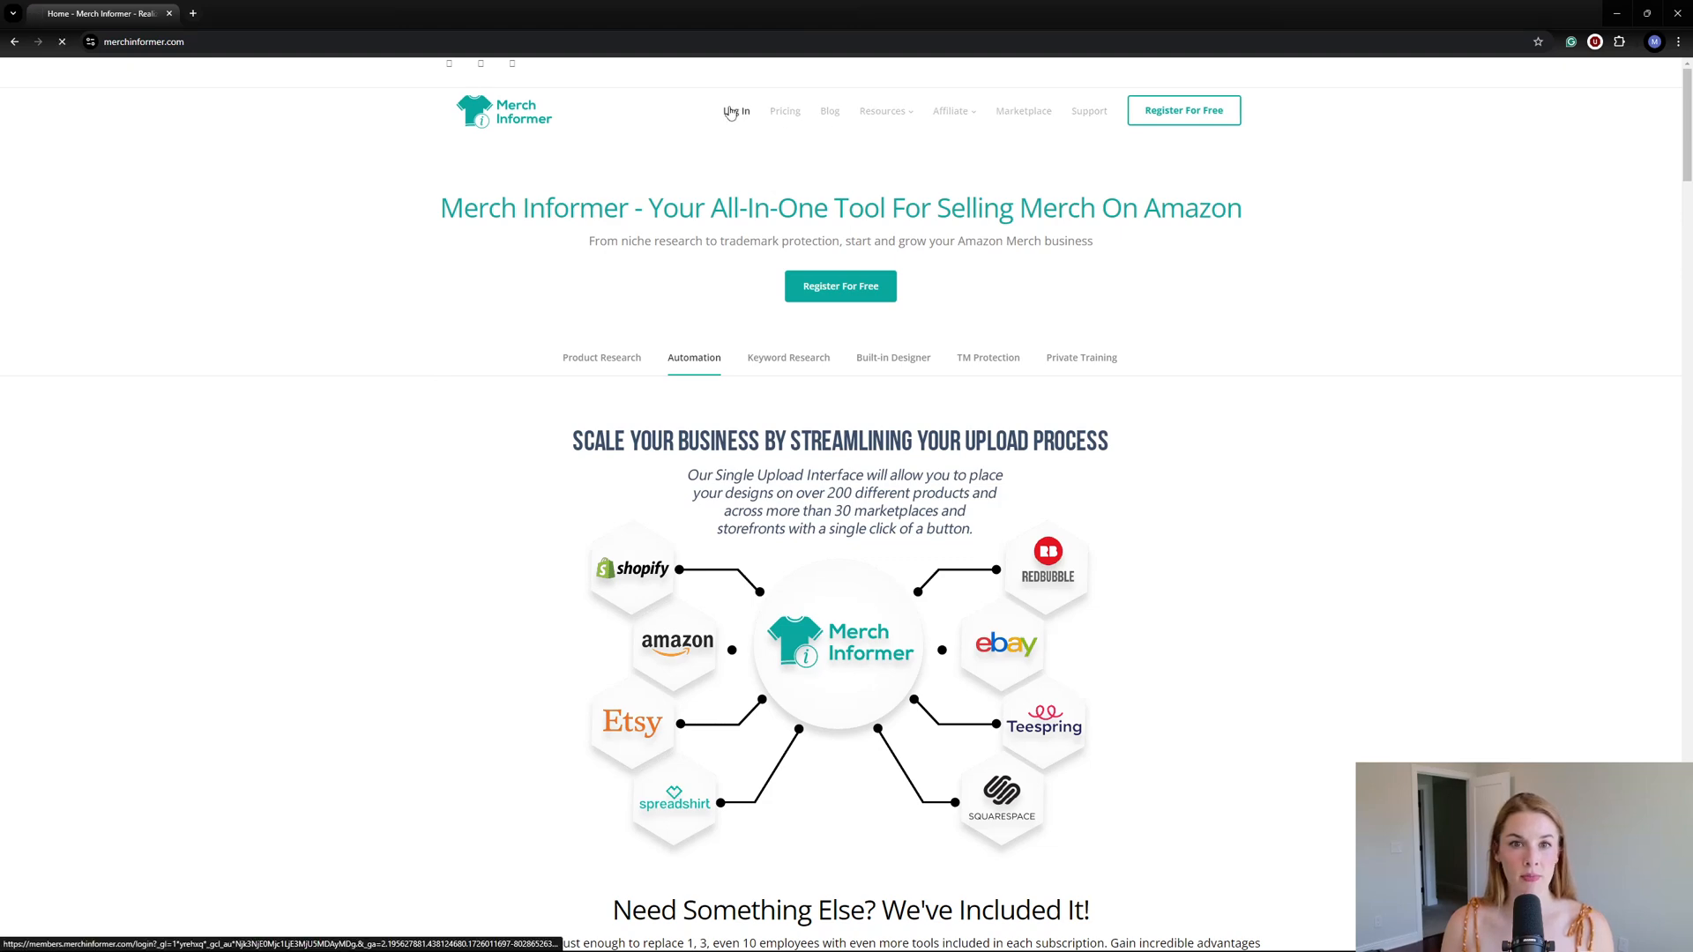
{"action": "left_click", "coordinate": [738, 109]}
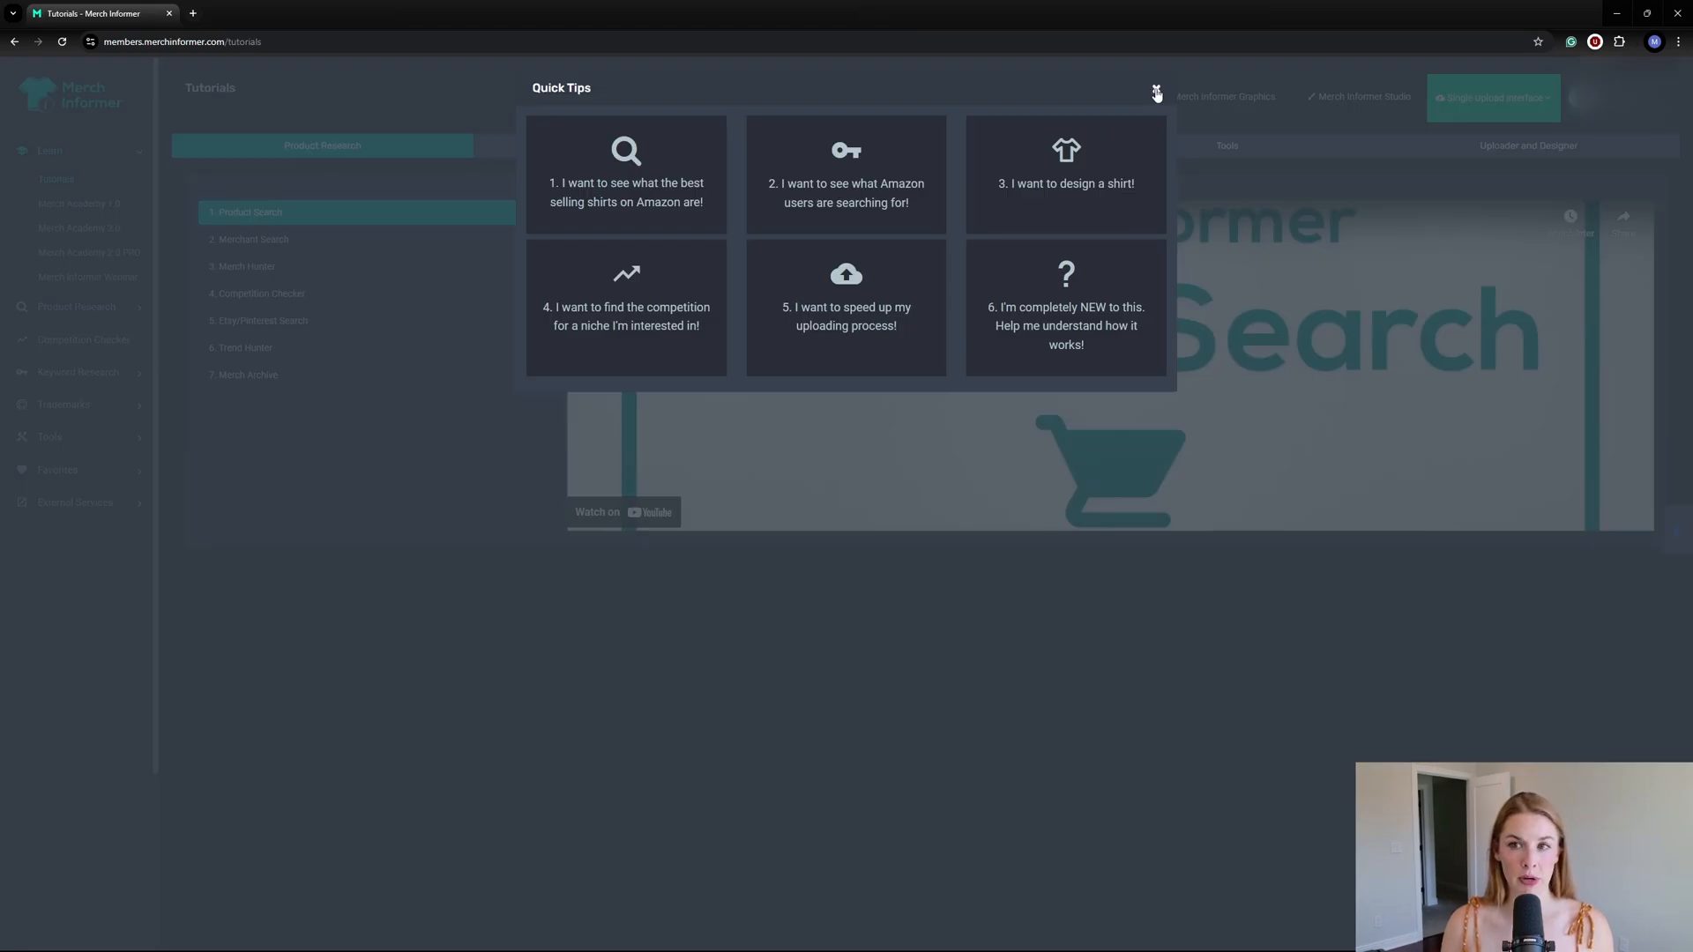
{"action": "left_click", "coordinate": [1155, 90]}
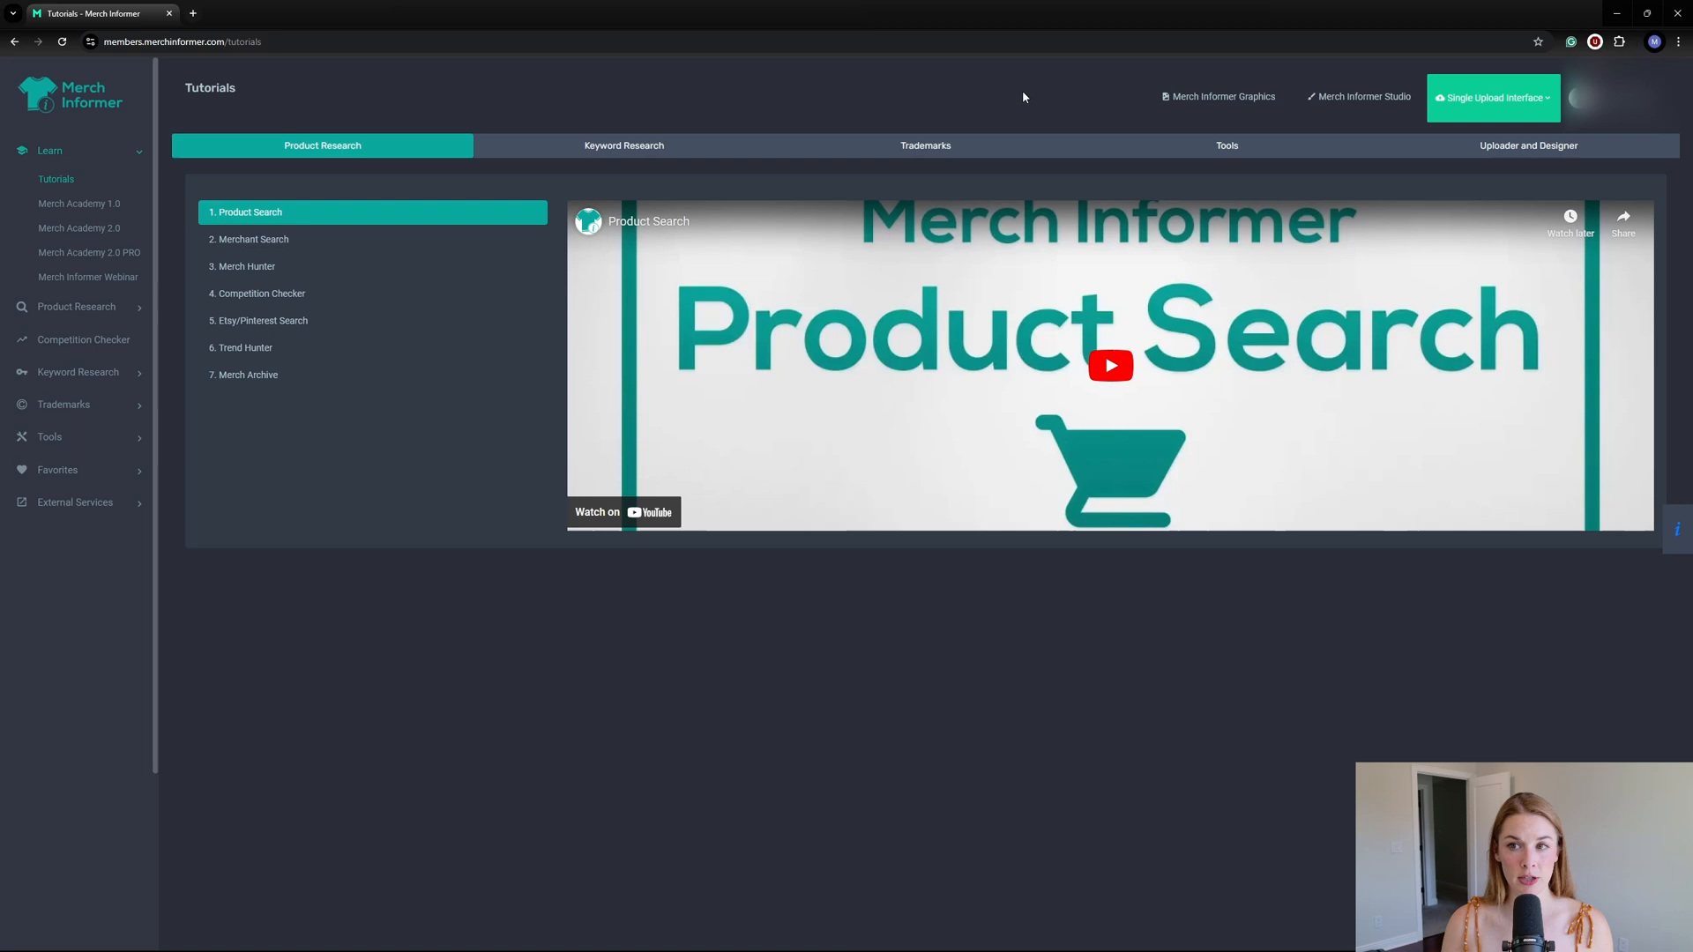
{"action": "mouse_move", "coordinate": [1365, 97]}
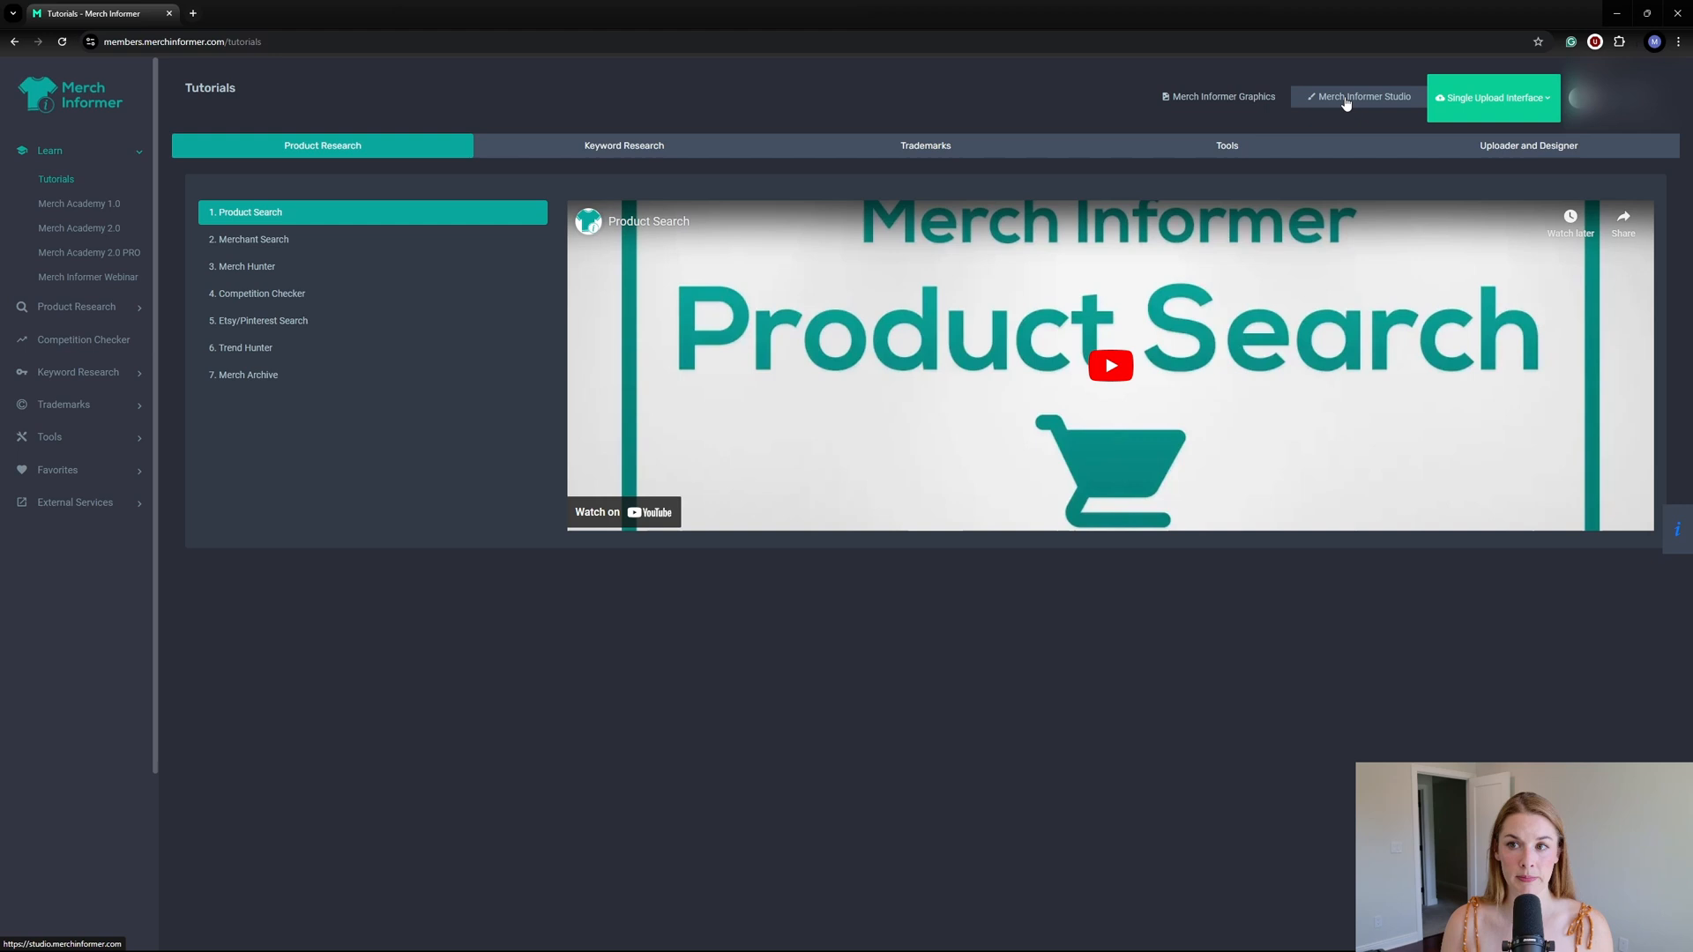
{"action": "left_click", "coordinate": [1363, 97]}
{"action": "type", "text": "The Horror"}
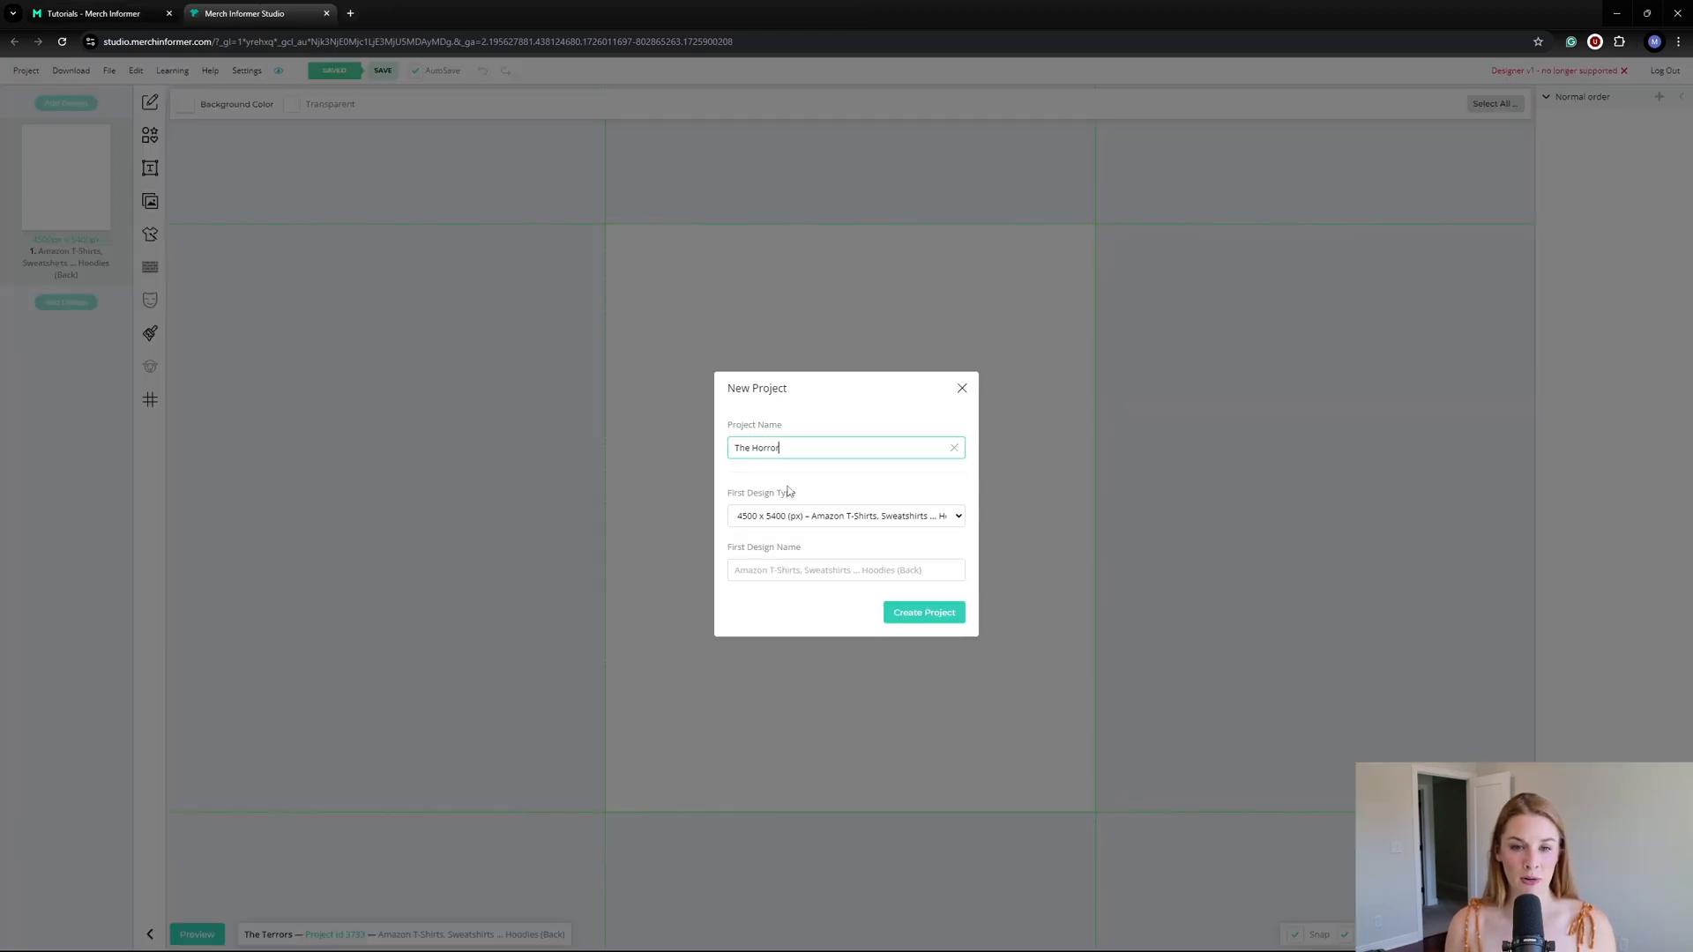
Step: Name the project 'The Horrors' and review the design size presets, keeping 4500 x 5400 T-Shirts
{"action": "type", "text": "s"}
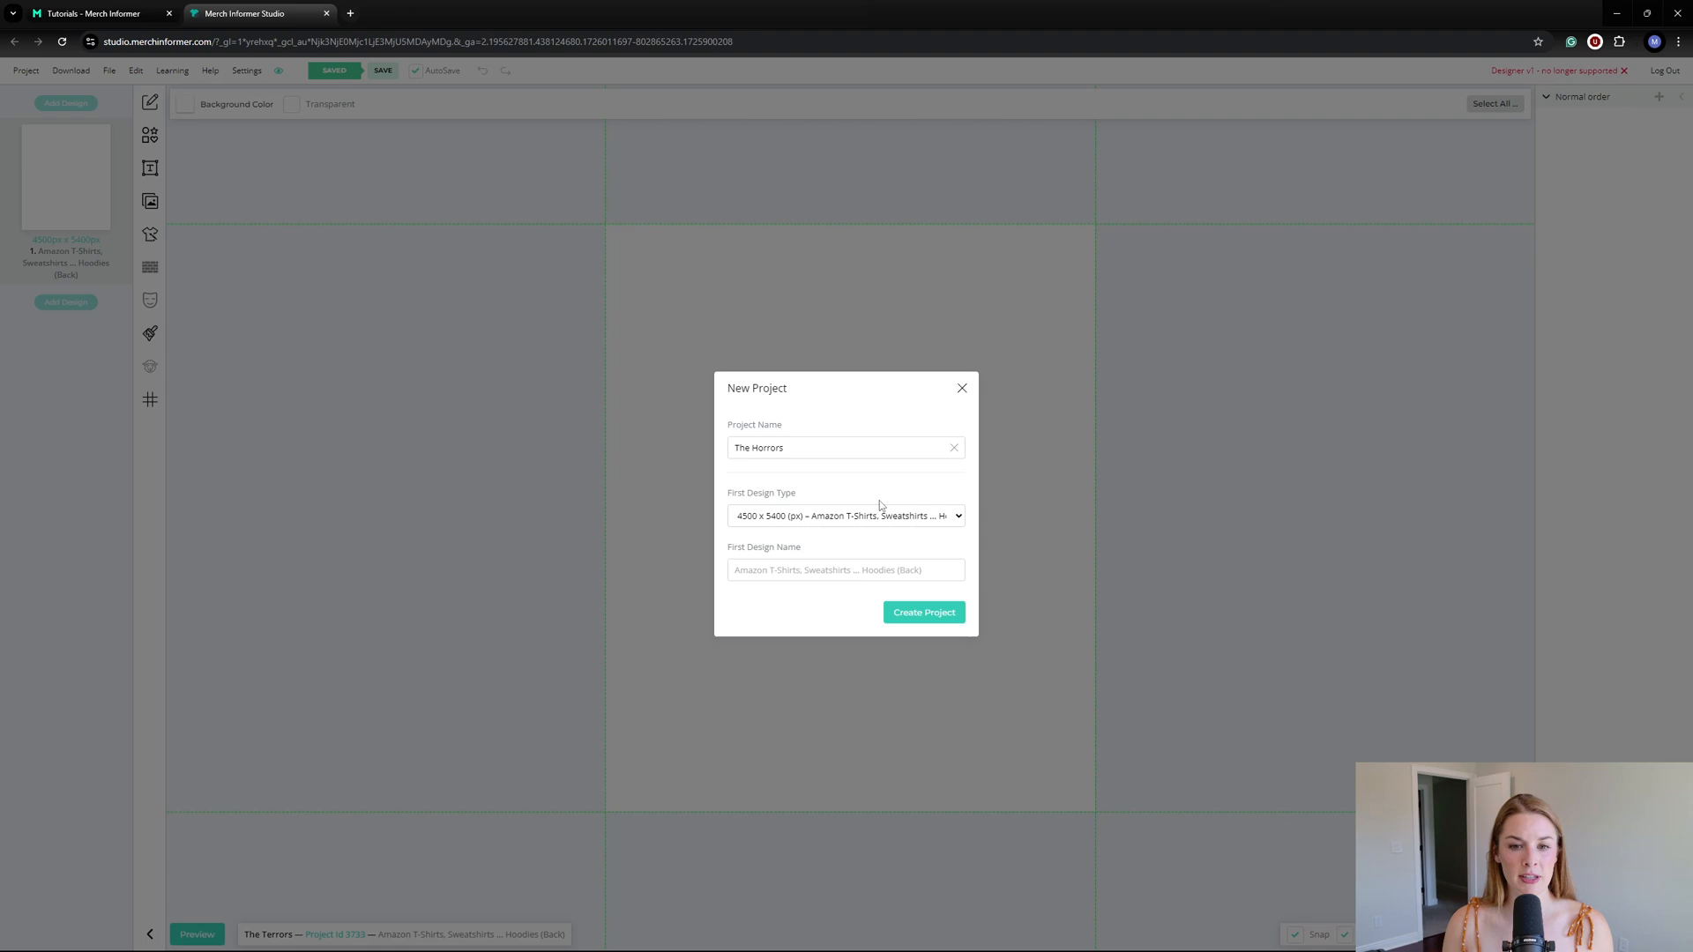
{"action": "mouse_move", "coordinate": [857, 515]}
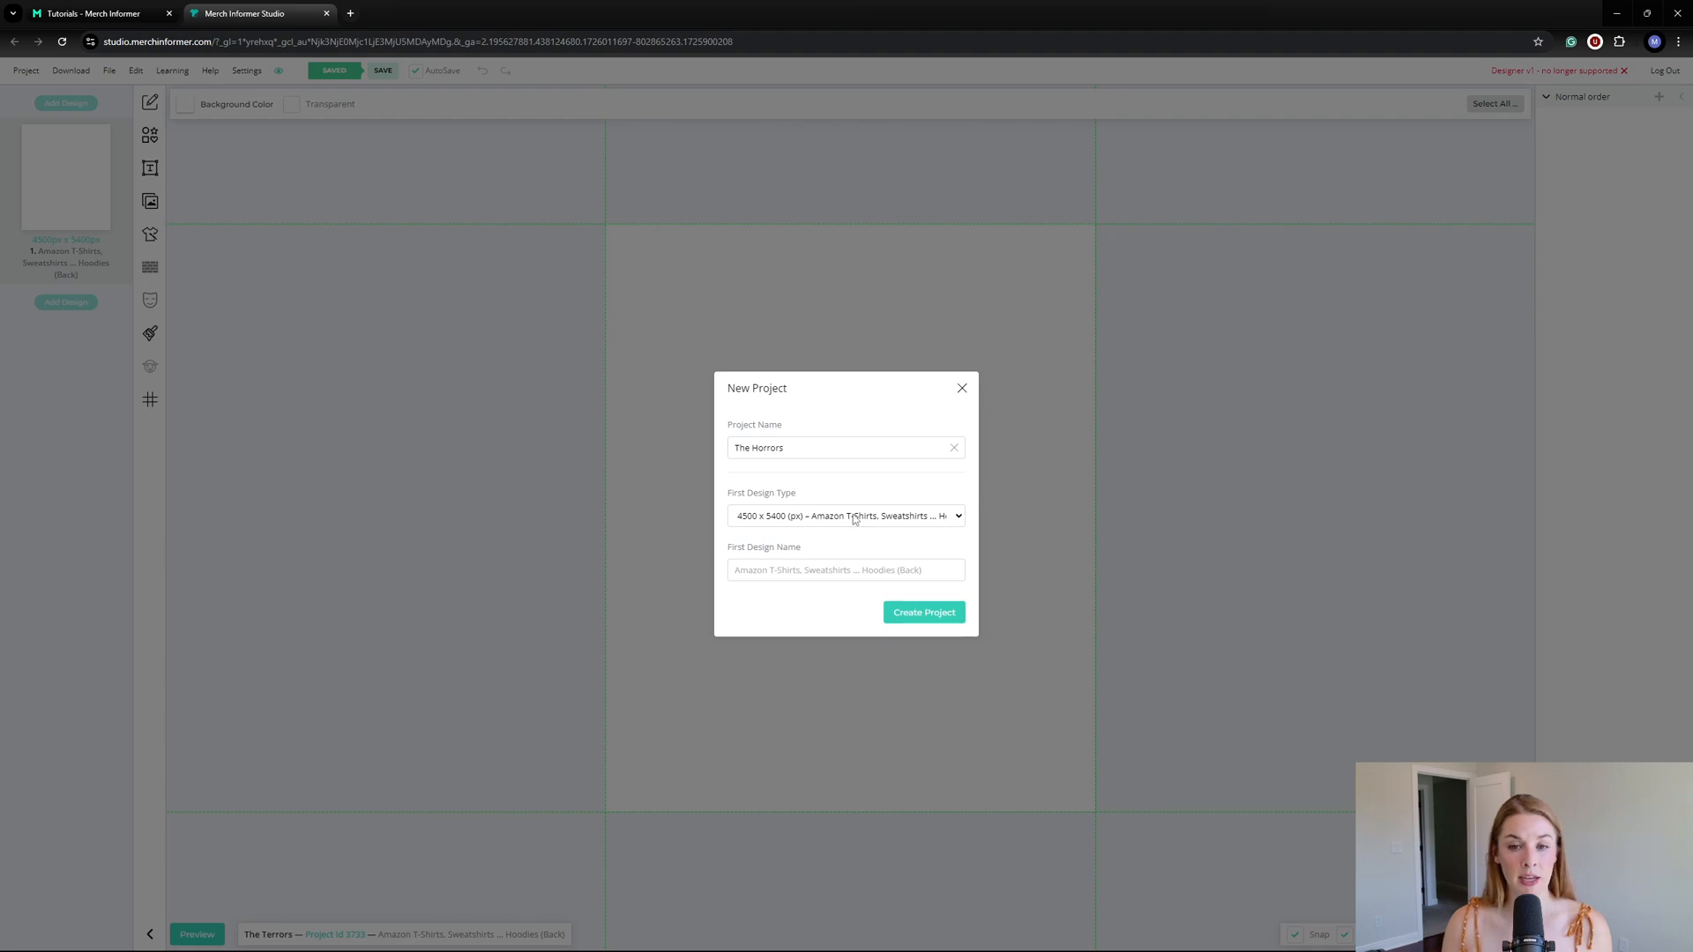
{"action": "left_click", "coordinate": [845, 515]}
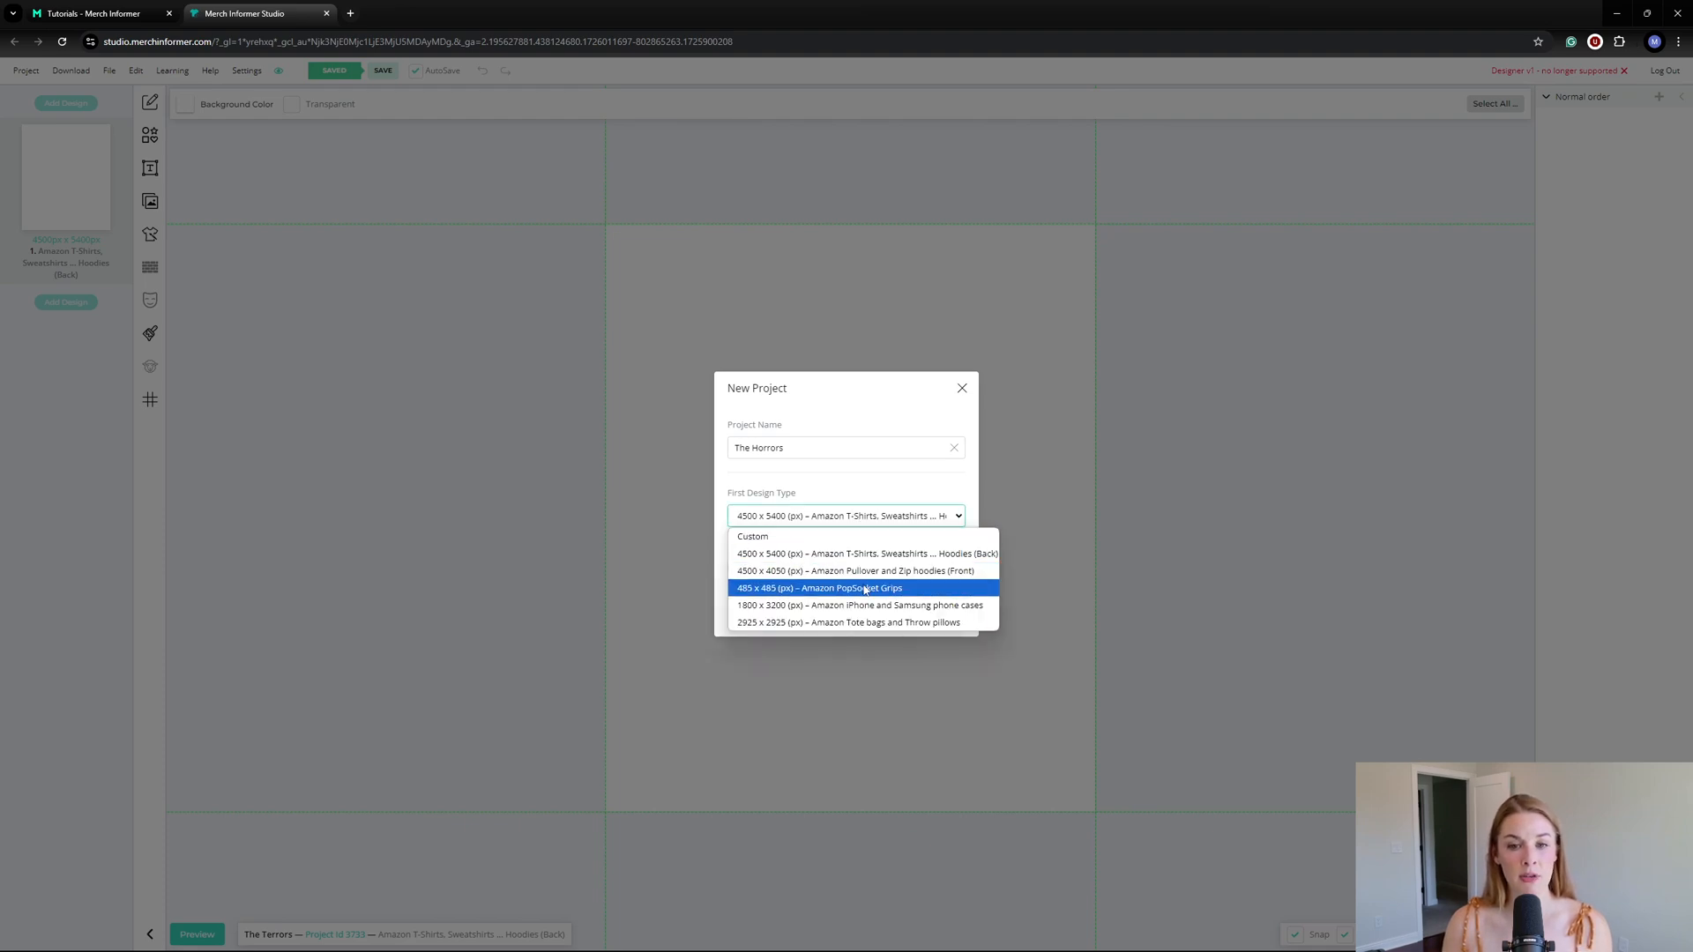
{"action": "mouse_move", "coordinate": [860, 605]}
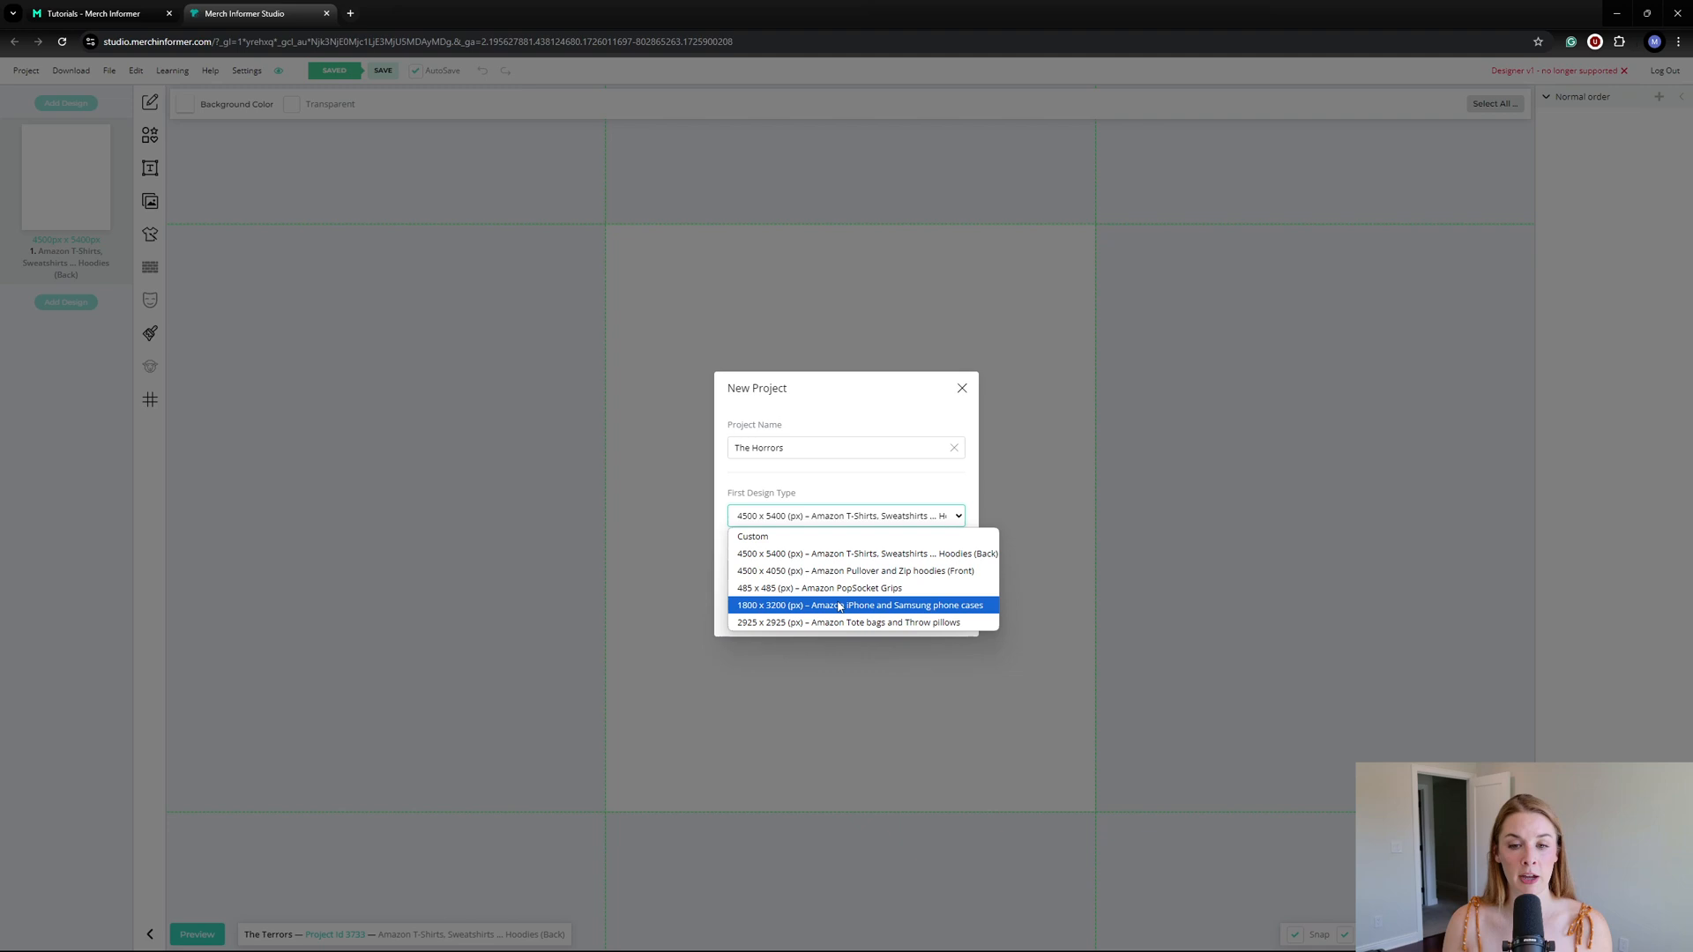
{"action": "mouse_move", "coordinate": [849, 622]}
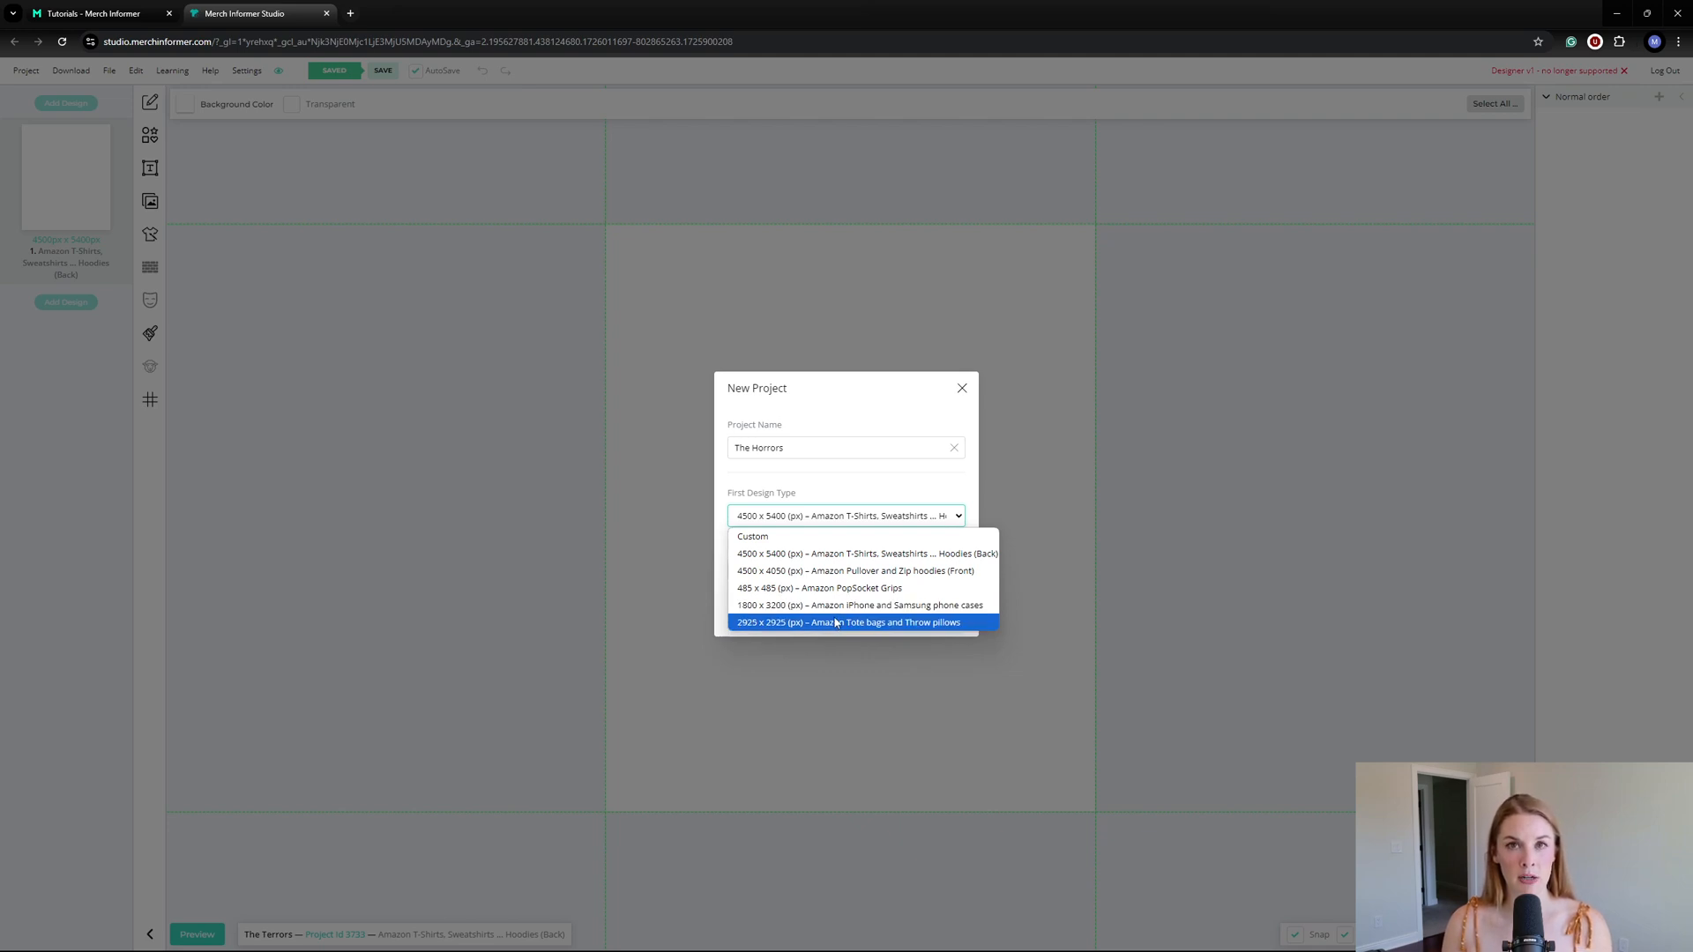
{"action": "mouse_move", "coordinate": [861, 605]}
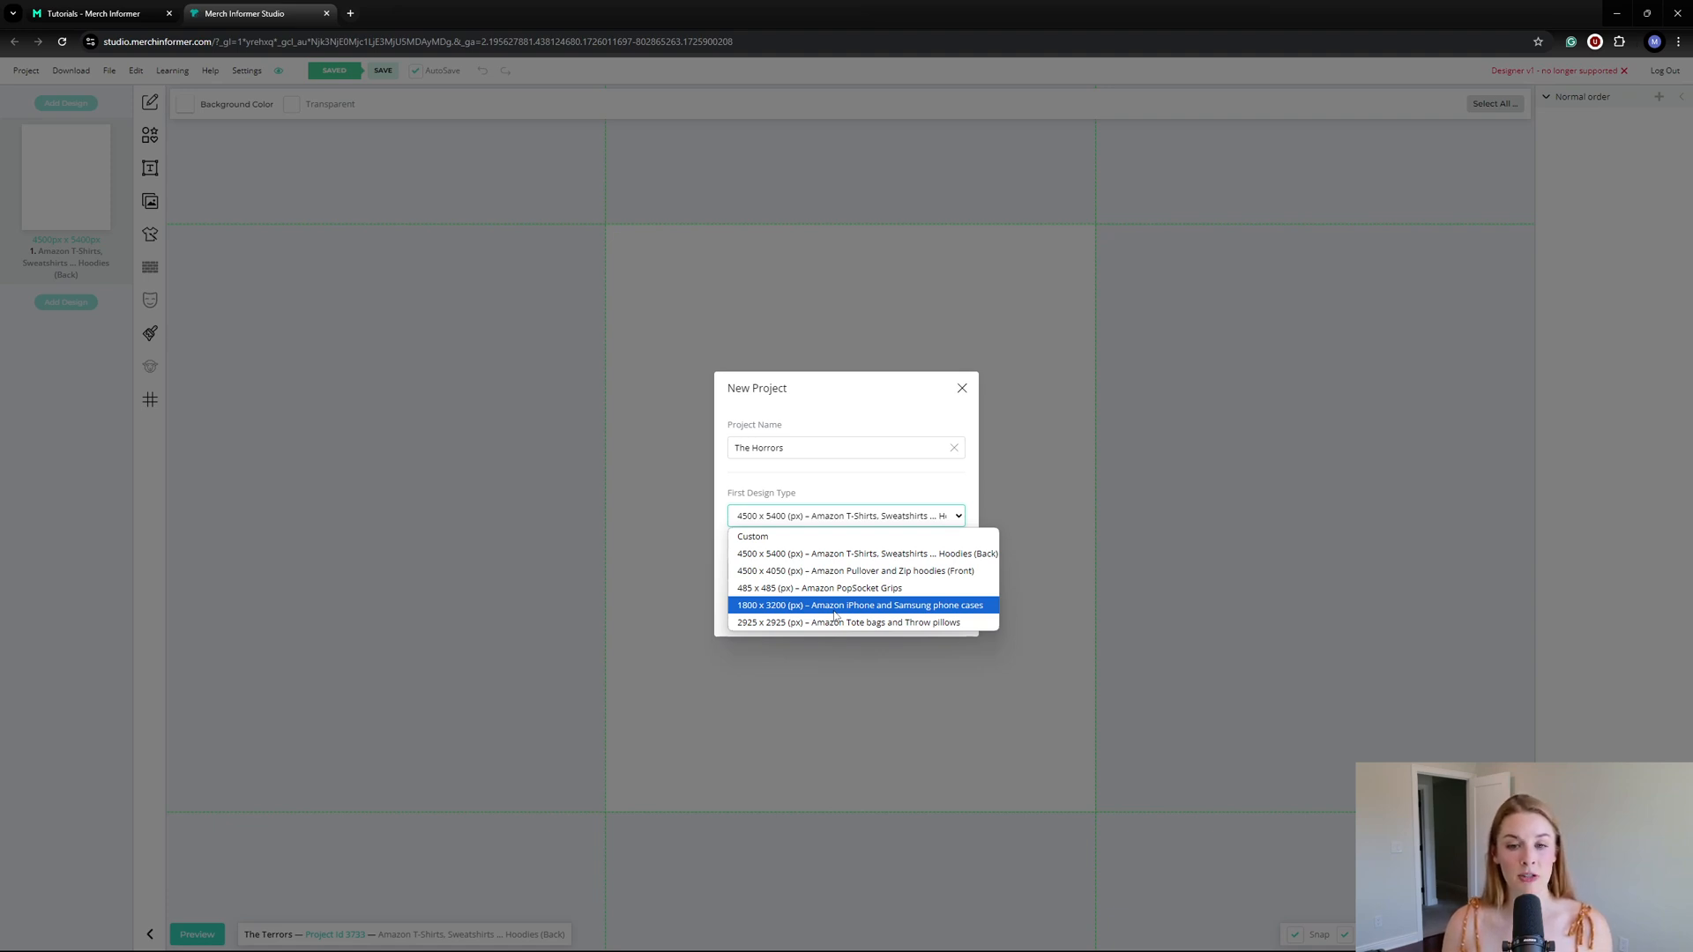
{"action": "mouse_move", "coordinate": [848, 622]}
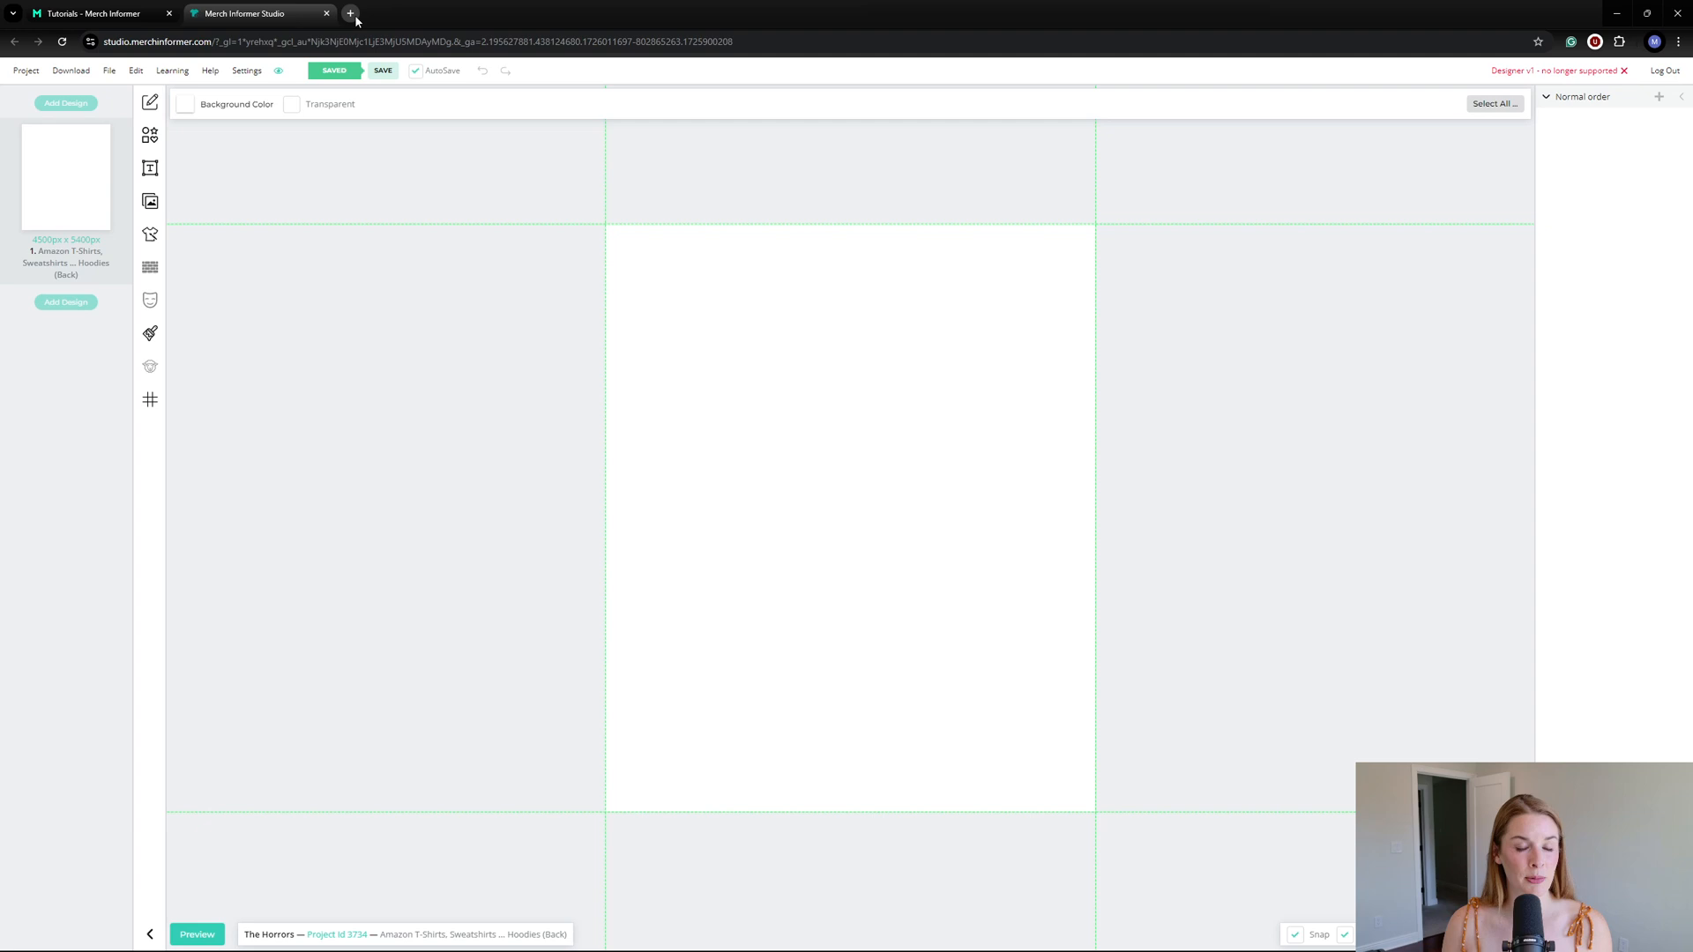
{"action": "mouse_move", "coordinate": [349, 13]}
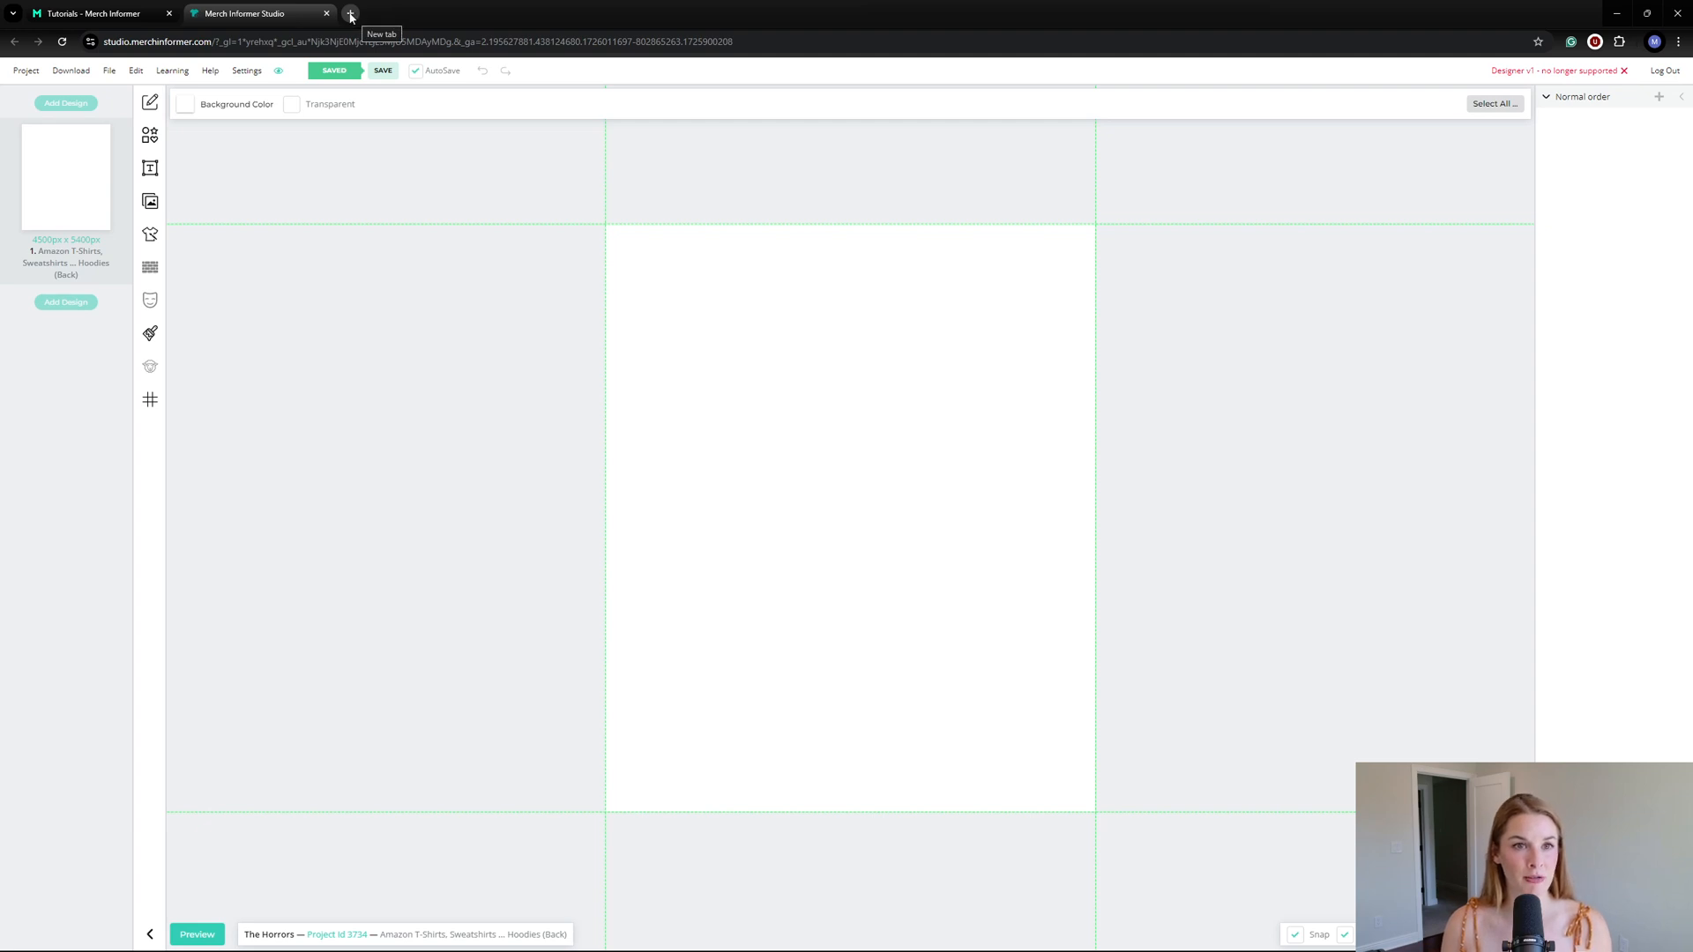
Step: Start a new browser tab to search for the 'the horrors persist but so do I' meme
{"action": "left_click", "coordinate": [349, 13]}
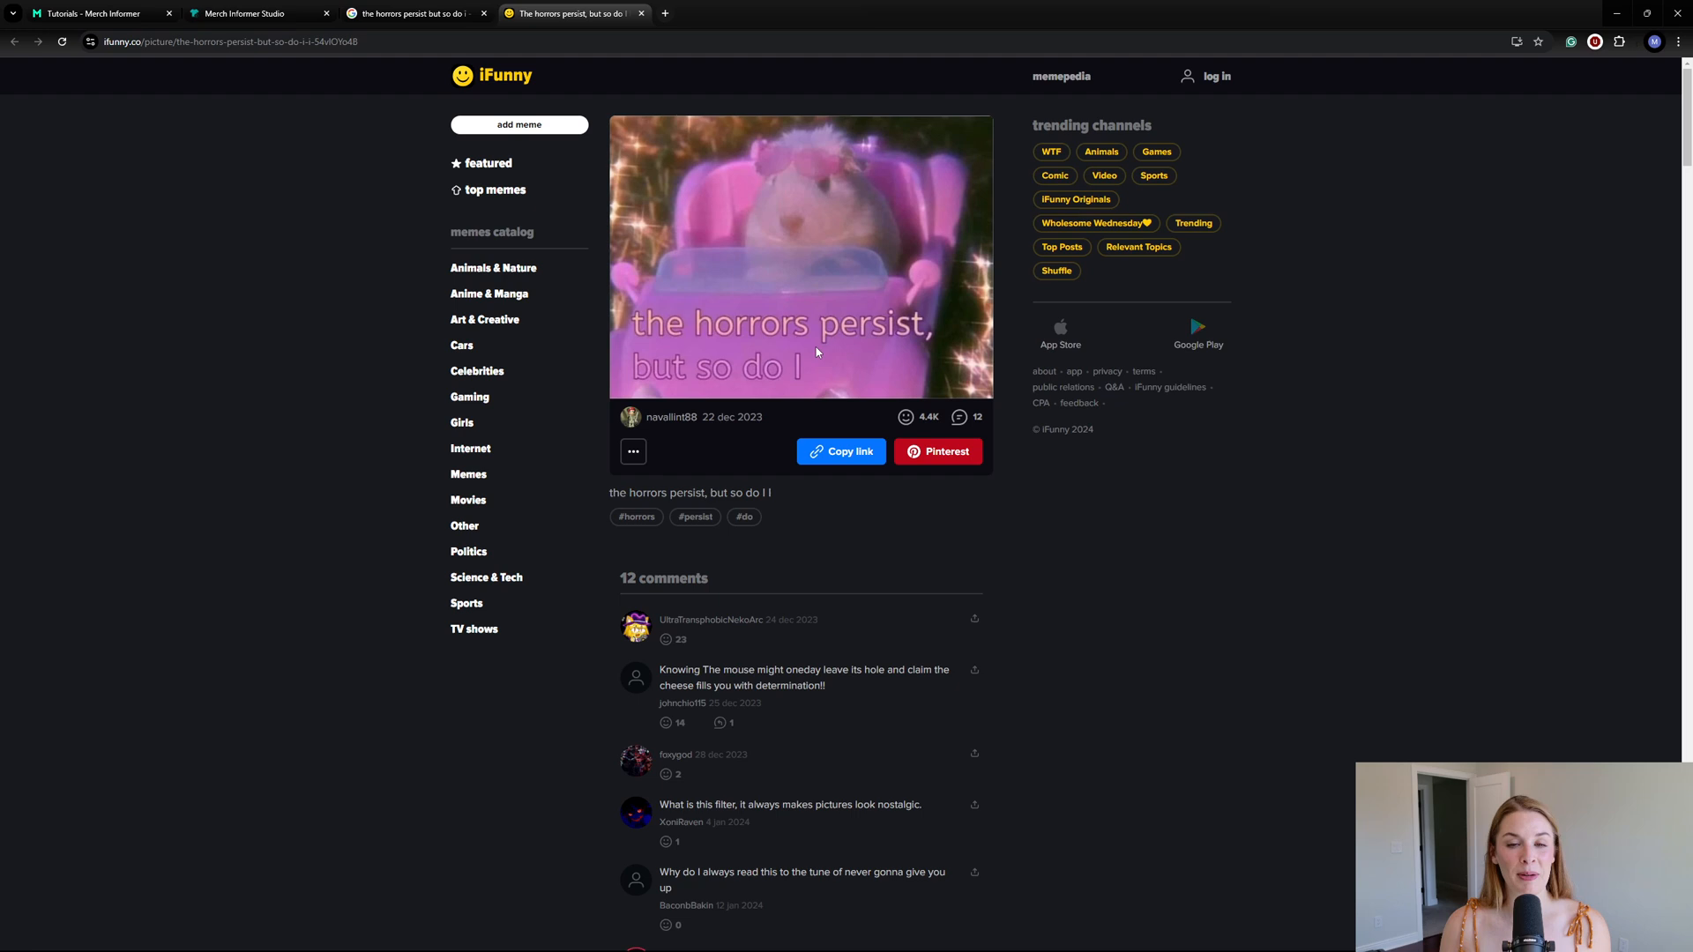
{"action": "mouse_move", "coordinate": [819, 289]}
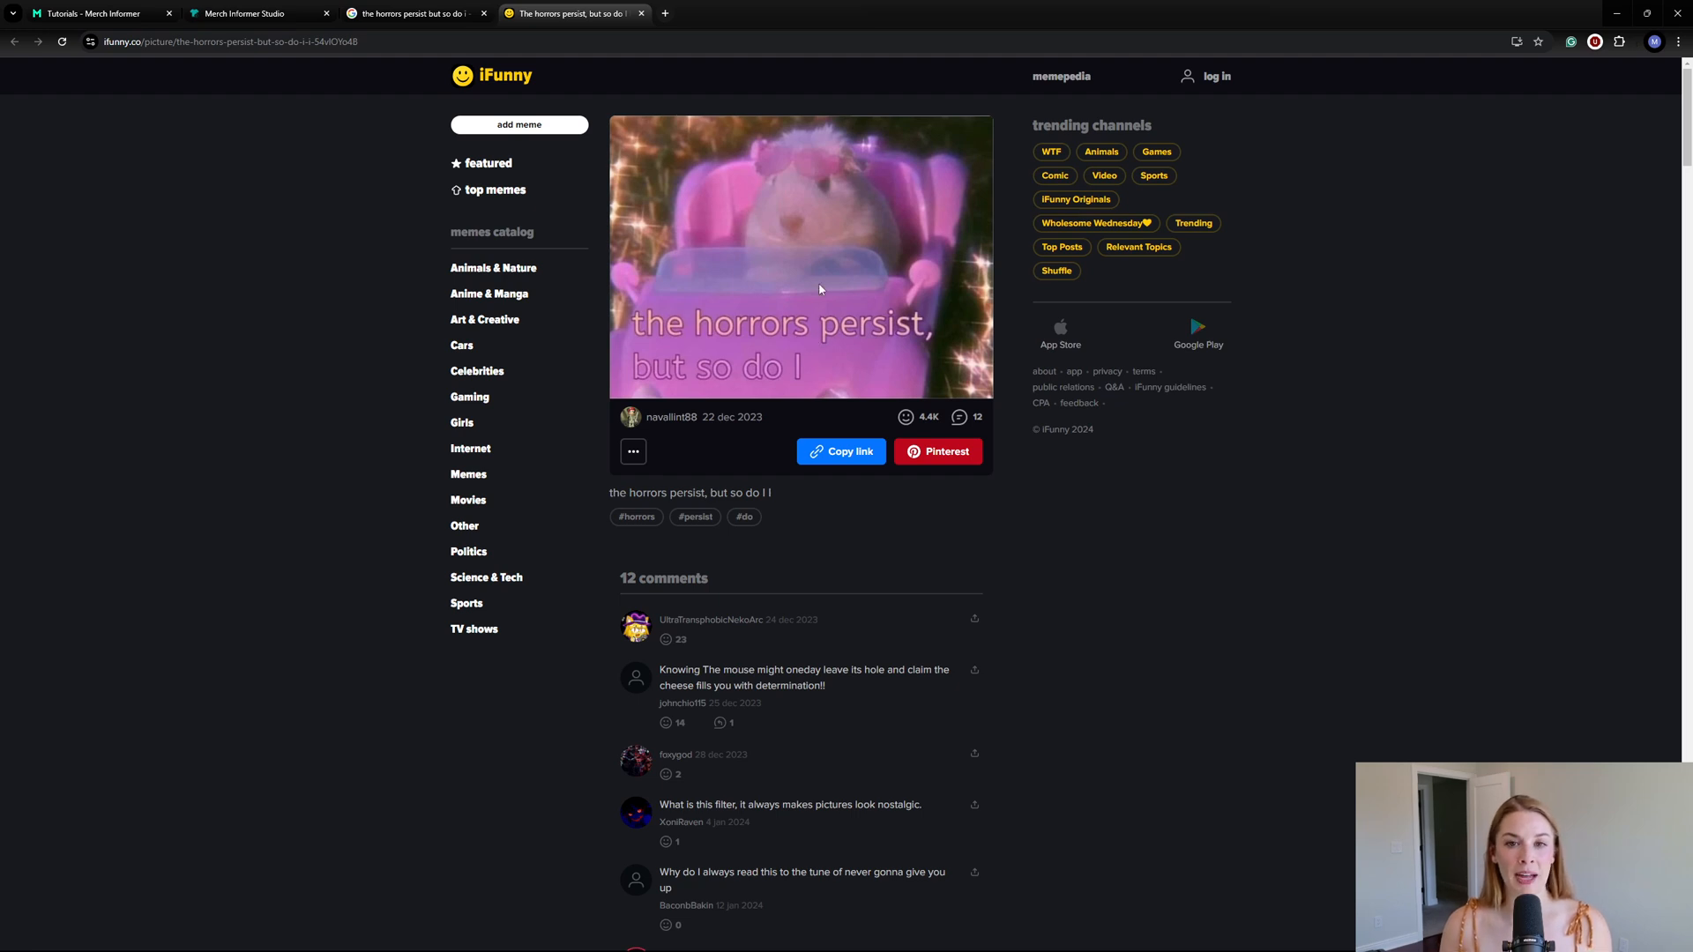
{"action": "mouse_move", "coordinate": [721, 325]}
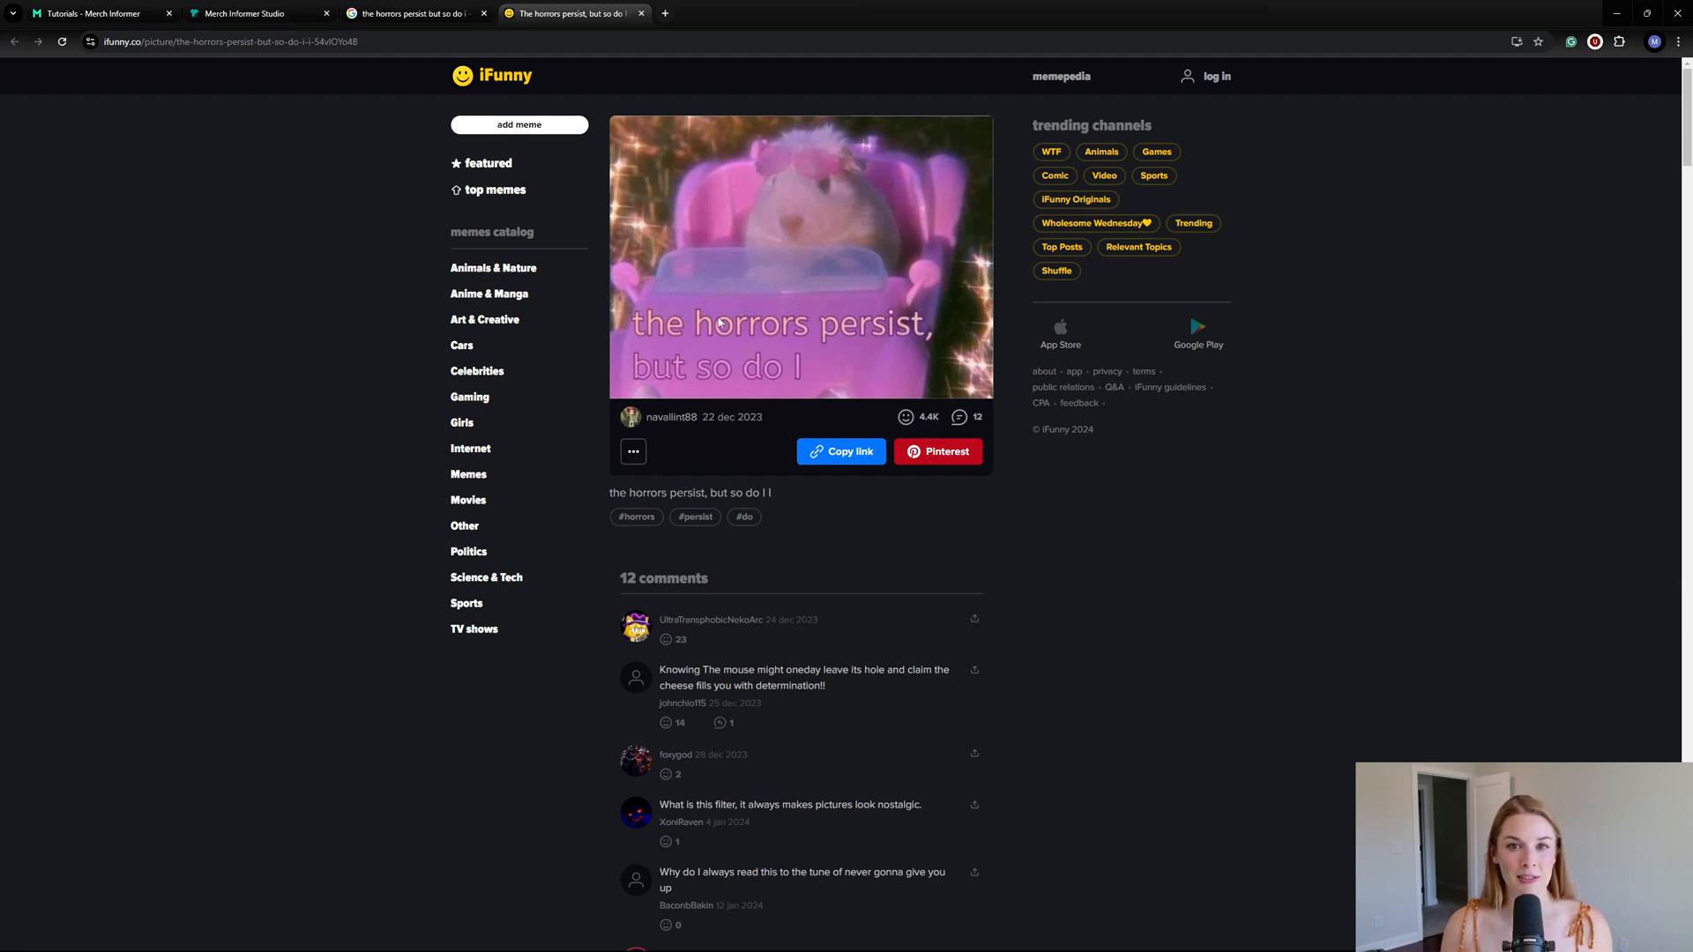
{"action": "mouse_move", "coordinate": [753, 249]}
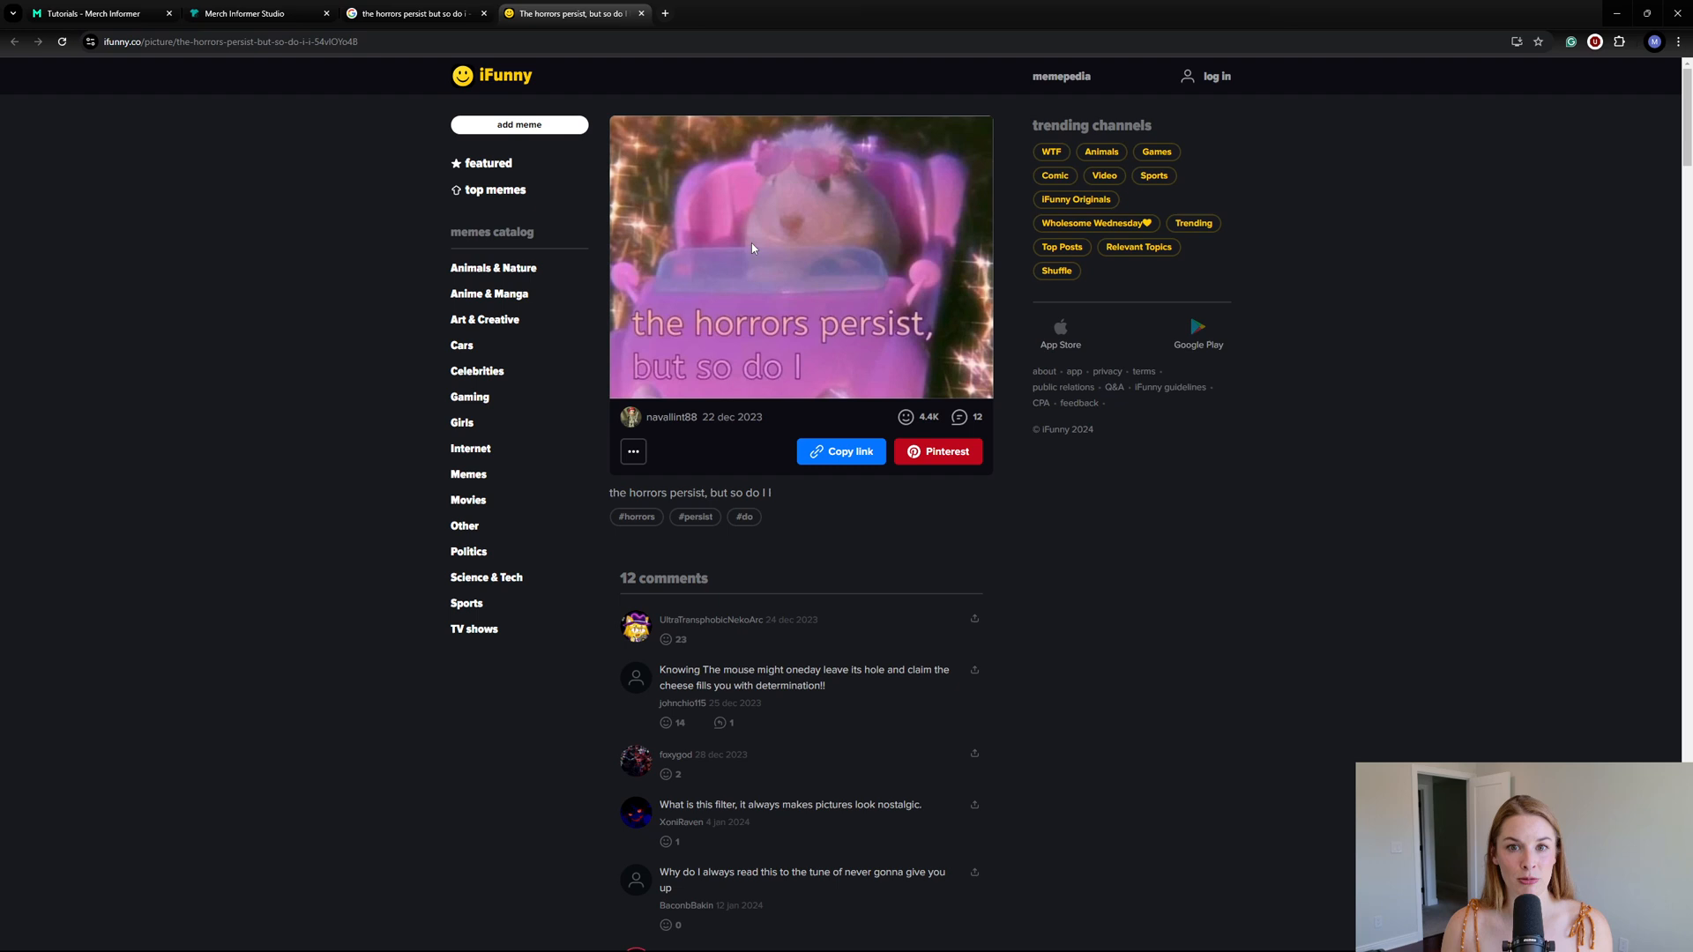
{"action": "mouse_move", "coordinate": [805, 178]}
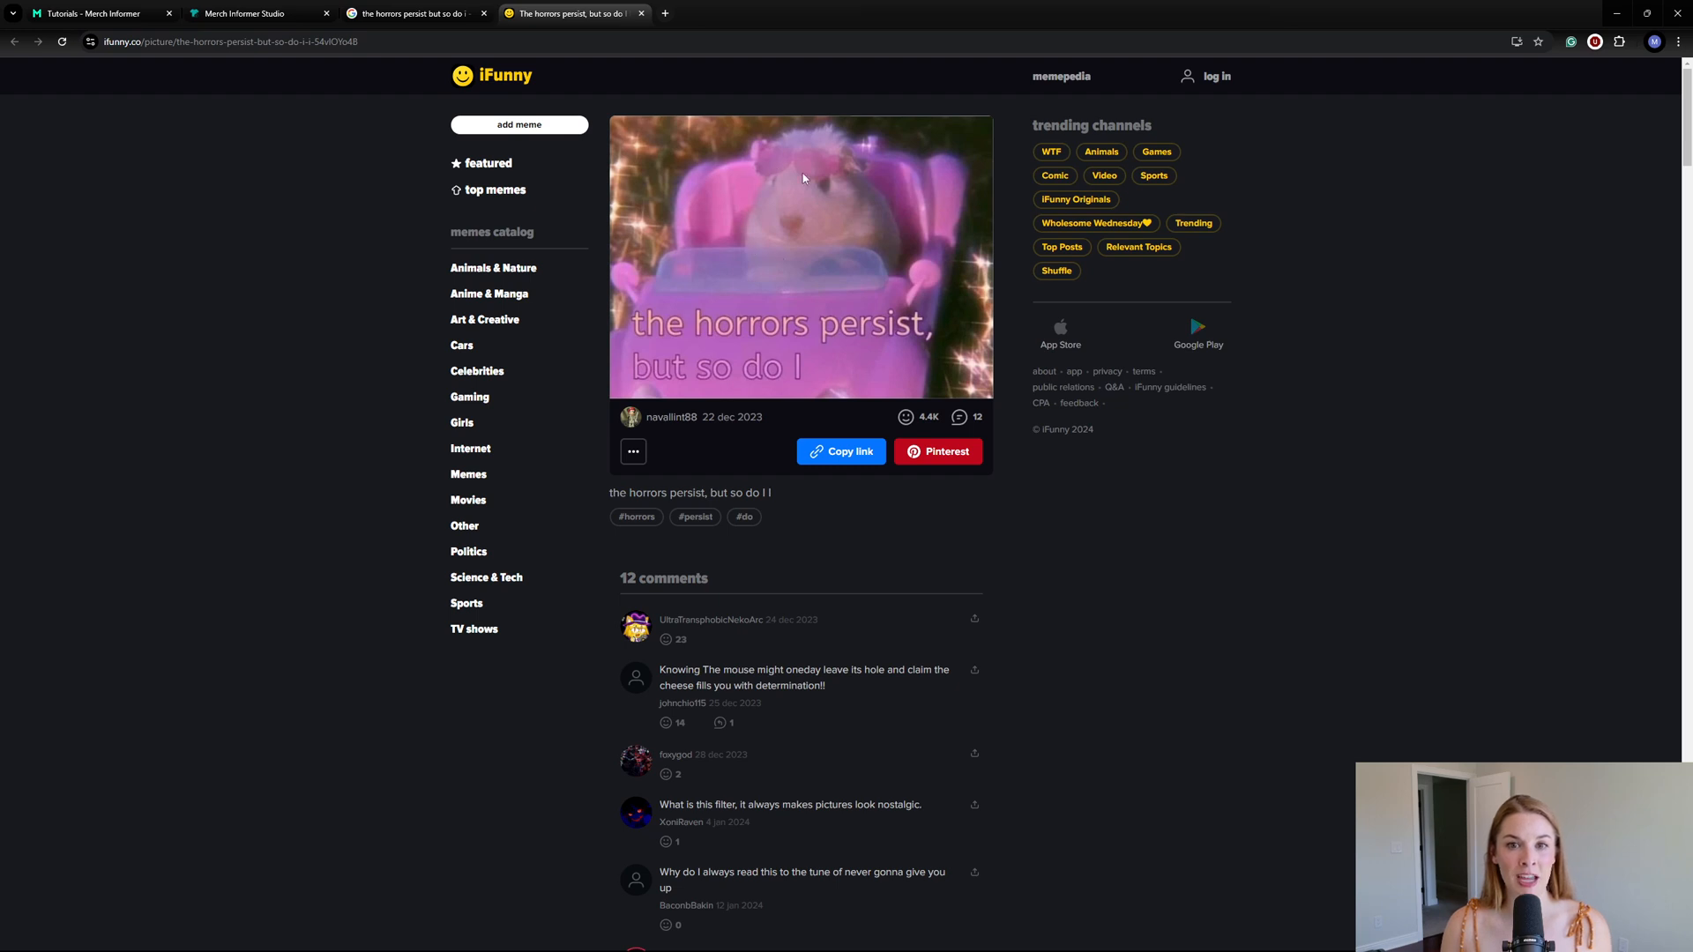
{"action": "mouse_move", "coordinate": [798, 199]}
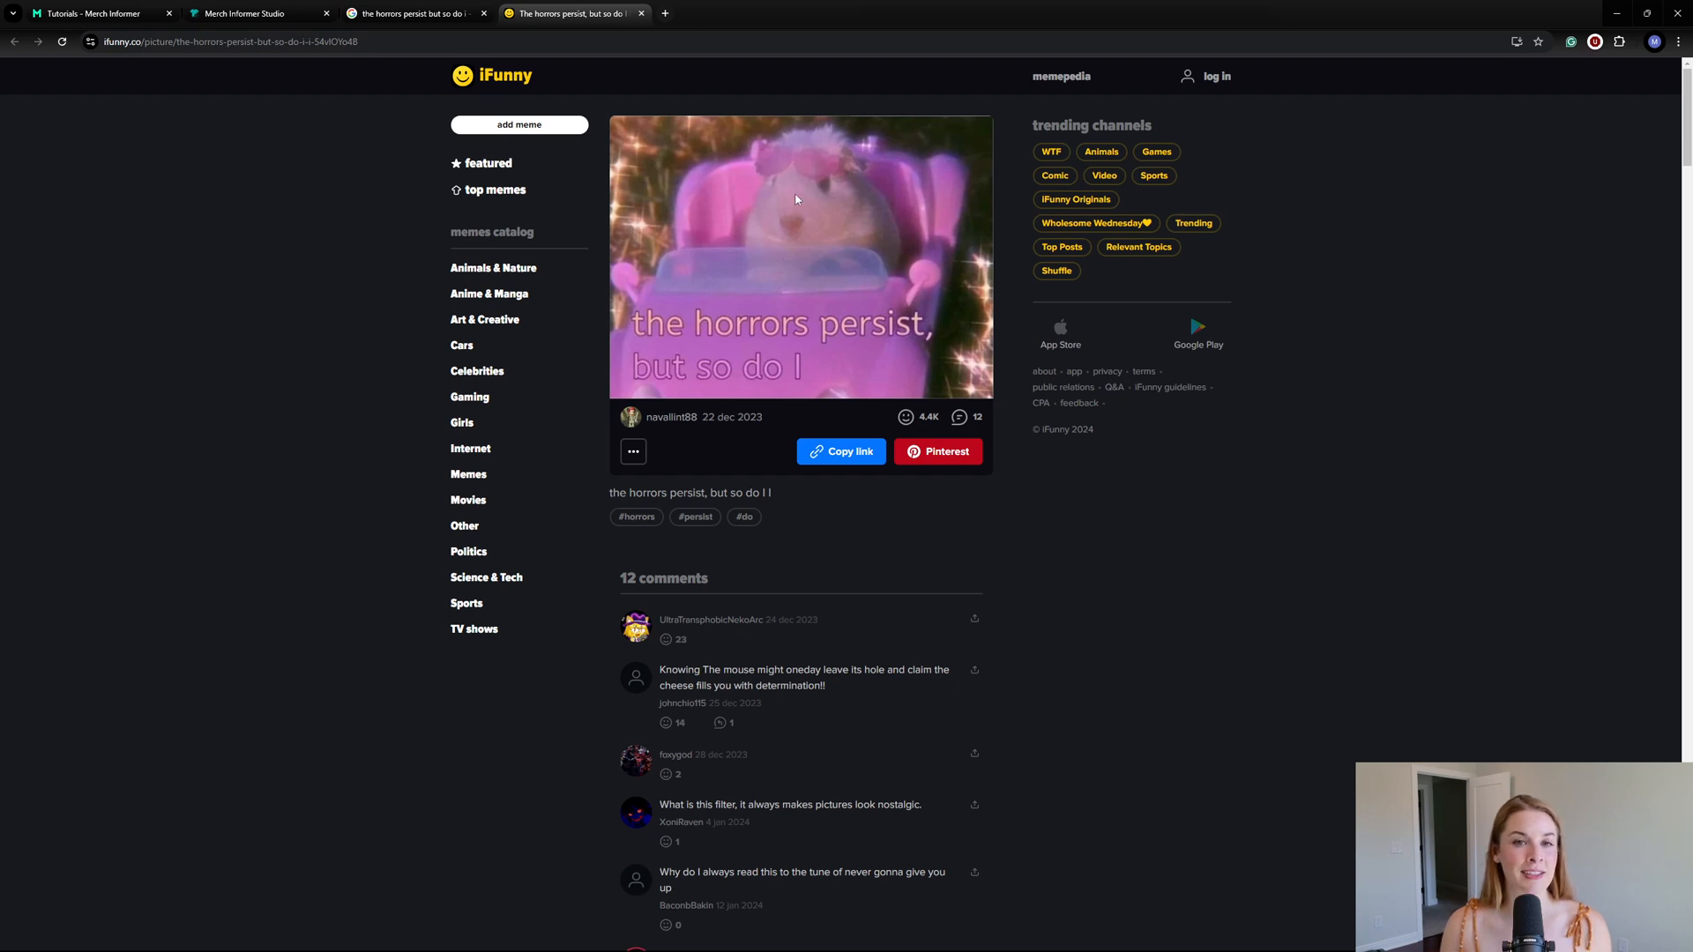
{"action": "mouse_move", "coordinate": [679, 7]}
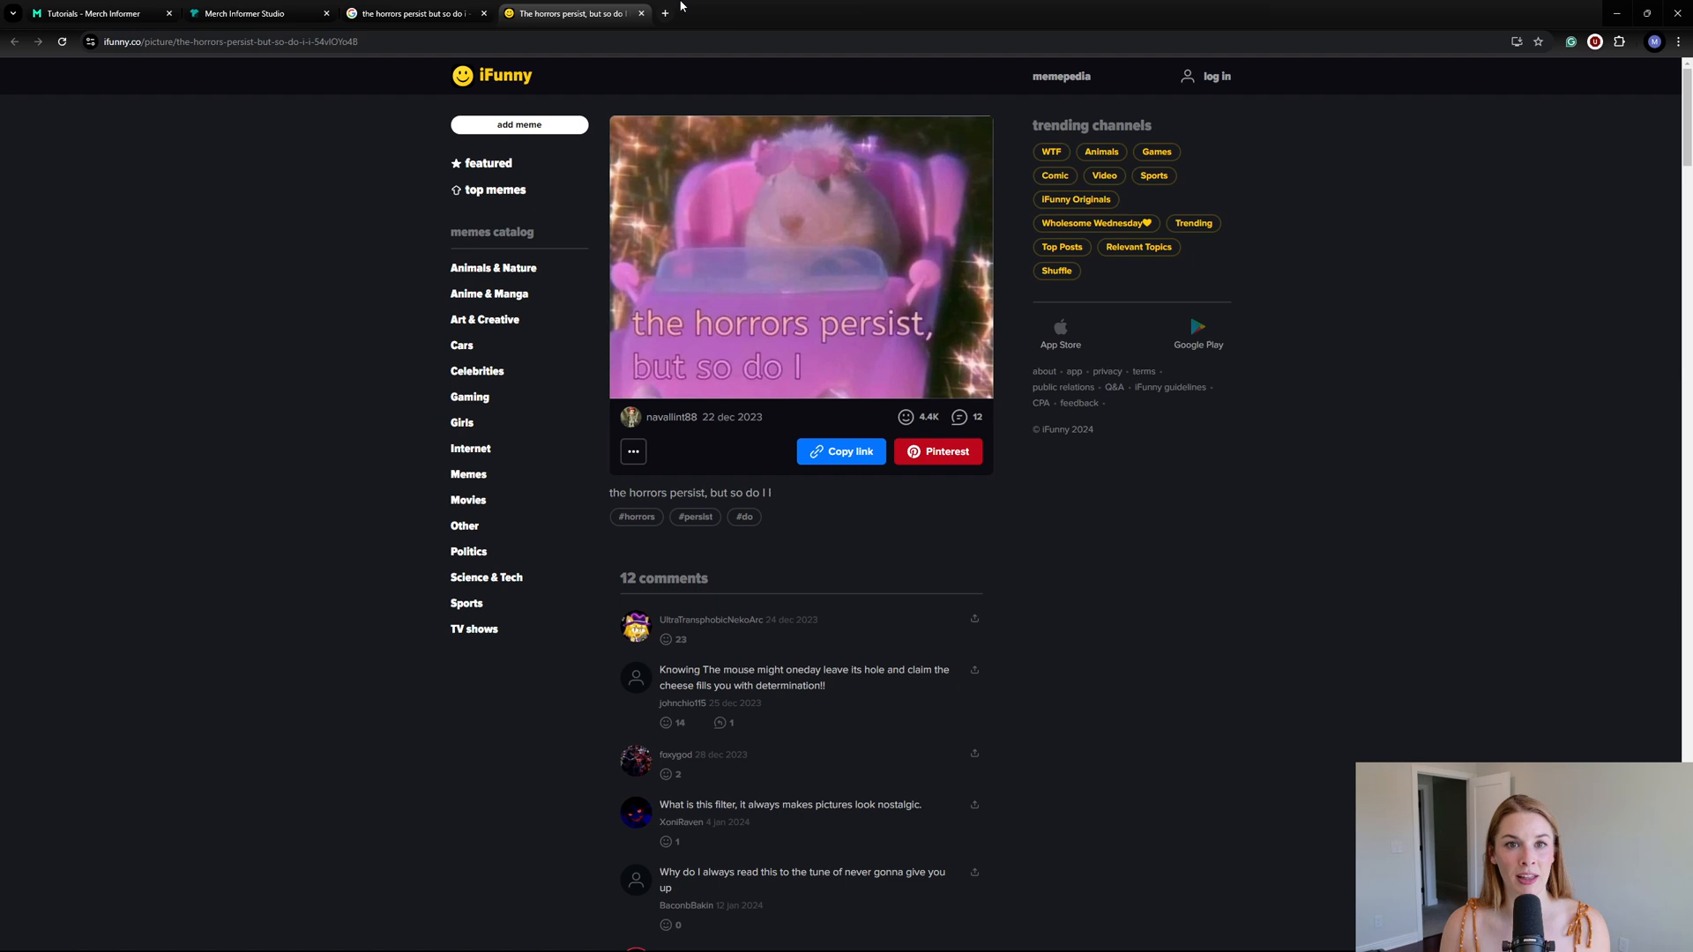
Step: Close the extra Google search and iFunny meme tabs, returning to the Studio tab
{"action": "left_click", "coordinate": [822, 13]}
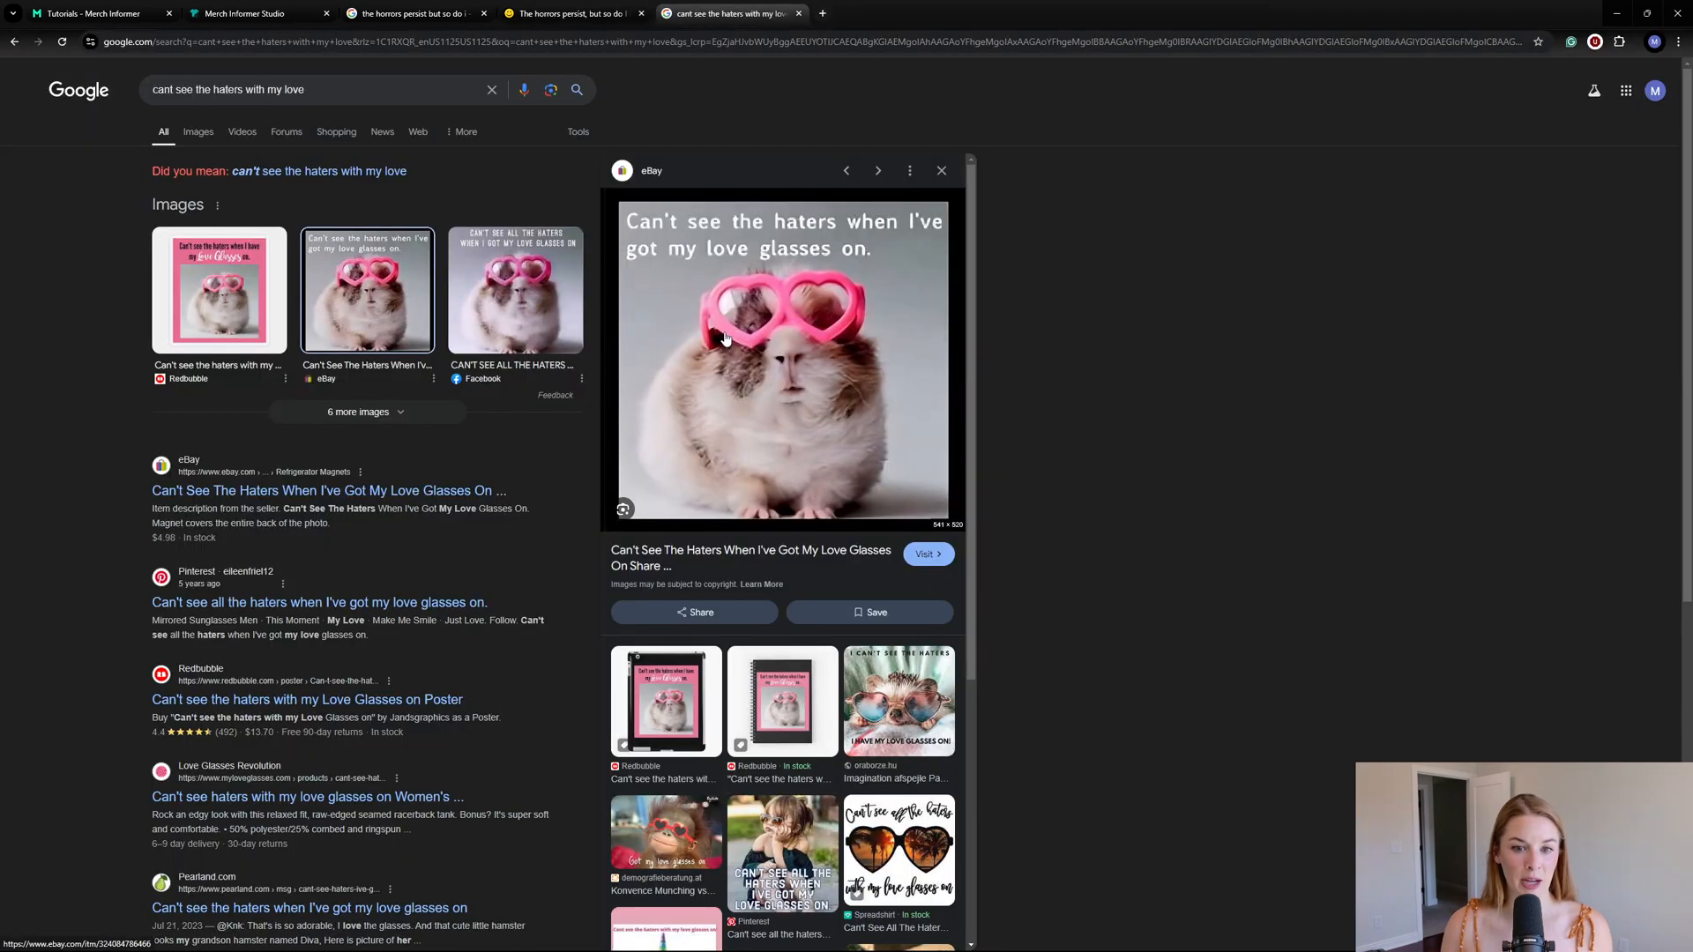
{"action": "mouse_move", "coordinate": [670, 224]}
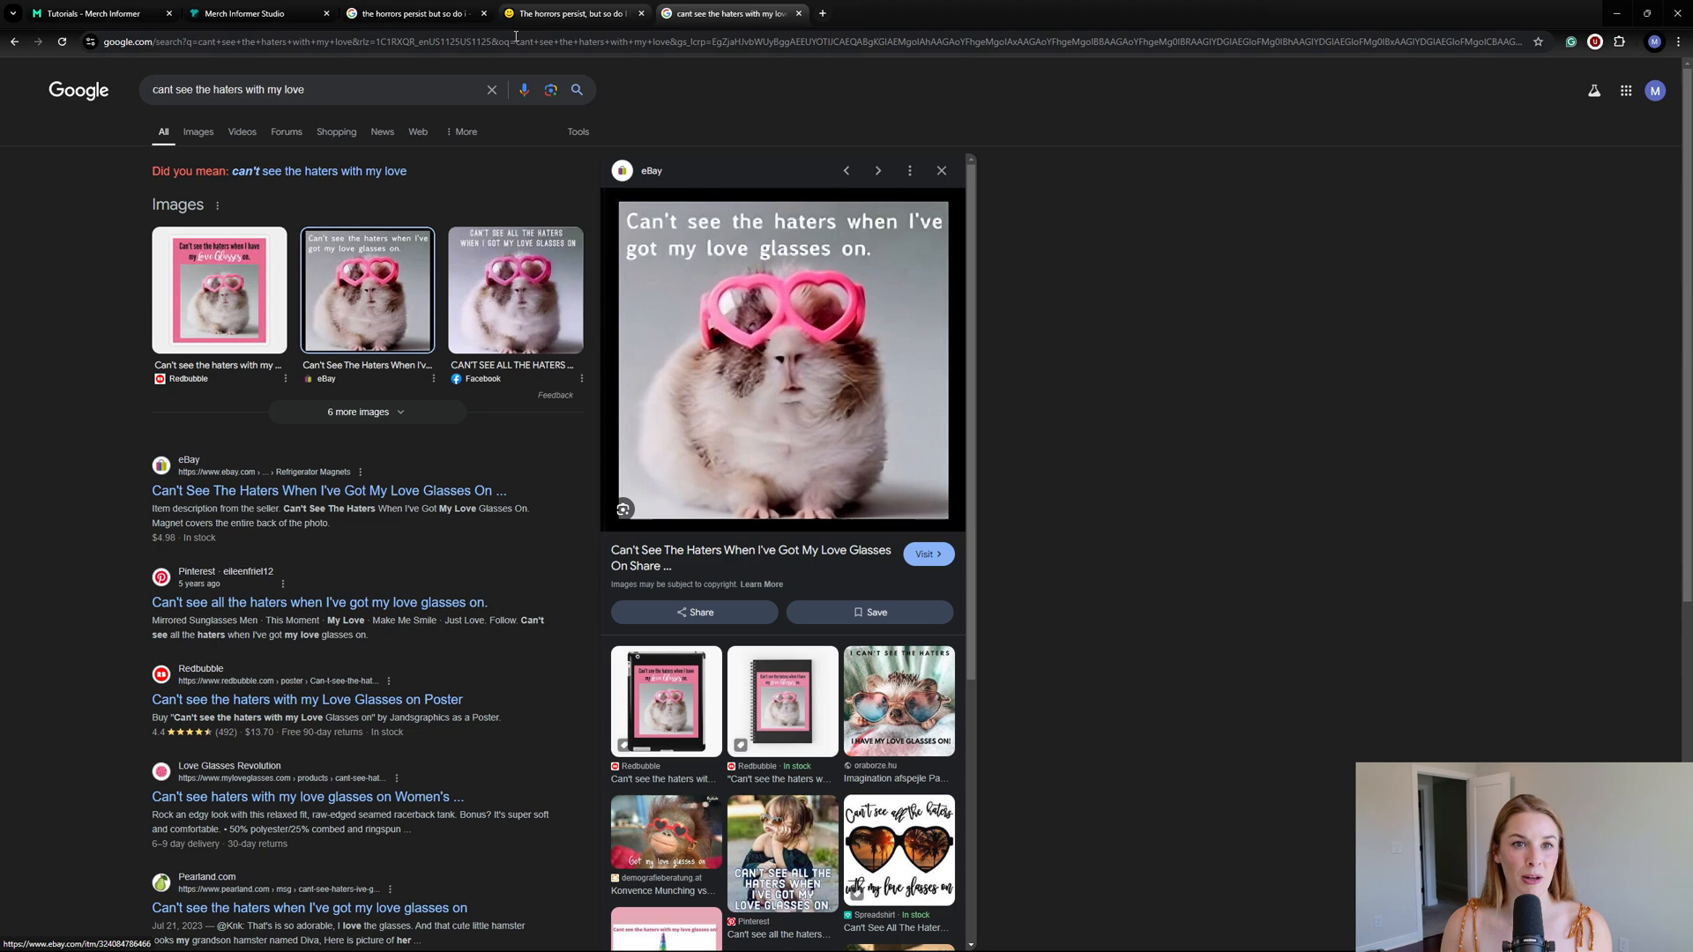
{"action": "mouse_move", "coordinate": [566, 12]}
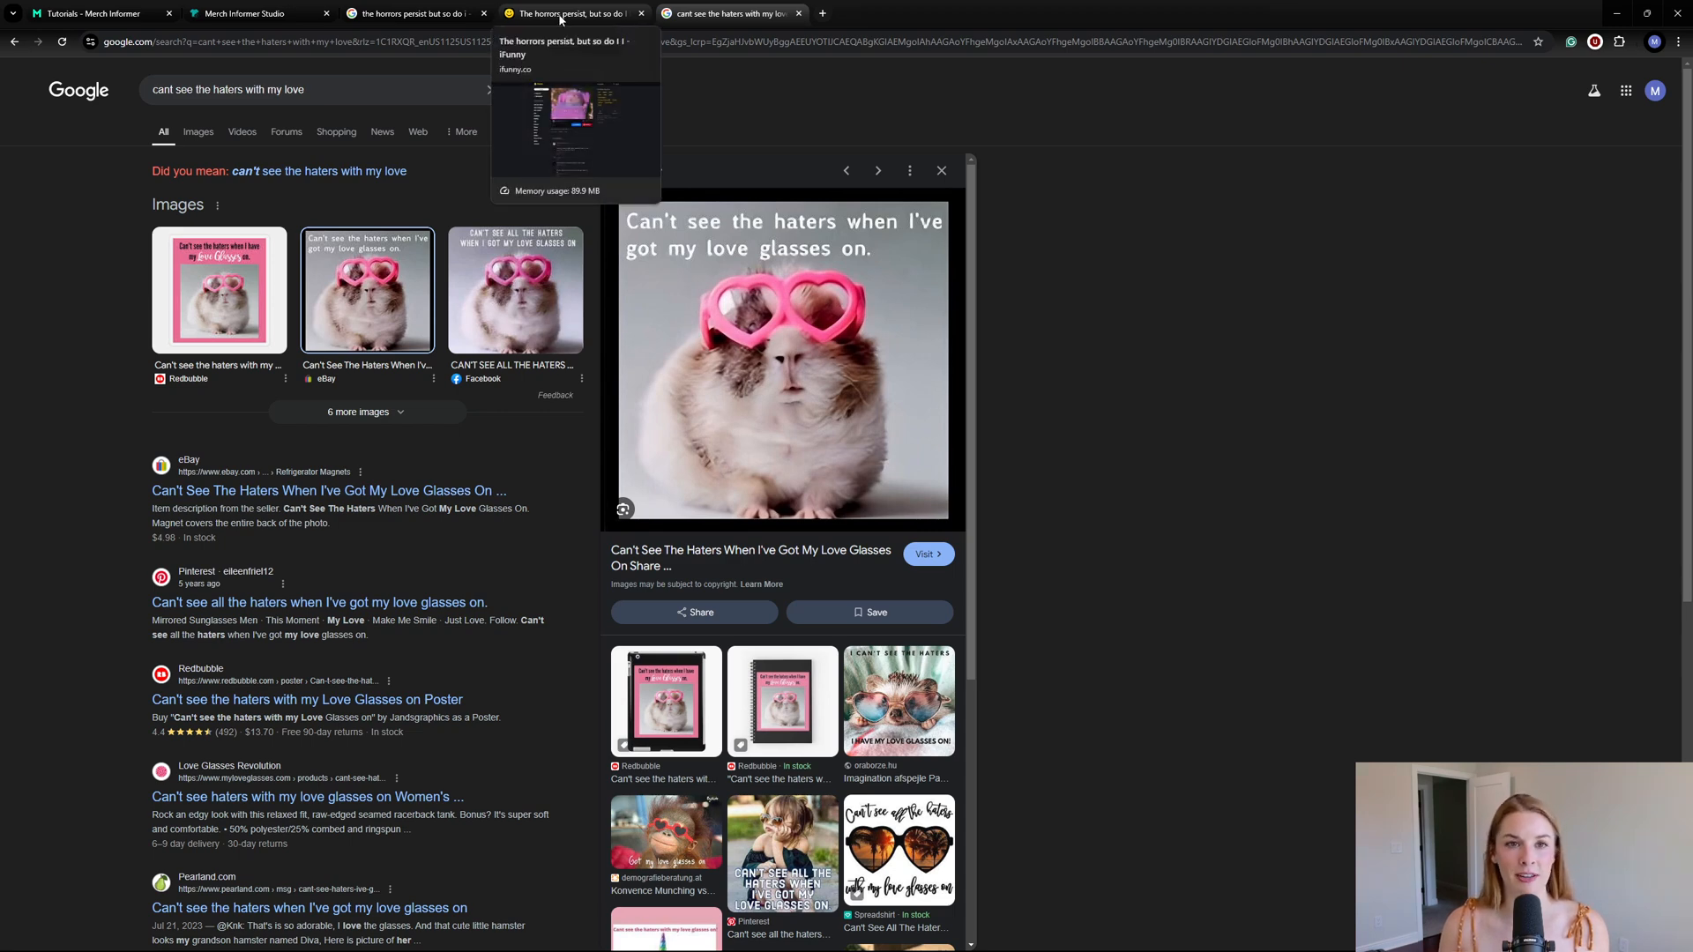
{"action": "left_click", "coordinate": [575, 12]}
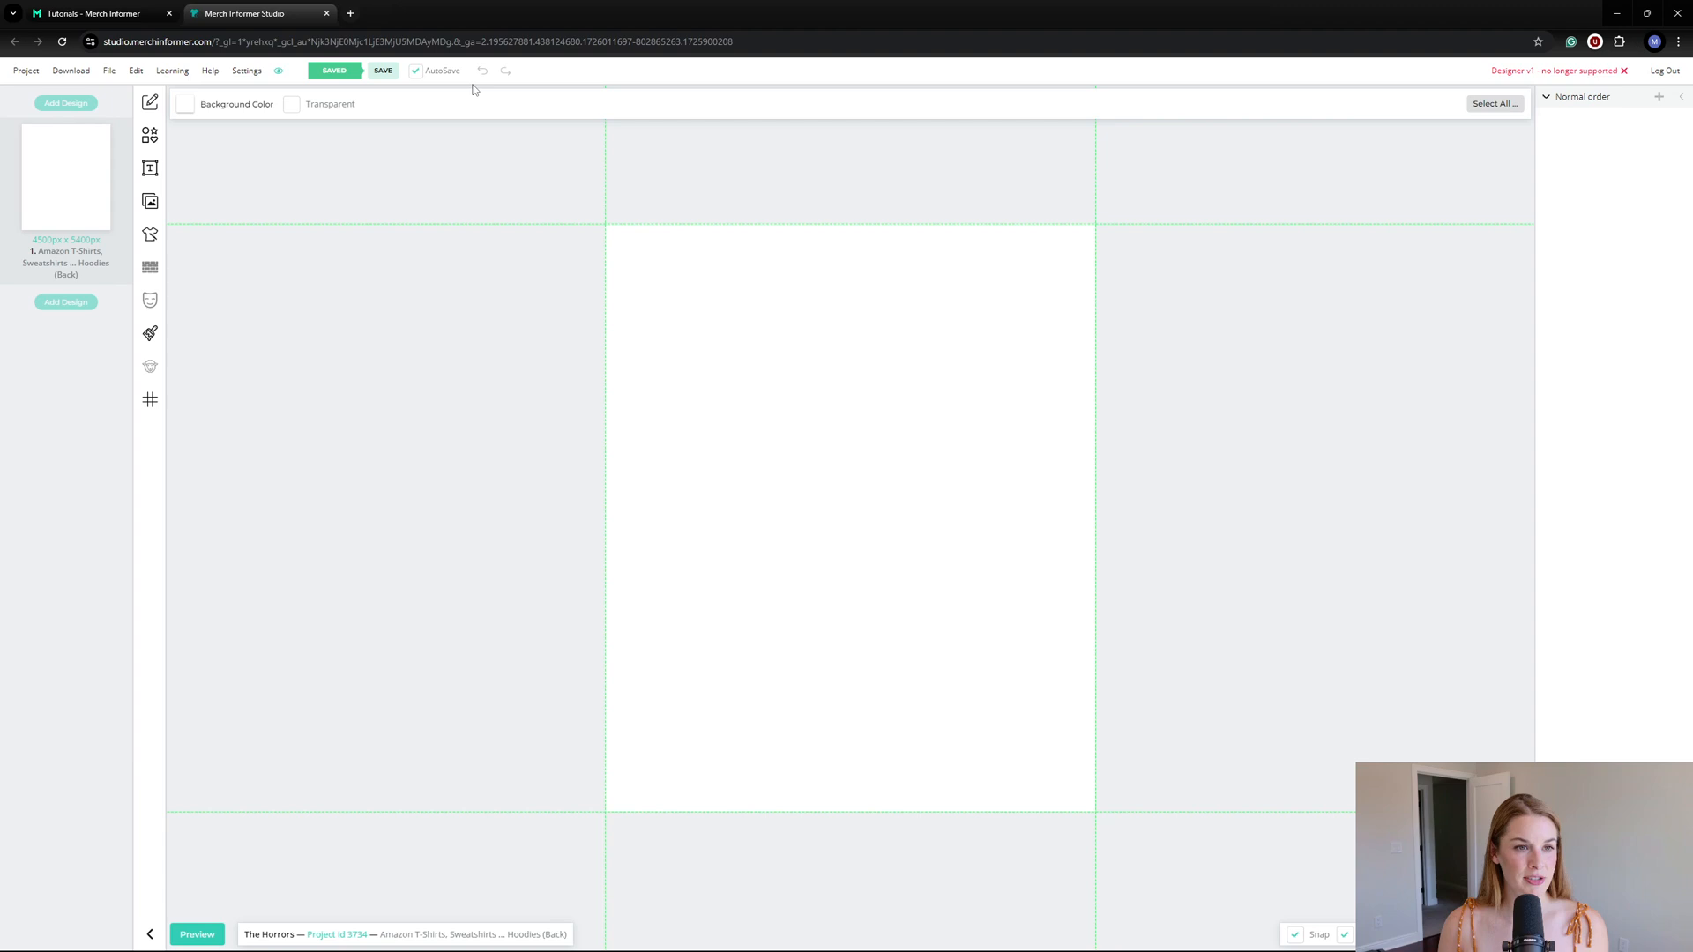
{"action": "mouse_move", "coordinate": [180, 88]}
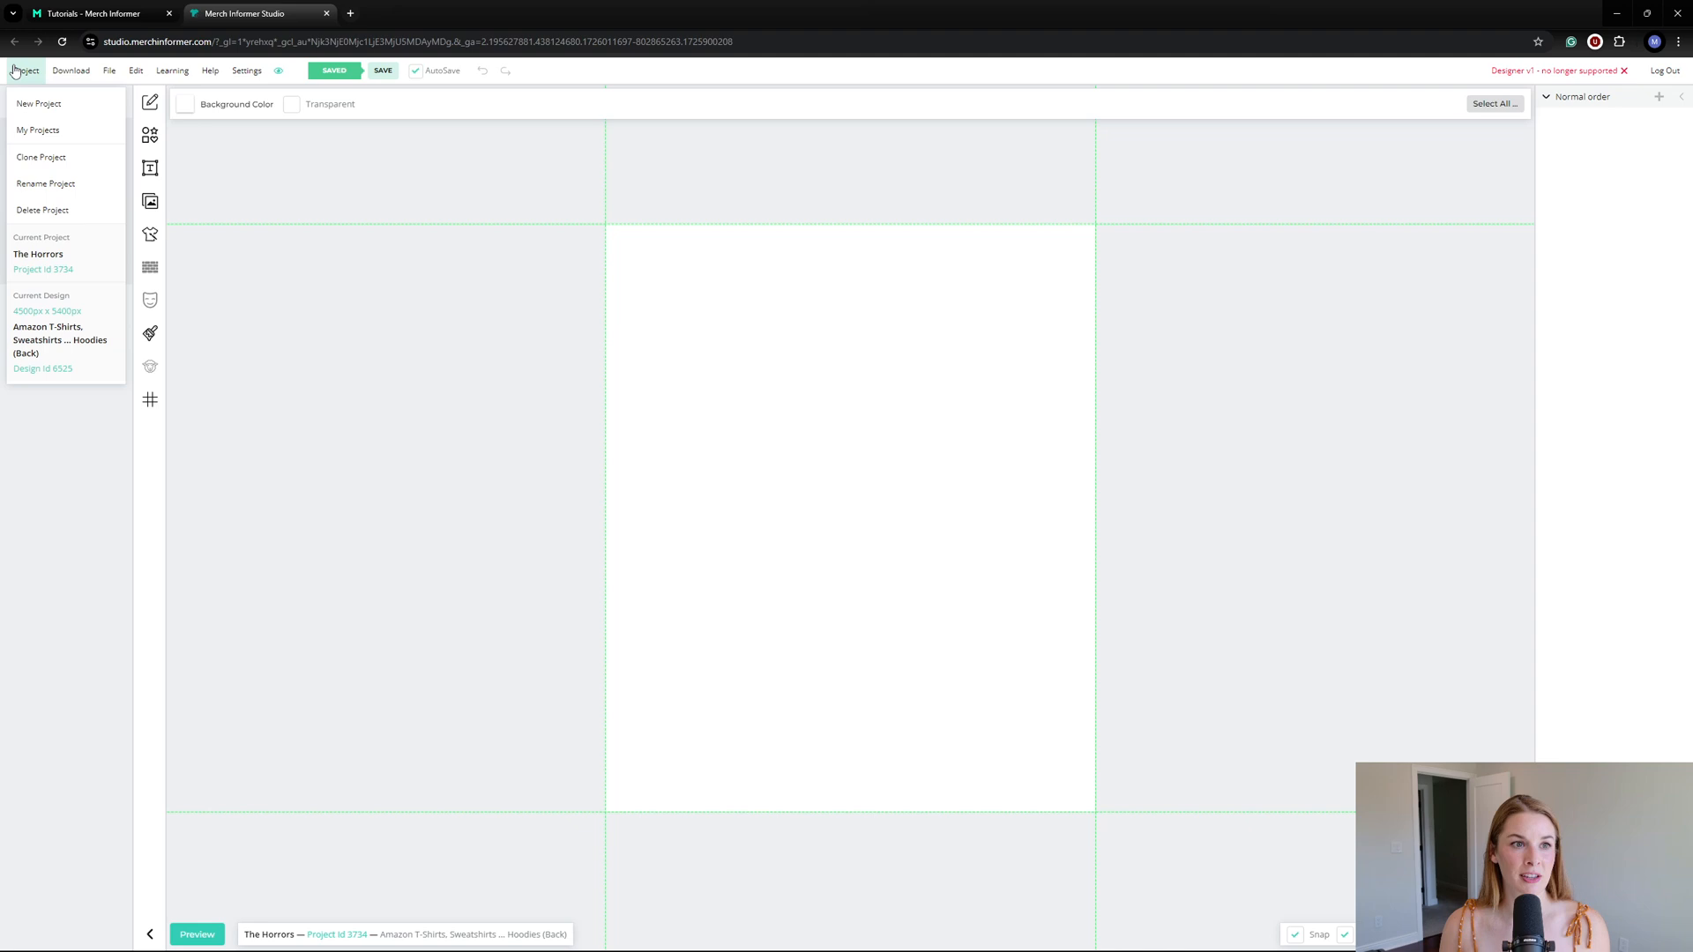
{"action": "mouse_move", "coordinate": [37, 129]}
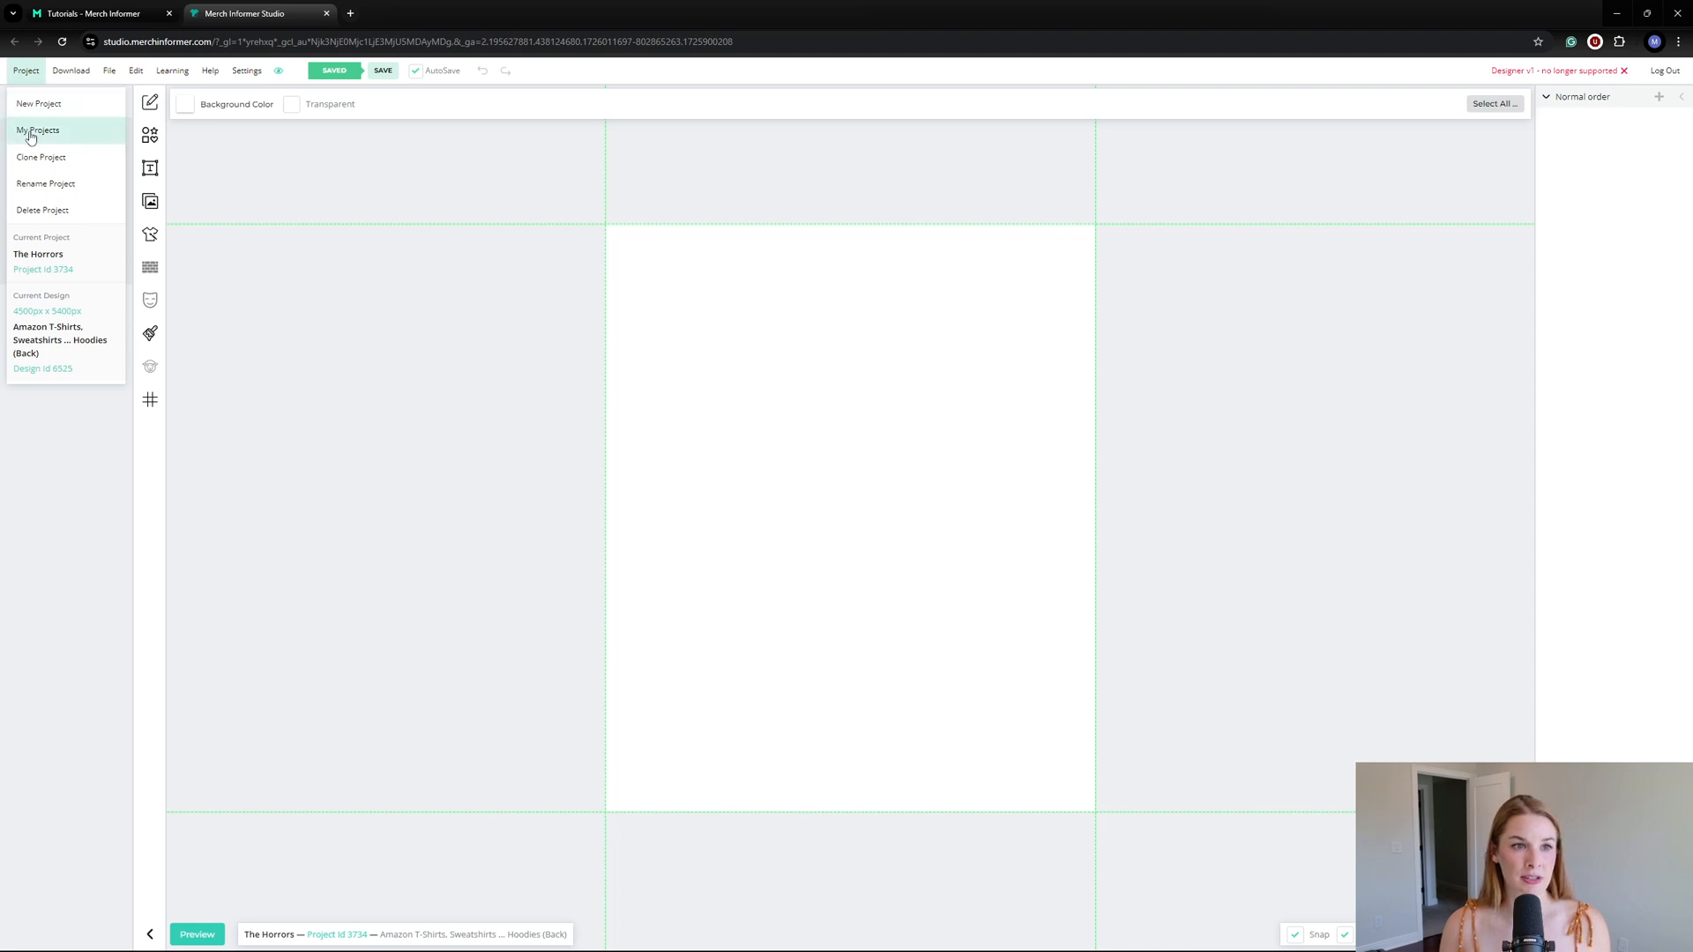
{"action": "mouse_move", "coordinate": [43, 210]}
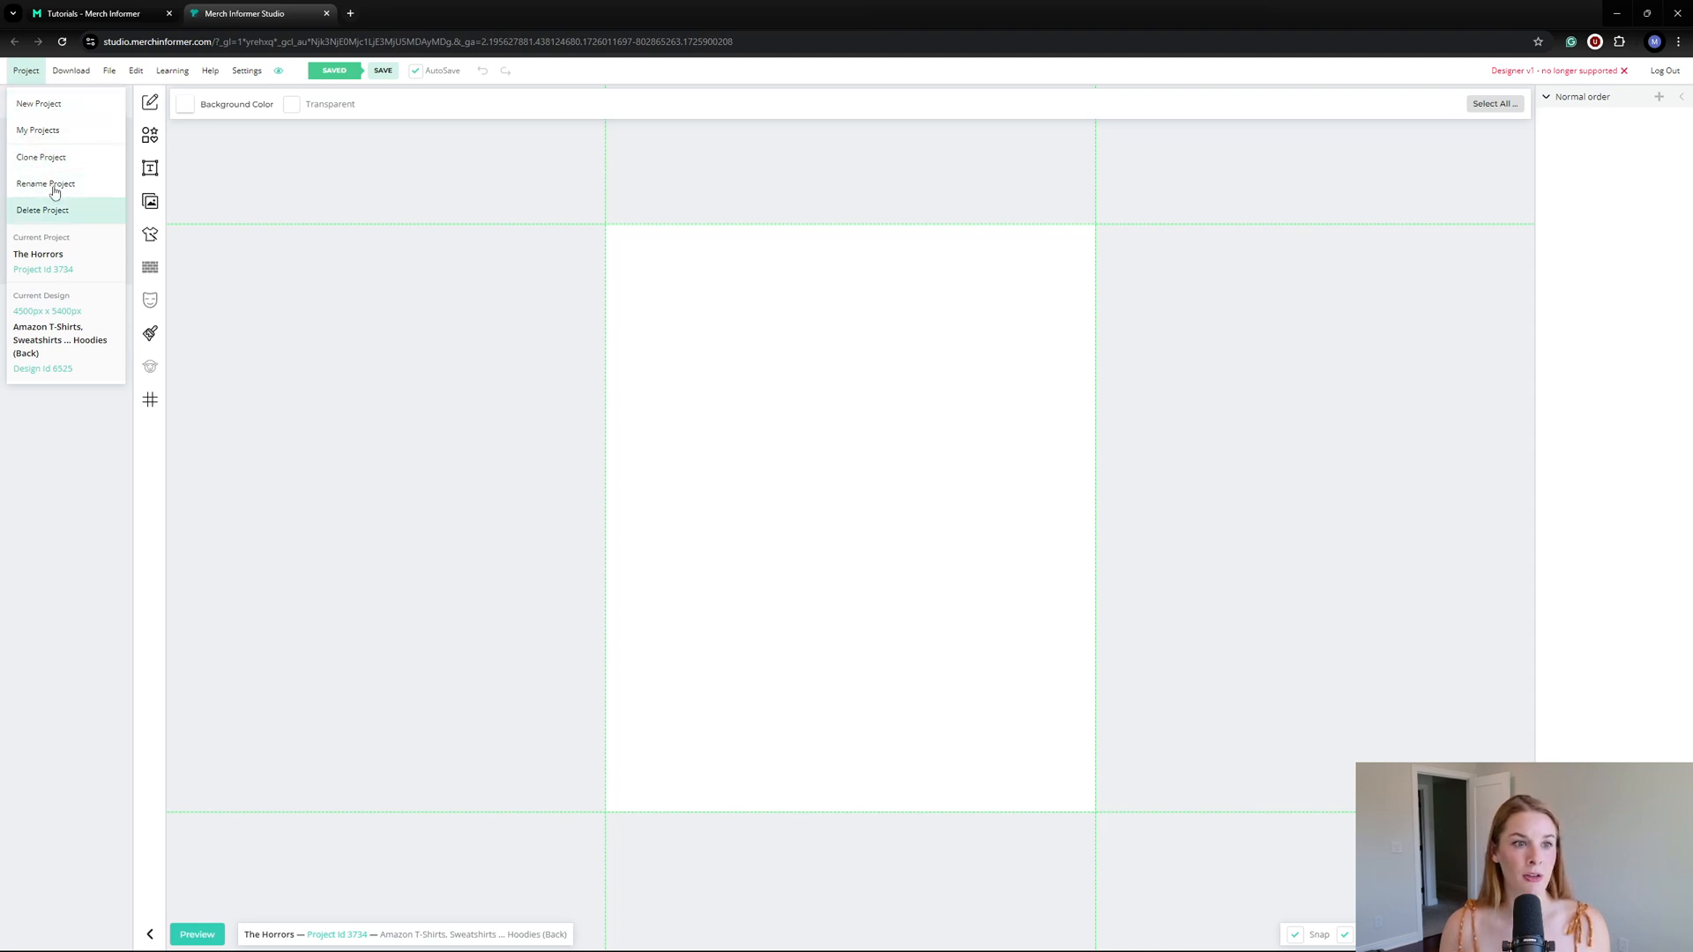
{"action": "left_click", "coordinate": [71, 71]}
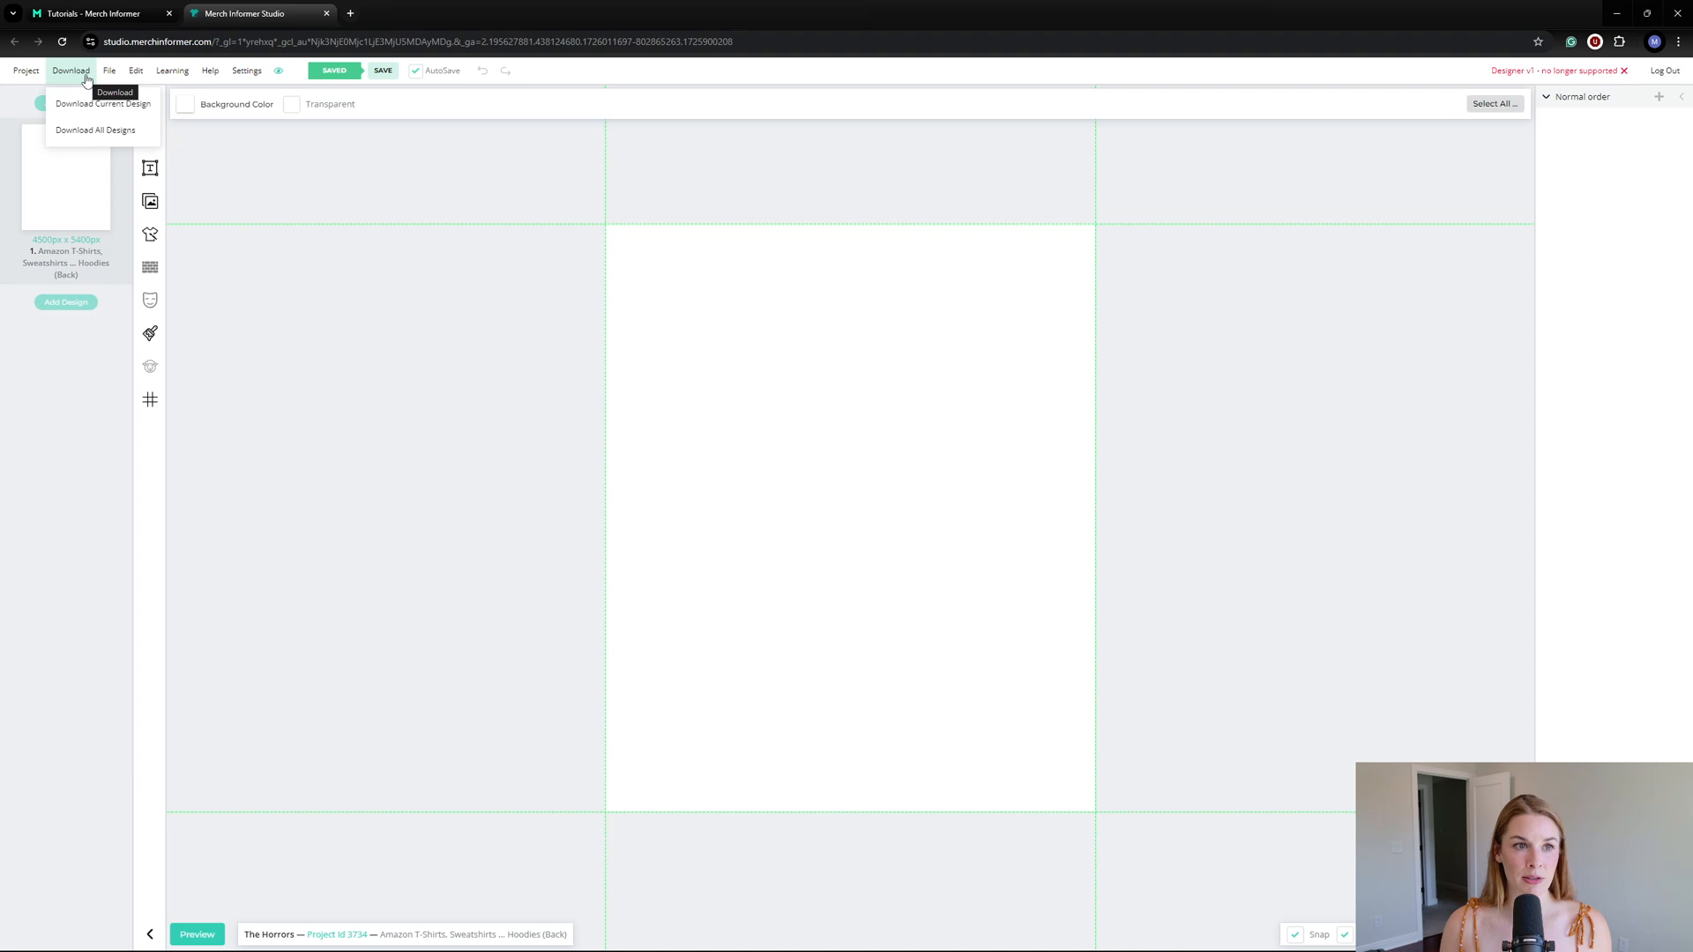
{"action": "left_click", "coordinate": [108, 70]}
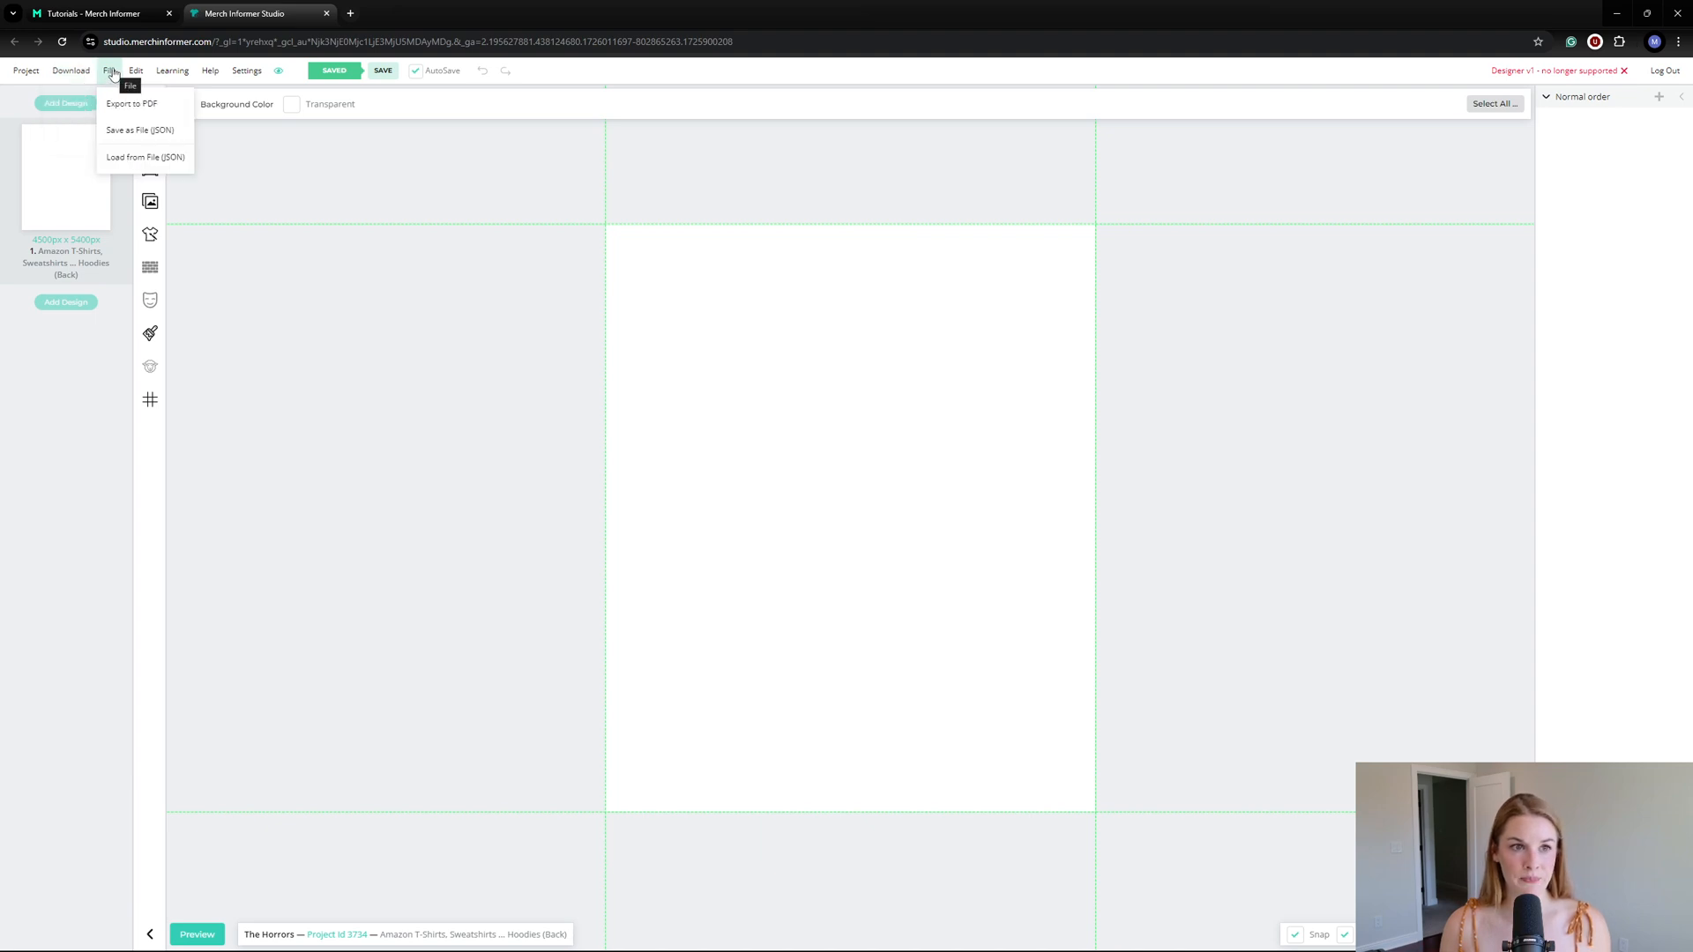
{"action": "left_click", "coordinate": [171, 71]}
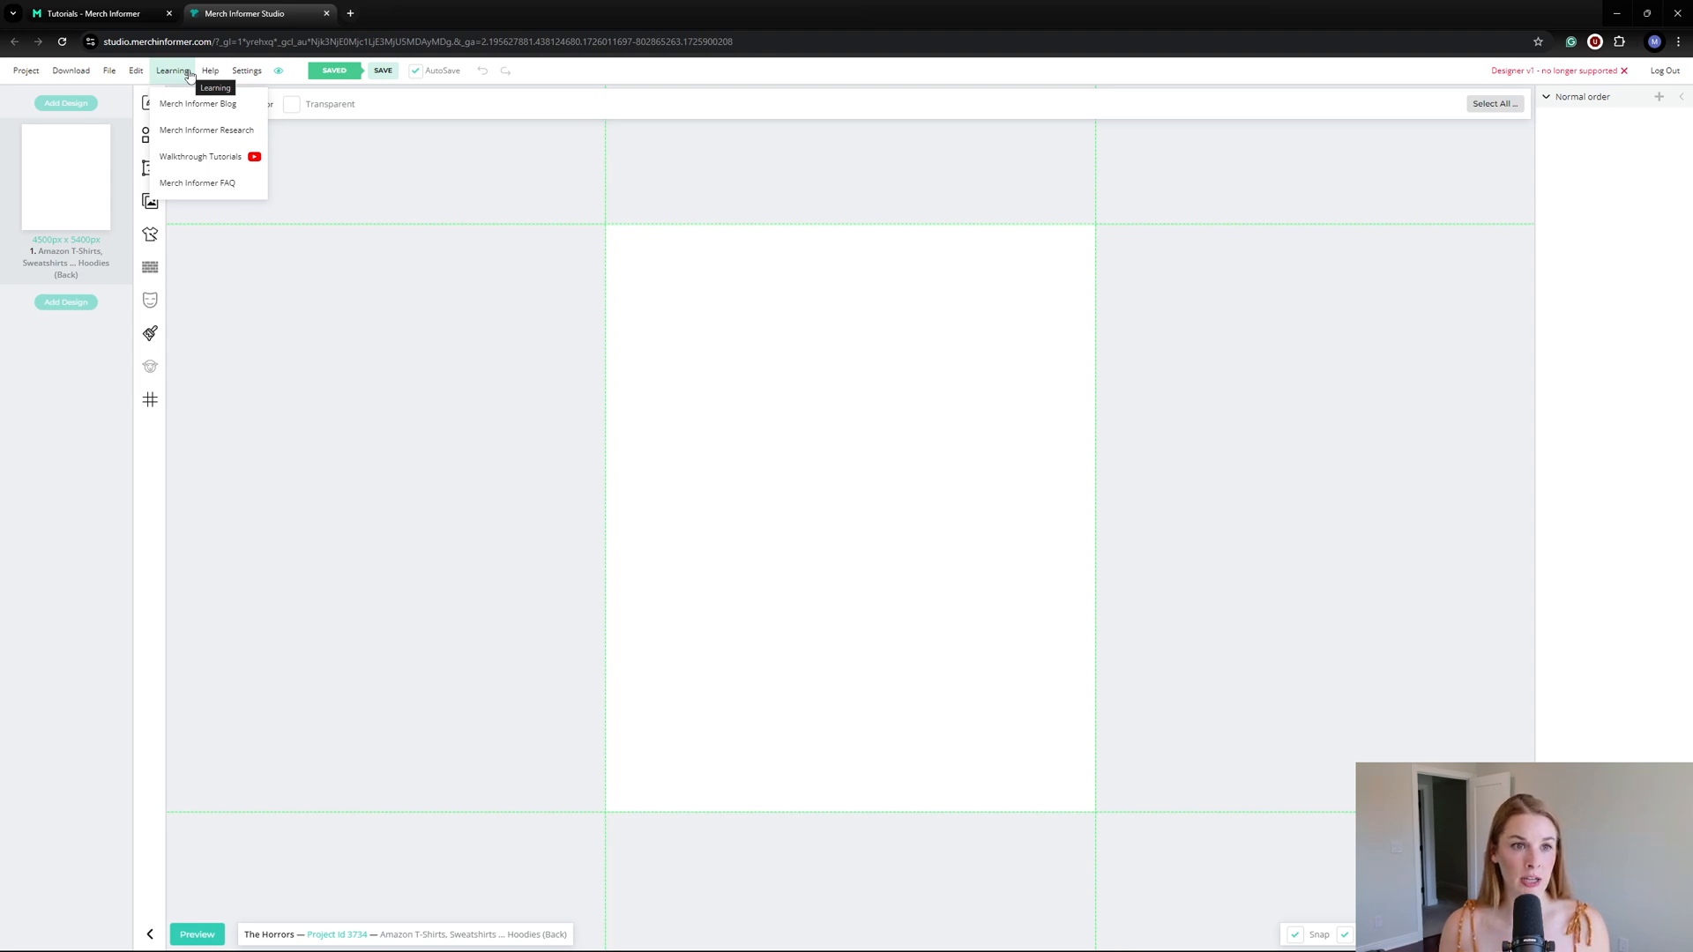
{"action": "left_click", "coordinate": [210, 71]}
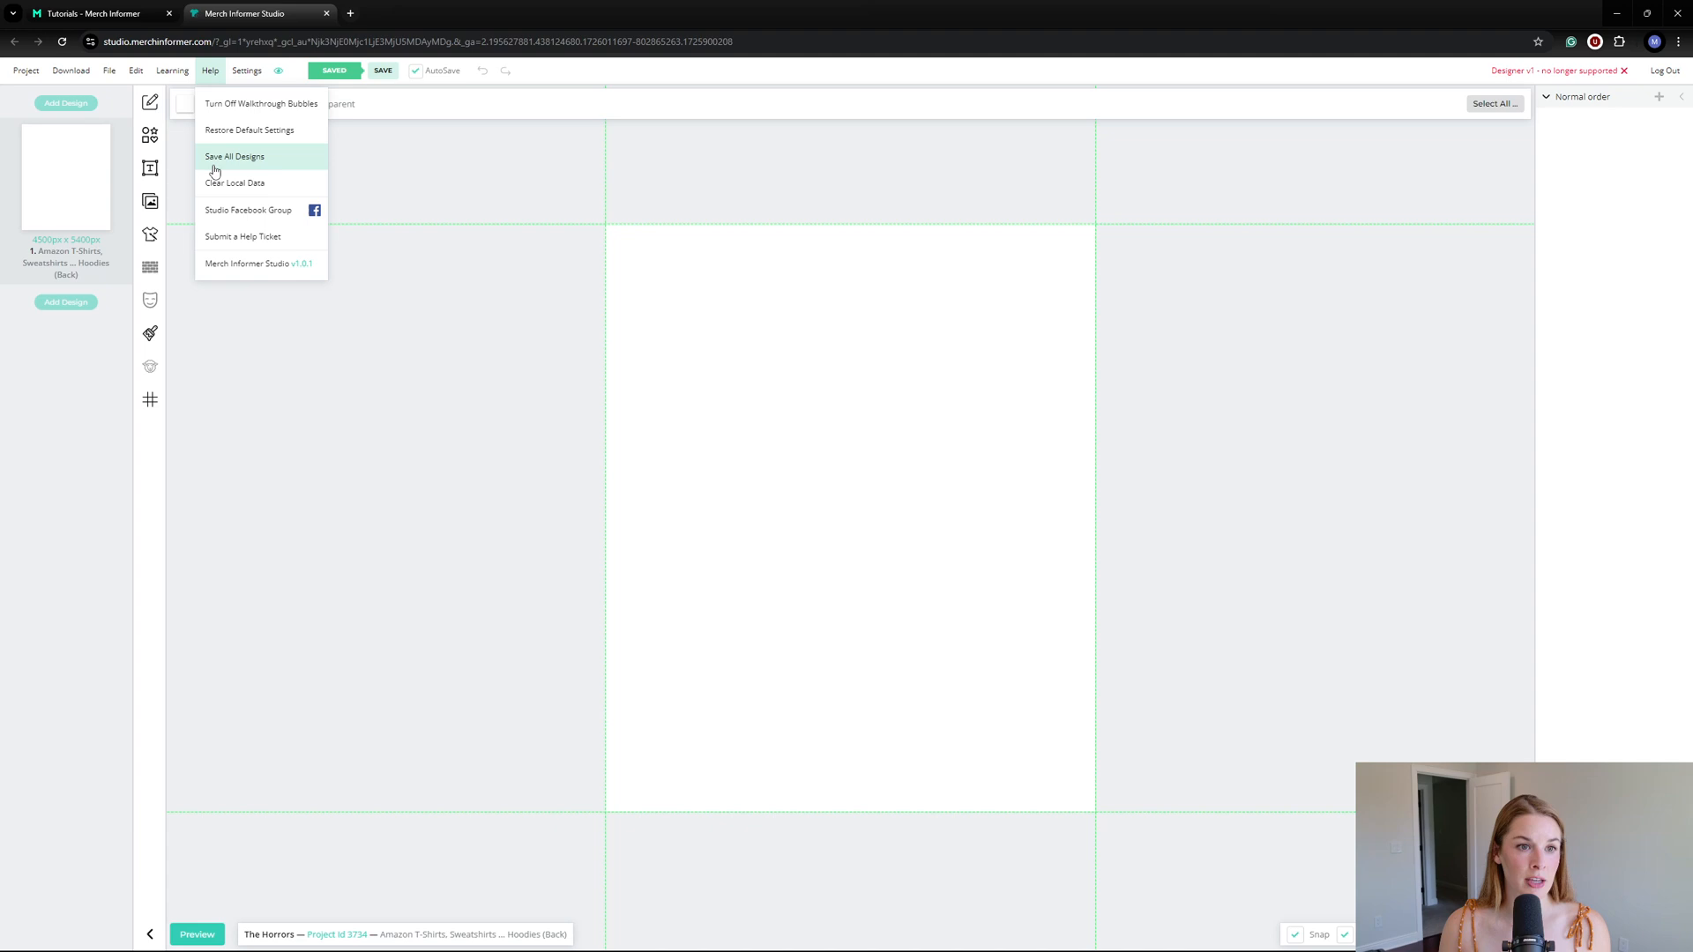
{"action": "mouse_move", "coordinate": [247, 210]}
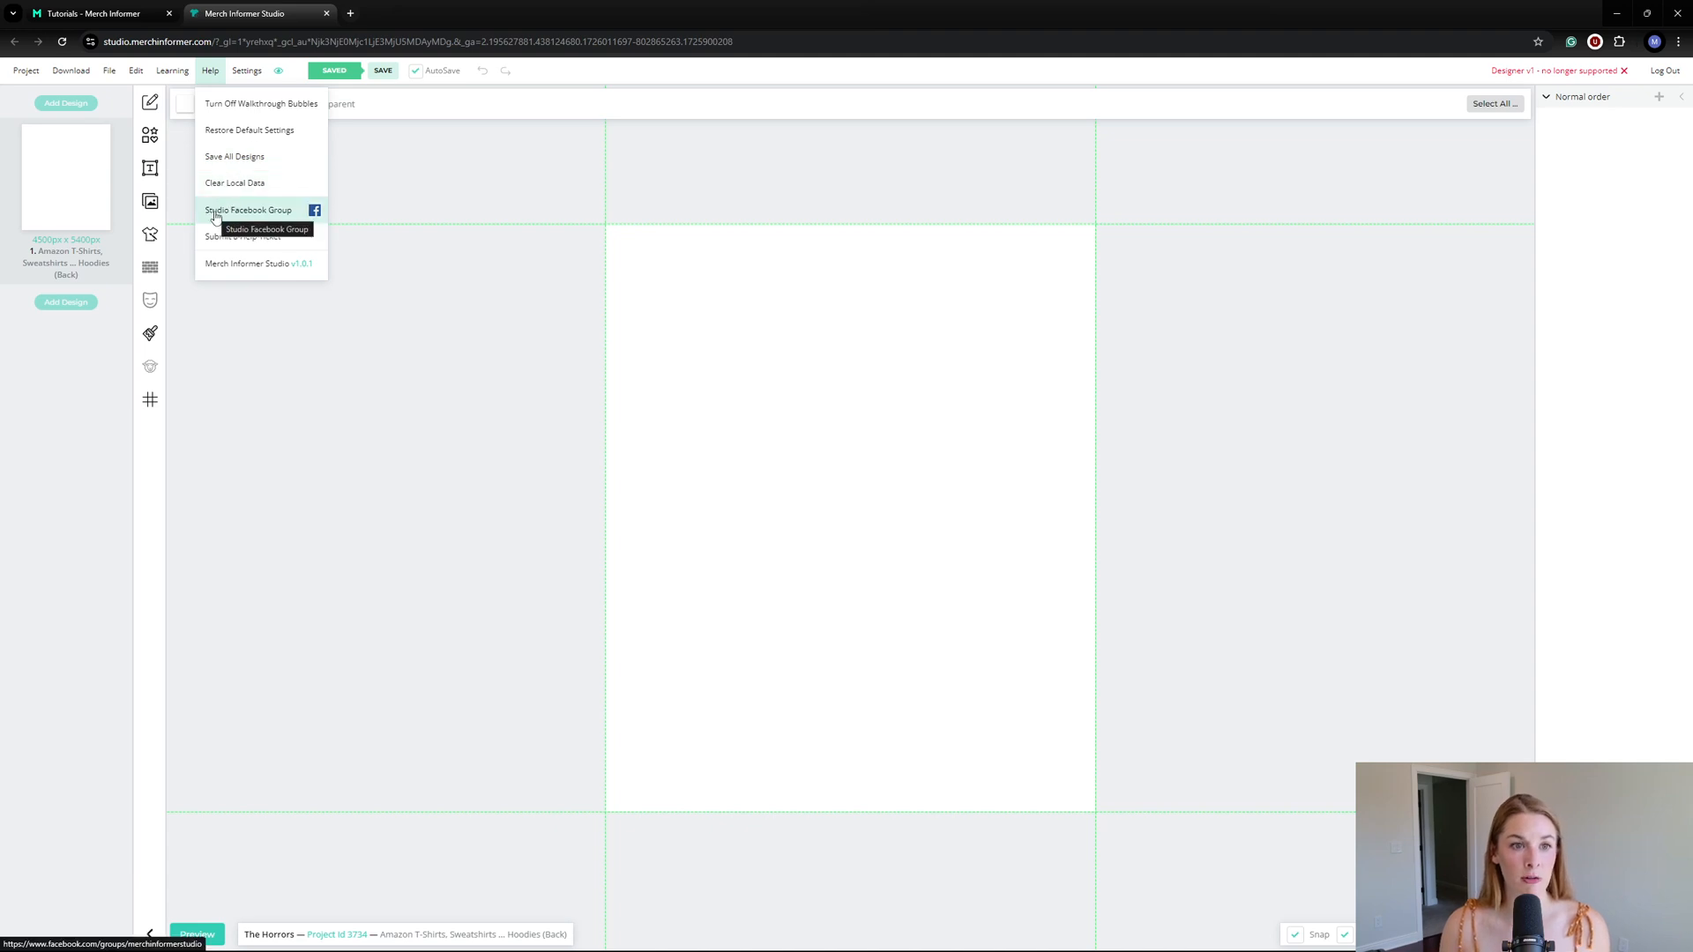
{"action": "mouse_move", "coordinate": [243, 237]}
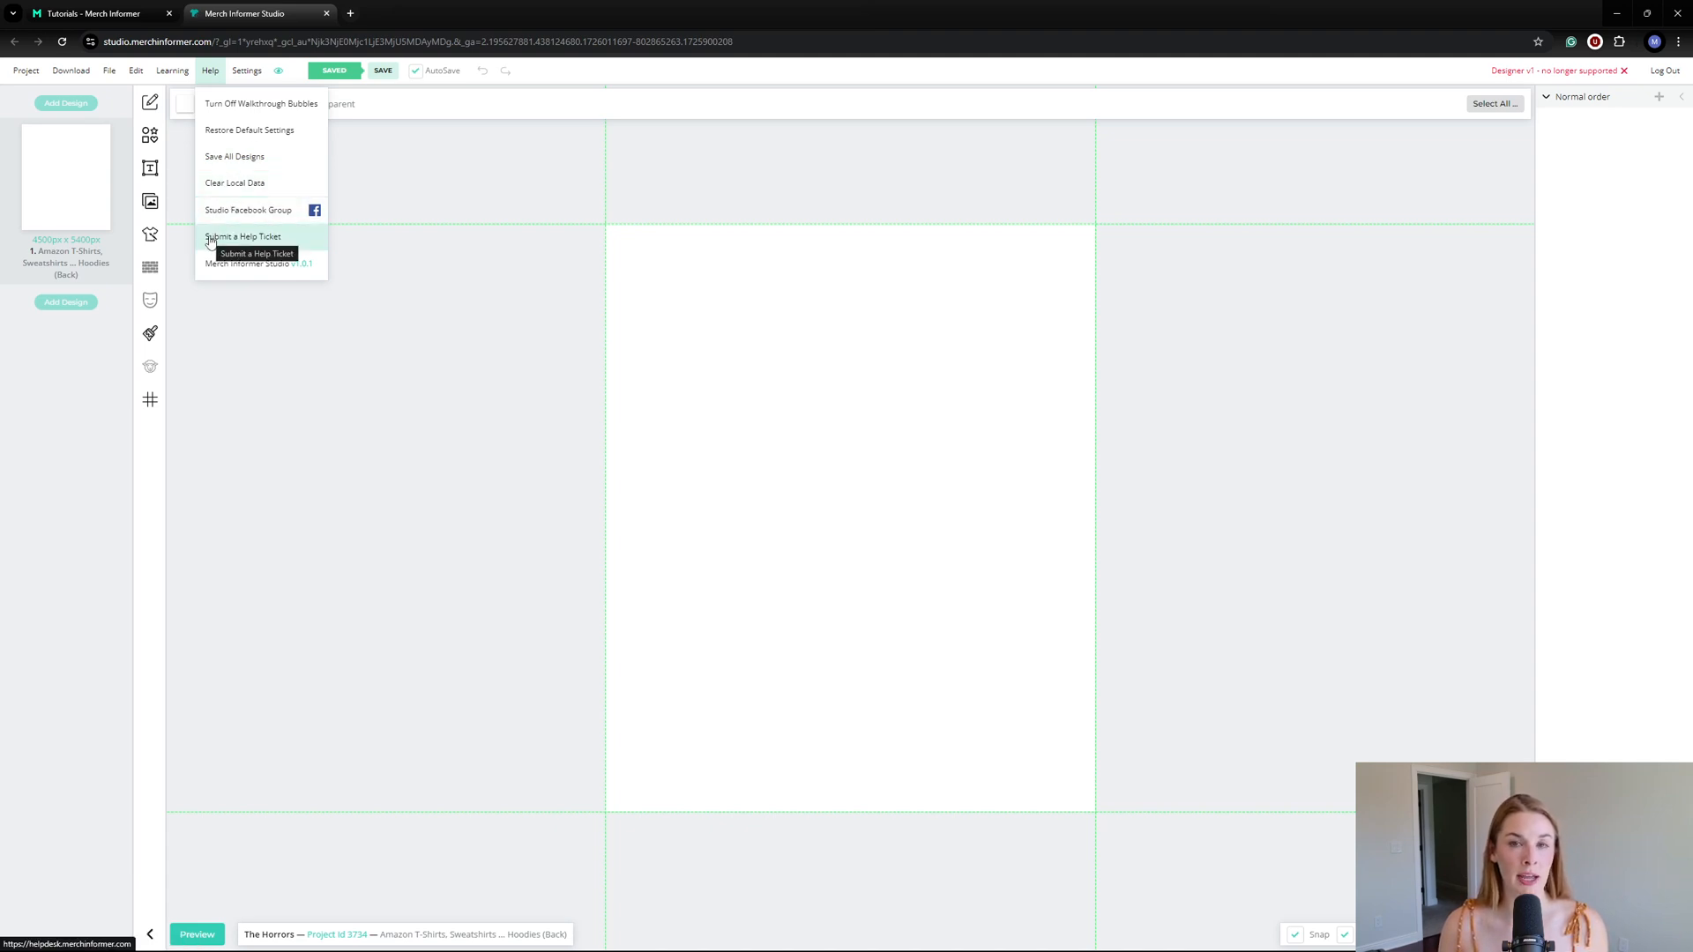
{"action": "mouse_move", "coordinate": [215, 227]}
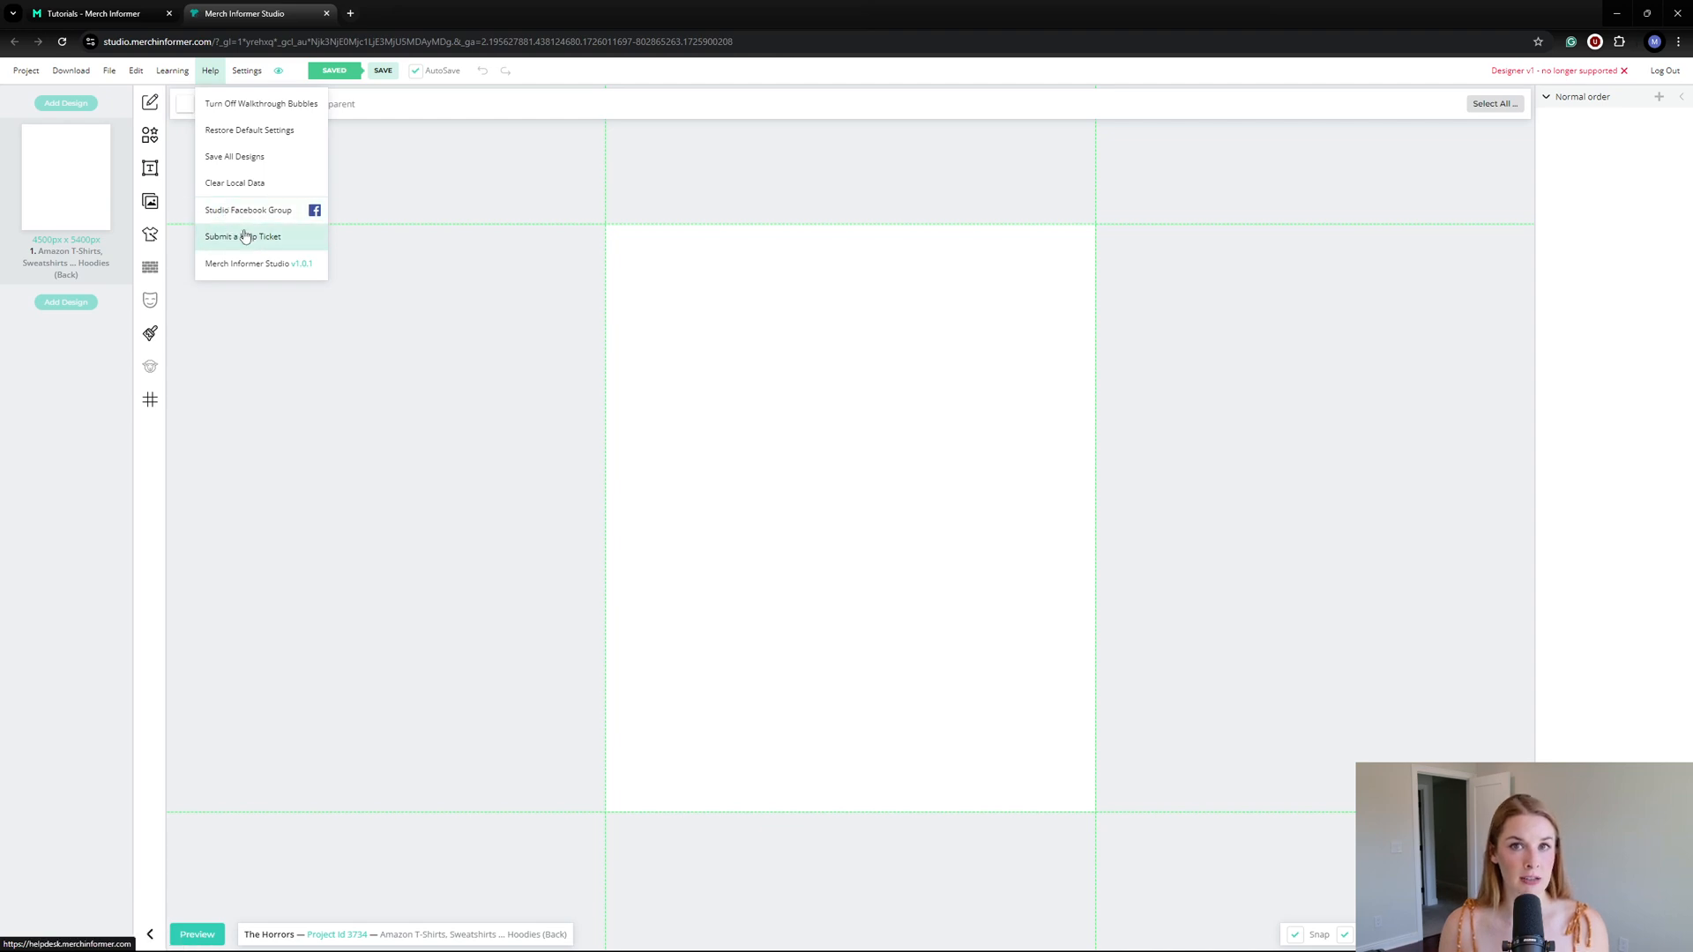
{"action": "mouse_move", "coordinate": [244, 236]}
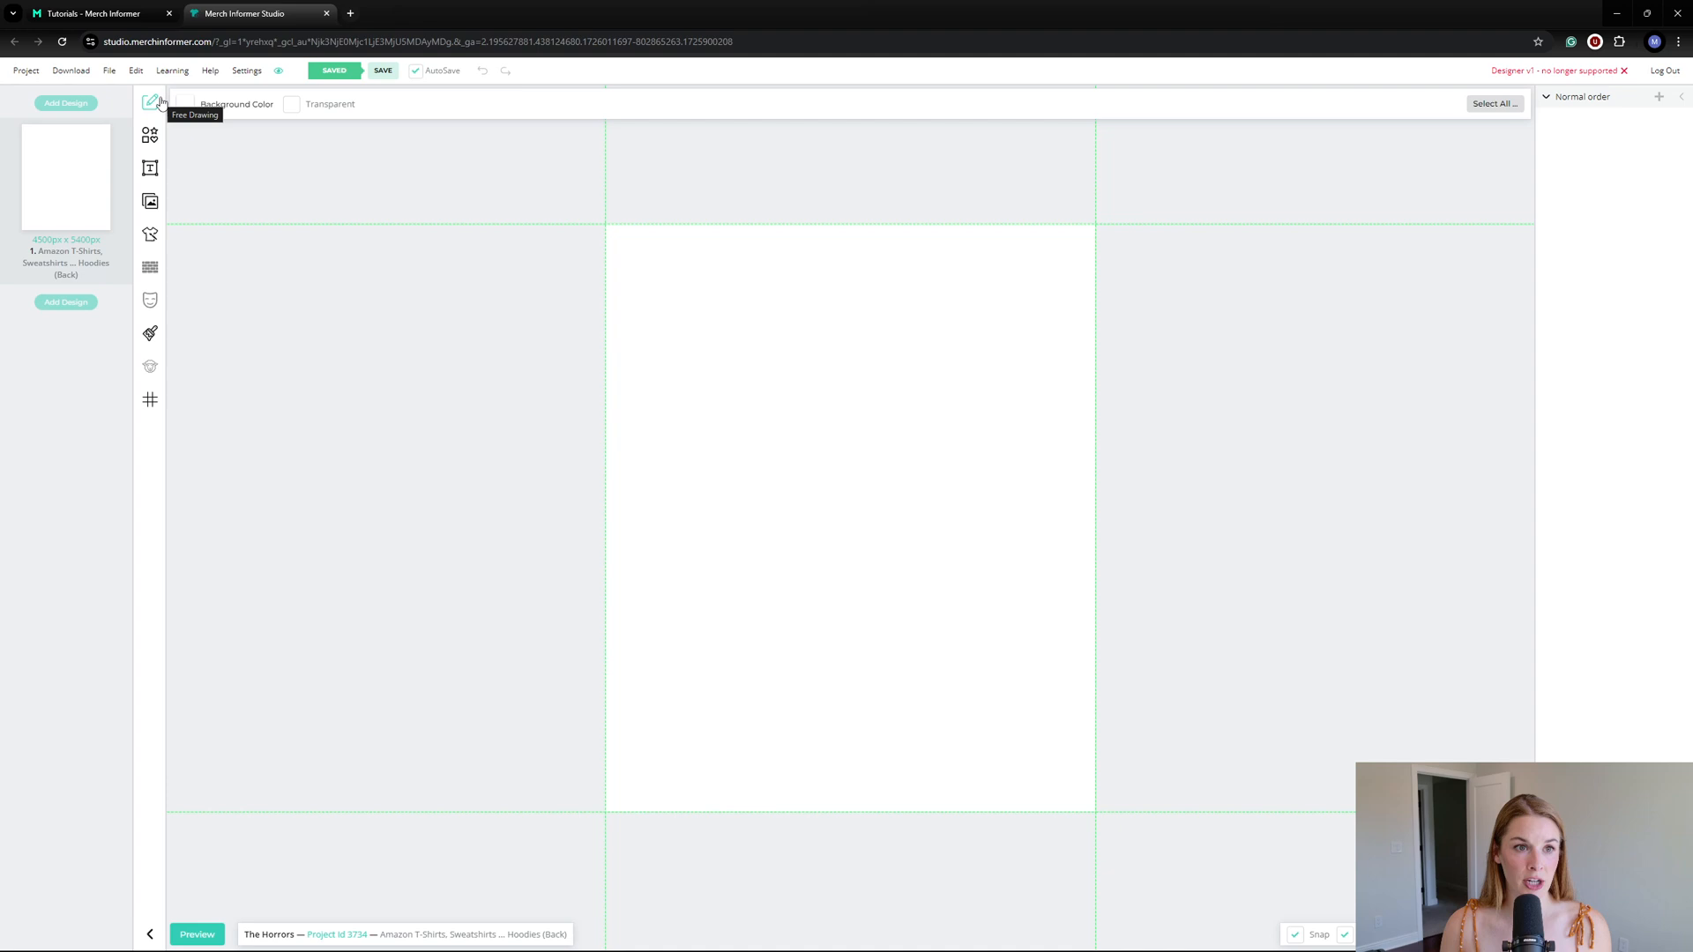
{"action": "mouse_move", "coordinate": [152, 104]}
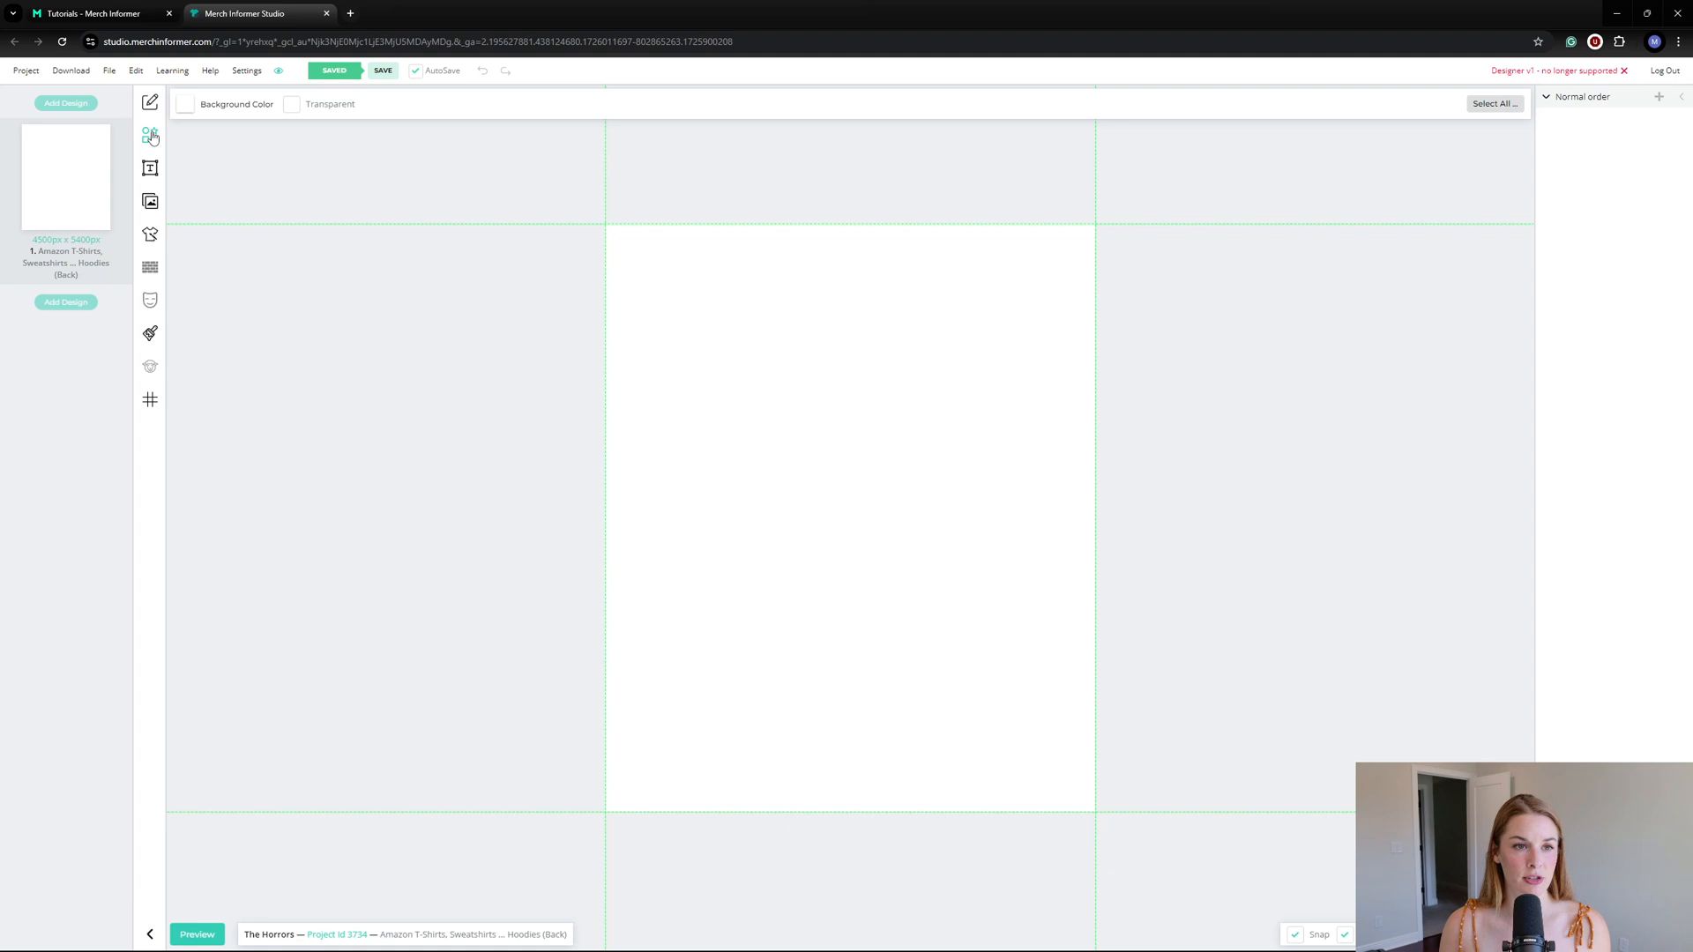
Step: Look at the Shapes and Text panels, then bring up the image library on Pixabay
{"action": "left_click", "coordinate": [150, 134]}
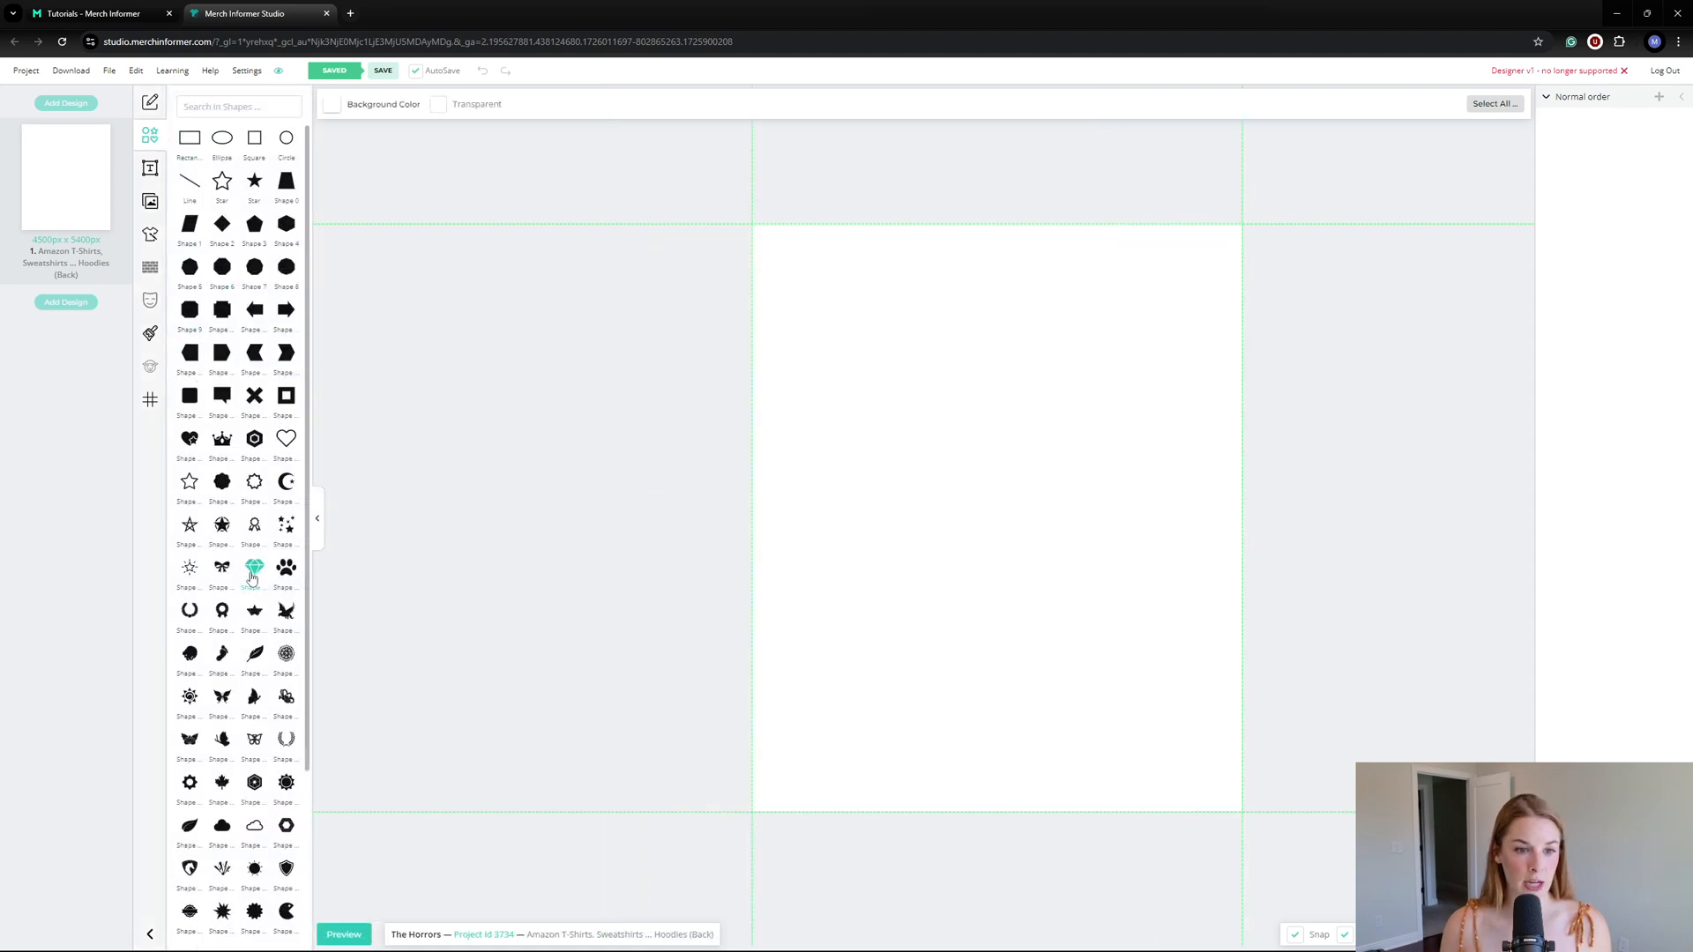
{"action": "left_click", "coordinate": [150, 168]}
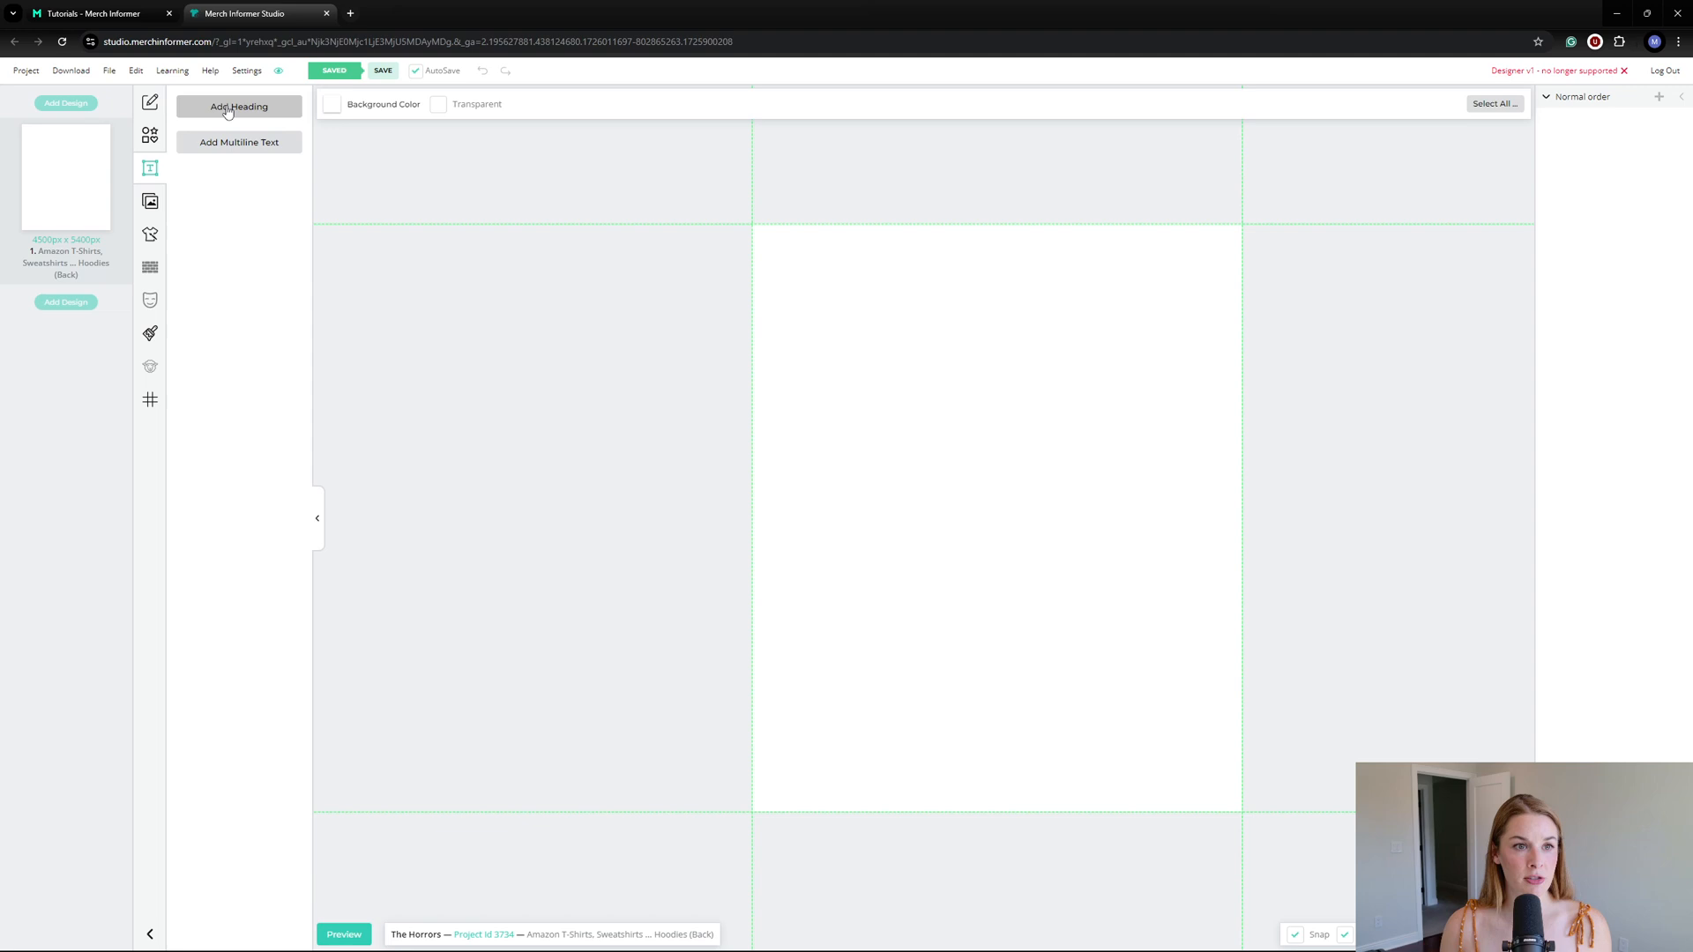
{"action": "left_click", "coordinate": [150, 202]}
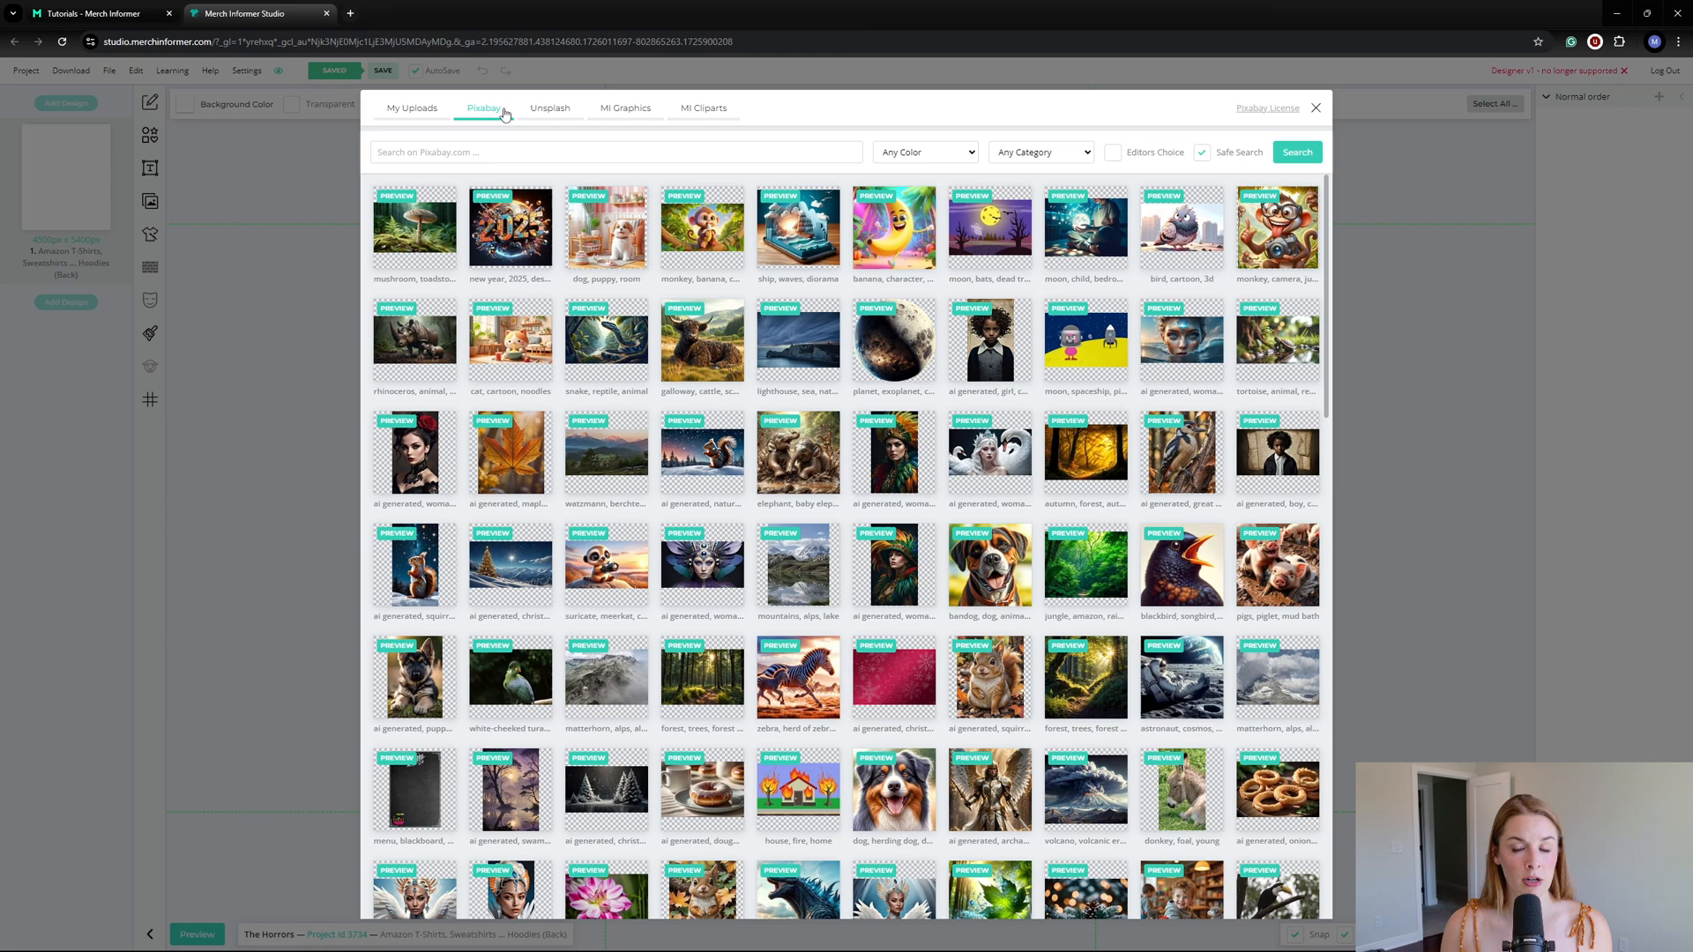
Step: Browse the Unsplash, MI Graphics and MI Cliparts collections, then close the image library
{"action": "left_click", "coordinate": [550, 107]}
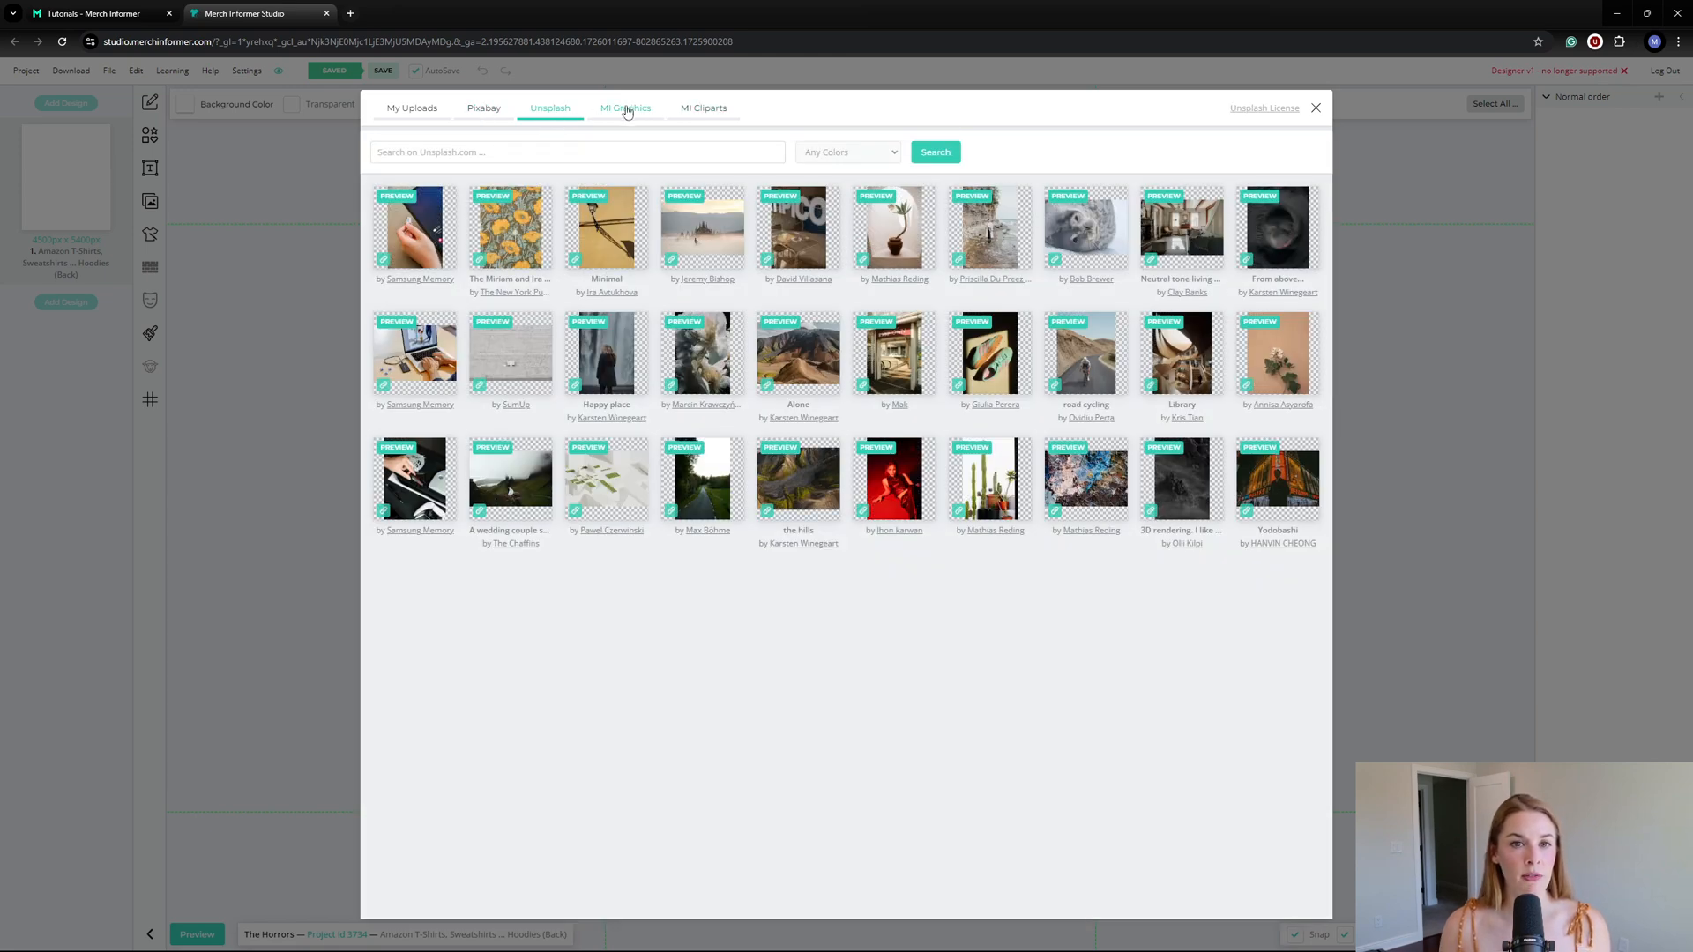
{"action": "left_click", "coordinate": [624, 108]}
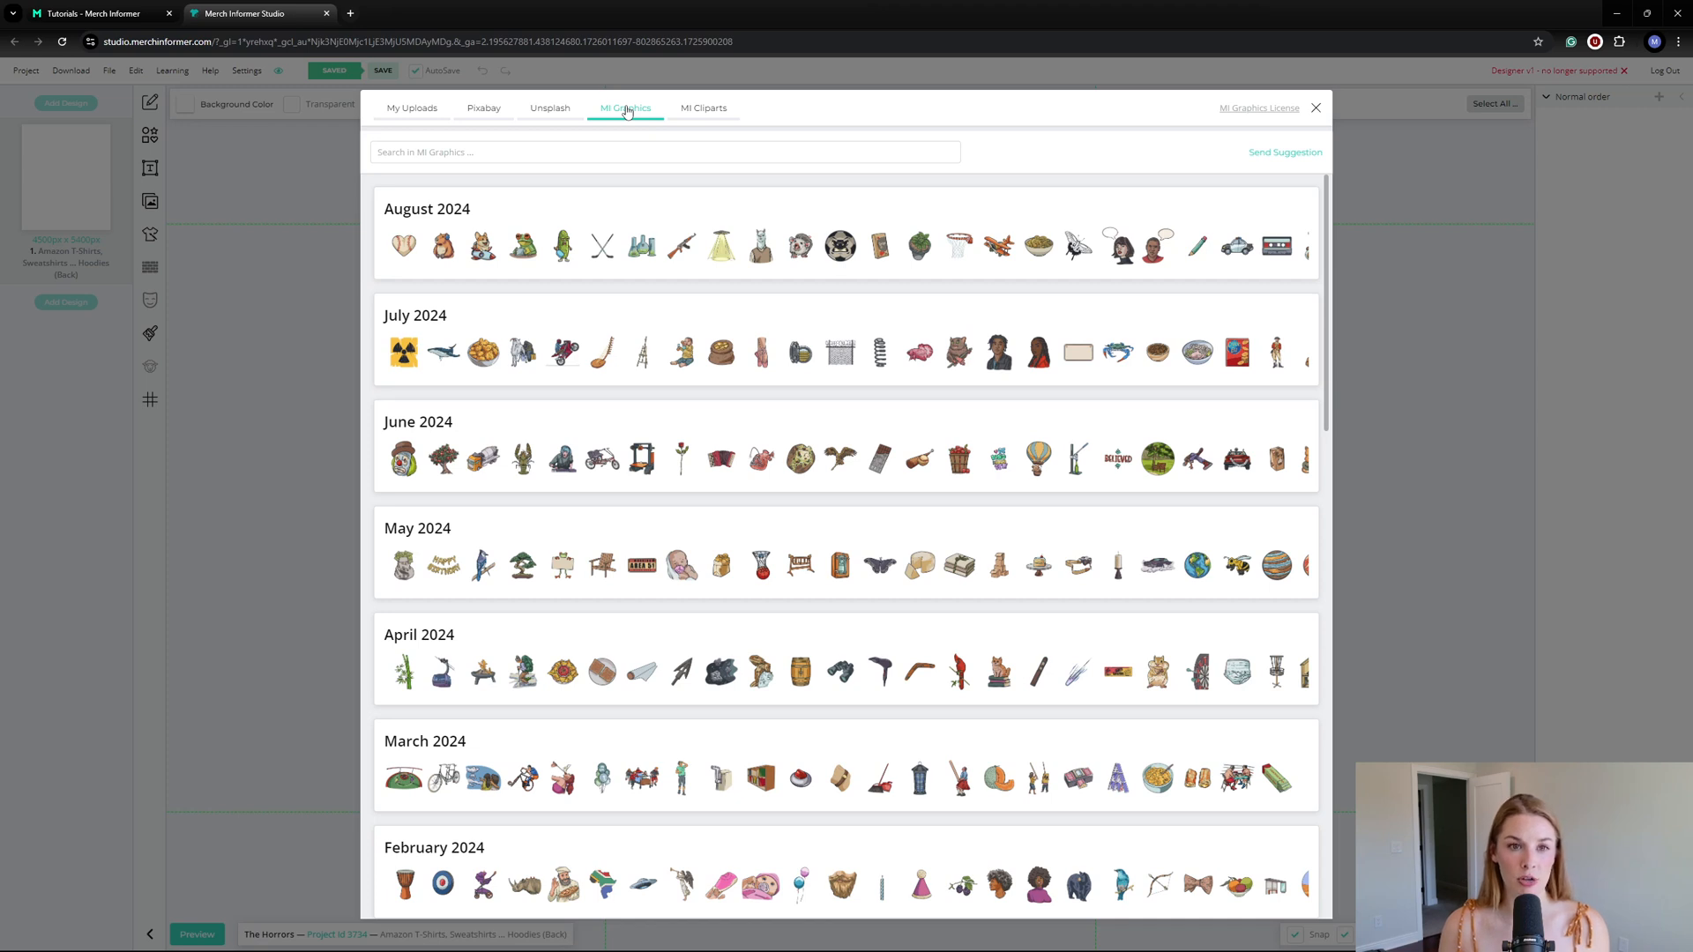
{"action": "mouse_move", "coordinate": [541, 224]}
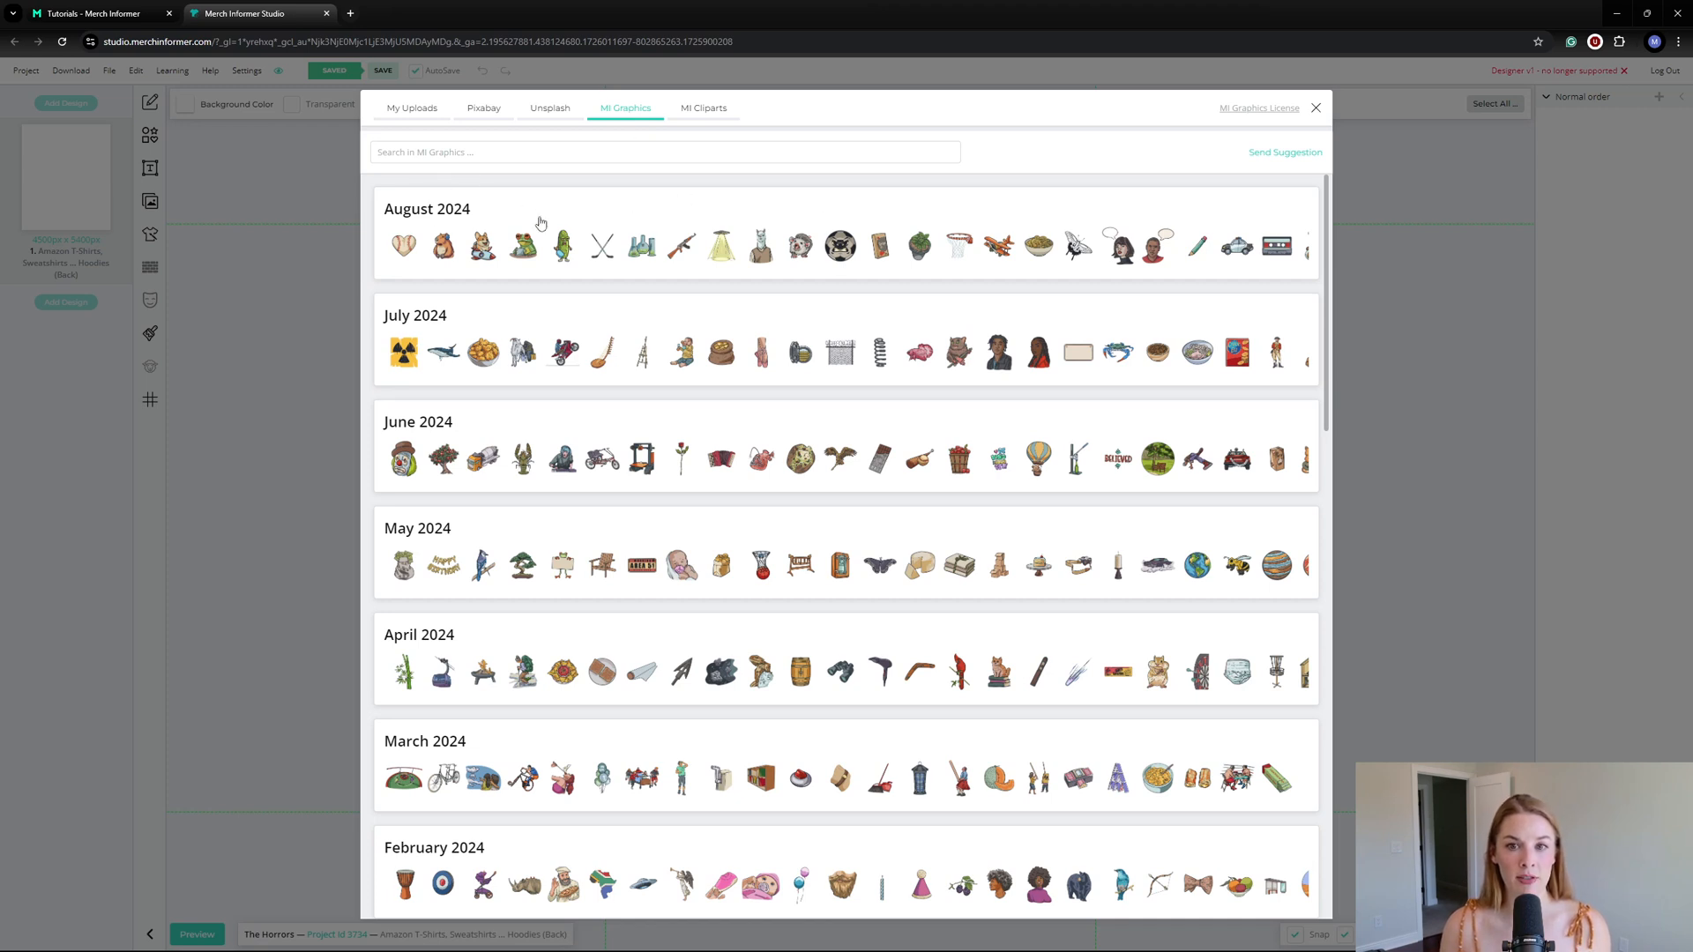
{"action": "mouse_move", "coordinate": [663, 305]}
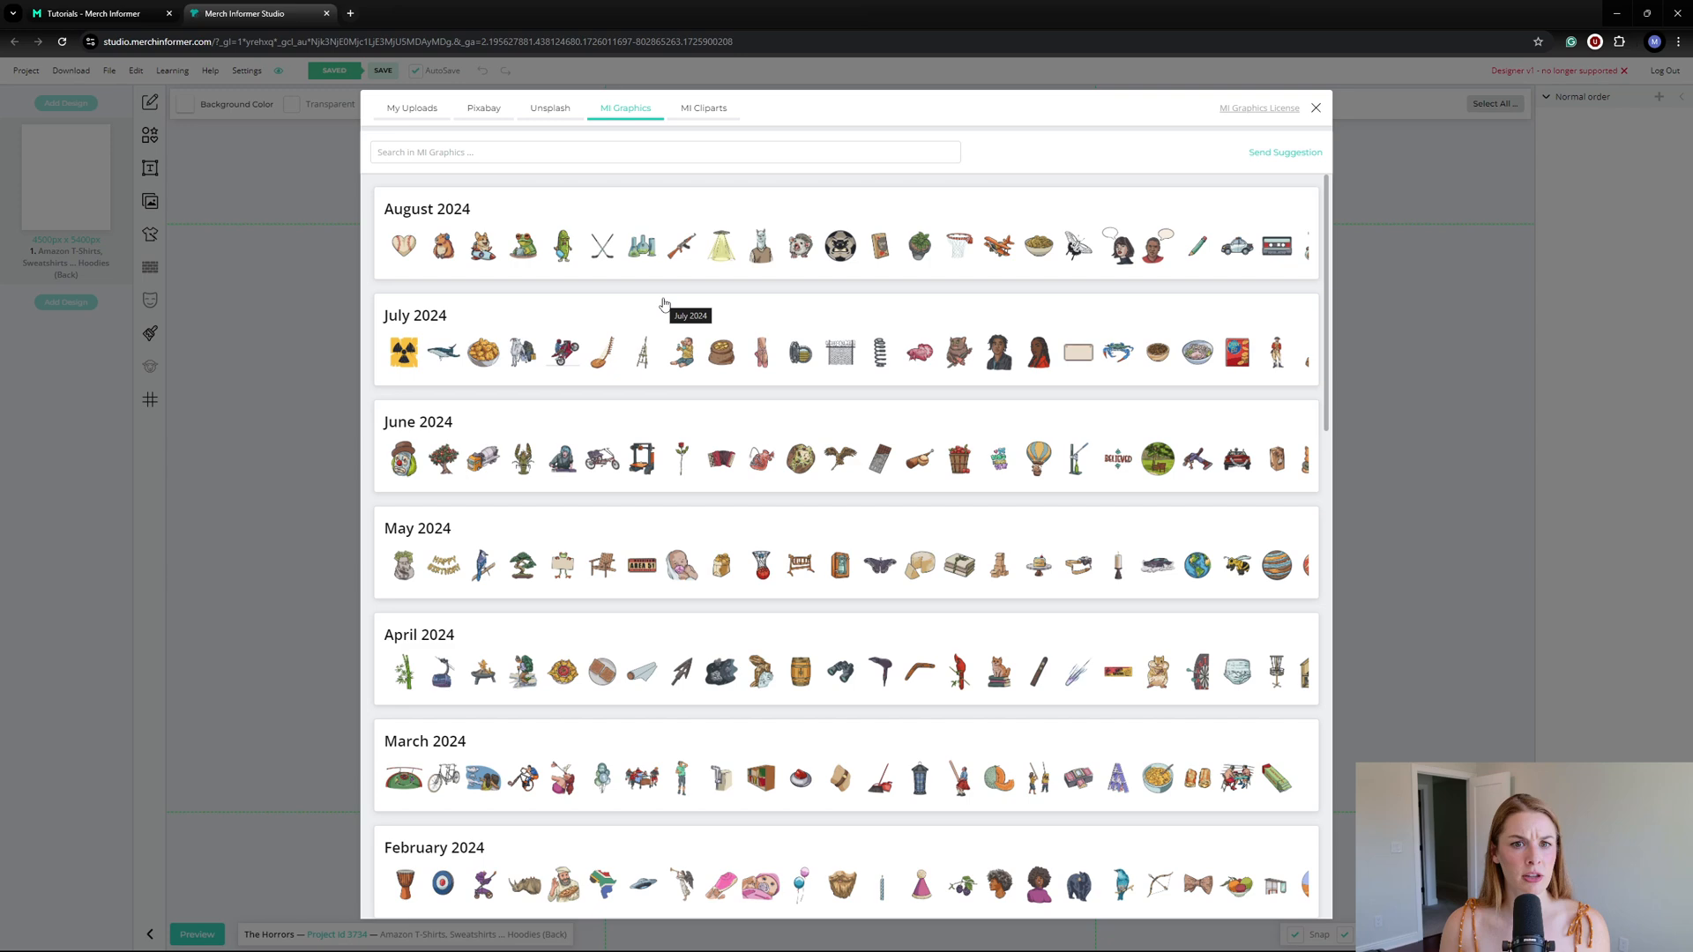
{"action": "mouse_move", "coordinate": [674, 259]}
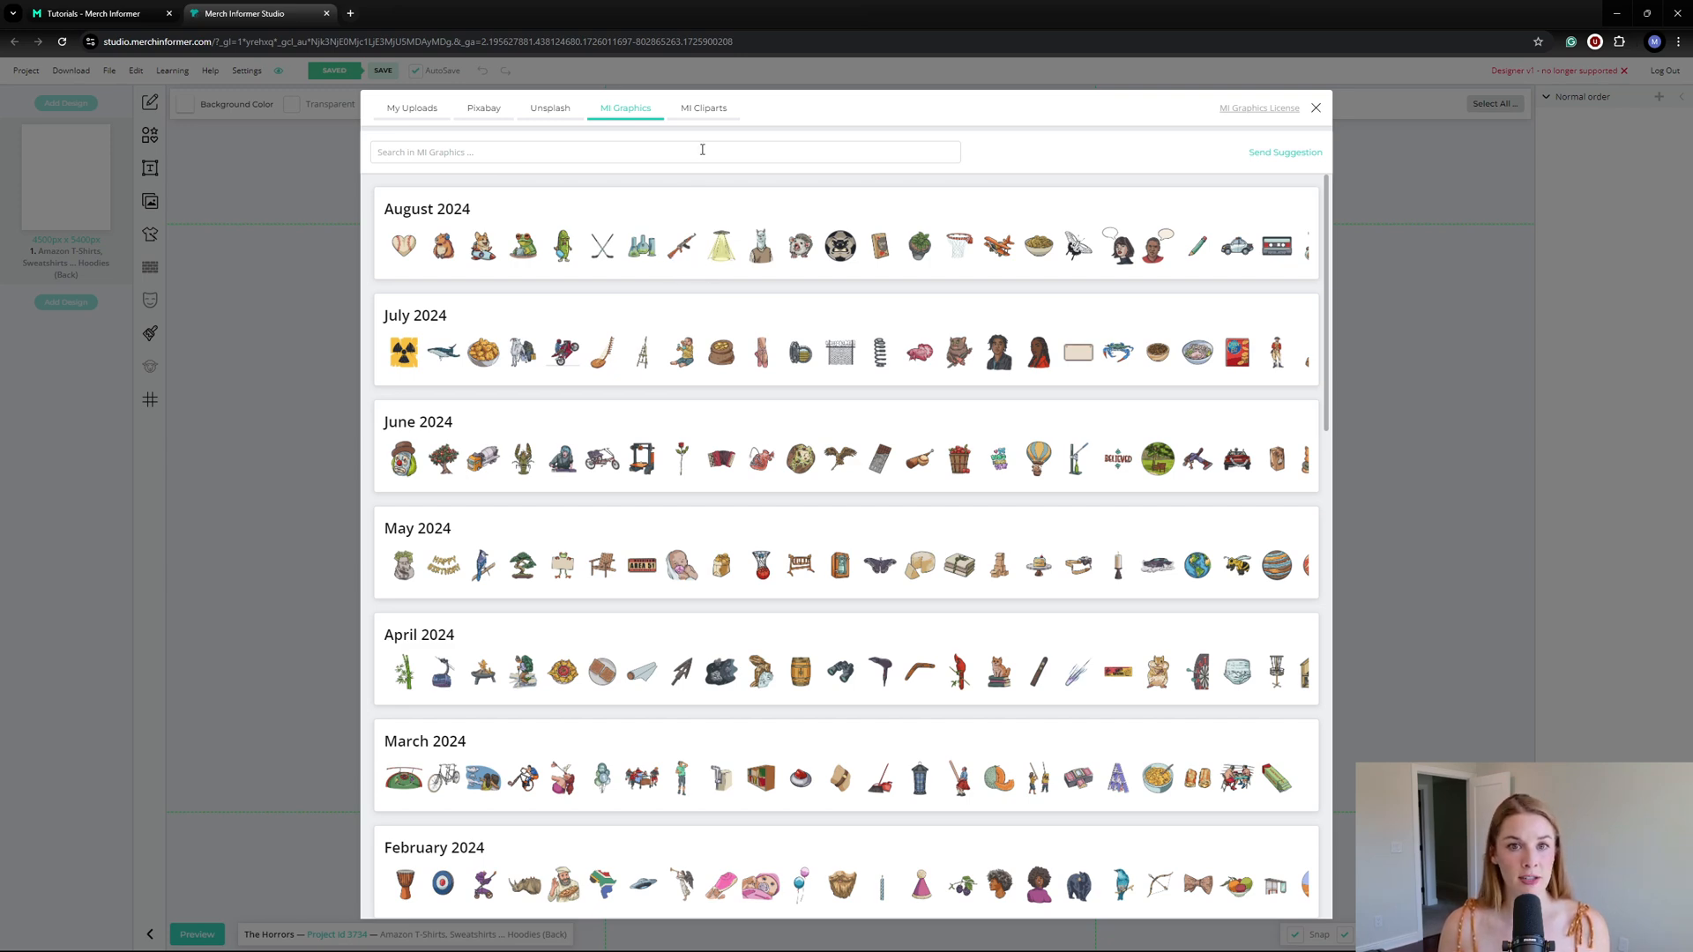
{"action": "left_click", "coordinate": [703, 108]}
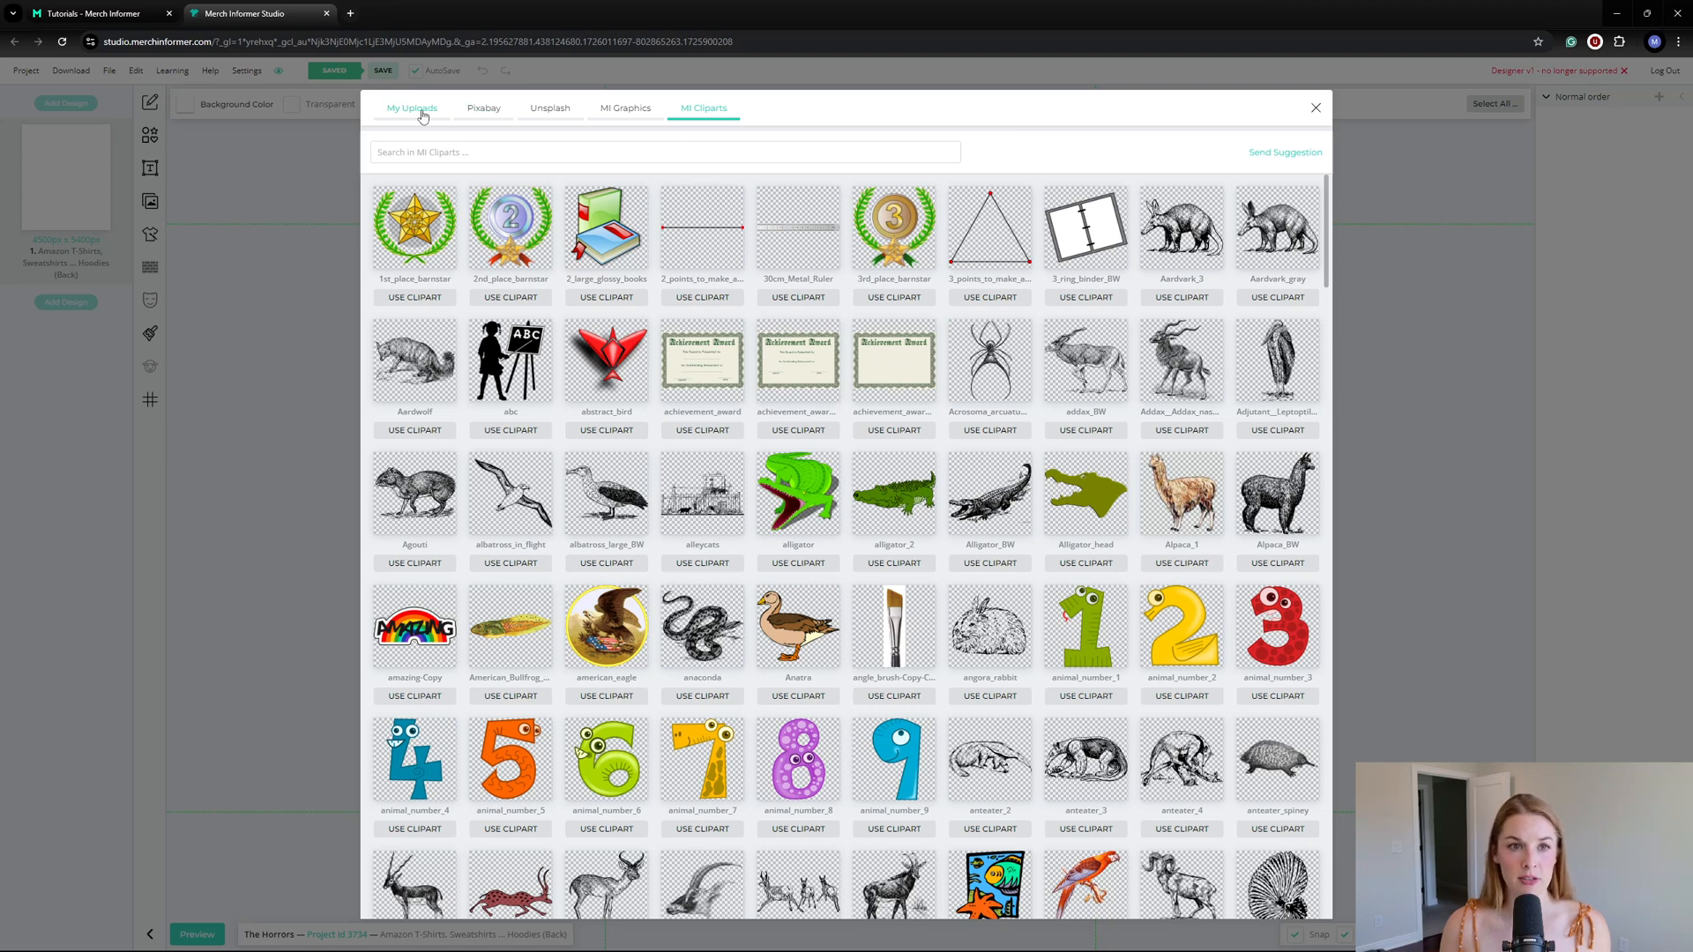
{"action": "left_click", "coordinate": [1316, 107]}
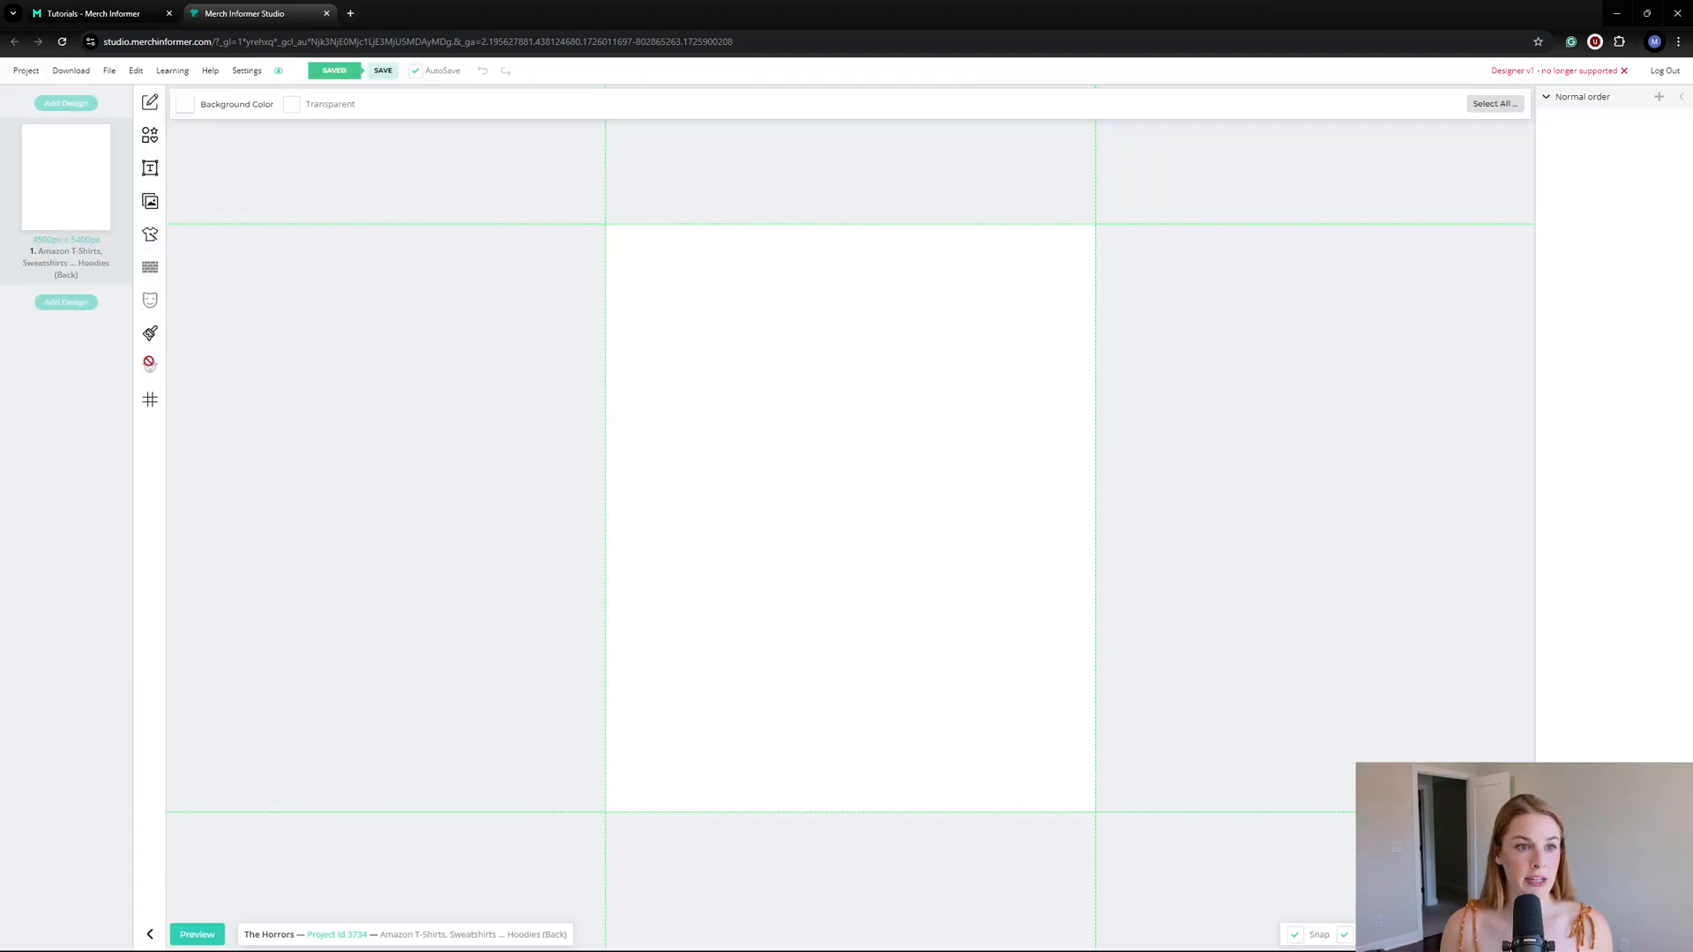
{"action": "mouse_move", "coordinate": [150, 400]}
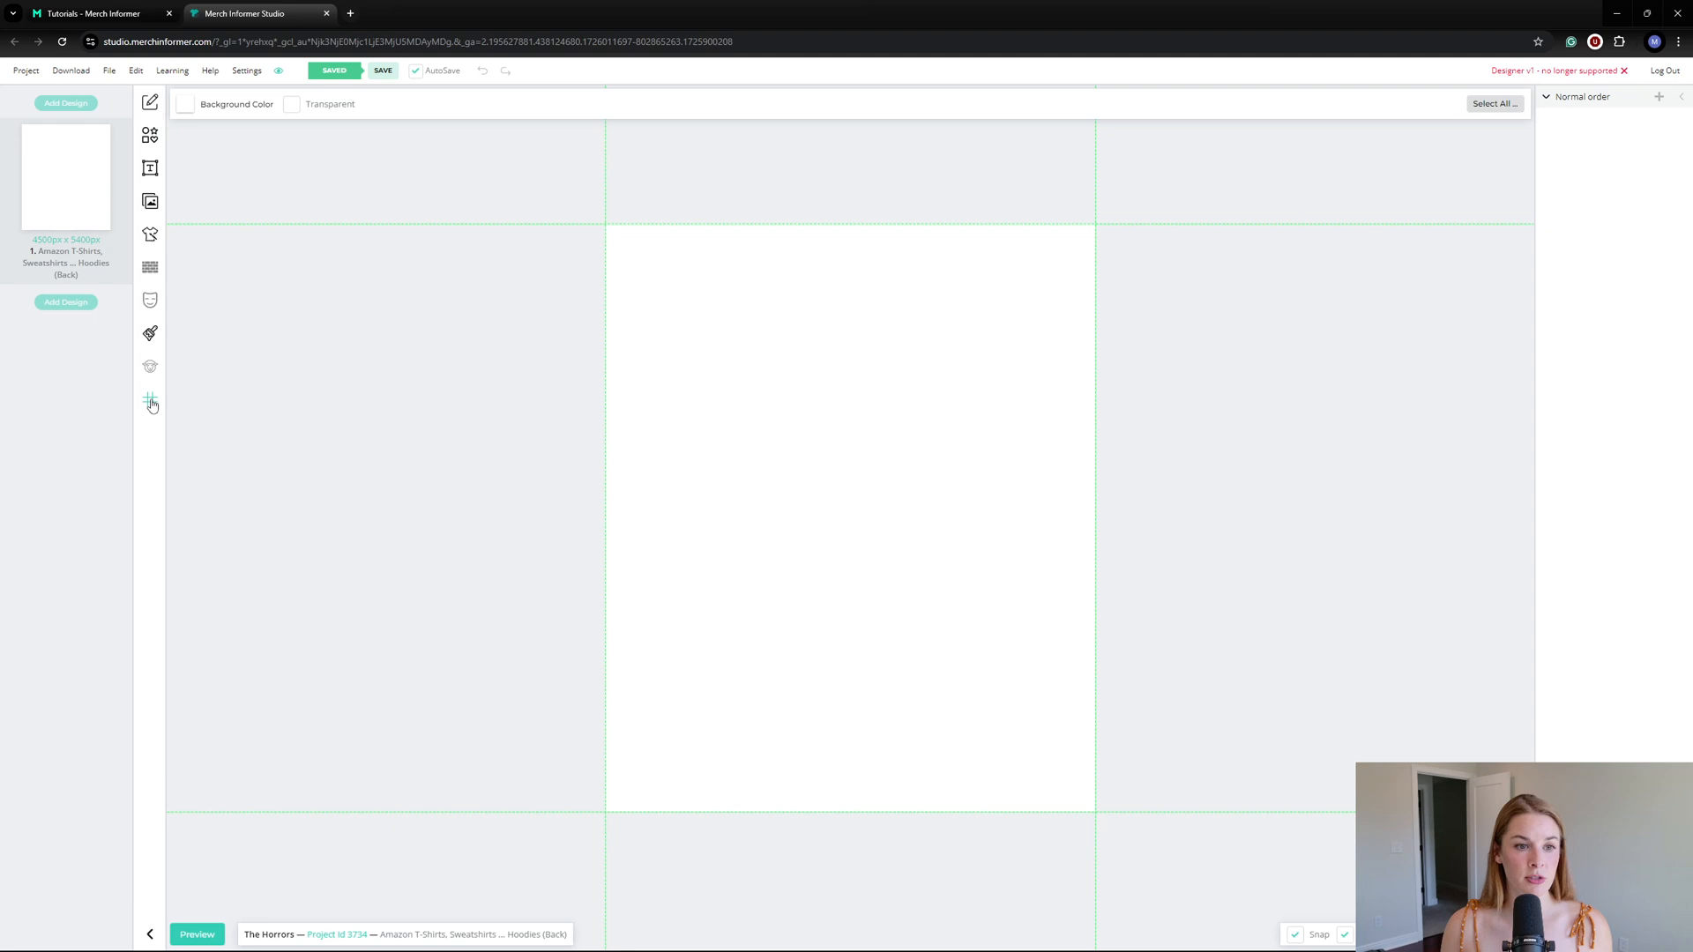
Step: Add a horizontal centre guide line, then show the distress textures panel
{"action": "left_click", "coordinate": [150, 400]}
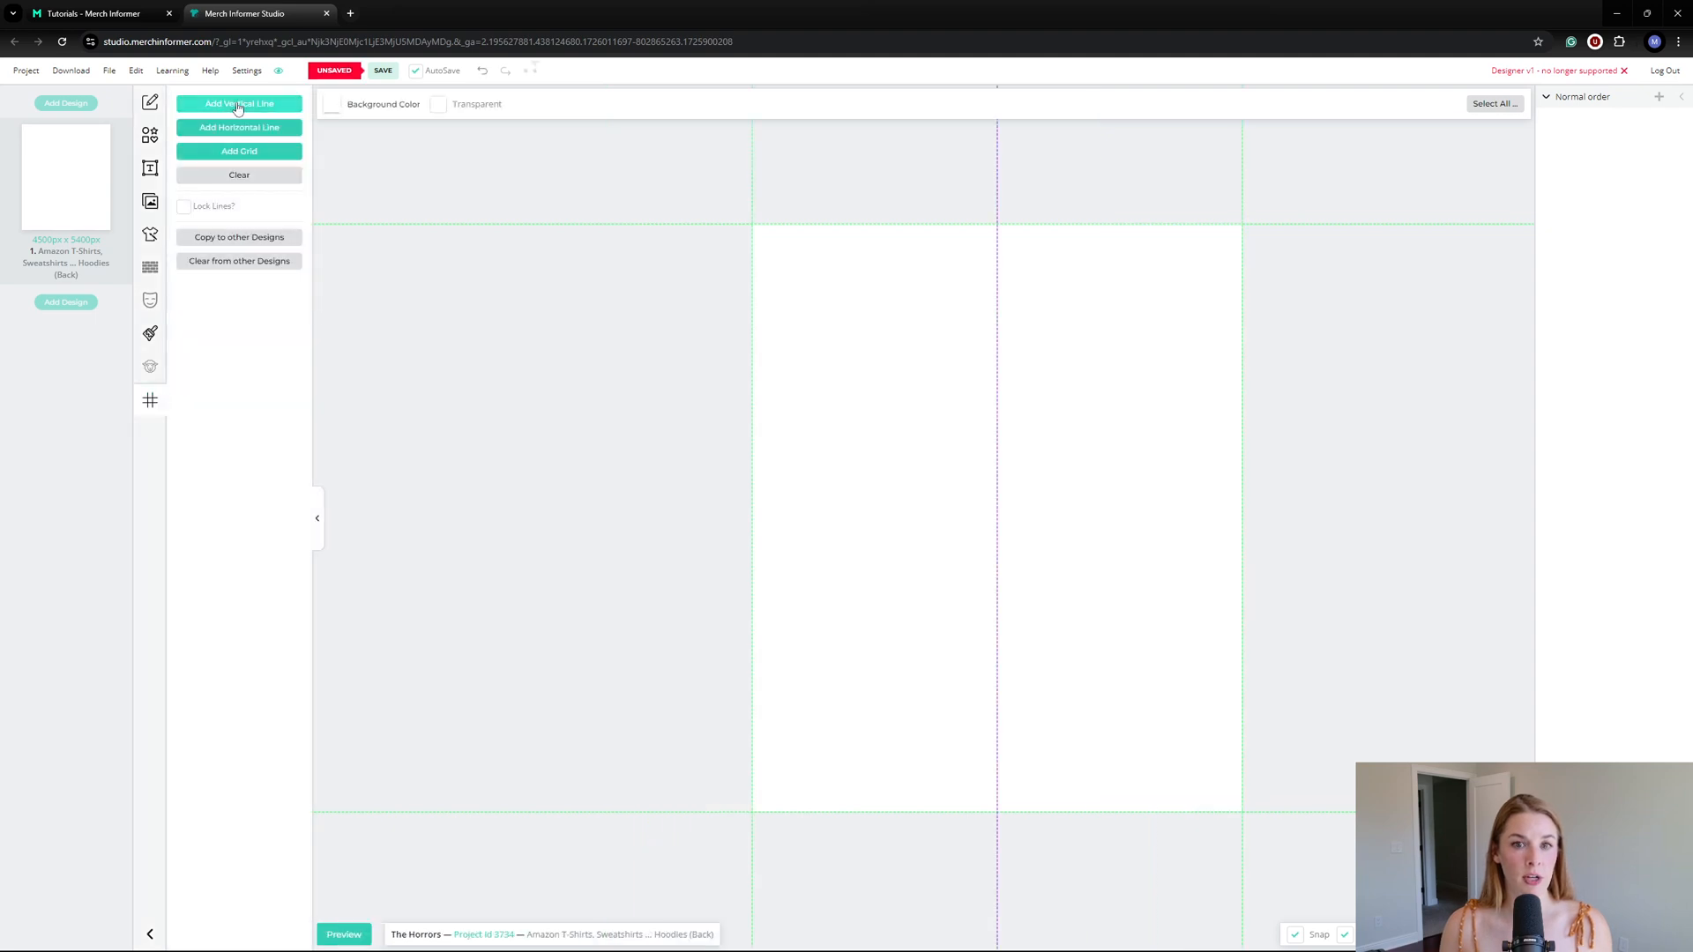
{"action": "left_click", "coordinate": [239, 127]}
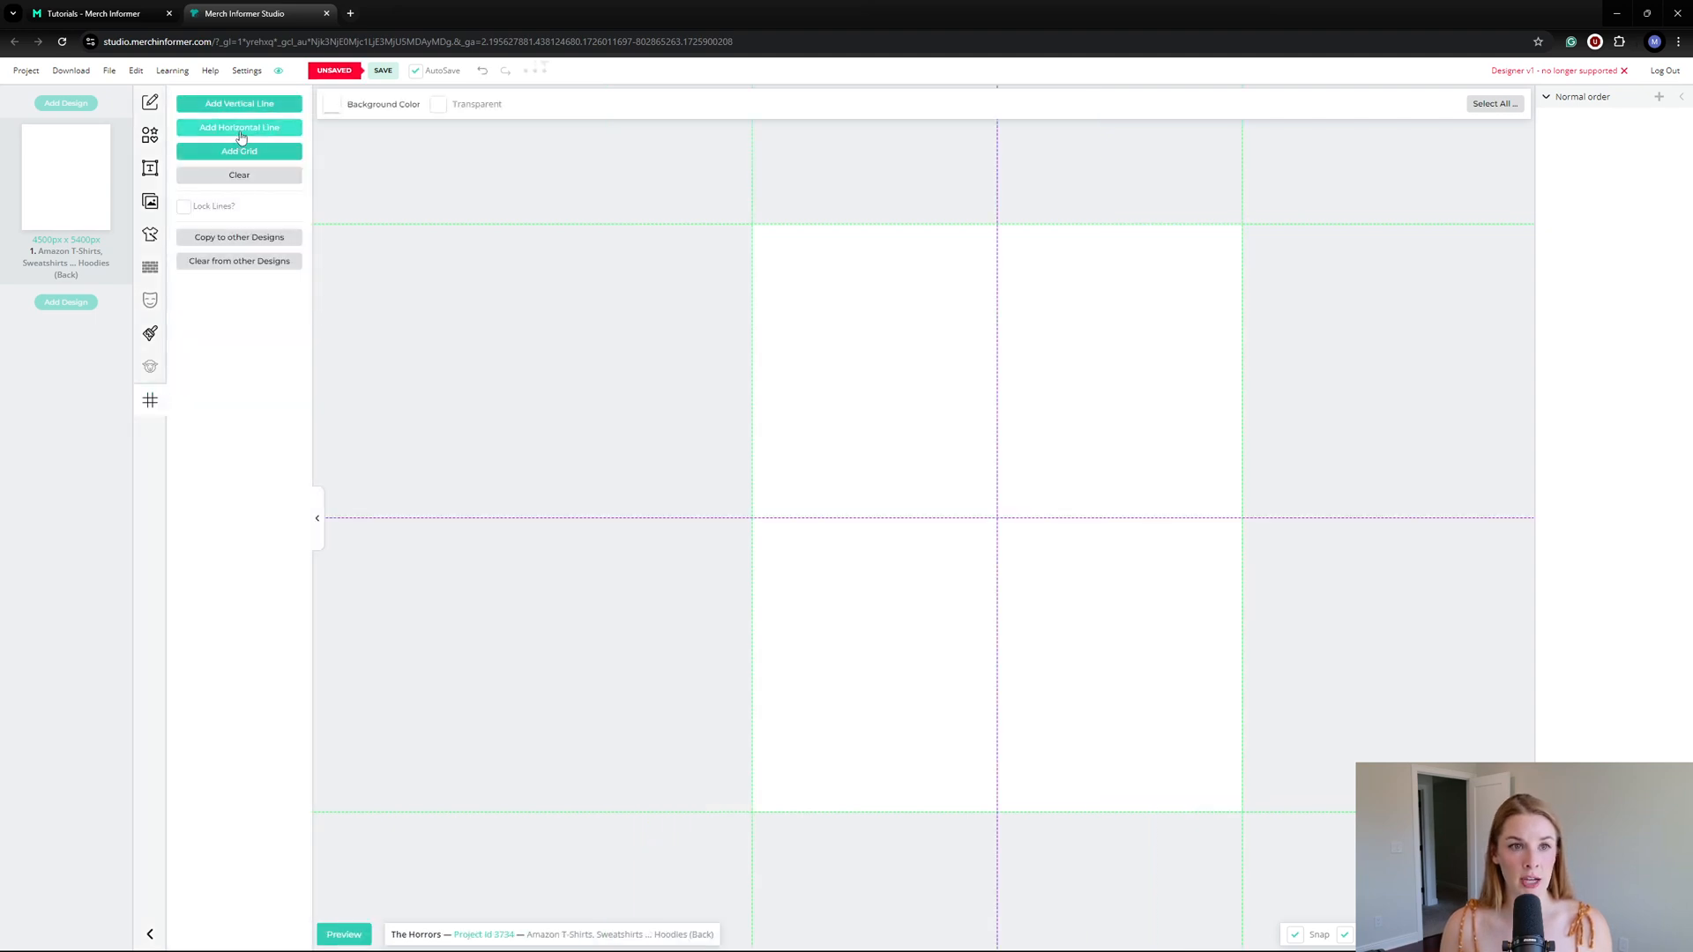
{"action": "left_click", "coordinate": [150, 333]}
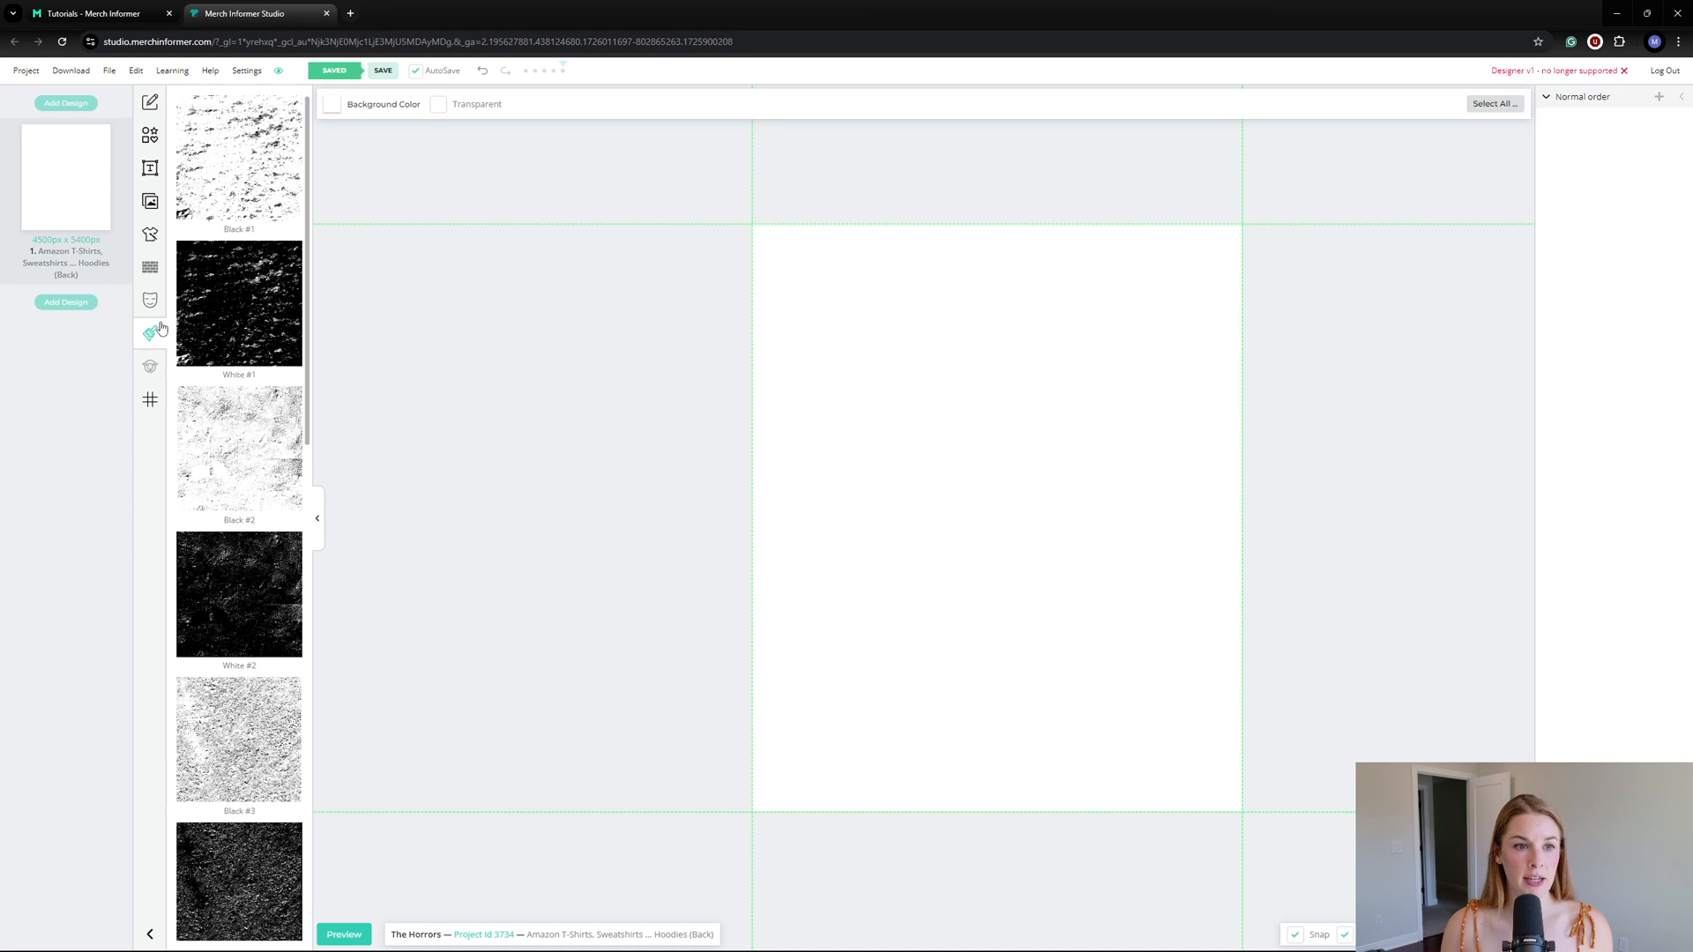
{"action": "mouse_move", "coordinate": [258, 482]}
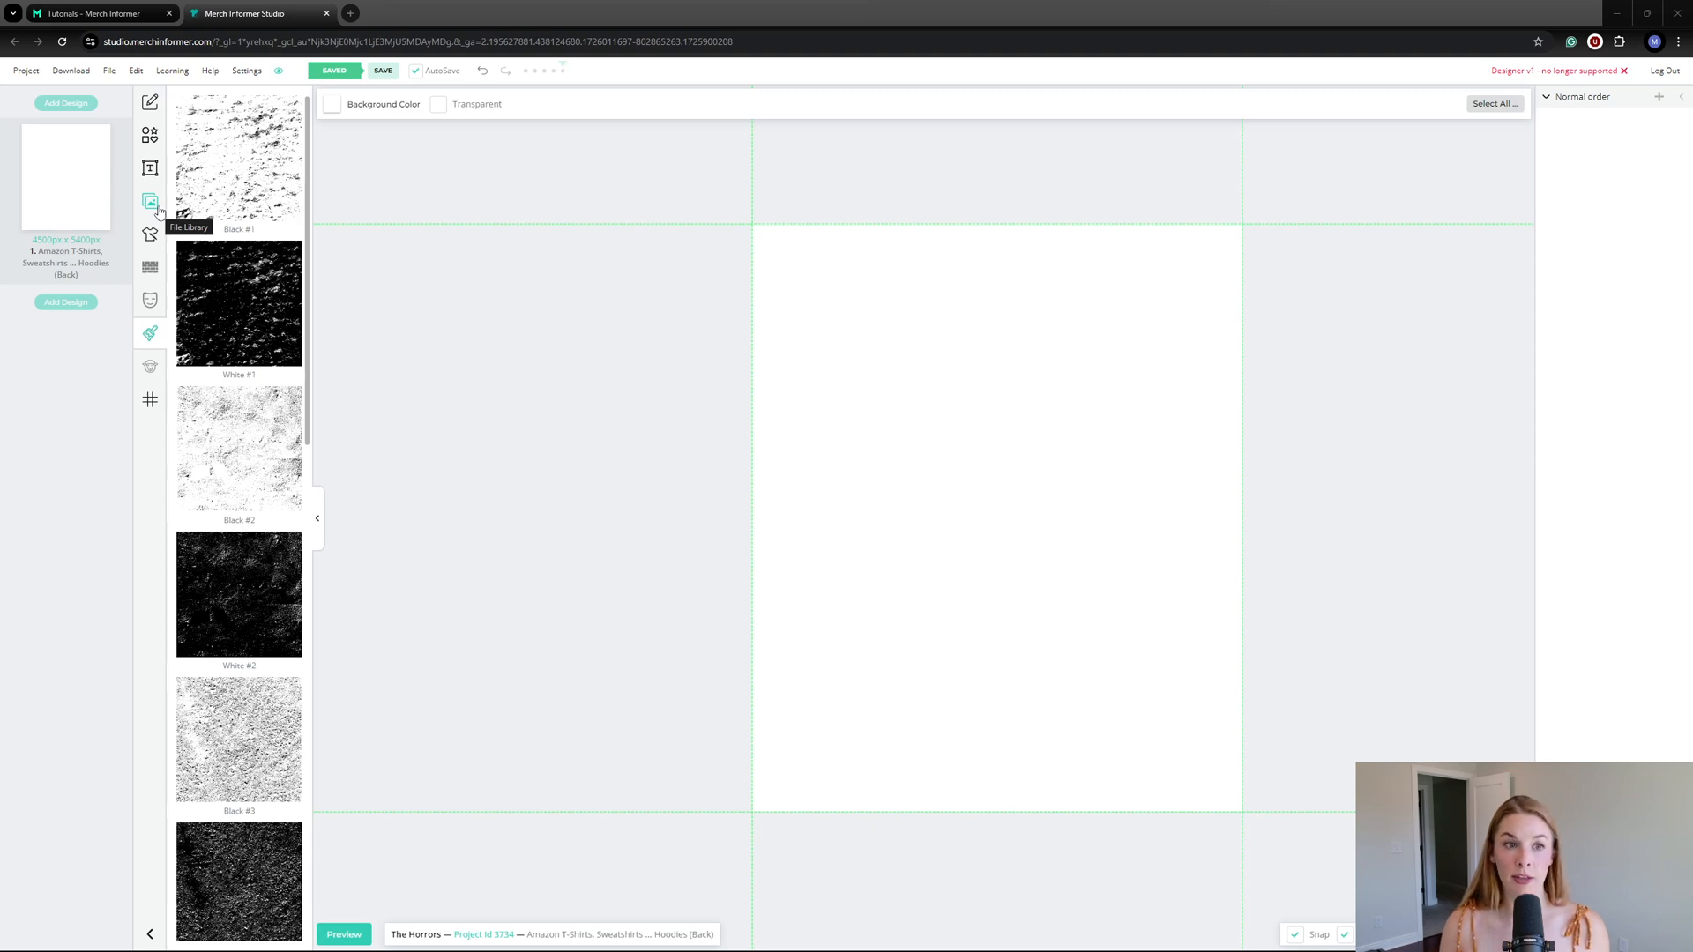
Step: Browse the Pixabay stock images in the file library
{"action": "left_click", "coordinate": [150, 203]}
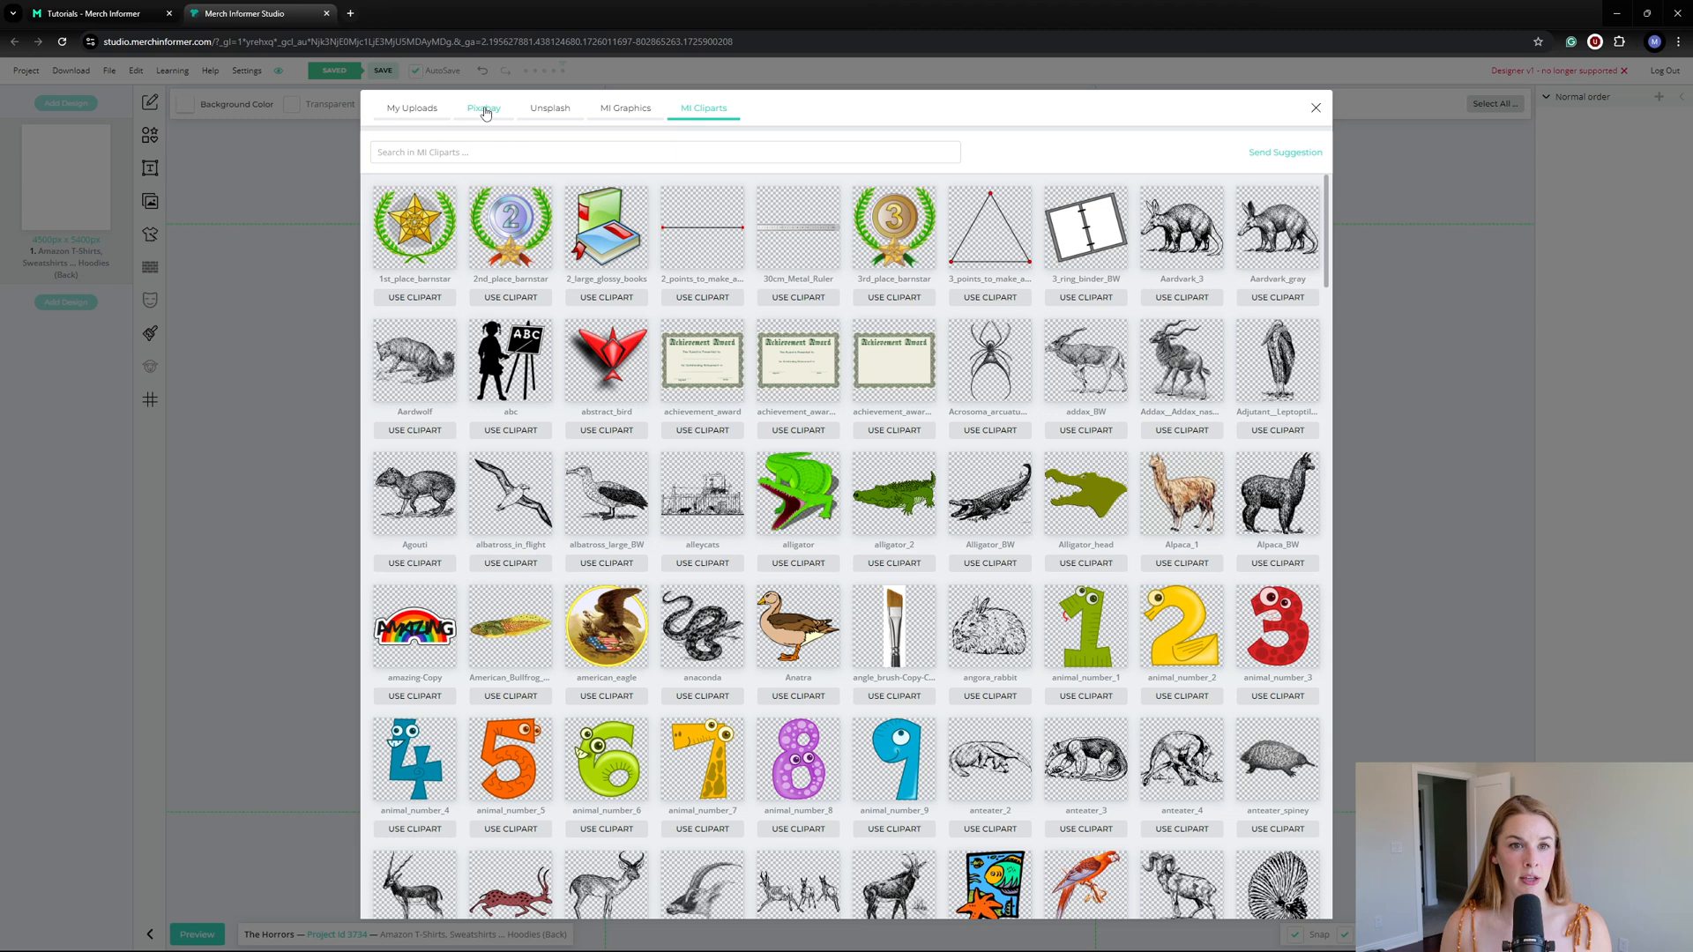
{"action": "left_click", "coordinate": [483, 108]}
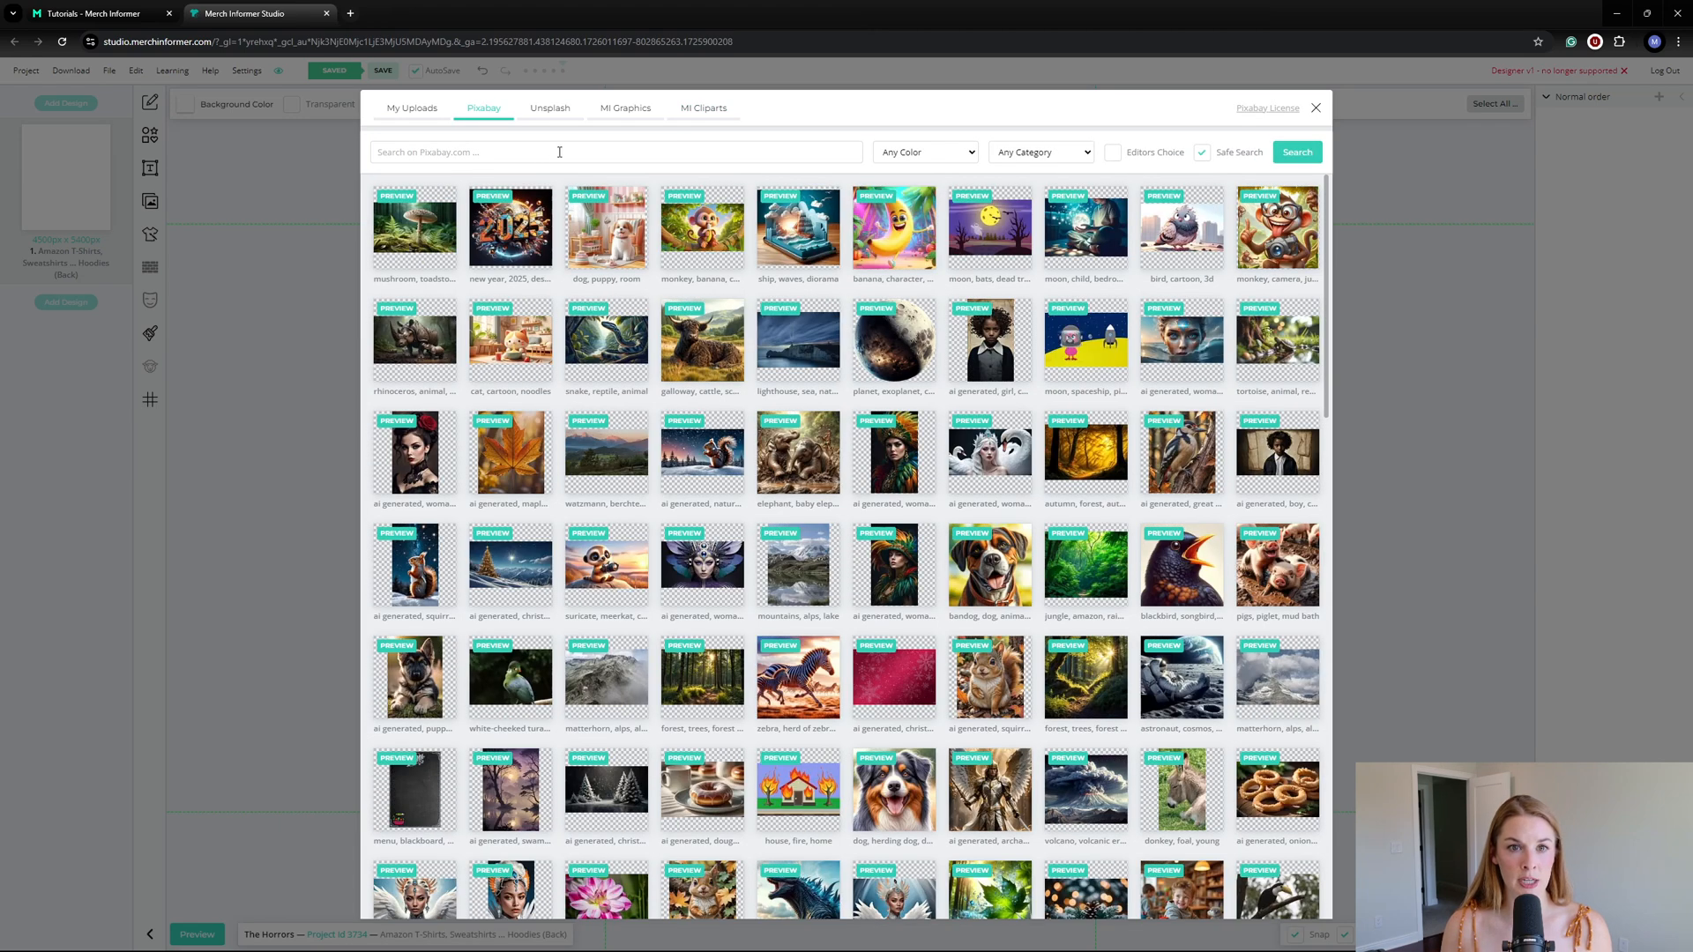
{"action": "mouse_move", "coordinate": [743, 538]}
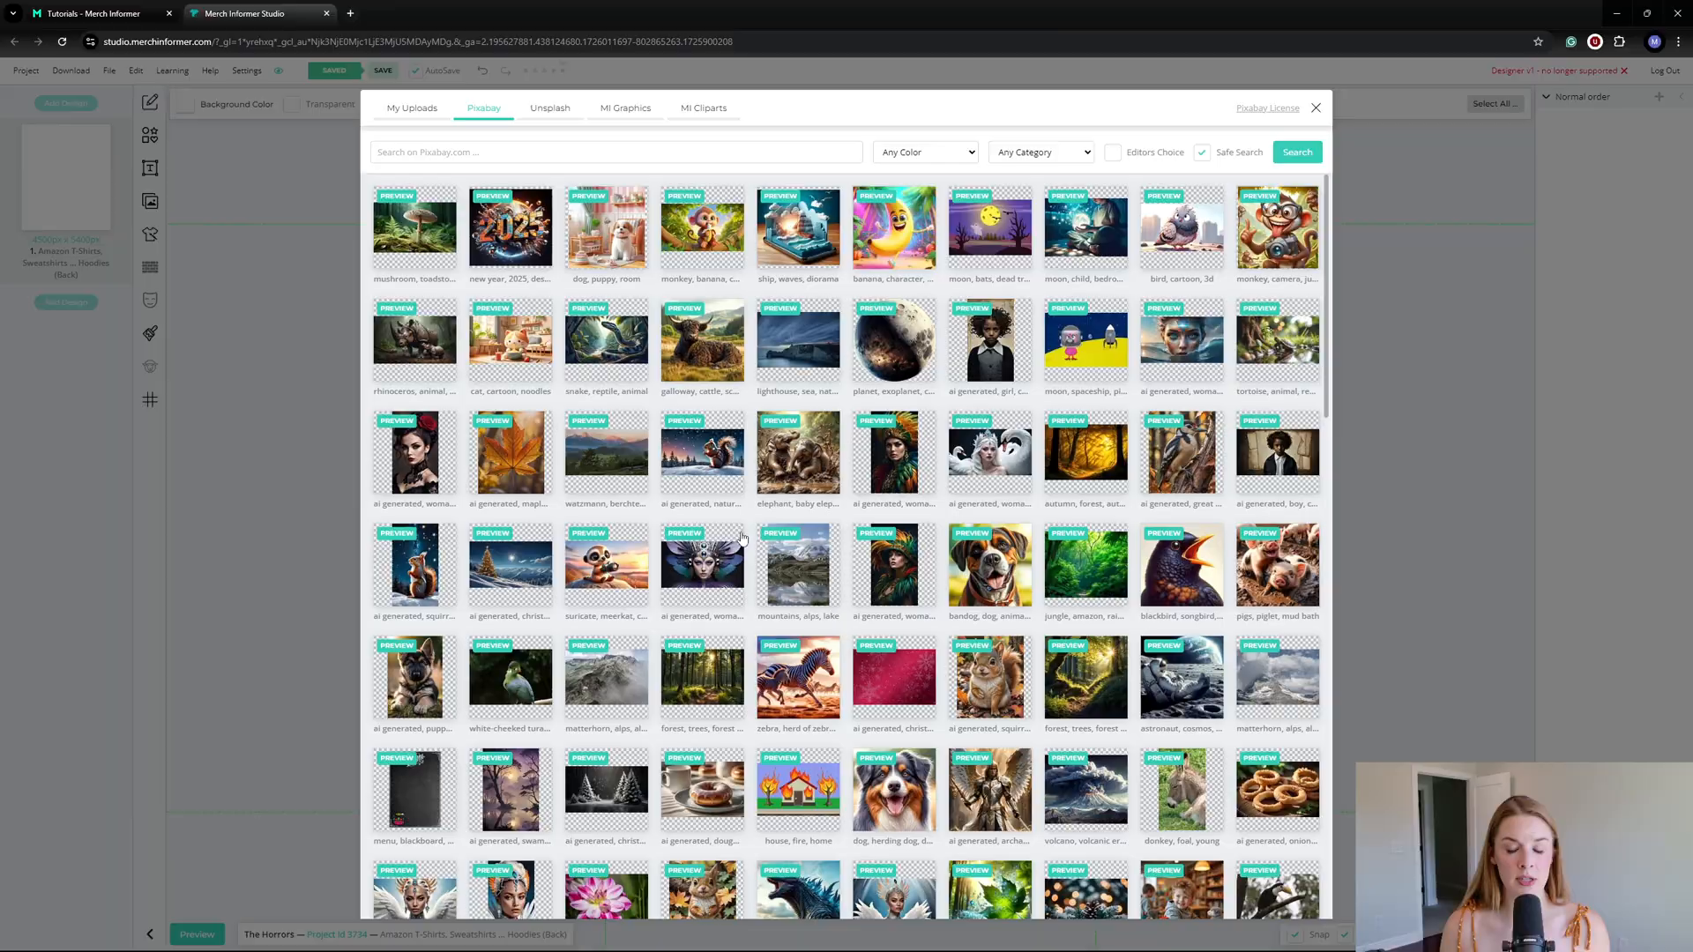
{"action": "scroll", "scroll_direction": "down", "scroll_amount": 3}
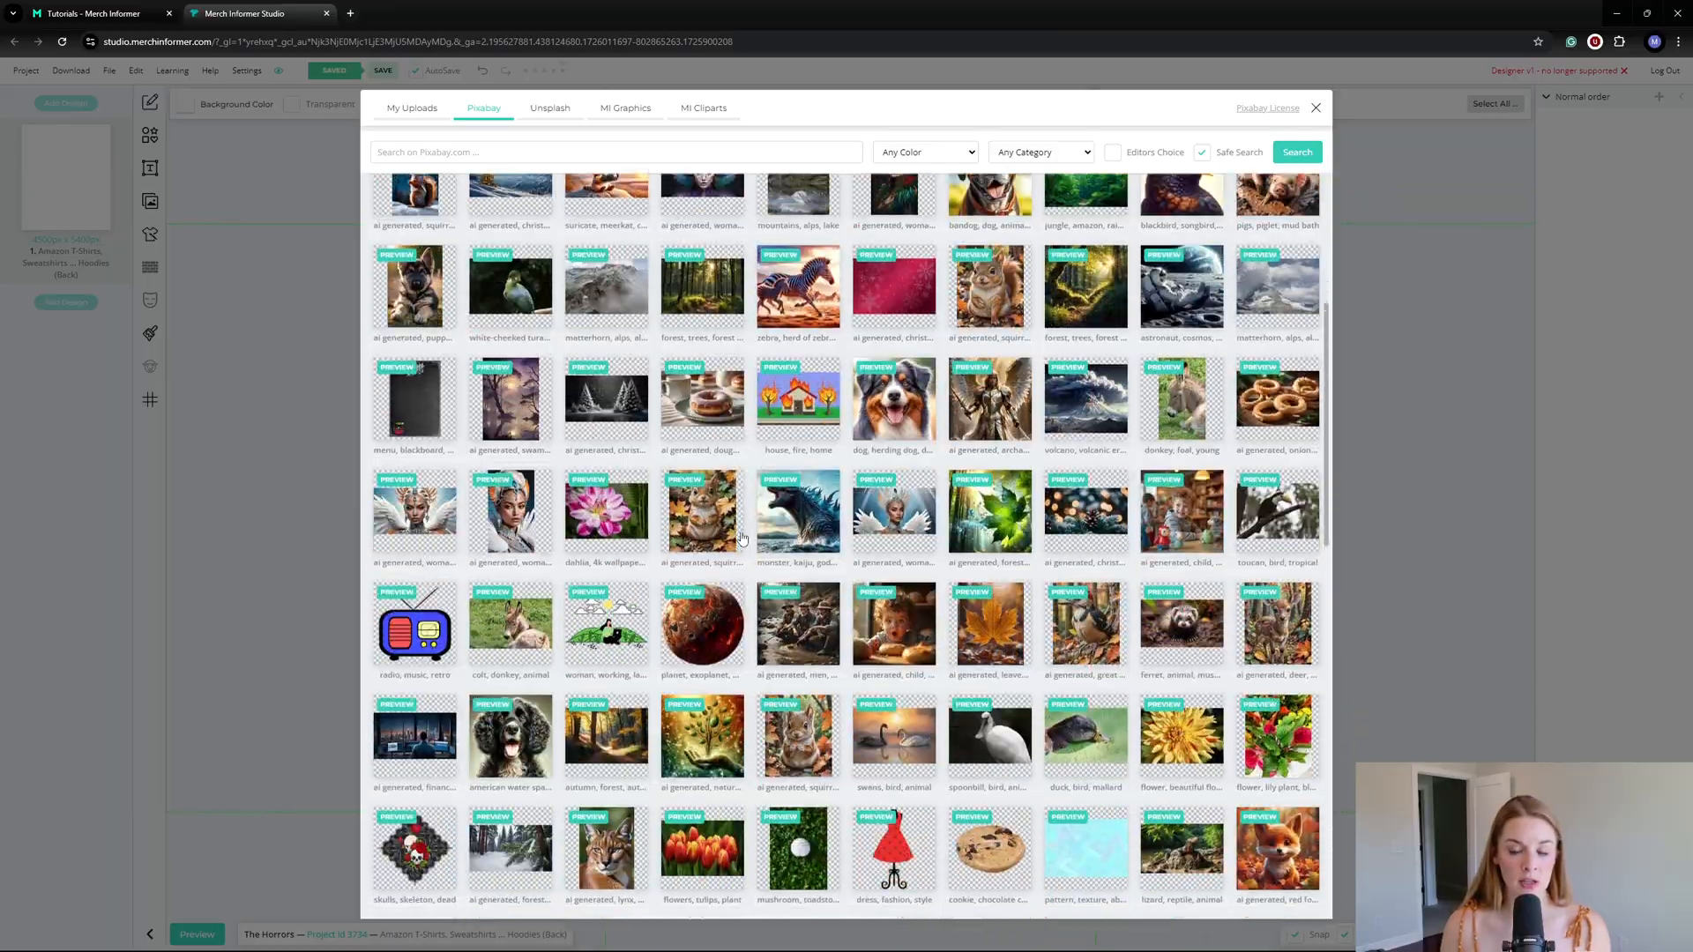
{"action": "scroll", "scroll_direction": "down", "scroll_amount": 3}
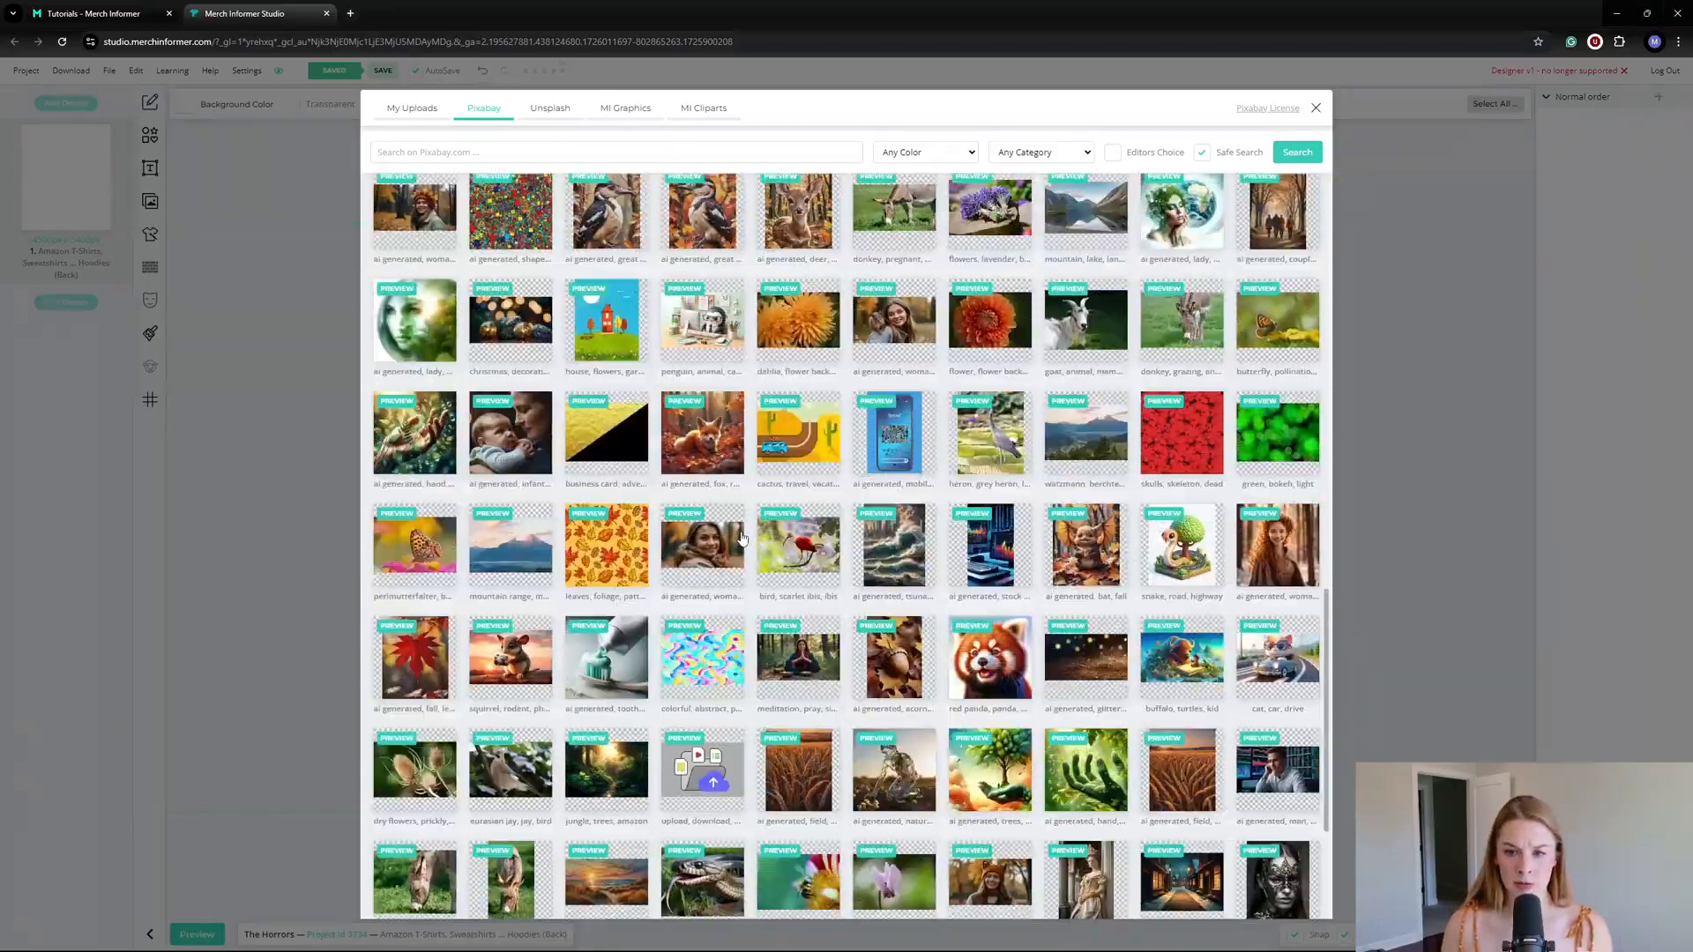
{"action": "scroll", "scroll_direction": "down", "scroll_amount": 3}
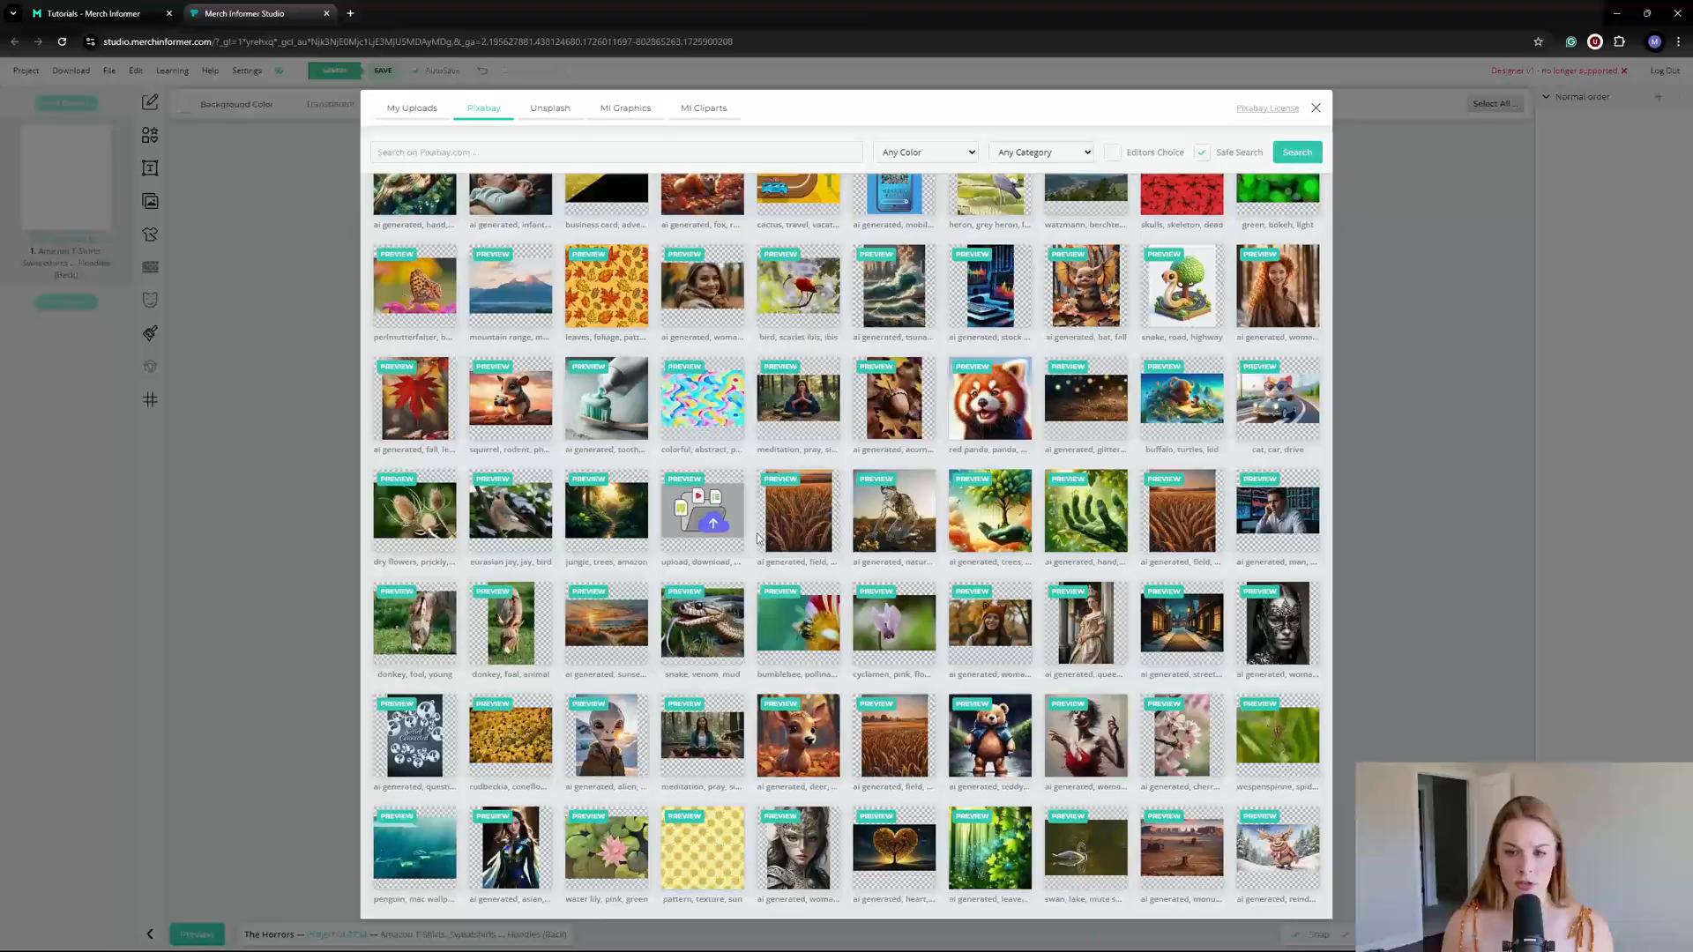
{"action": "scroll", "scroll_direction": "down", "scroll_amount": 3}
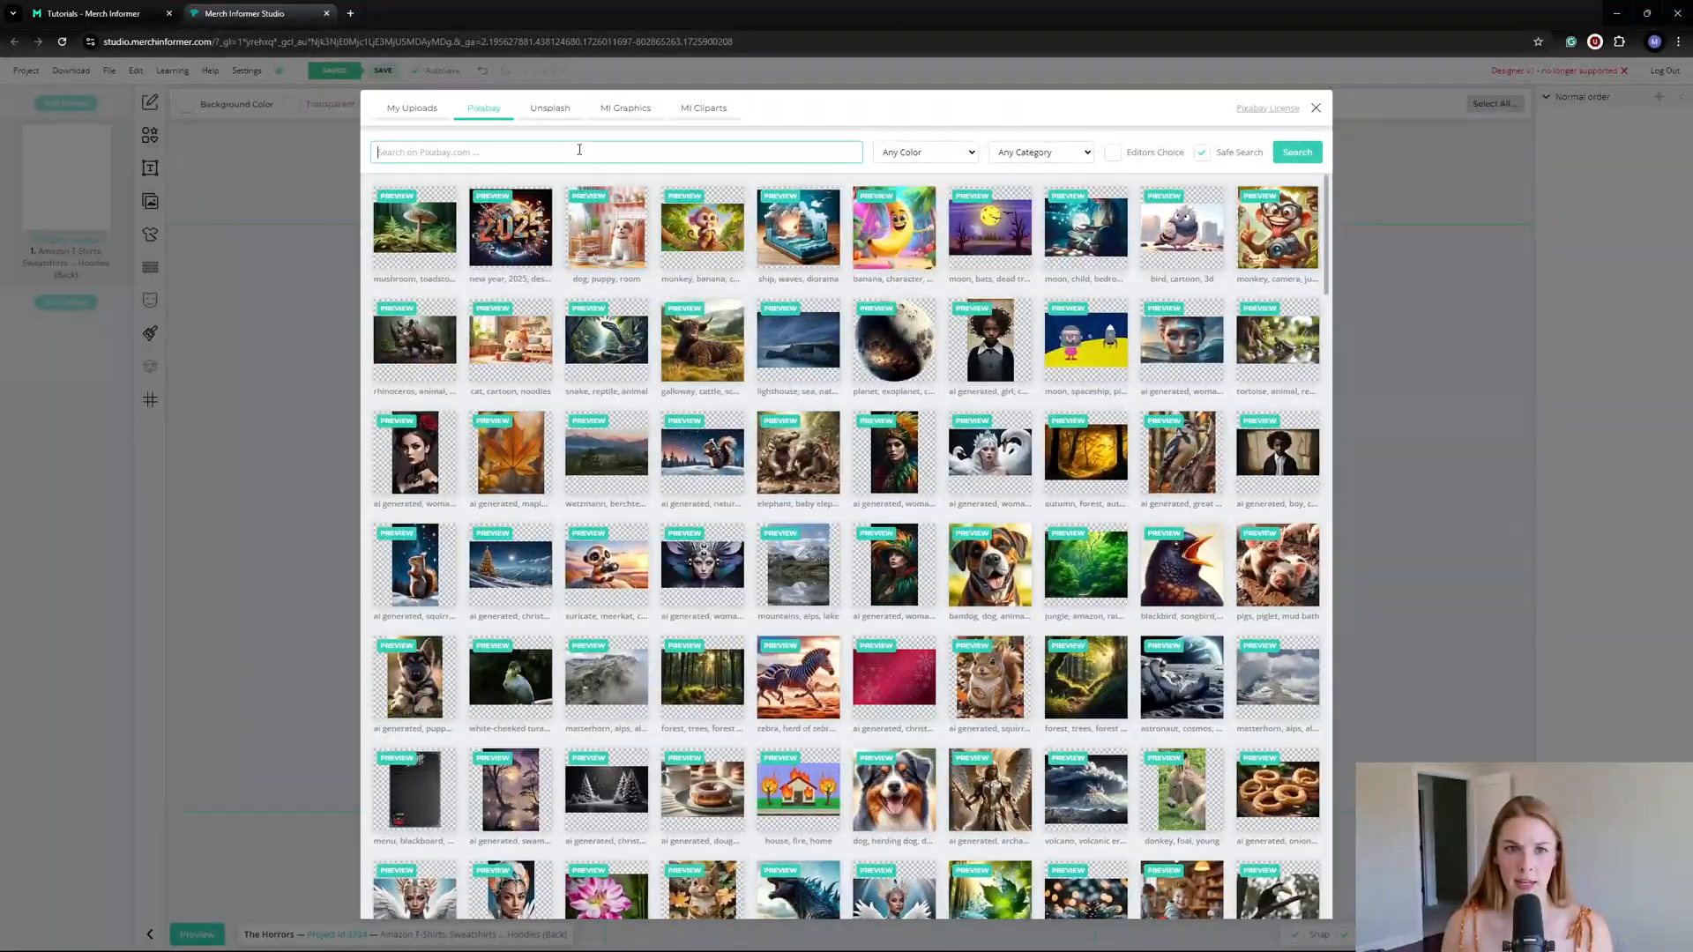
Step: Search Pixabay for 'ai generative chick' and look through the chick image results
{"action": "type", "text": "ai generative chick"}
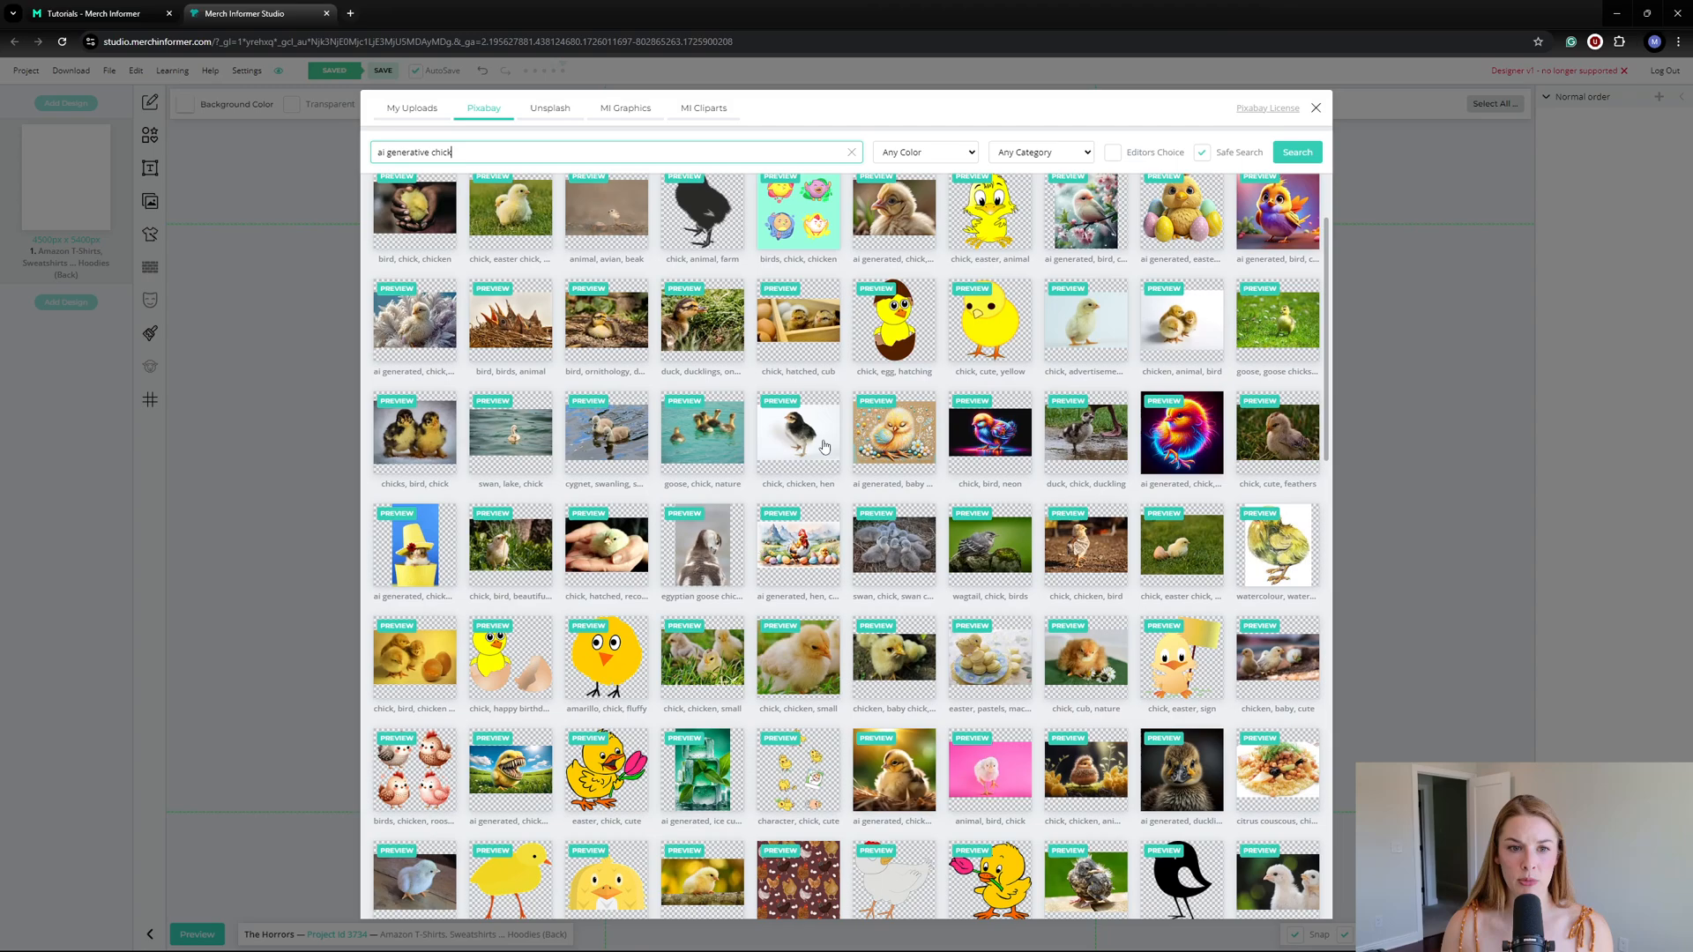
{"action": "scroll", "scroll_direction": "down", "scroll_amount": 3}
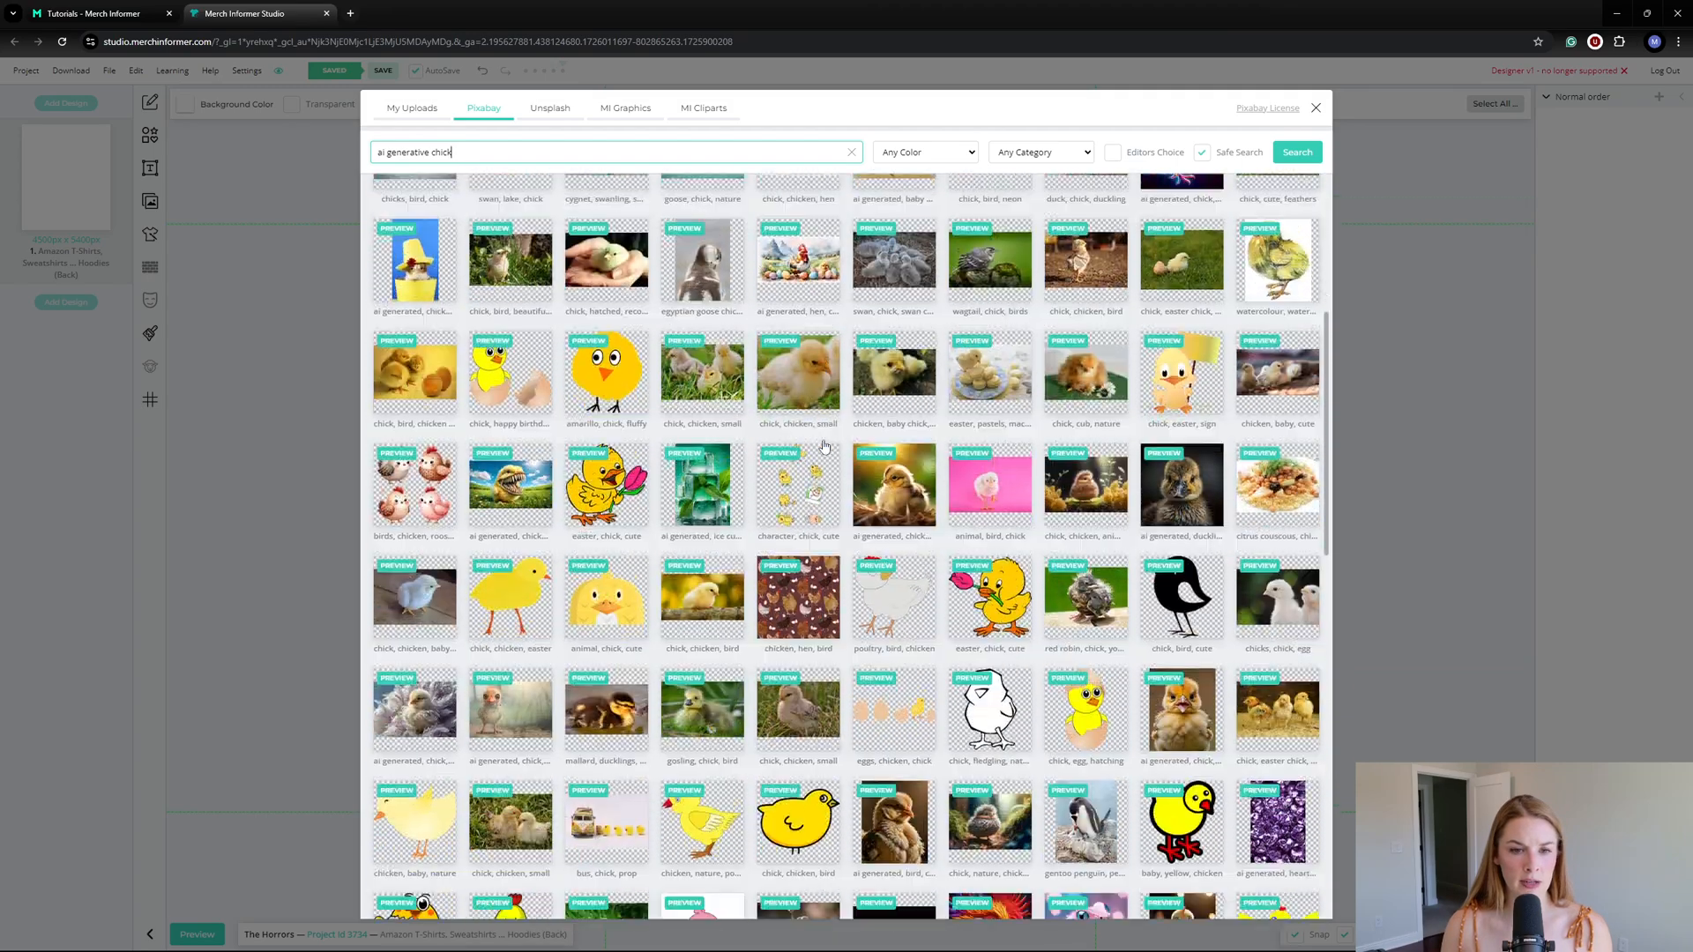
{"action": "scroll", "scroll_direction": "down", "scroll_amount": 3}
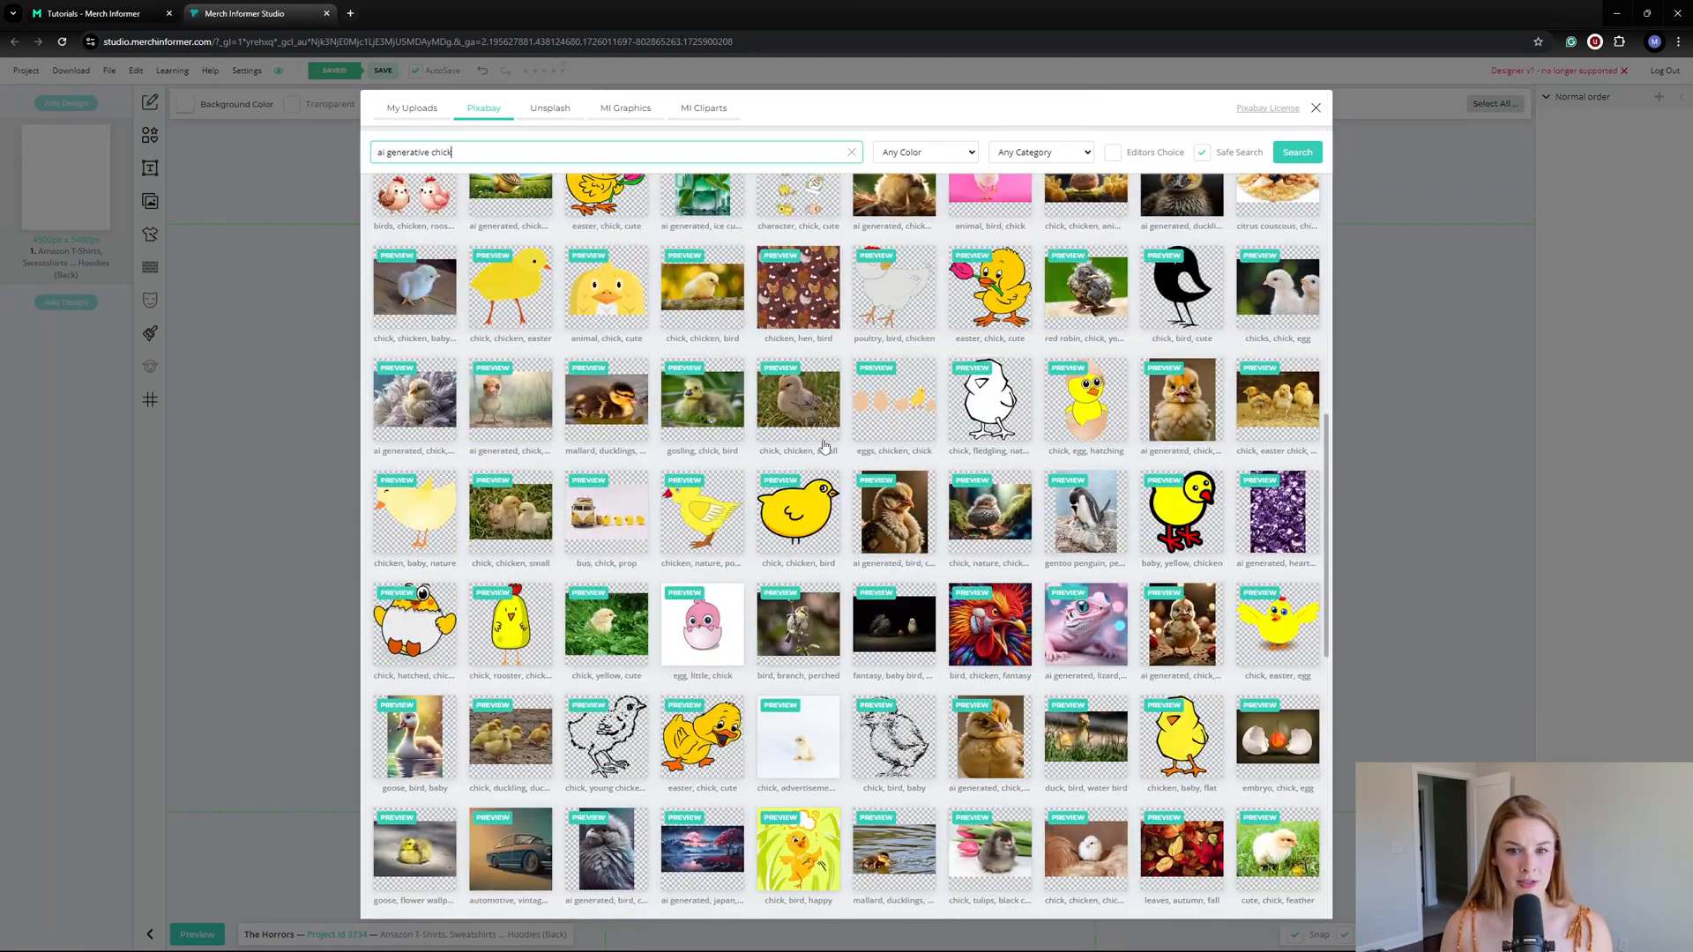
{"action": "scroll", "scroll_direction": "down", "scroll_amount": 3}
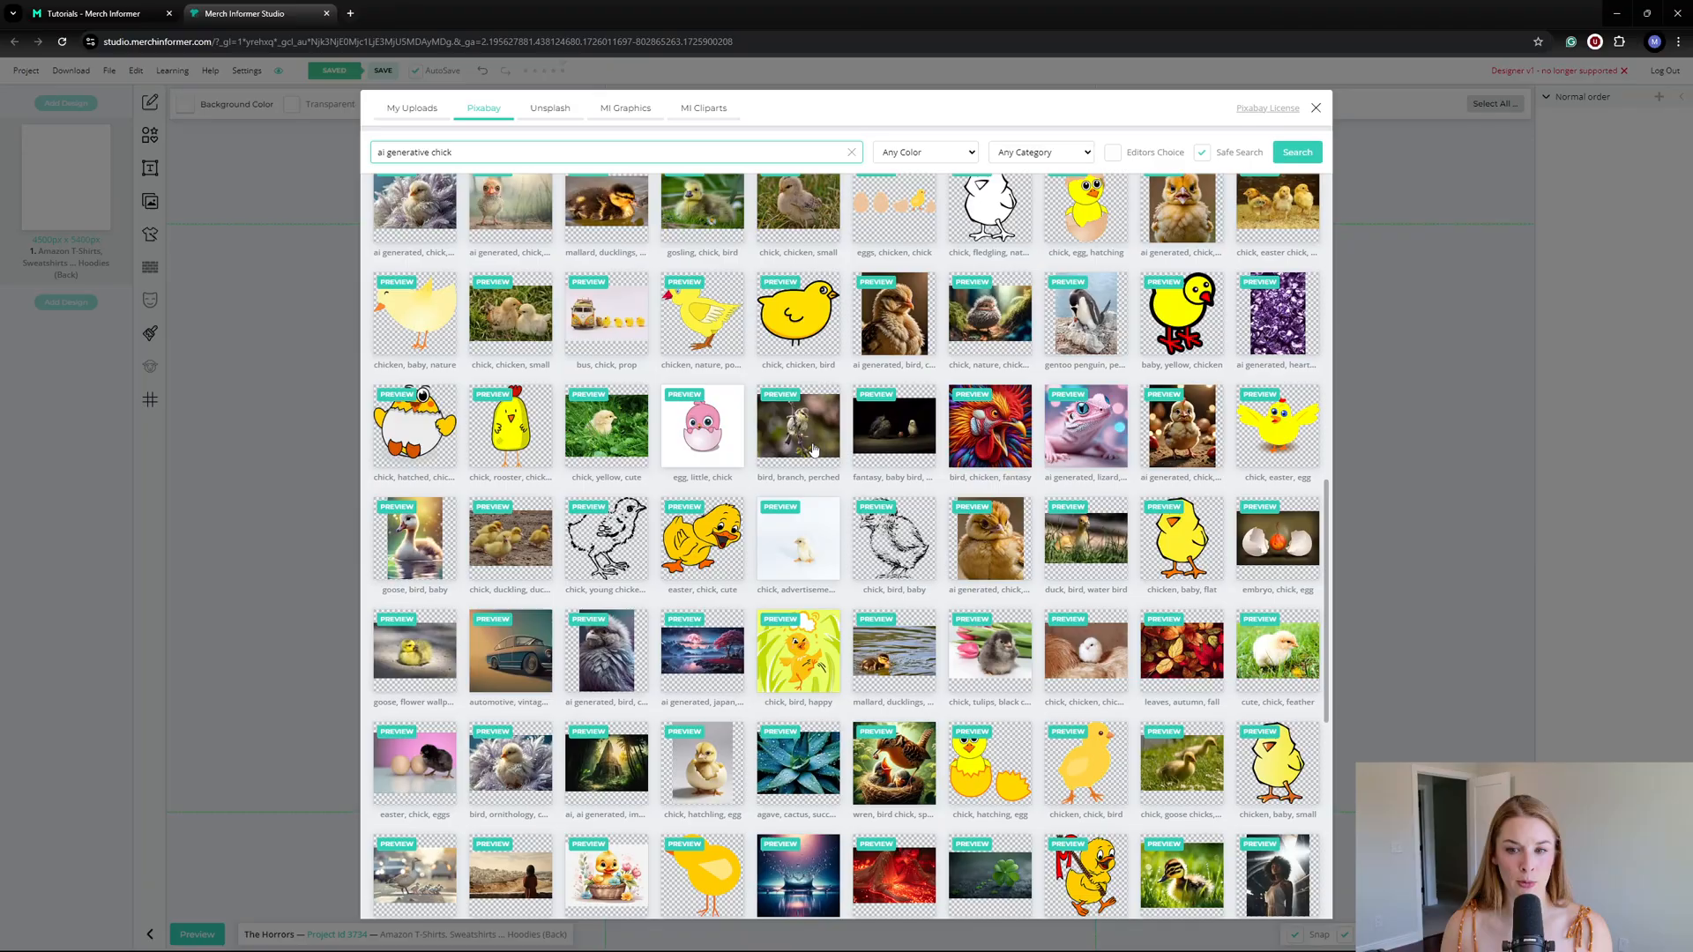
{"action": "scroll", "scroll_direction": "down", "scroll_amount": 3}
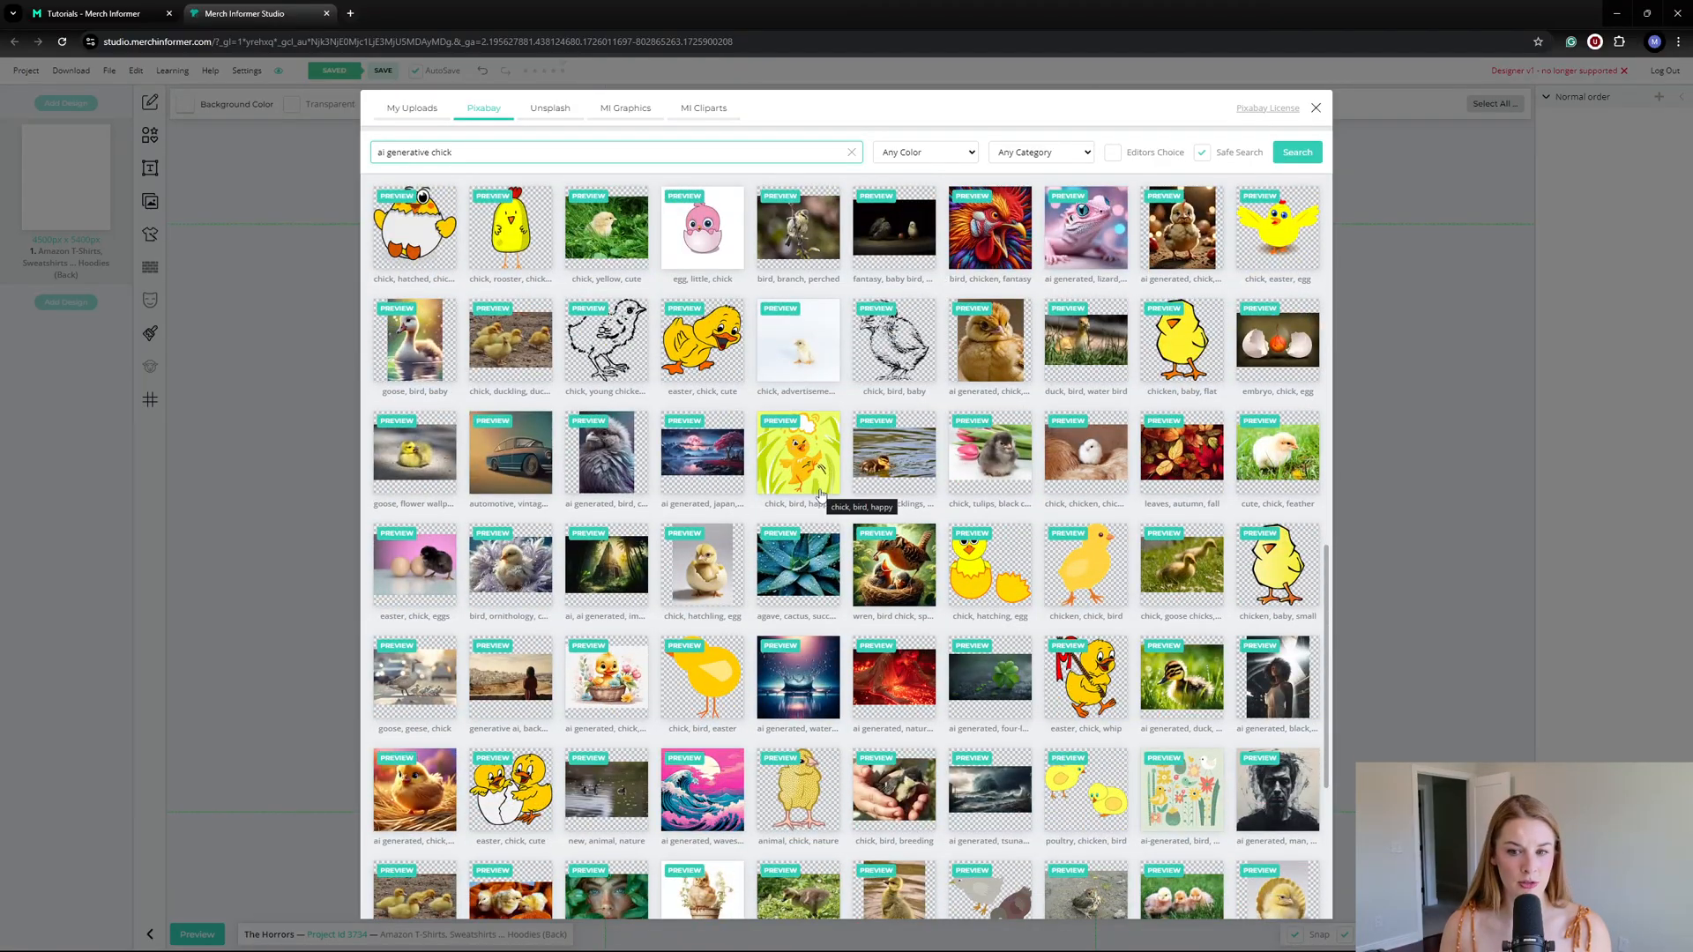
{"action": "scroll", "scroll_direction": "down", "scroll_amount": 3}
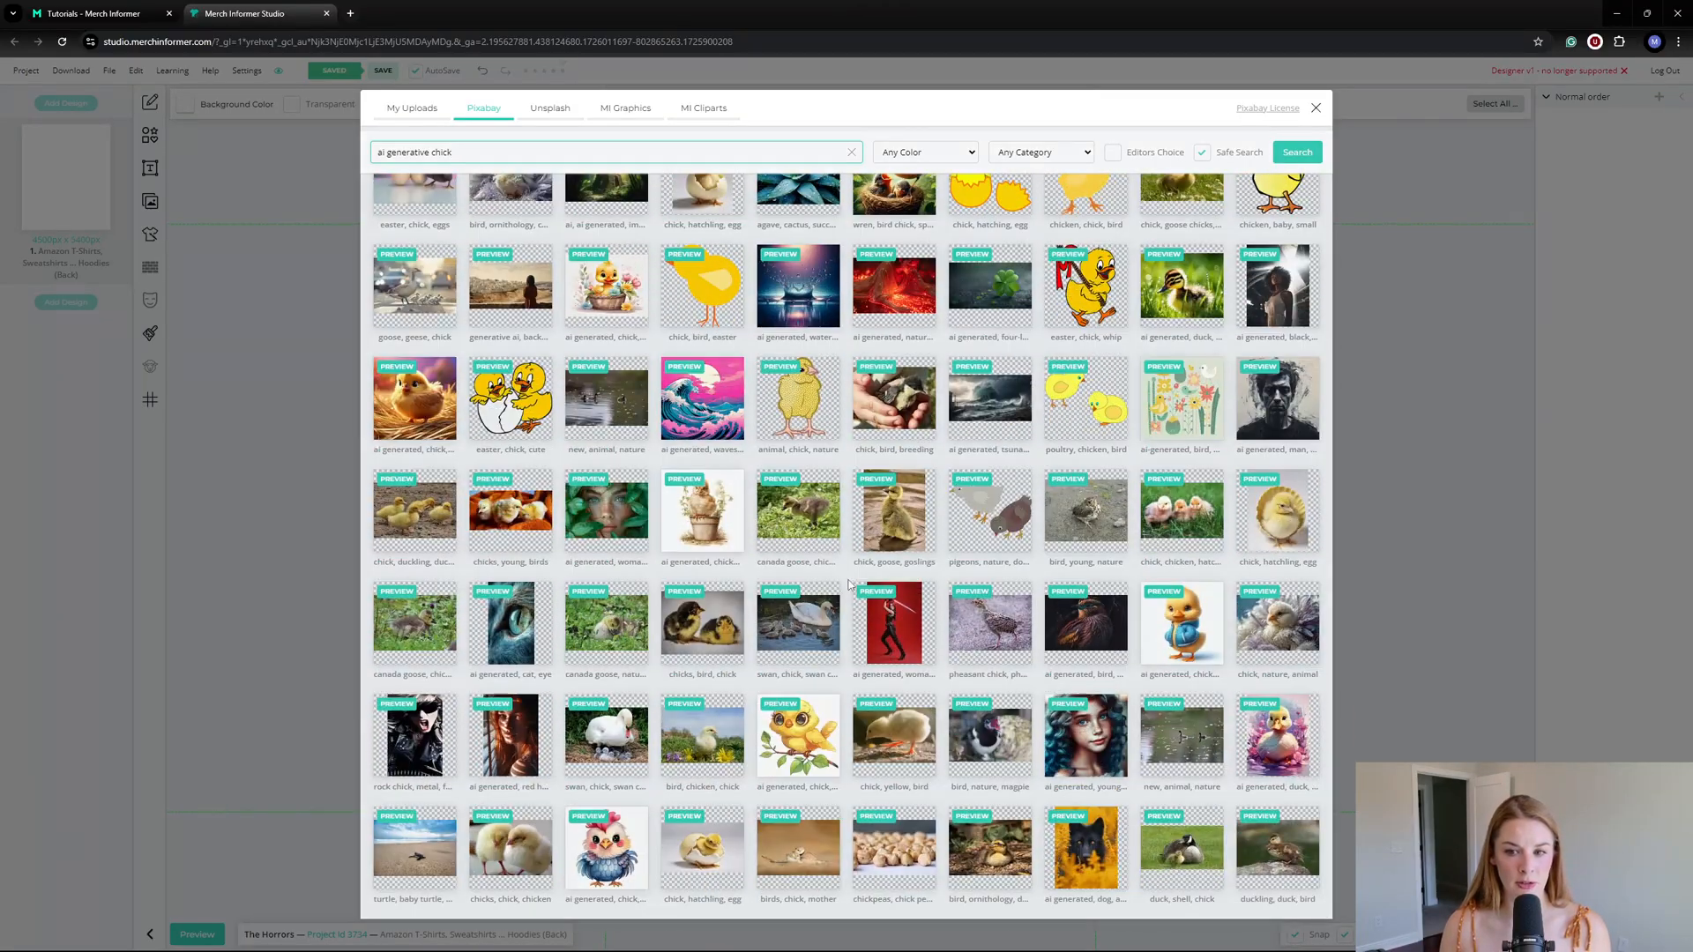
{"action": "scroll", "scroll_direction": "down", "scroll_amount": 3}
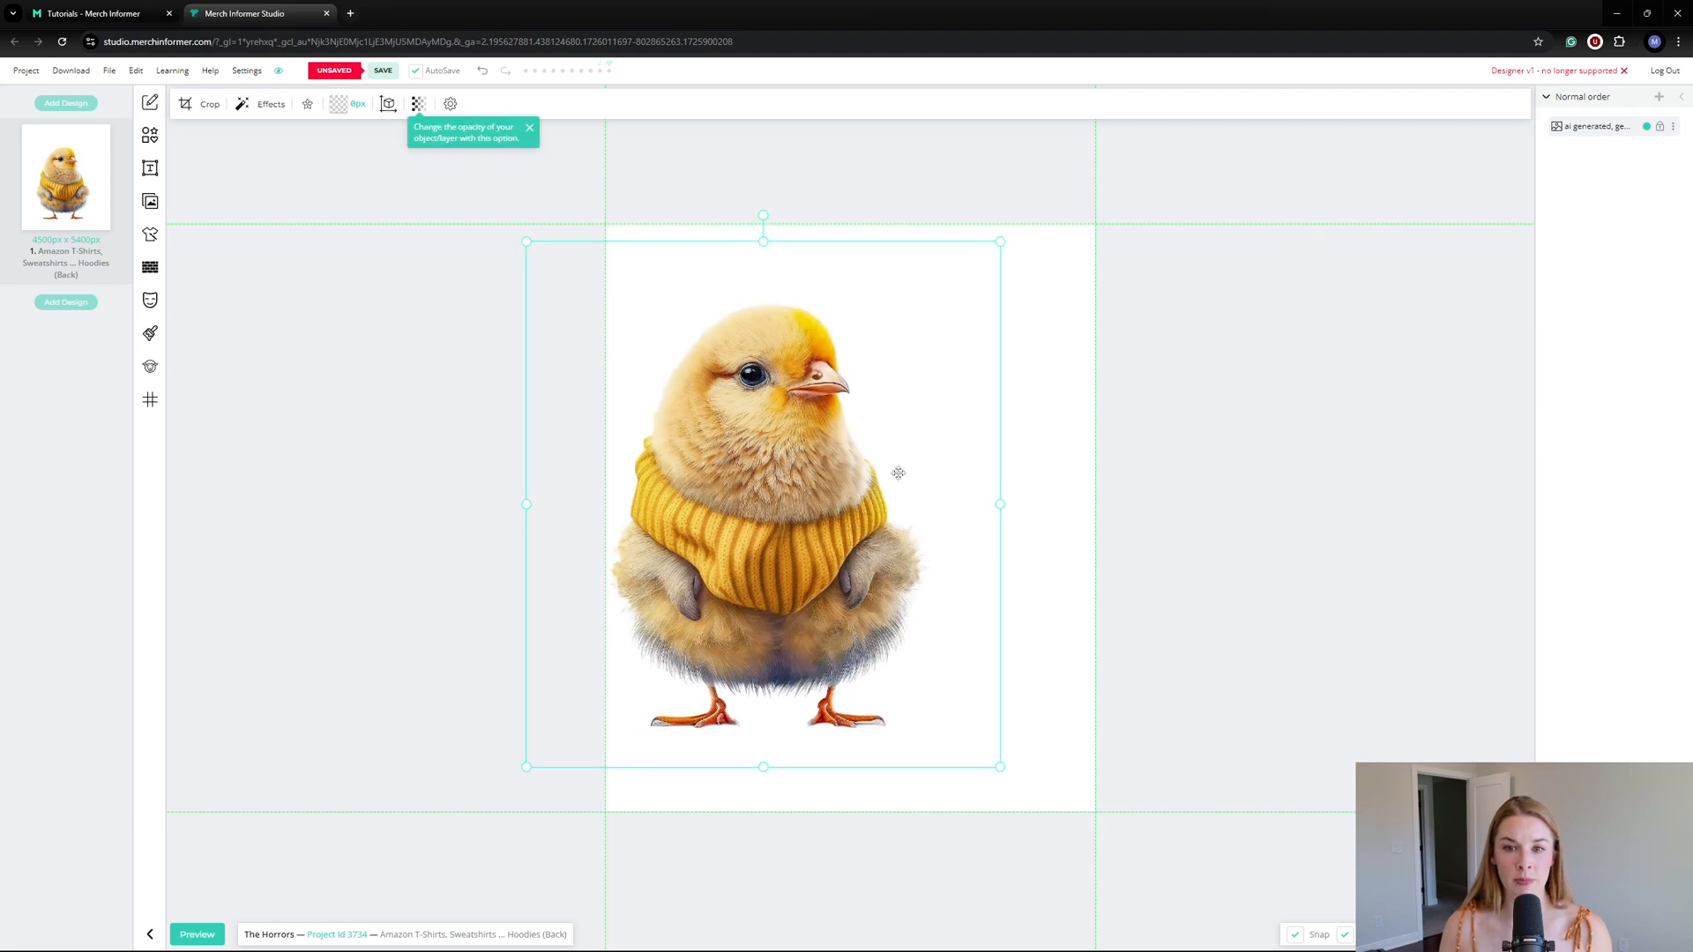
Step: Dismiss the tooltips over the placed chick image and add a default 'Heading' text layer
{"action": "left_click", "coordinate": [383, 71]}
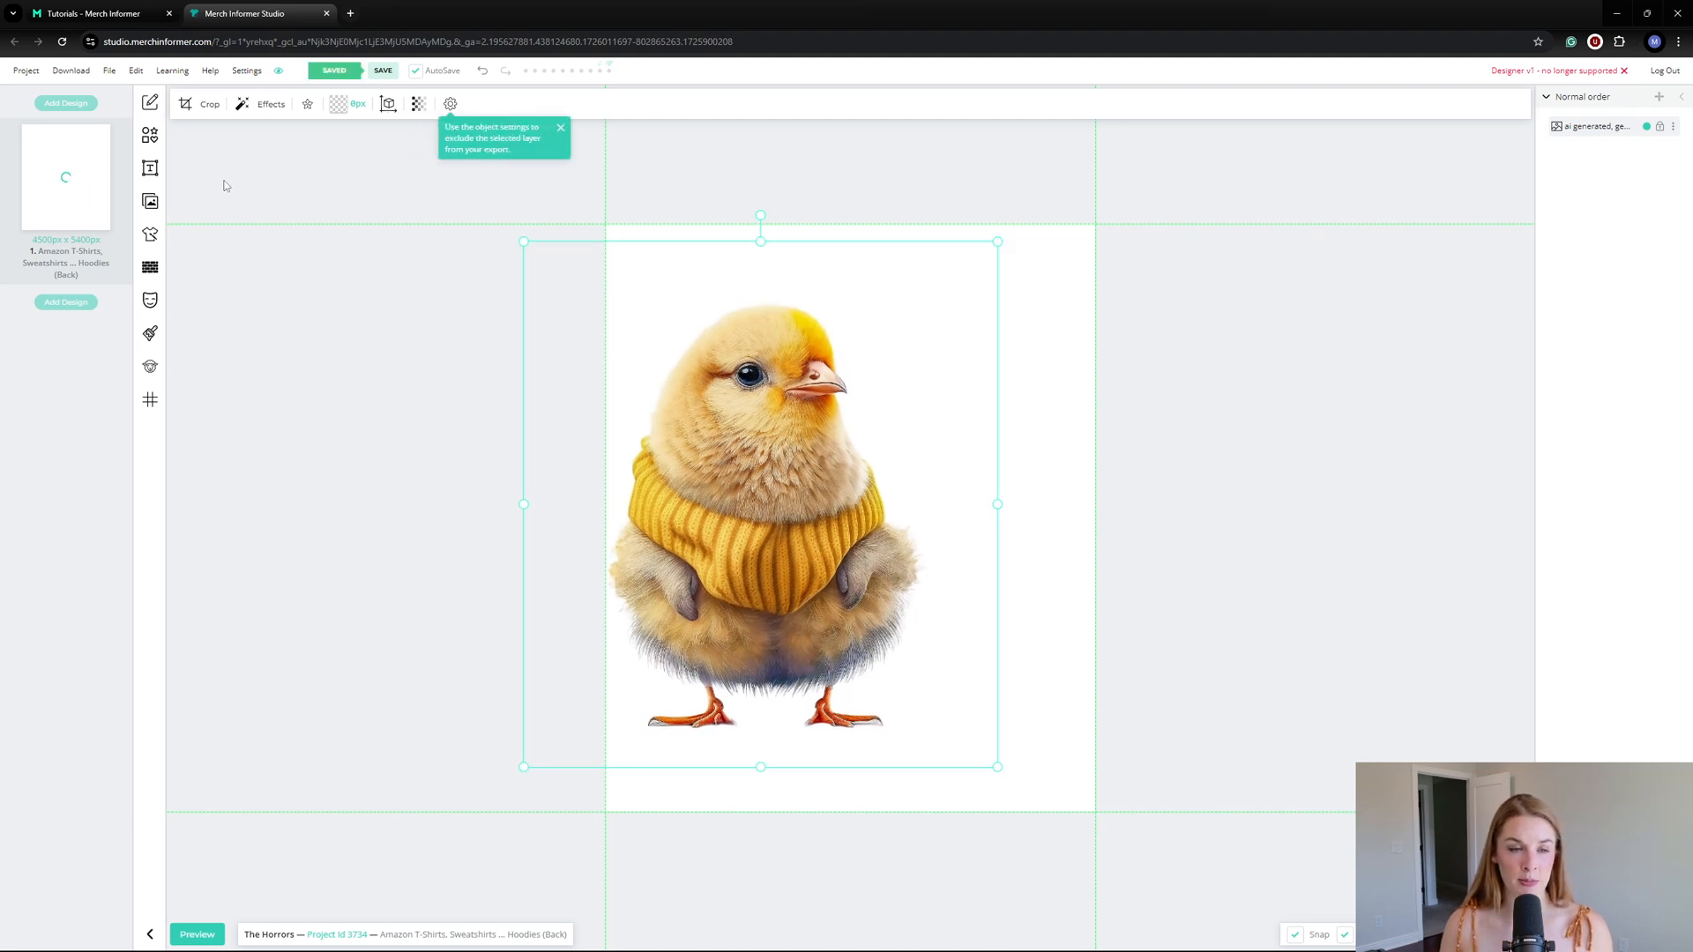
{"action": "left_click", "coordinate": [150, 168]}
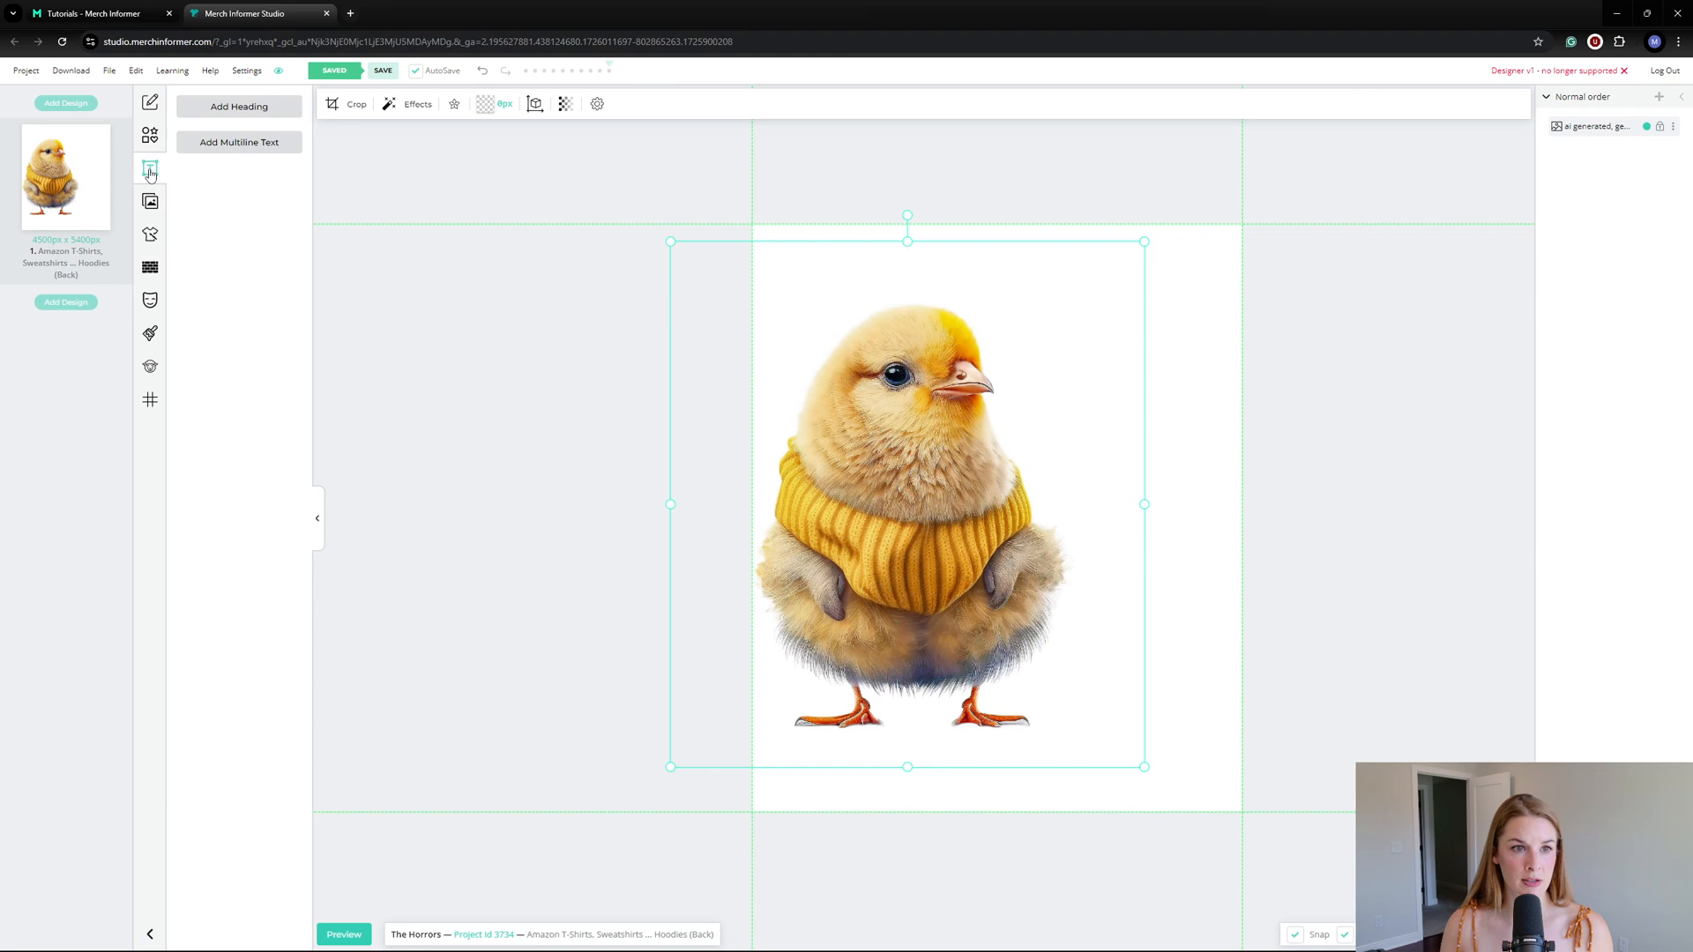
{"action": "left_click", "coordinate": [238, 106]}
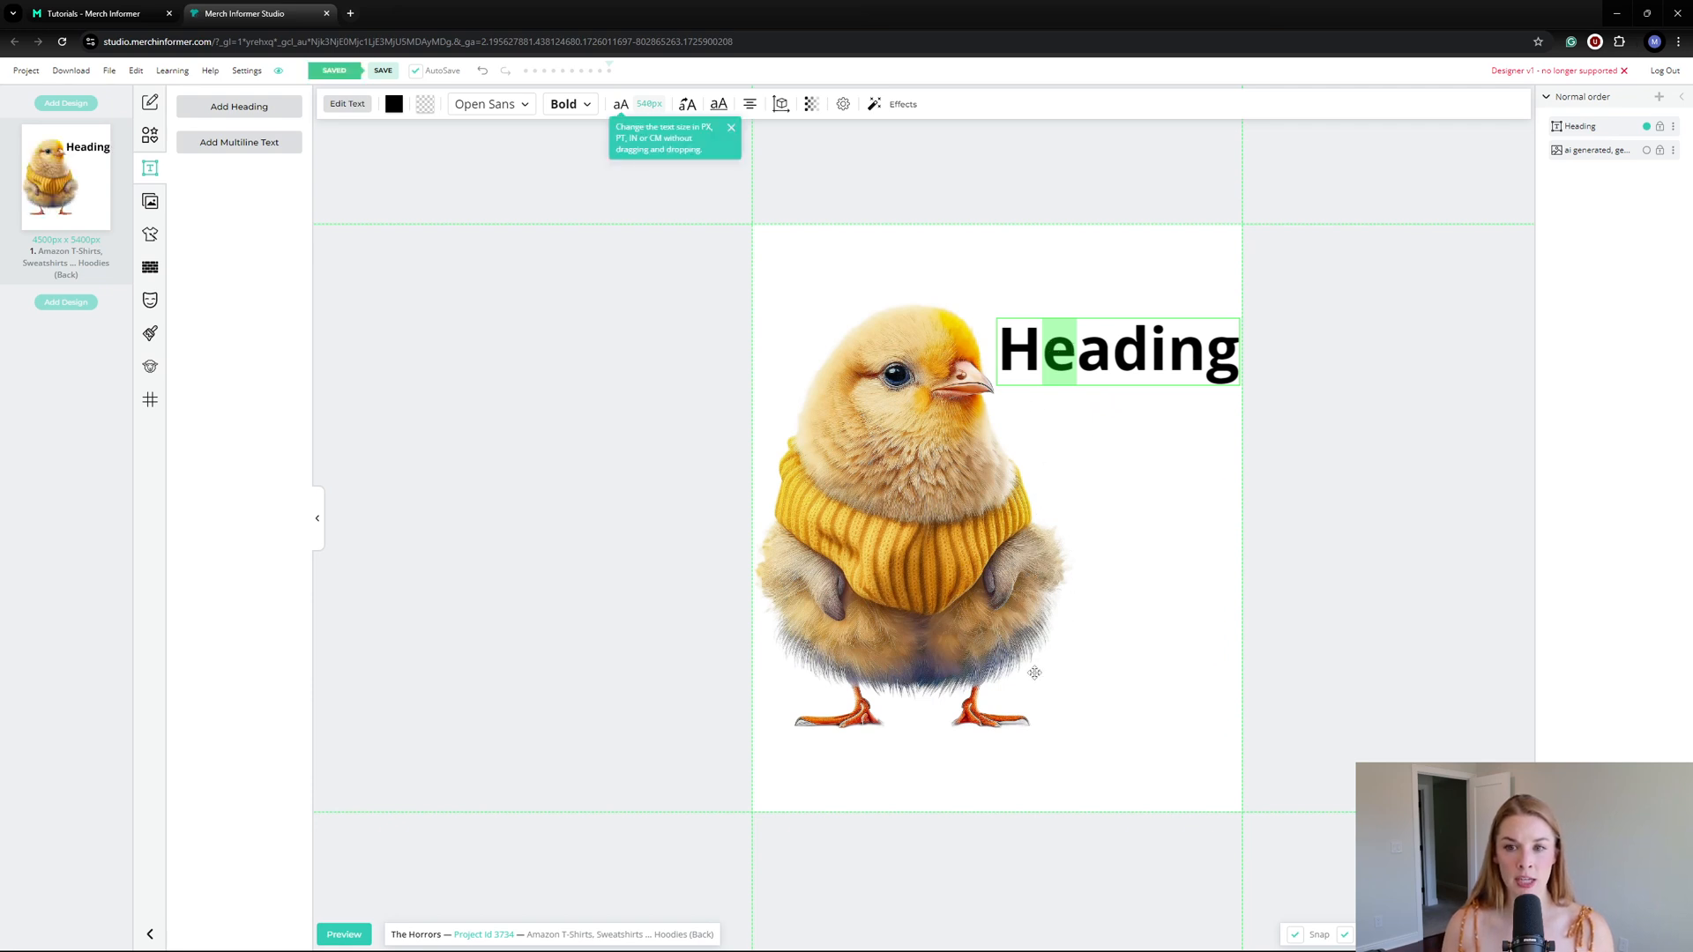
{"action": "mouse_move", "coordinate": [1128, 418]}
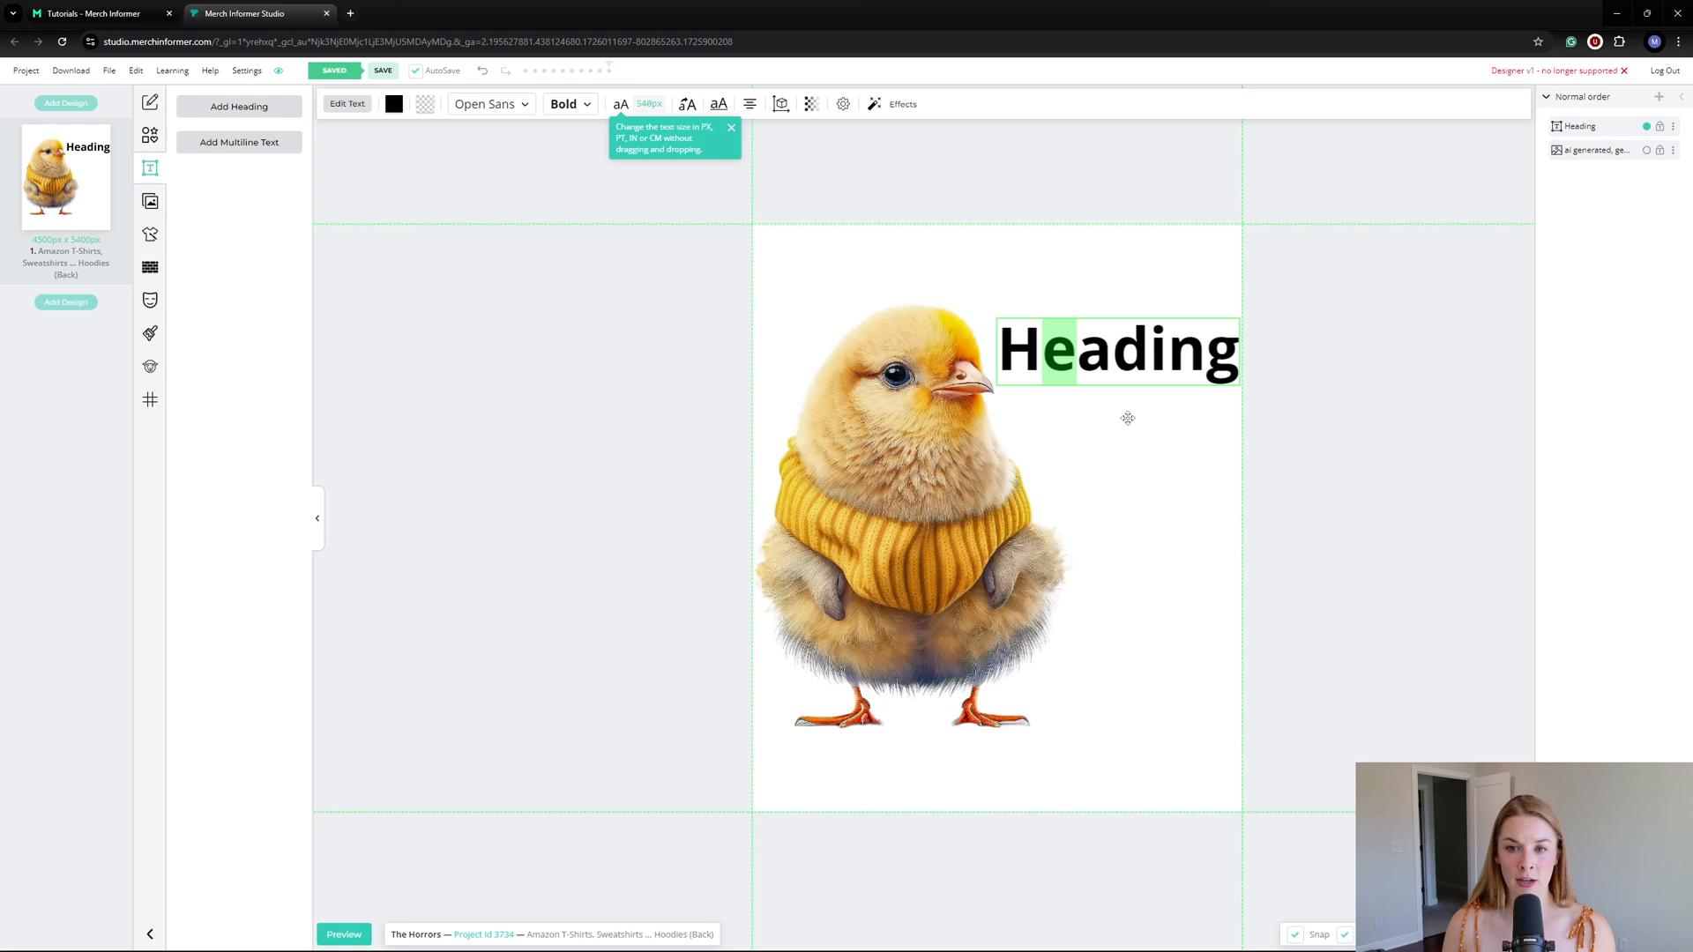
{"action": "mouse_move", "coordinate": [1101, 622]}
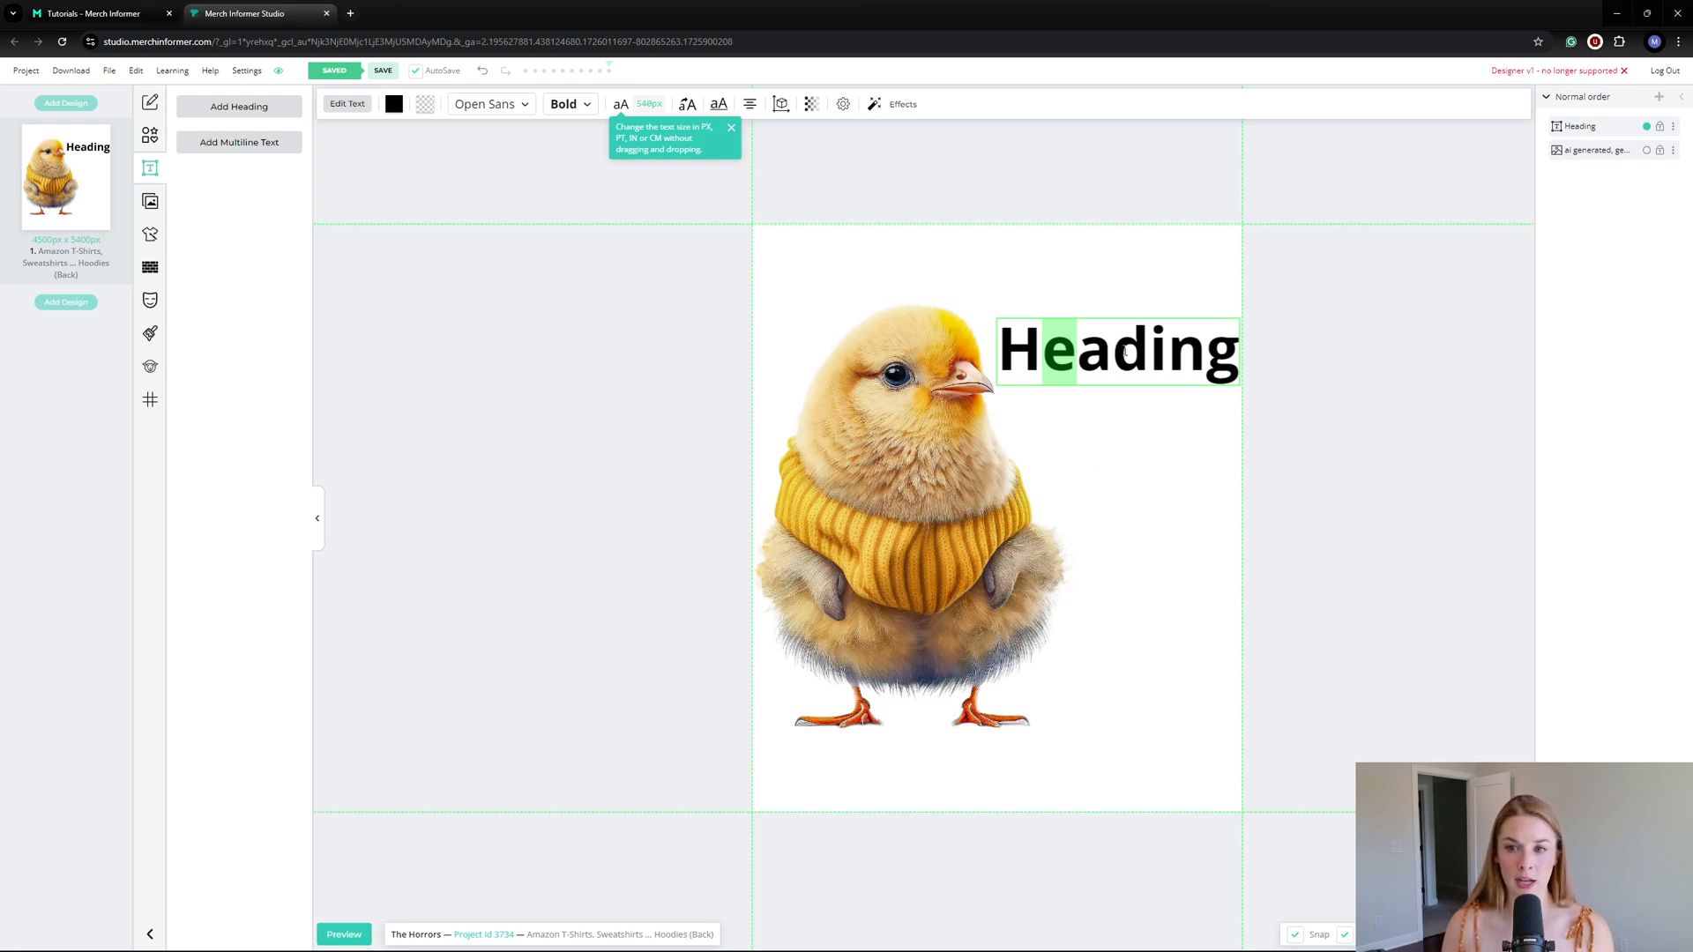
Step: Add the 'THE' and 'SO DO I' headings to complete the stacked quote beside the chick
{"action": "type", "text": "The"}
{"action": "type", "text": "PE"}
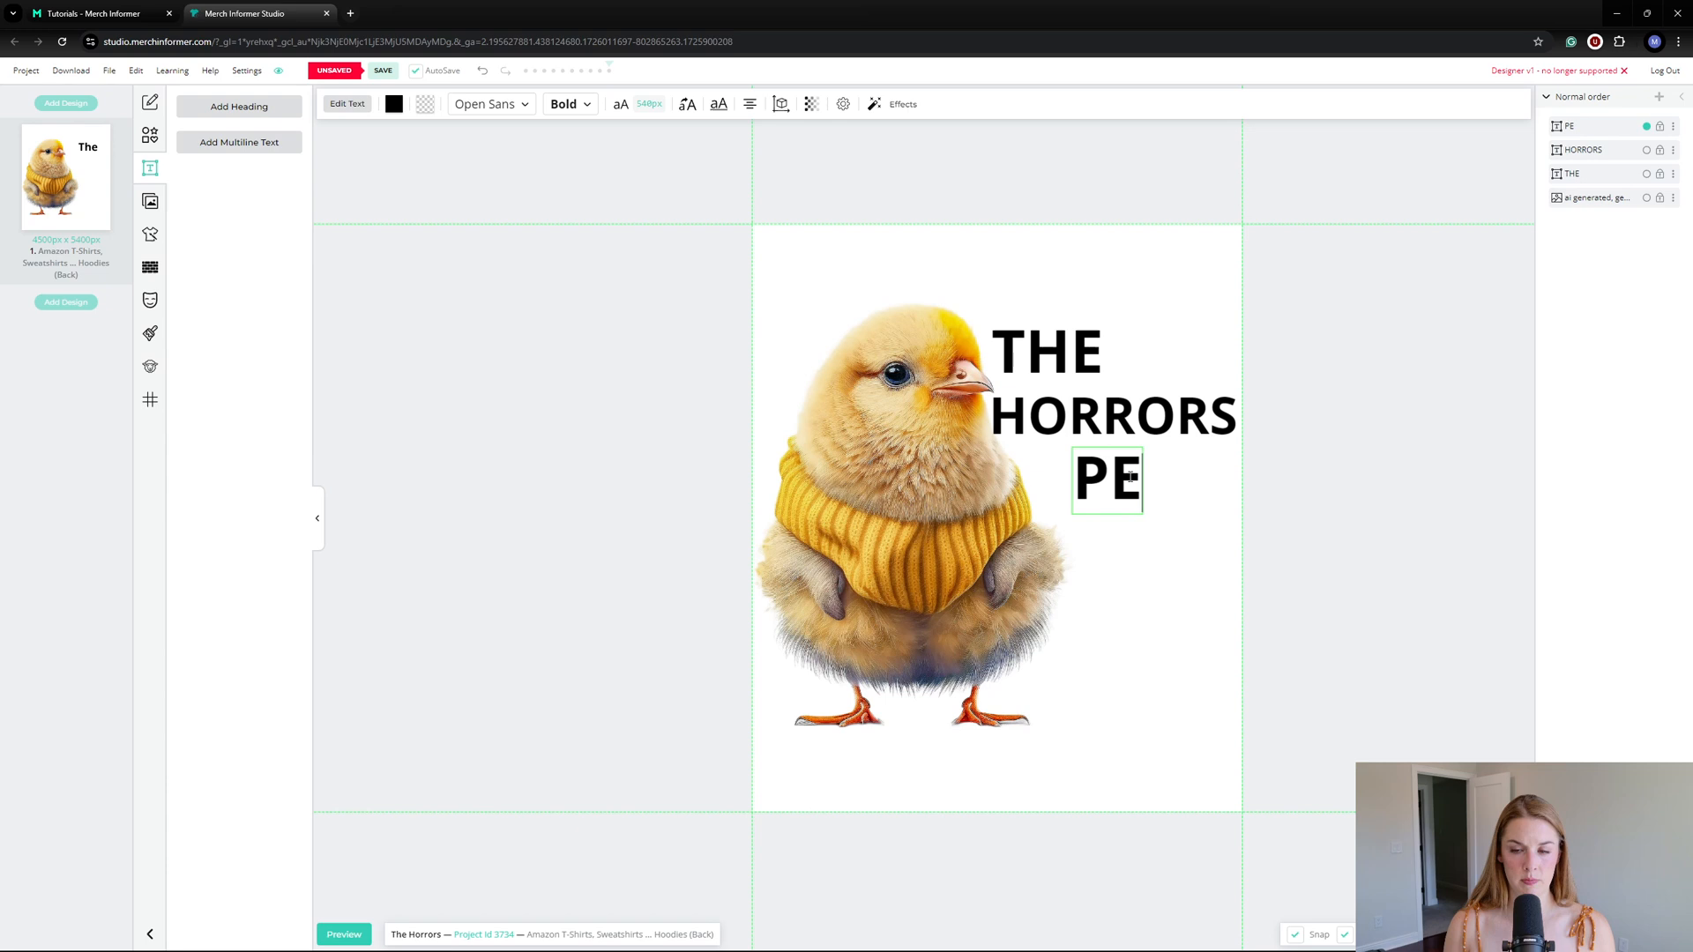
{"action": "left_click", "coordinate": [238, 105]}
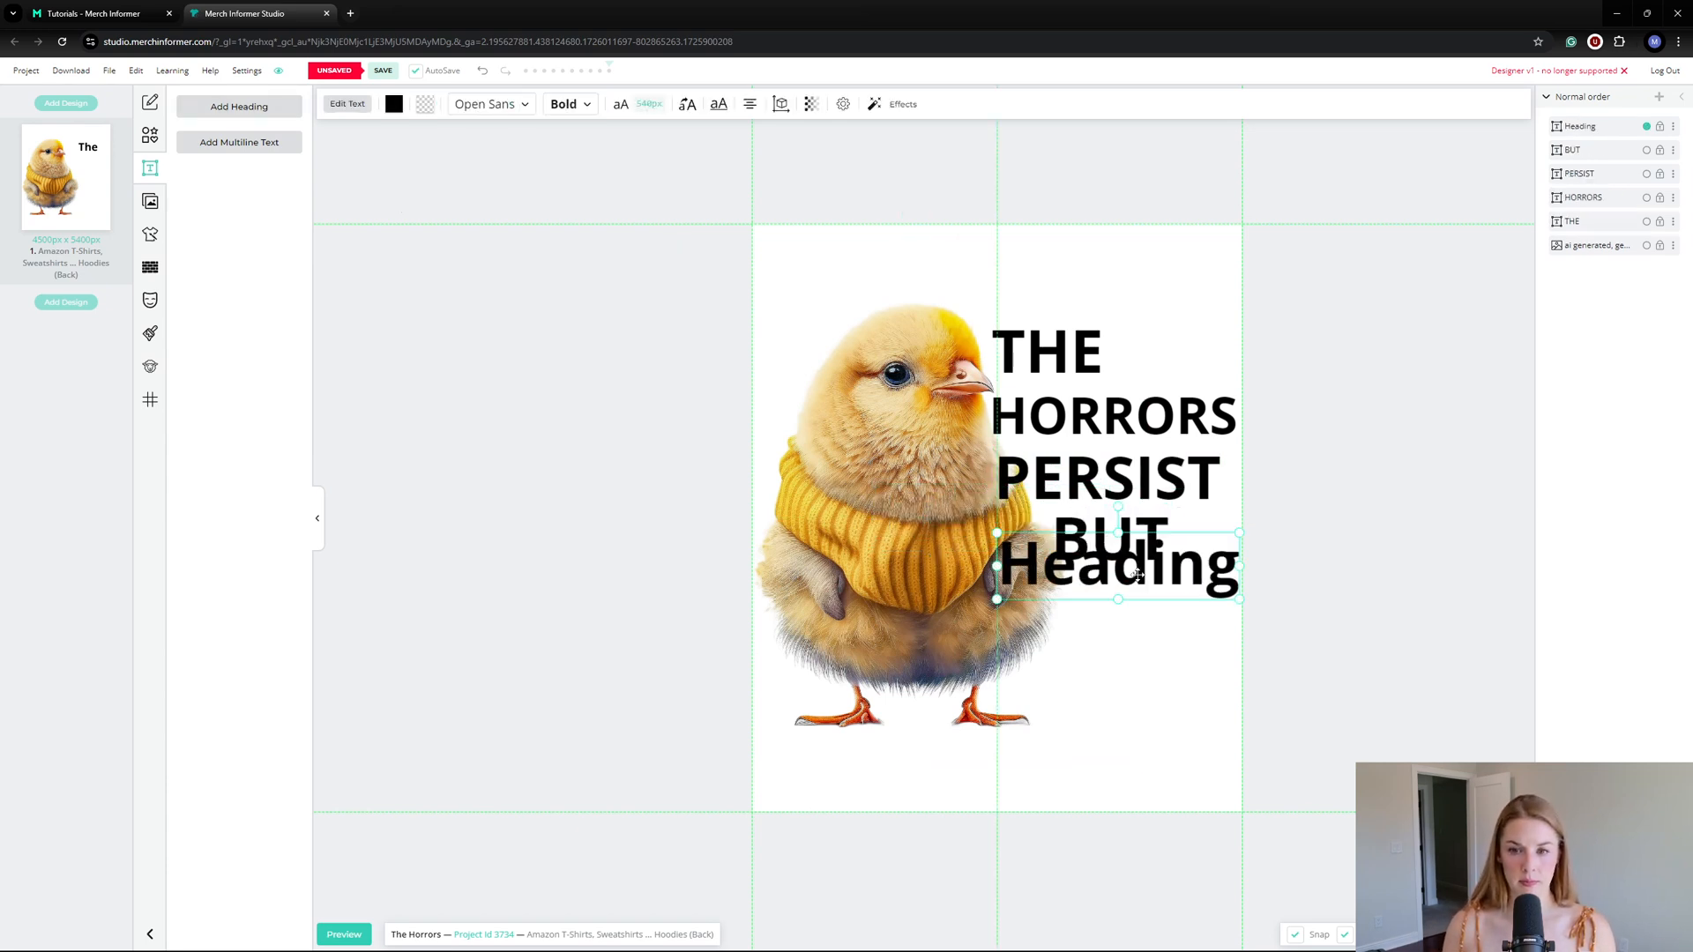
{"action": "type", "text": "SO DO I"}
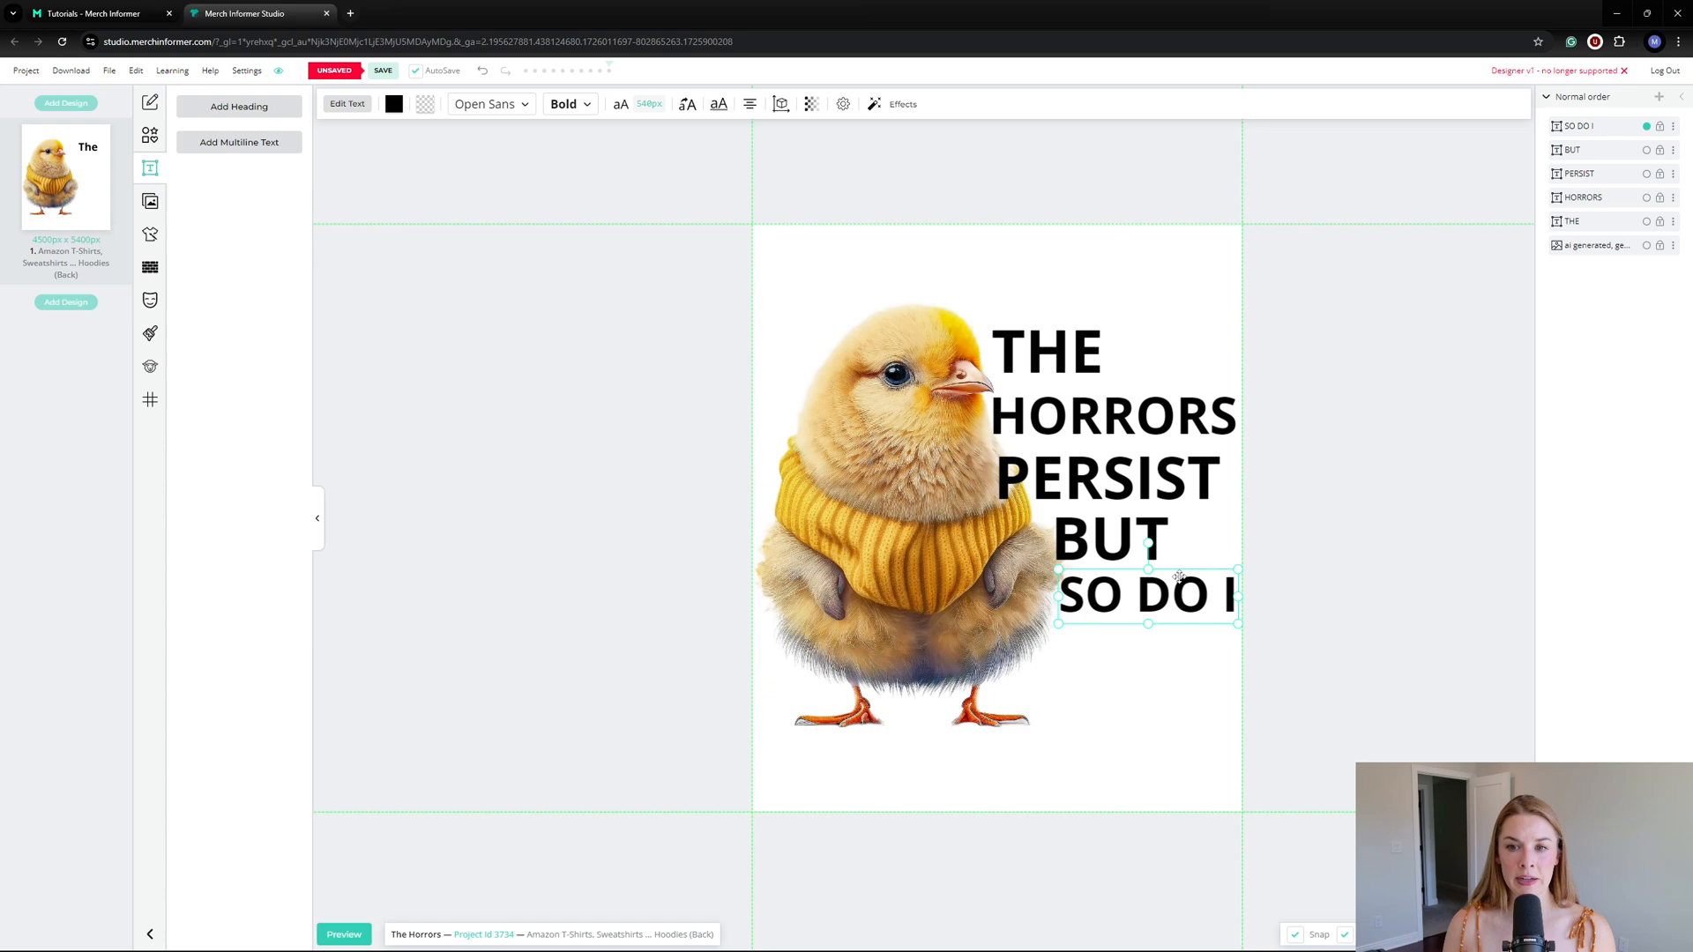
{"action": "left_click", "coordinate": [383, 71]}
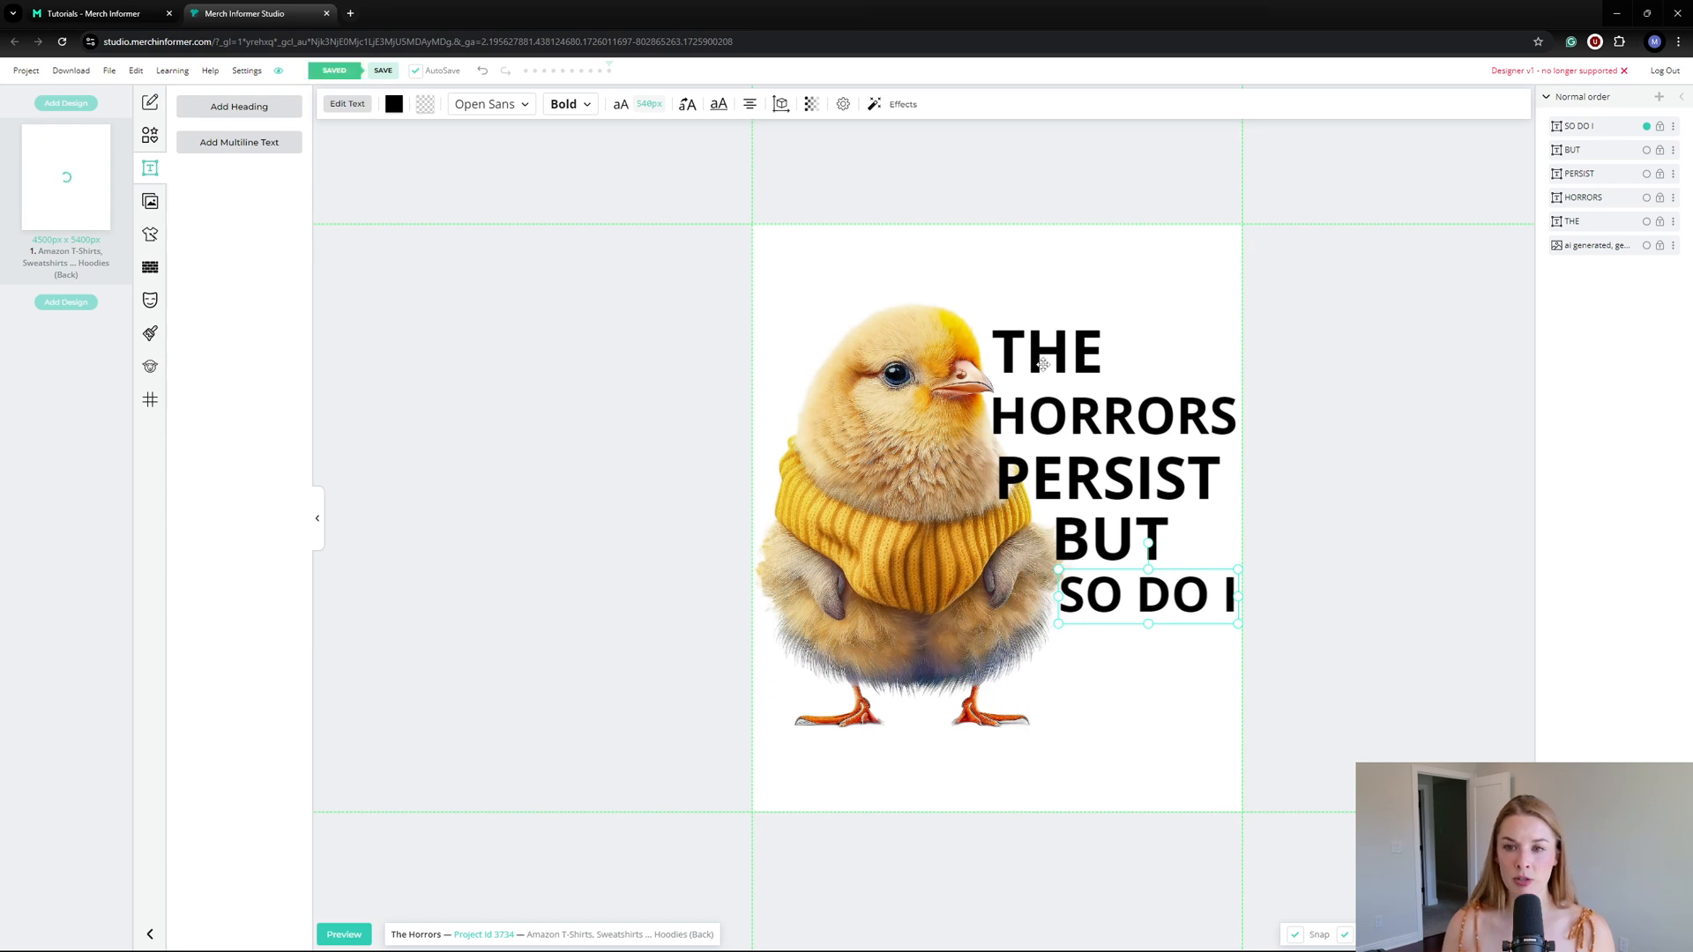
{"action": "left_click", "coordinate": [1044, 351]}
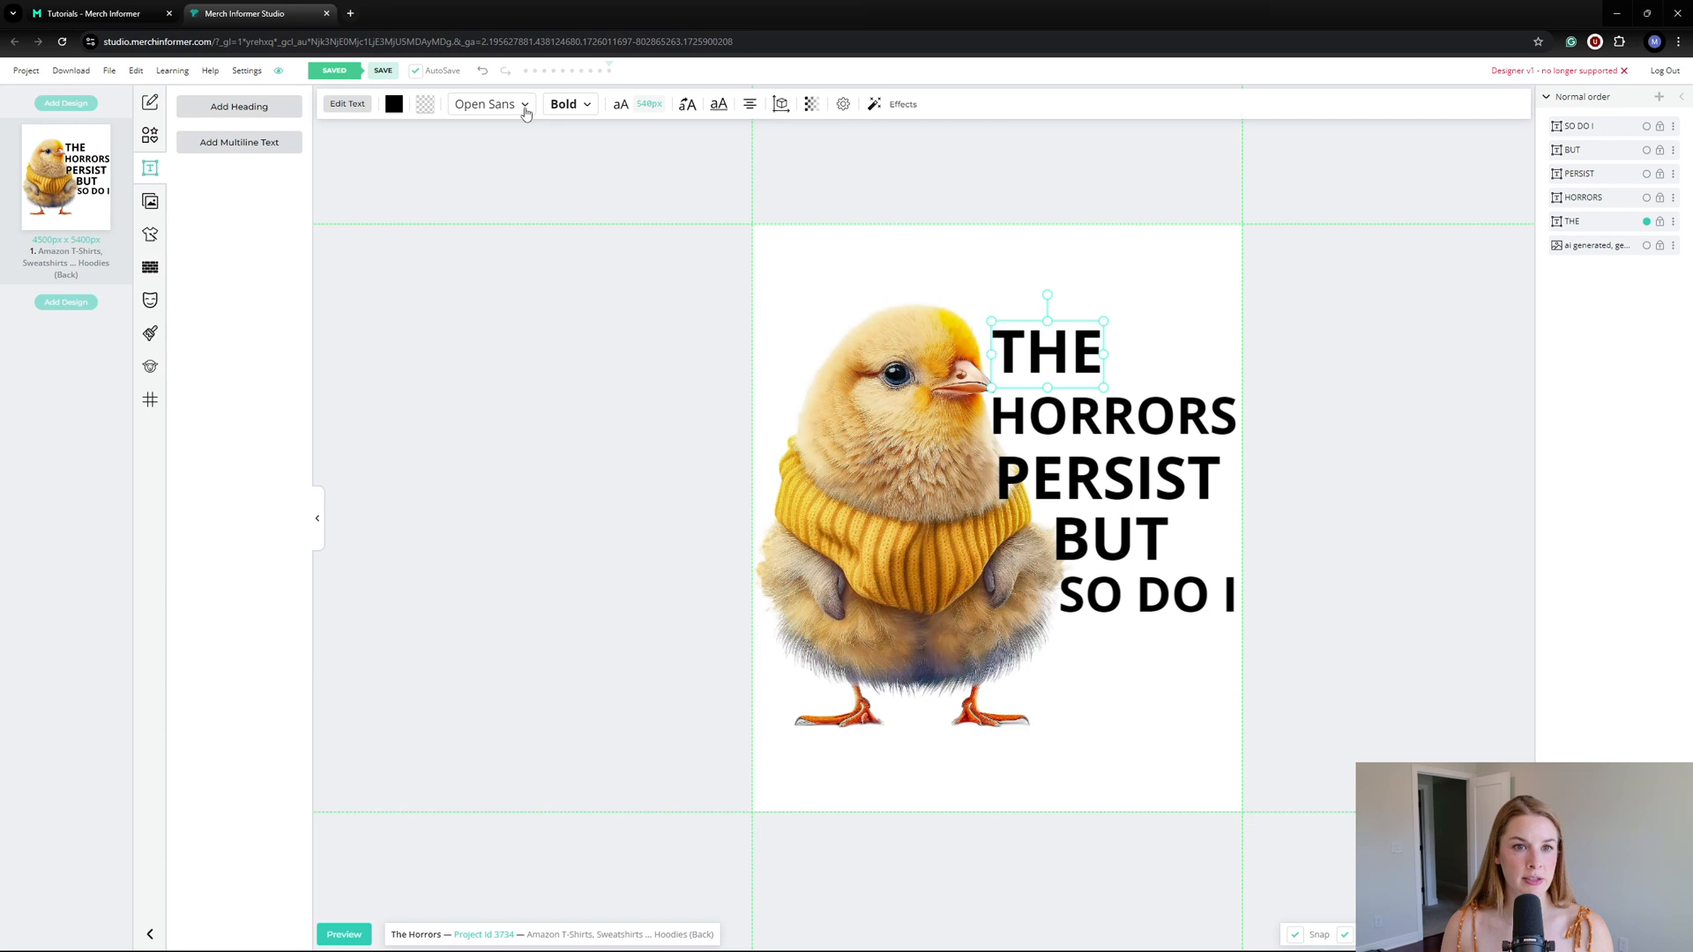
{"action": "left_click", "coordinate": [489, 104]}
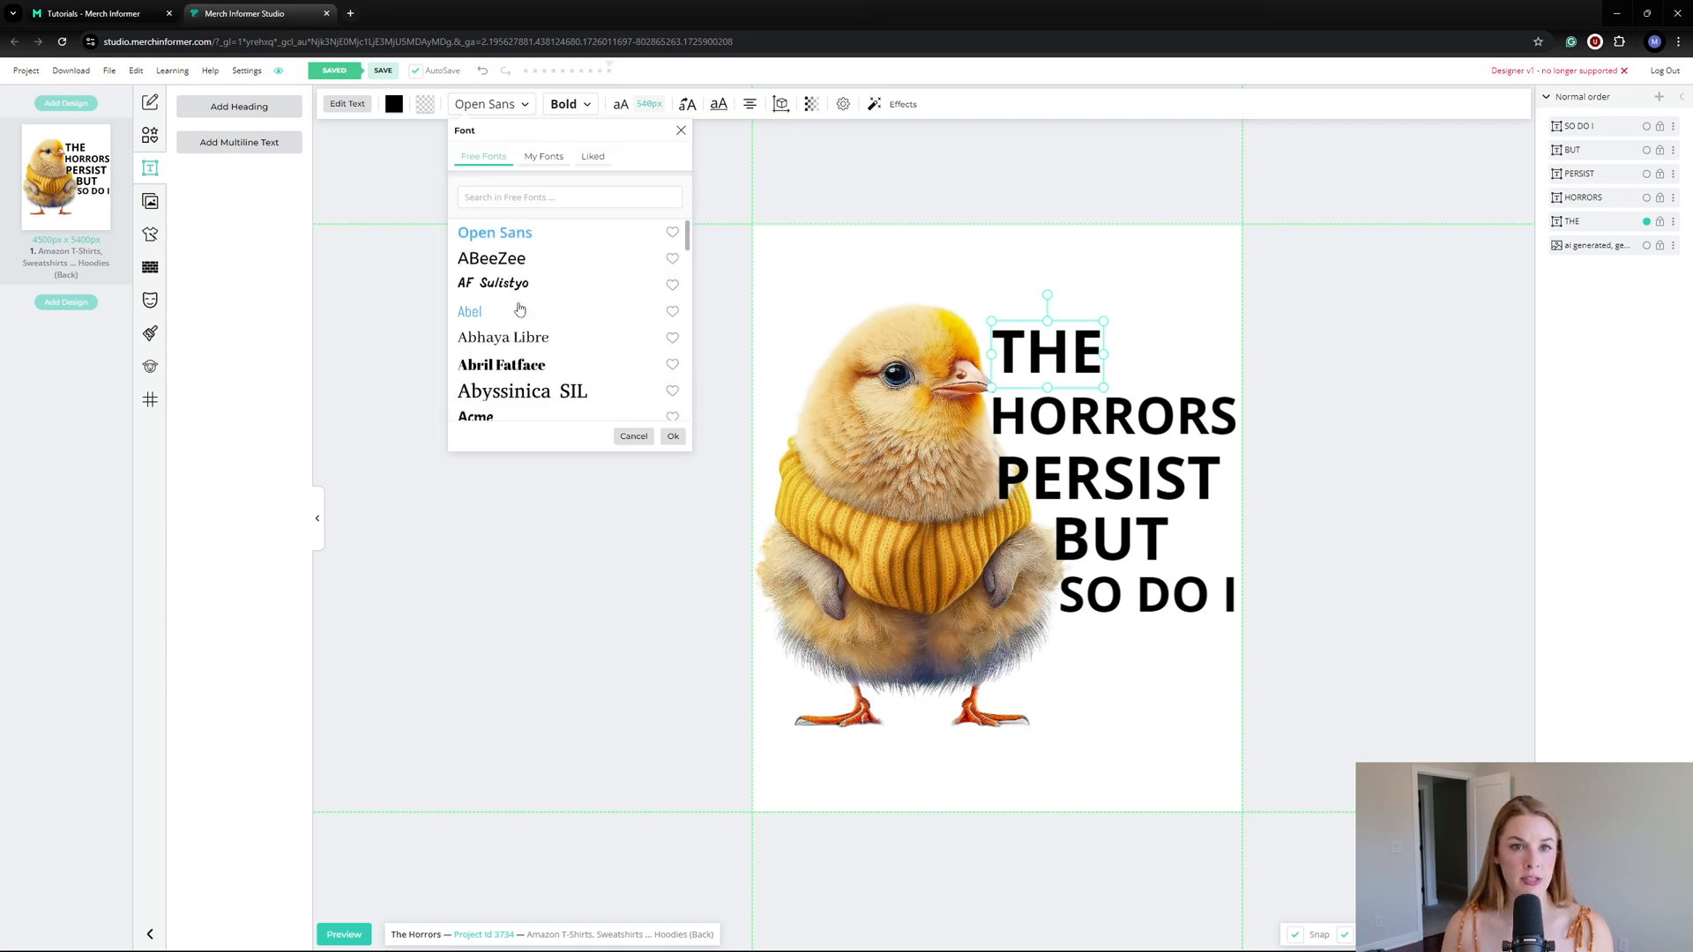
{"action": "mouse_move", "coordinate": [594, 88]}
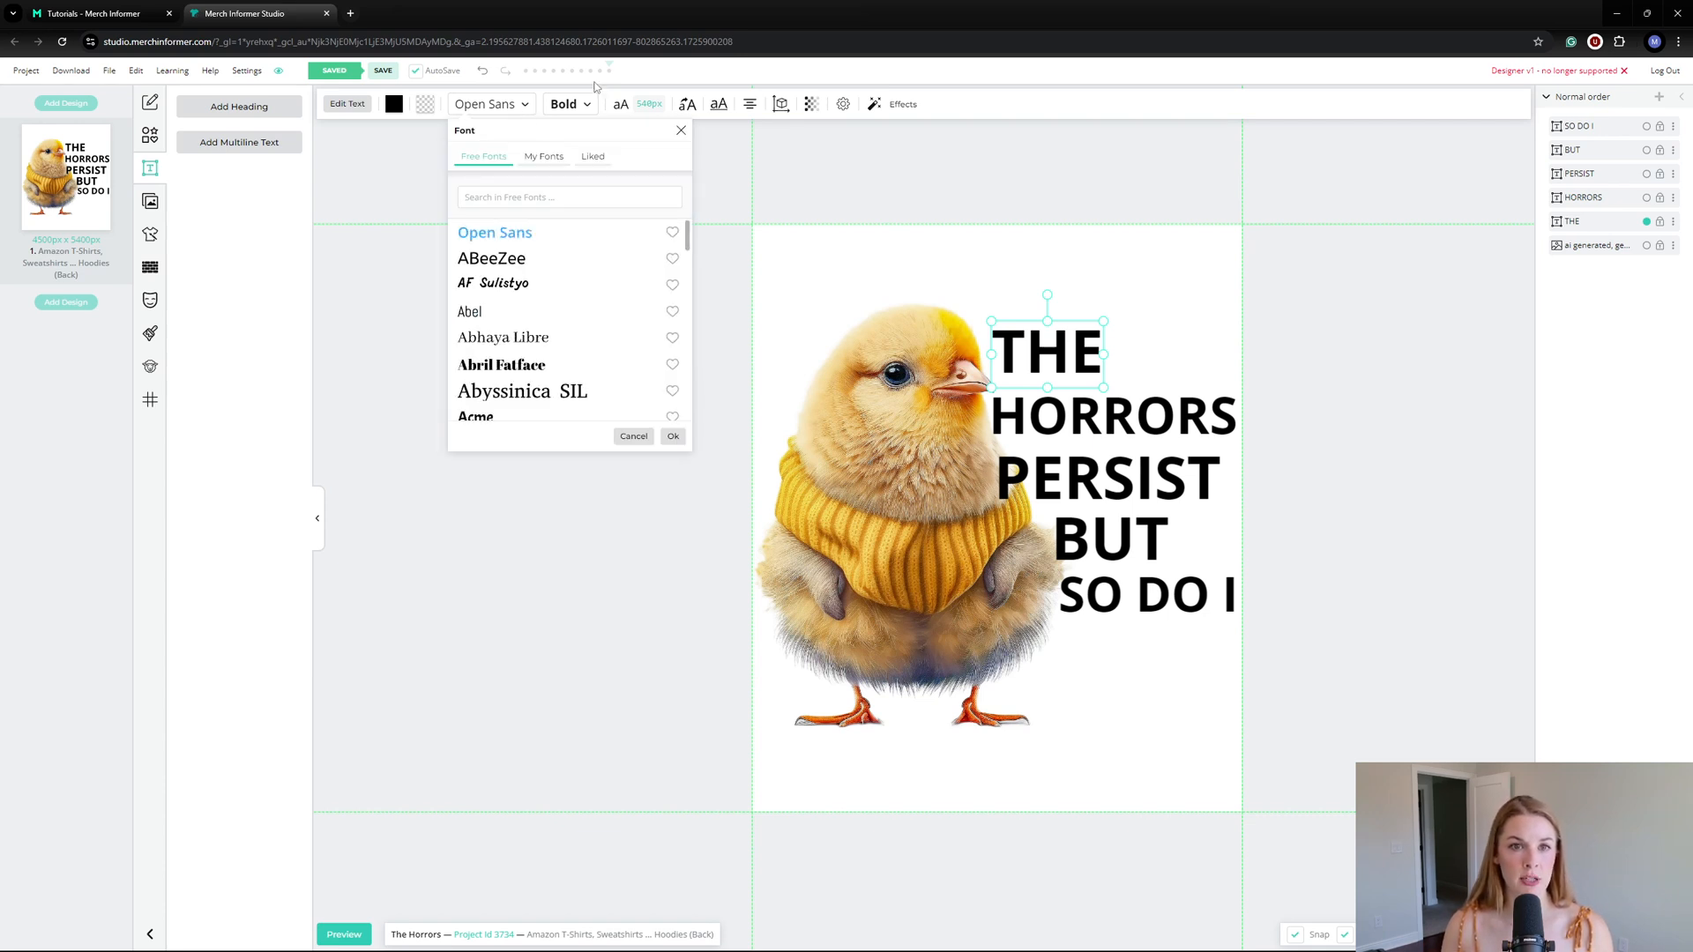
{"action": "left_click", "coordinate": [565, 105]}
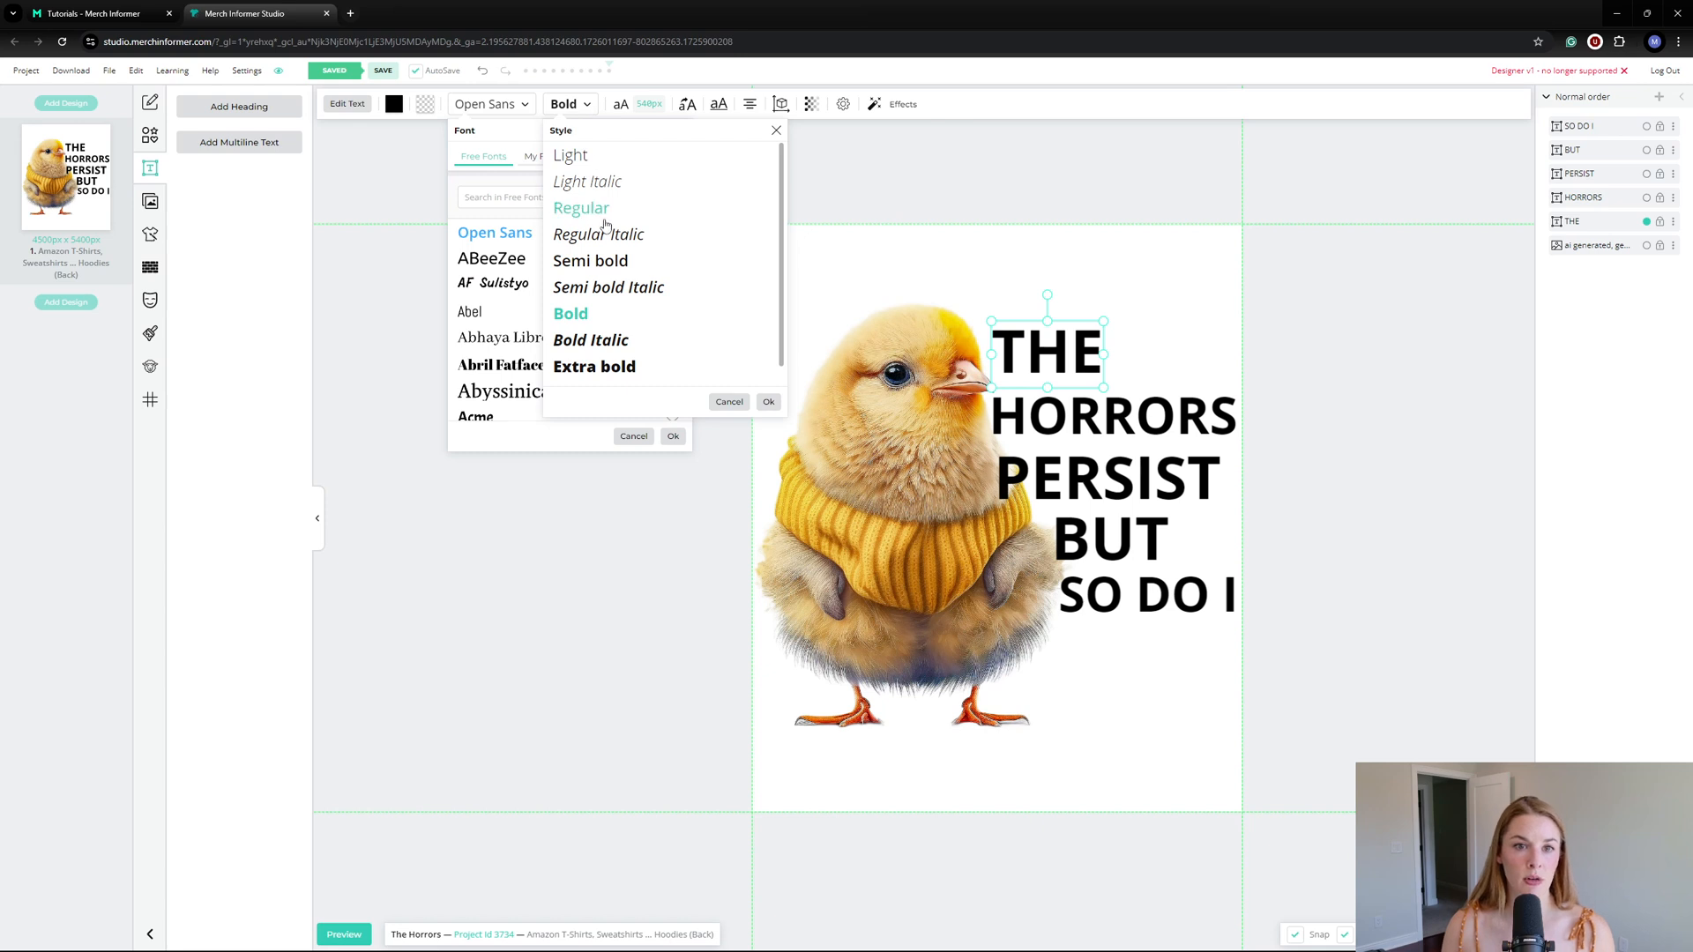
{"action": "mouse_move", "coordinate": [598, 235]}
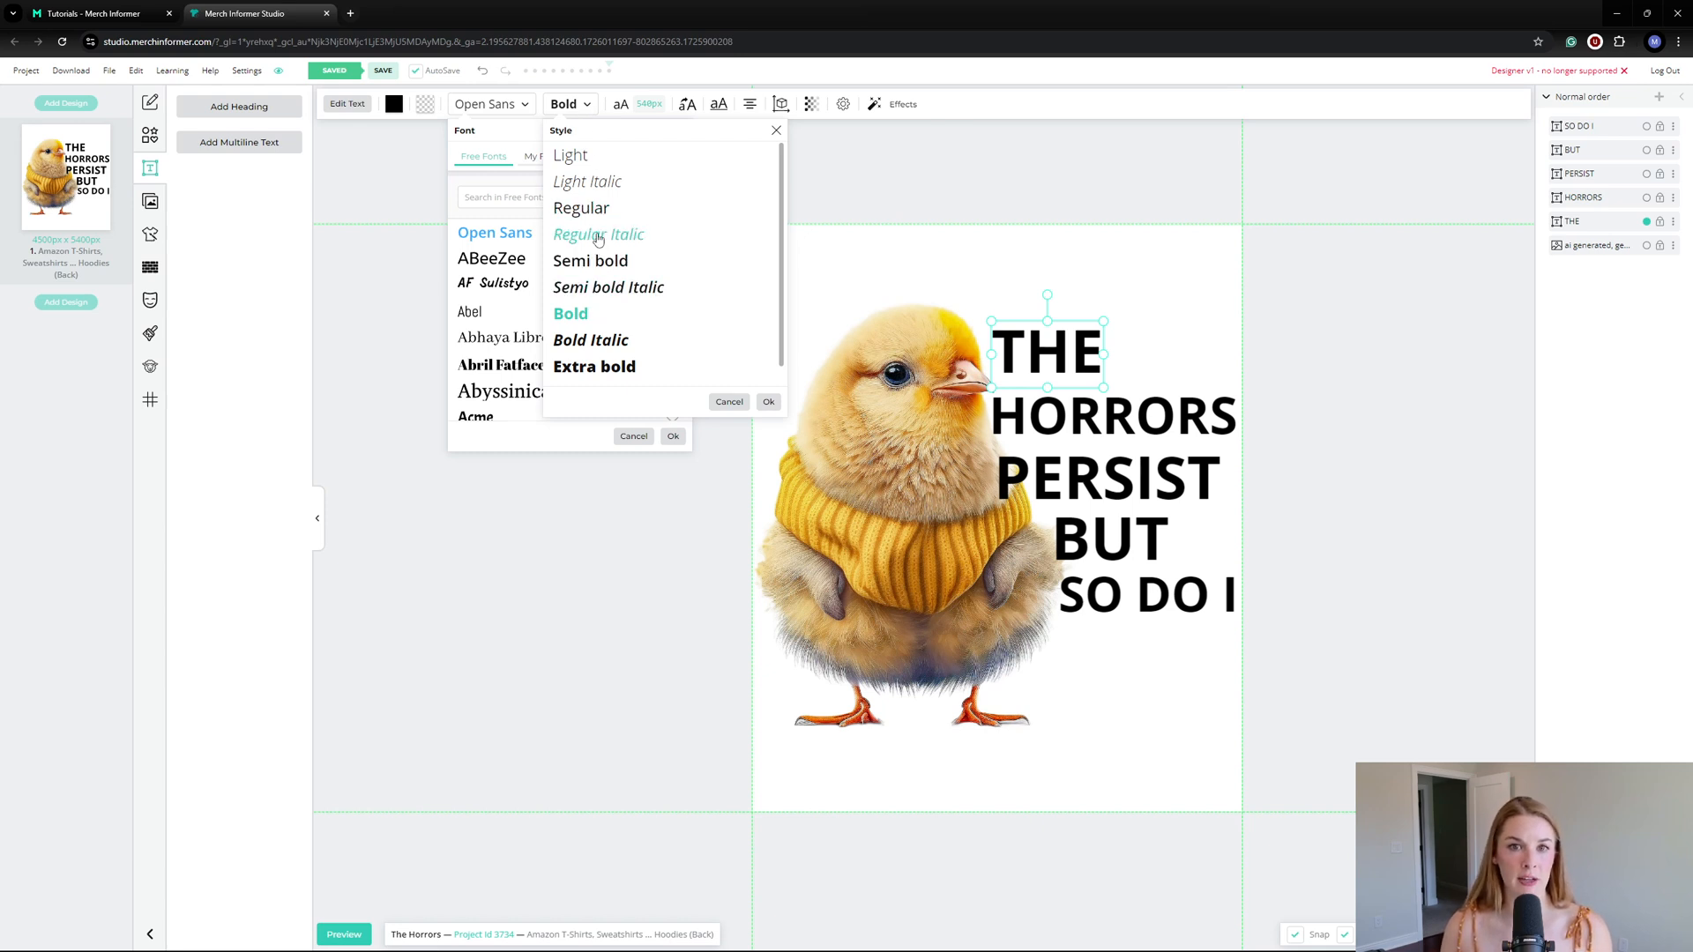
{"action": "left_click", "coordinate": [649, 104]}
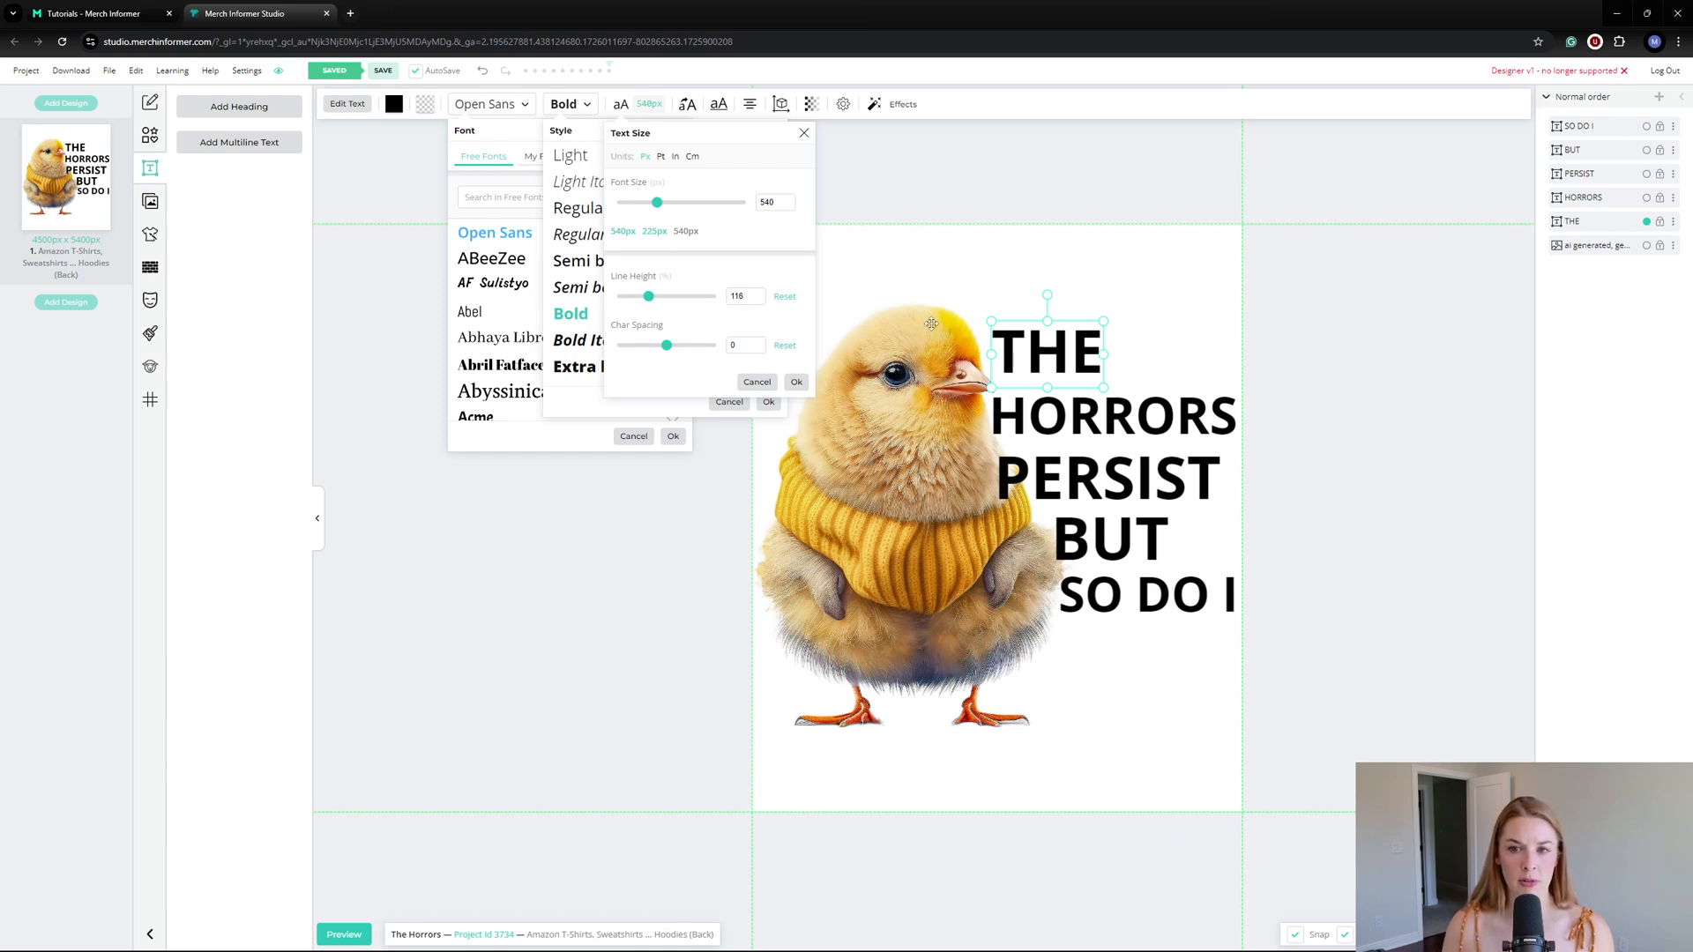
{"action": "mouse_move", "coordinate": [1224, 494]}
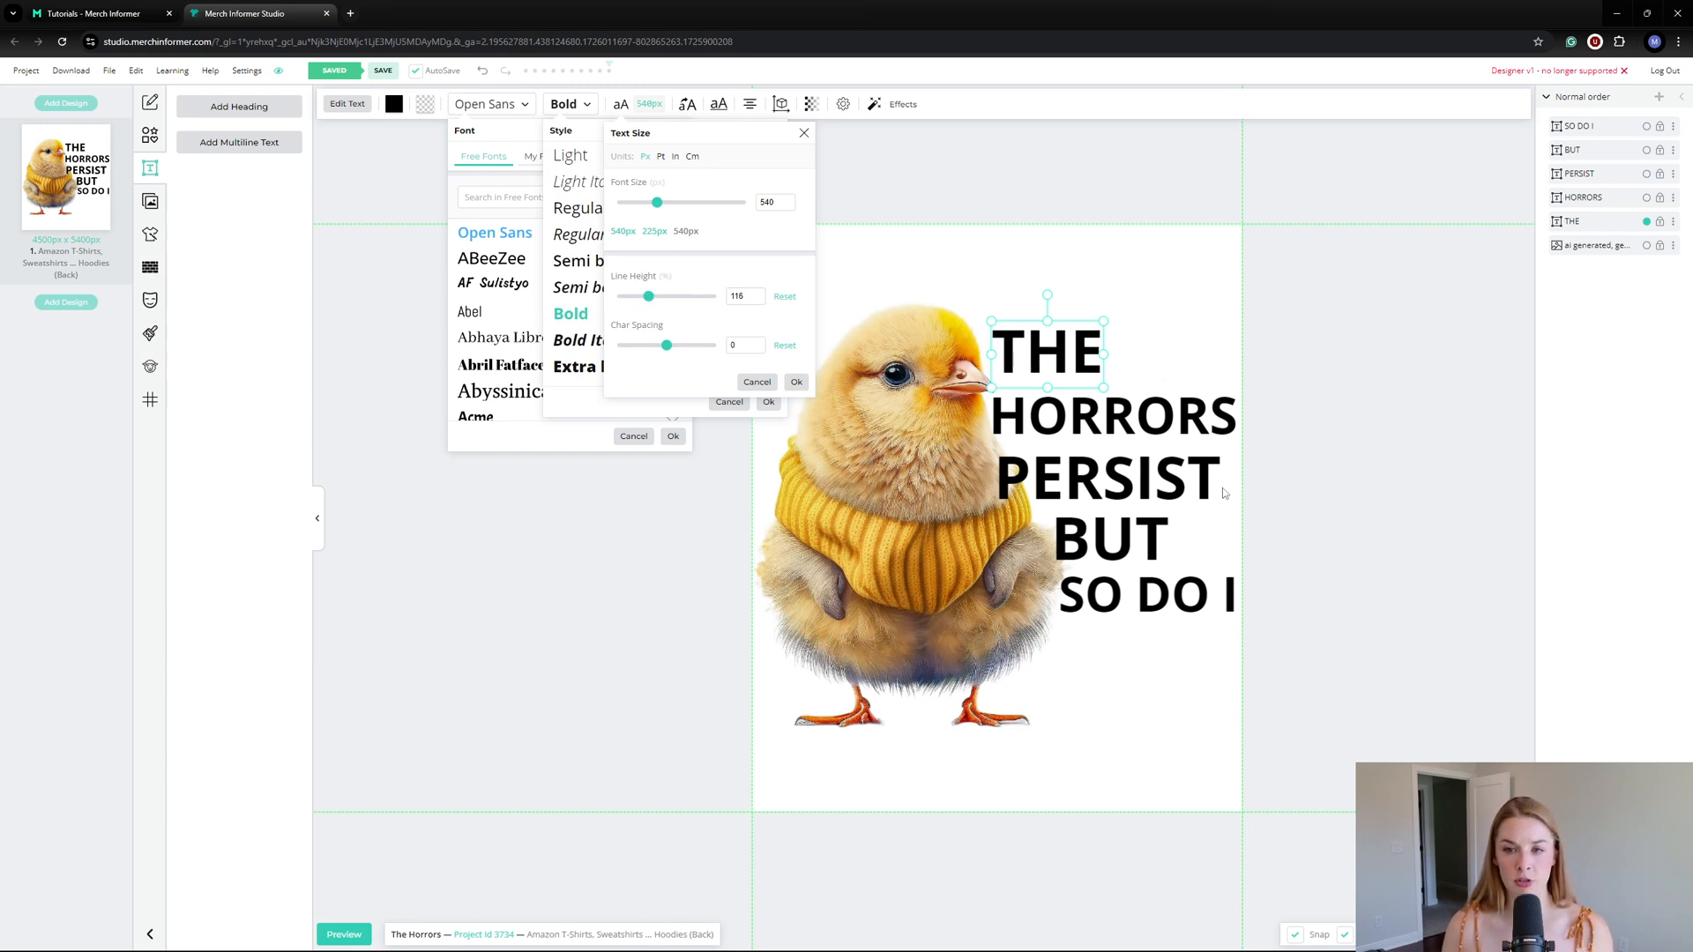
{"action": "mouse_move", "coordinate": [1175, 642]}
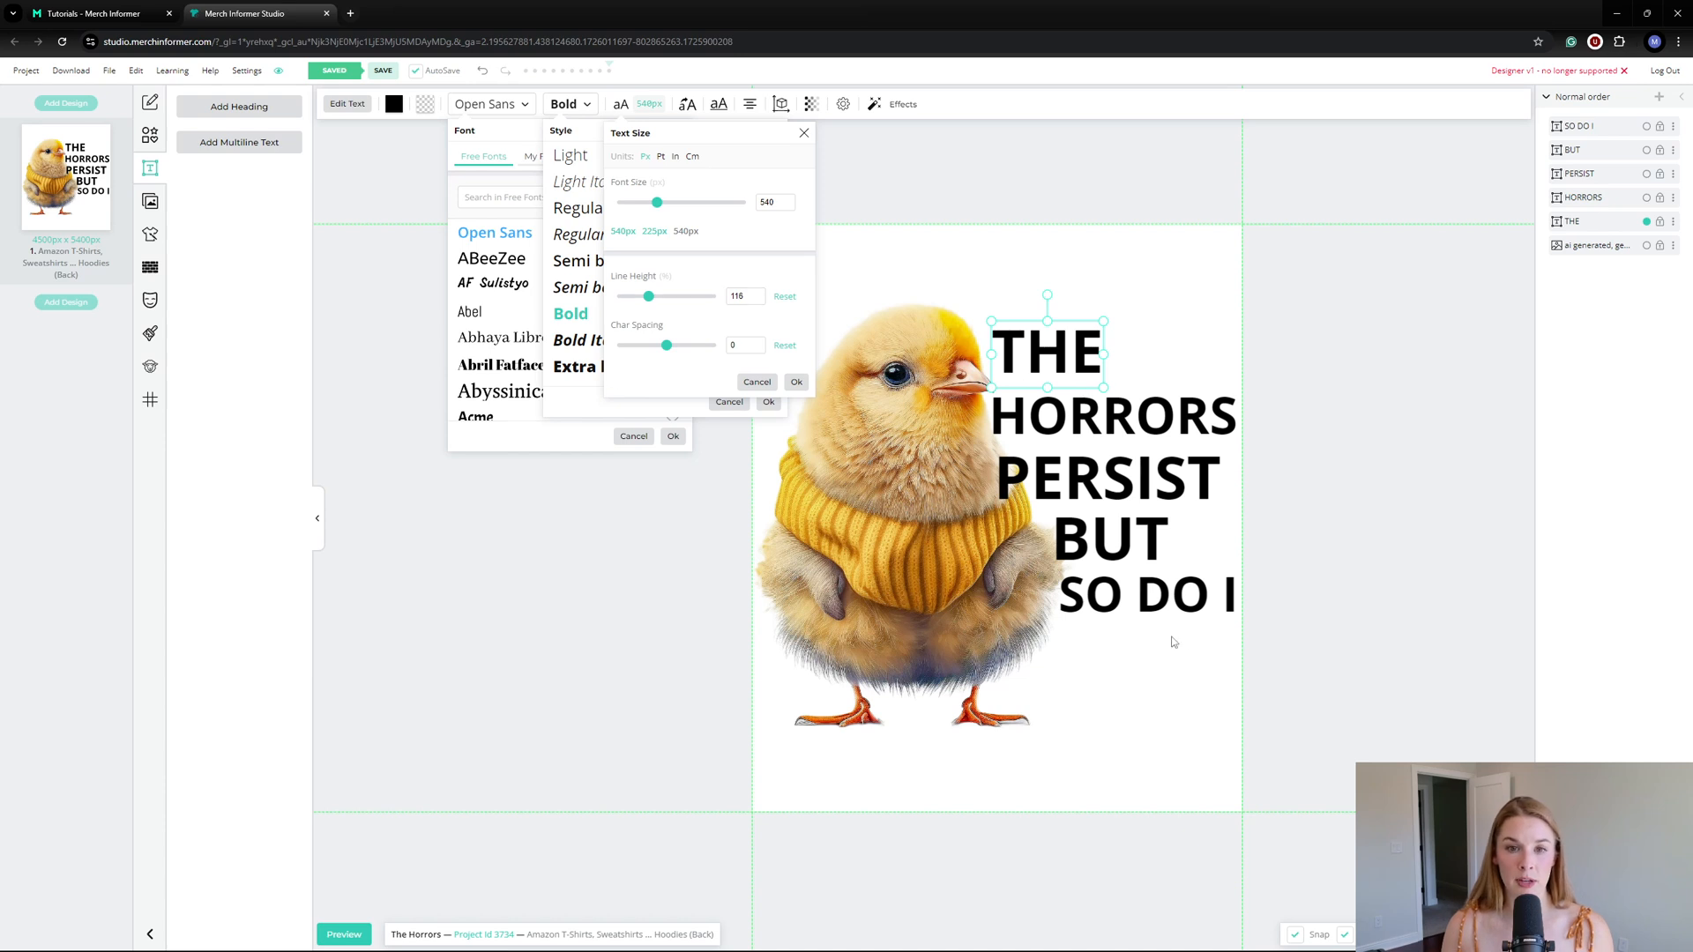
{"action": "mouse_move", "coordinate": [670, 314]}
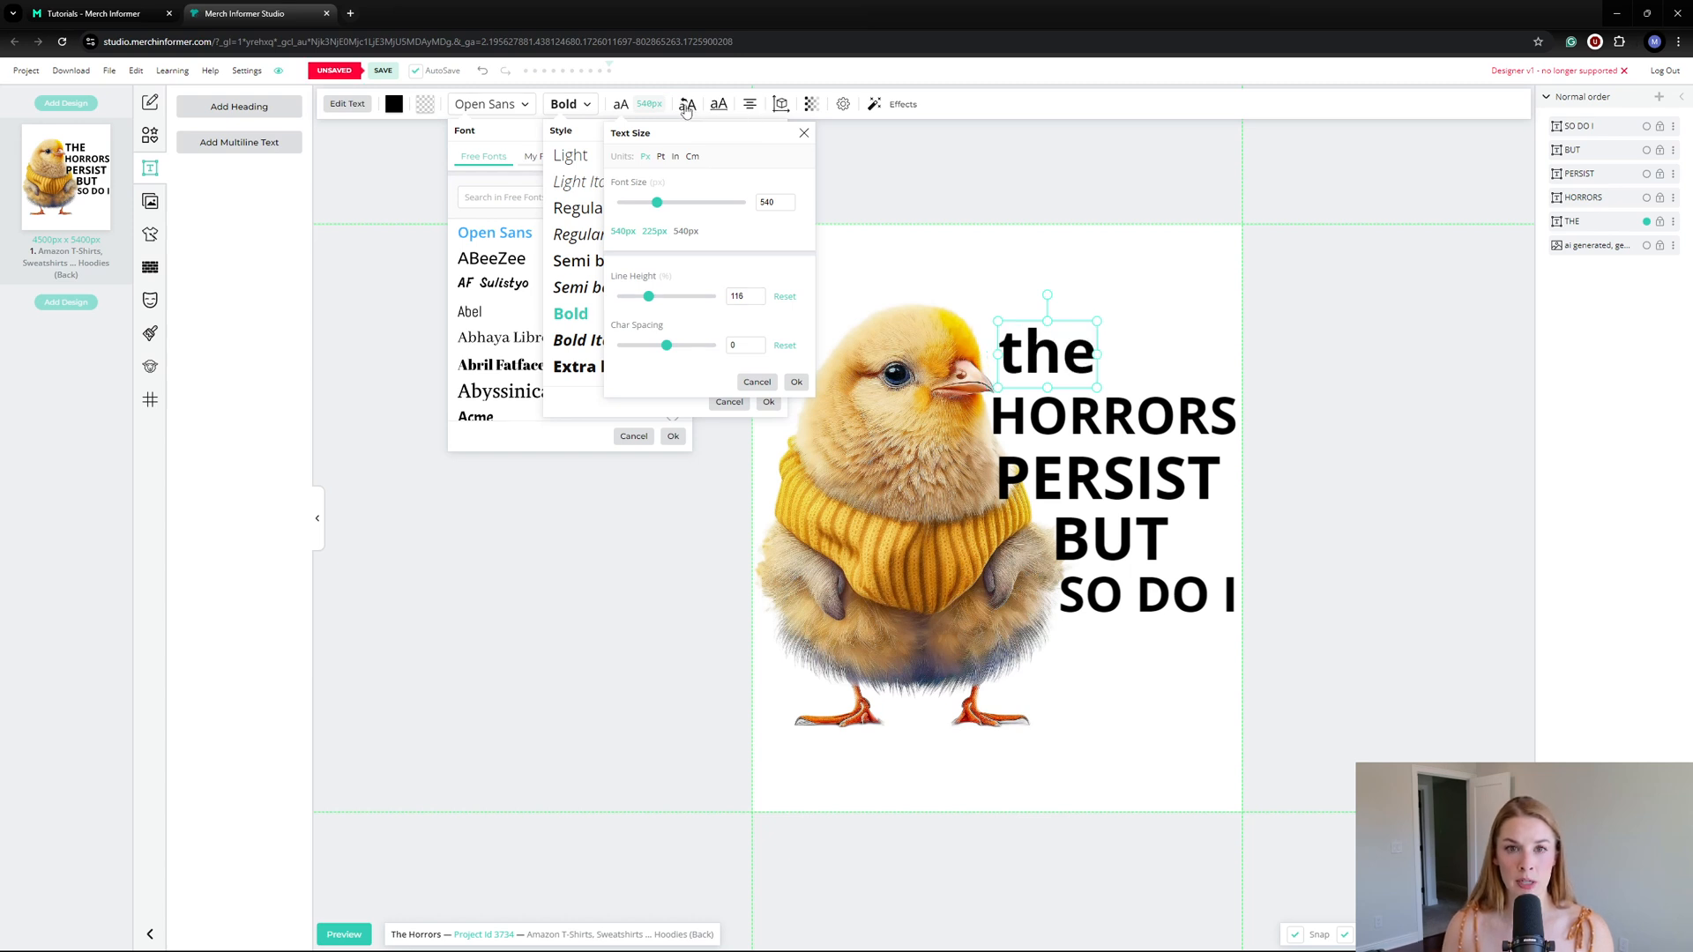
{"action": "left_click", "coordinate": [753, 104]}
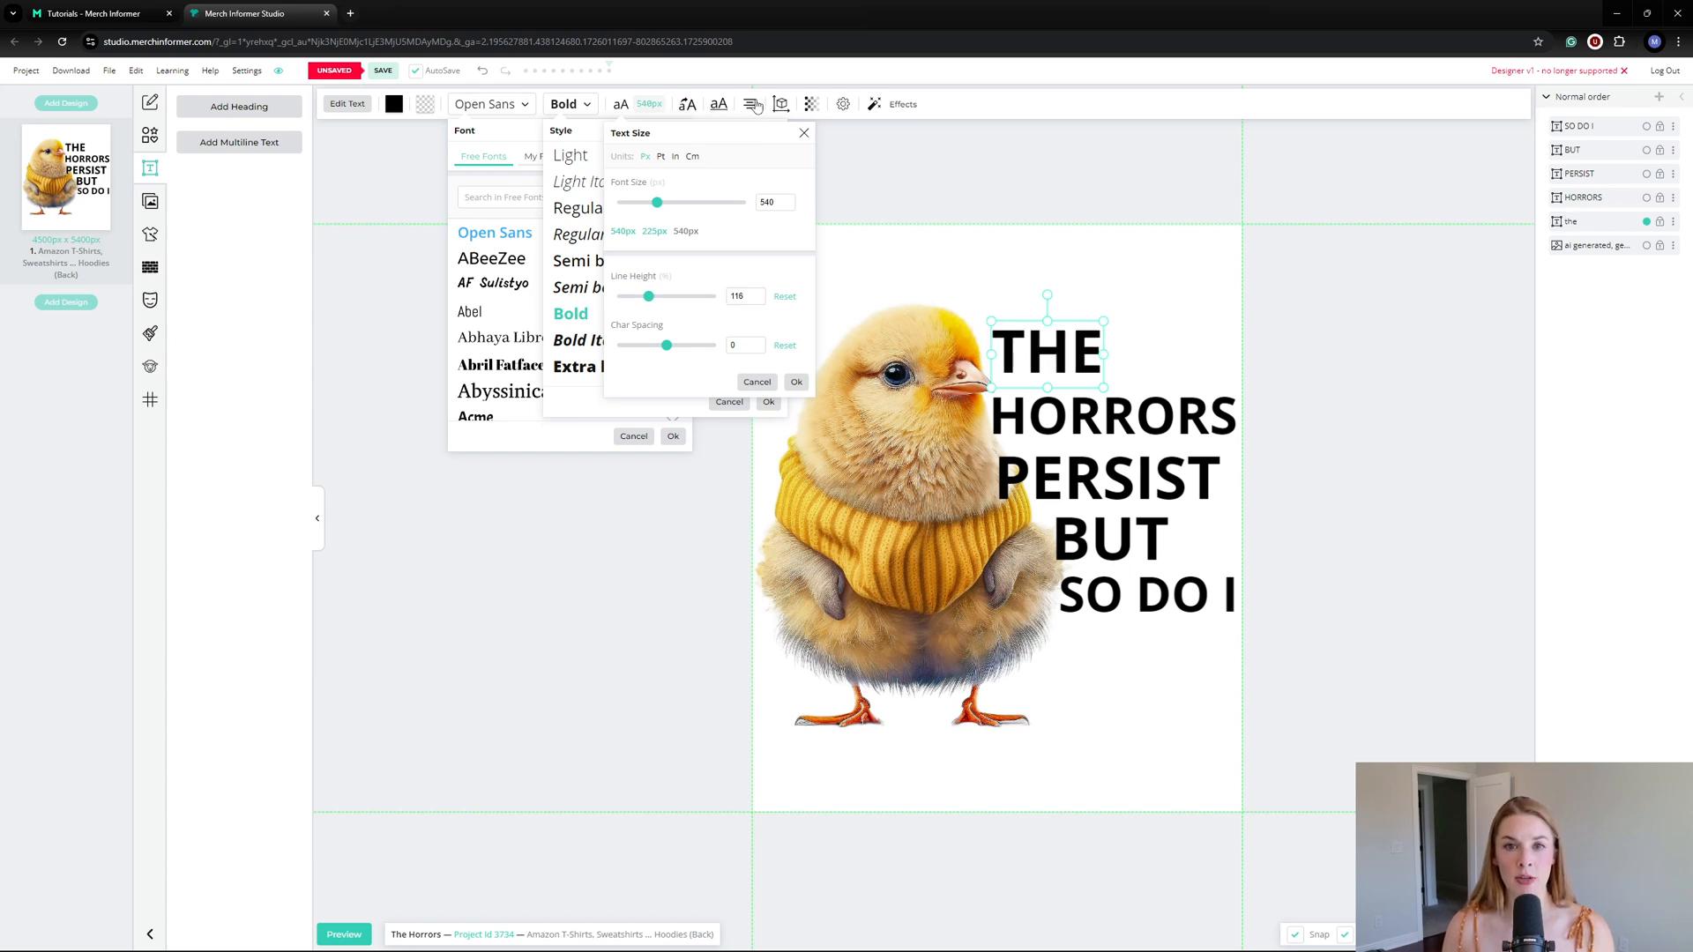
{"action": "mouse_move", "coordinate": [753, 104]}
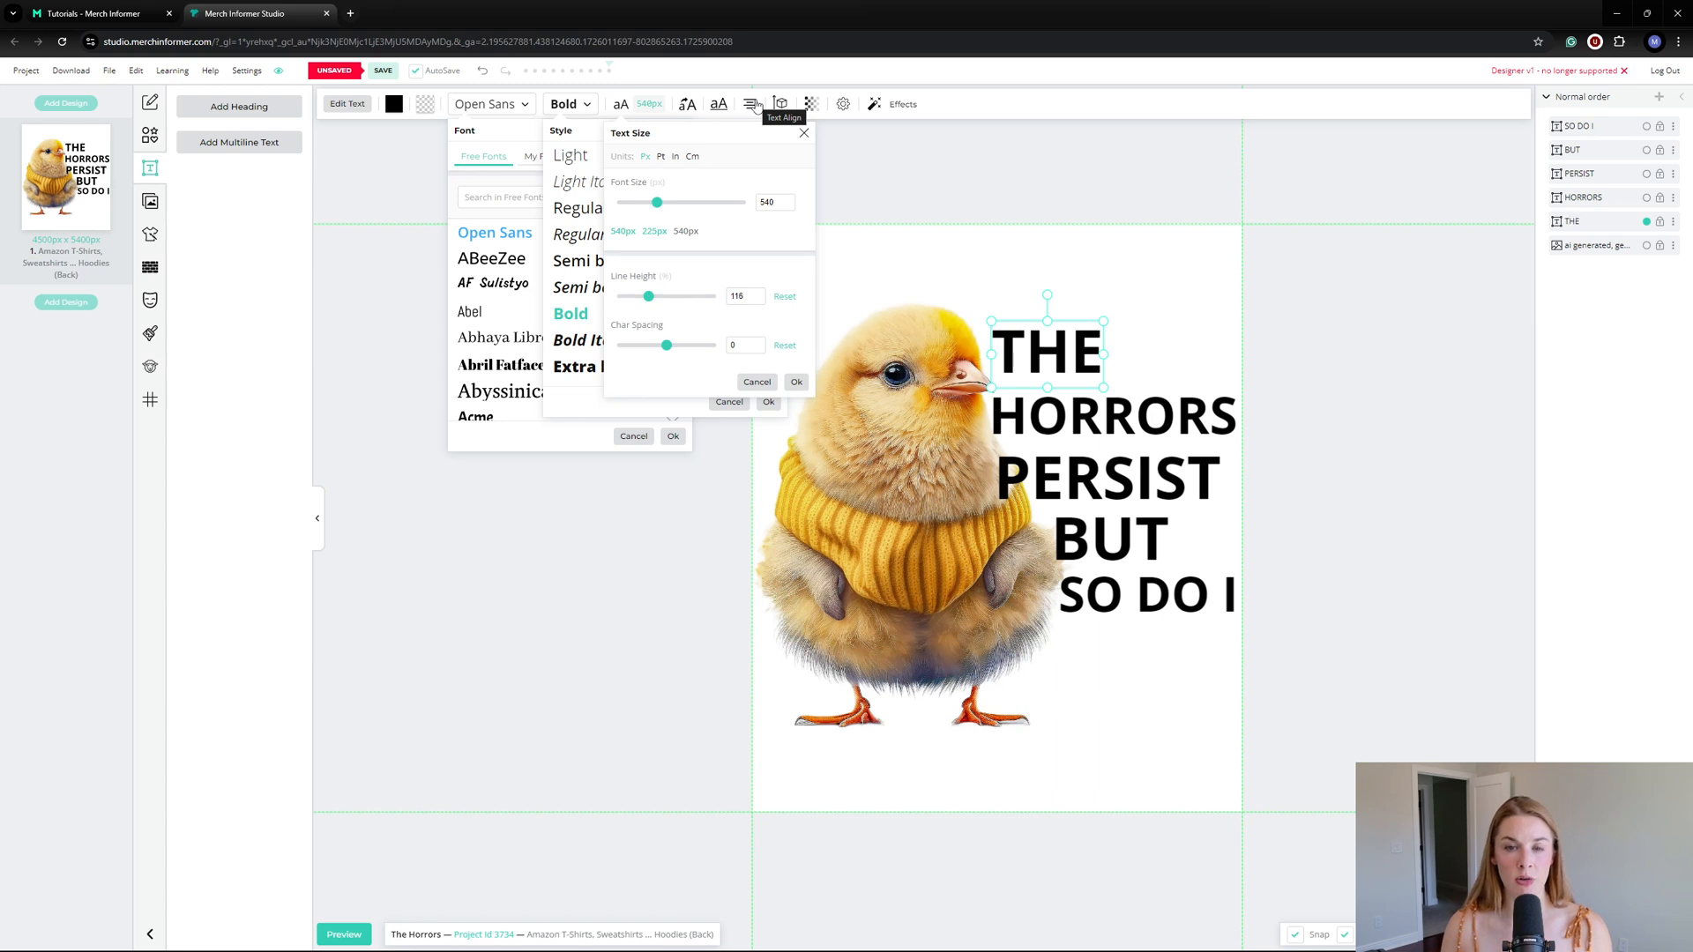
{"action": "left_click", "coordinate": [382, 71]}
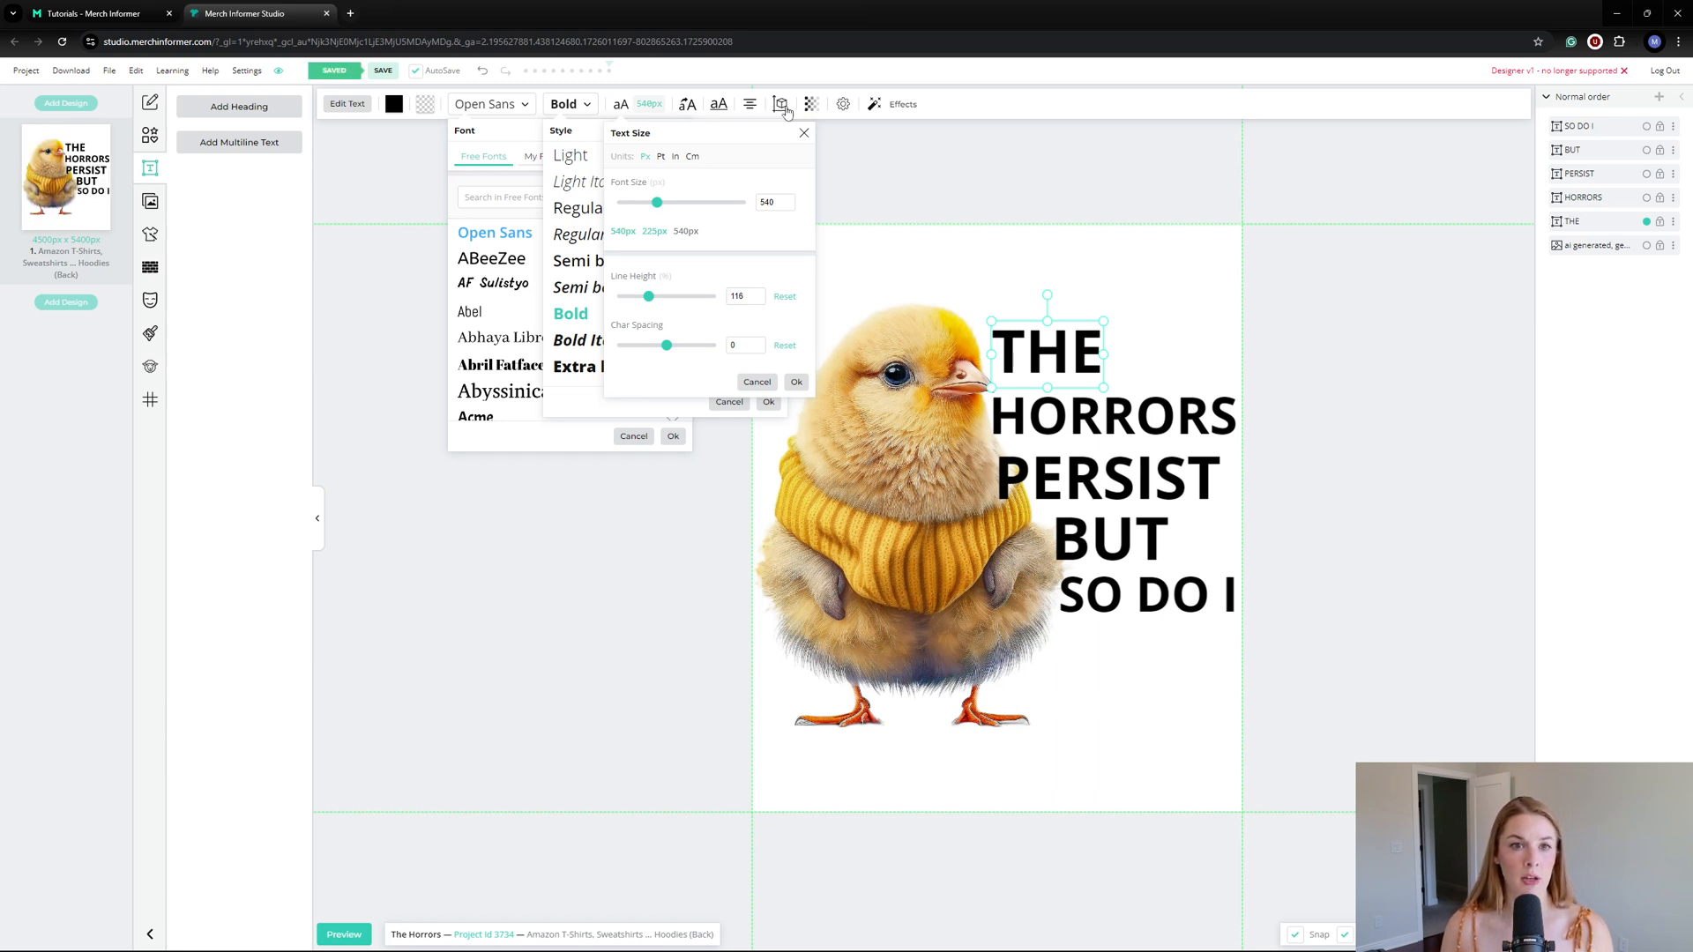
{"action": "mouse_move", "coordinate": [469, 312]}
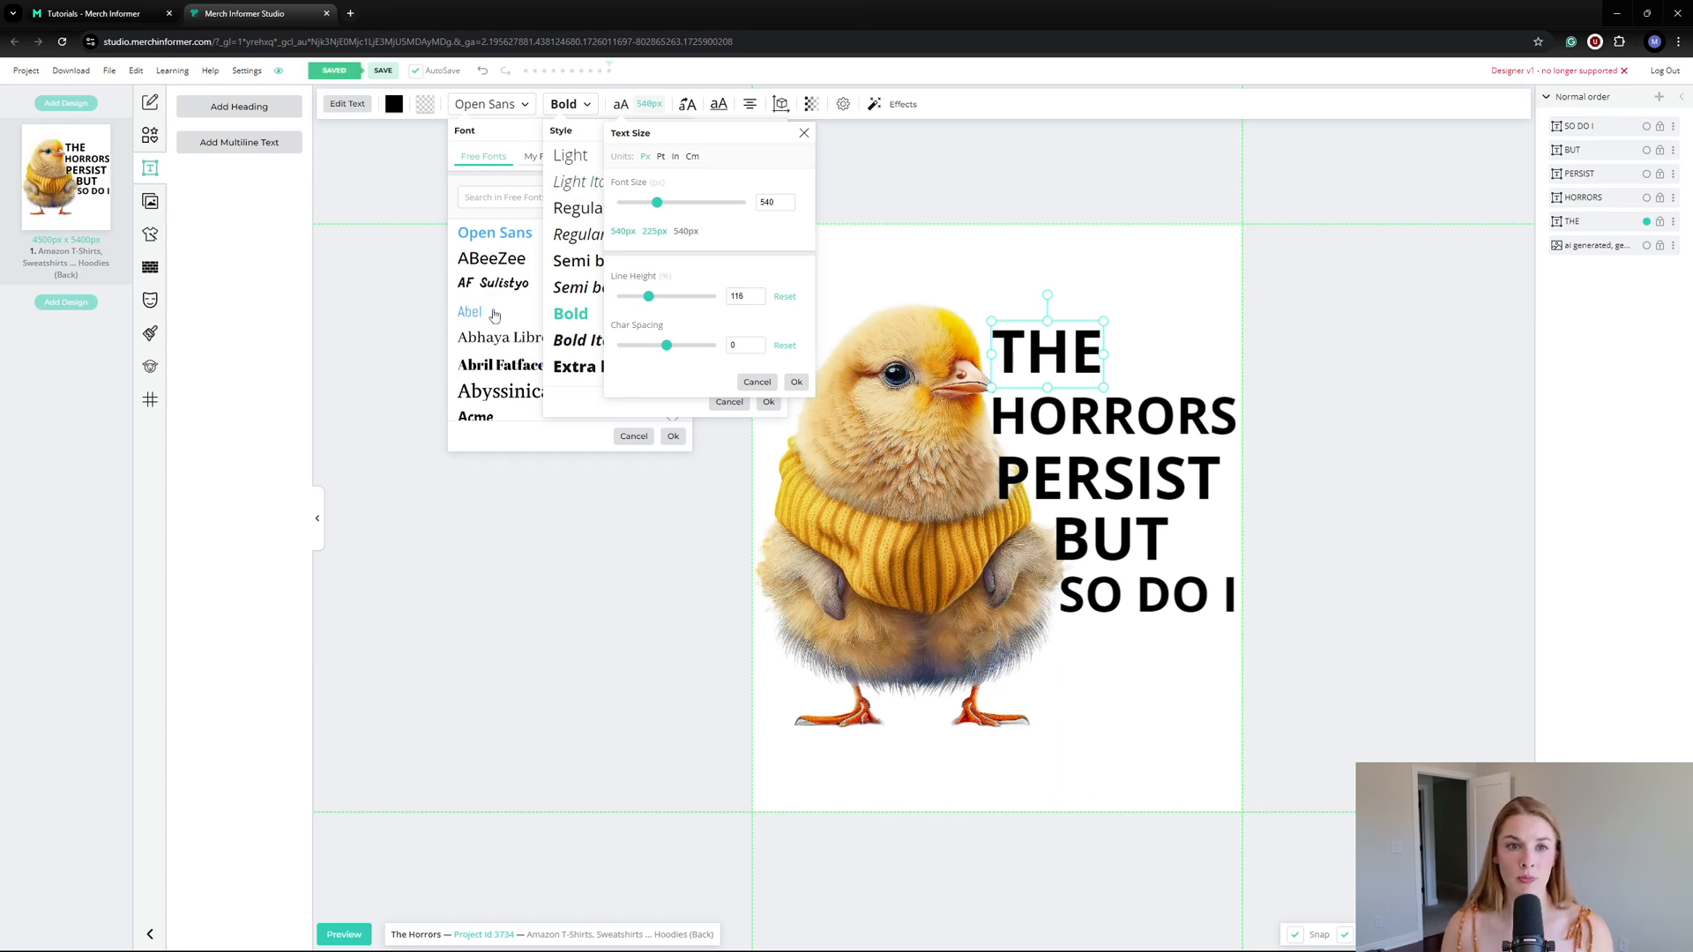
Step: Give the THE and HORRORS lines the Ambery Garden font in place of bold Open Sans
{"action": "left_click", "coordinate": [497, 365]}
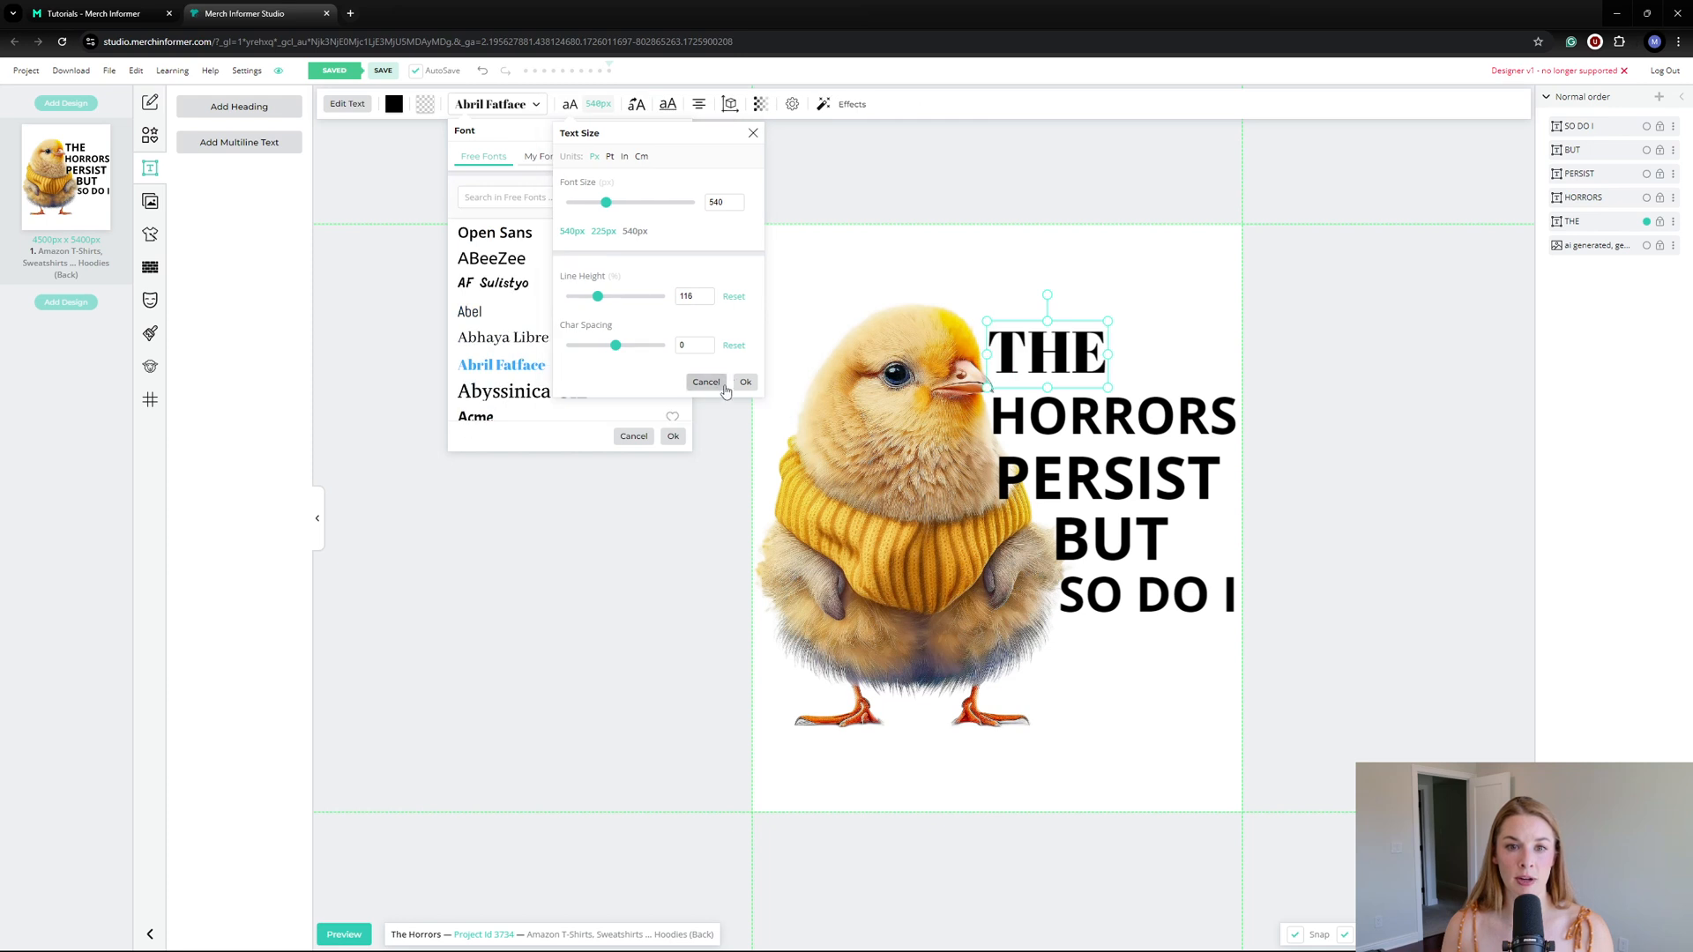
{"action": "left_click", "coordinate": [705, 382]}
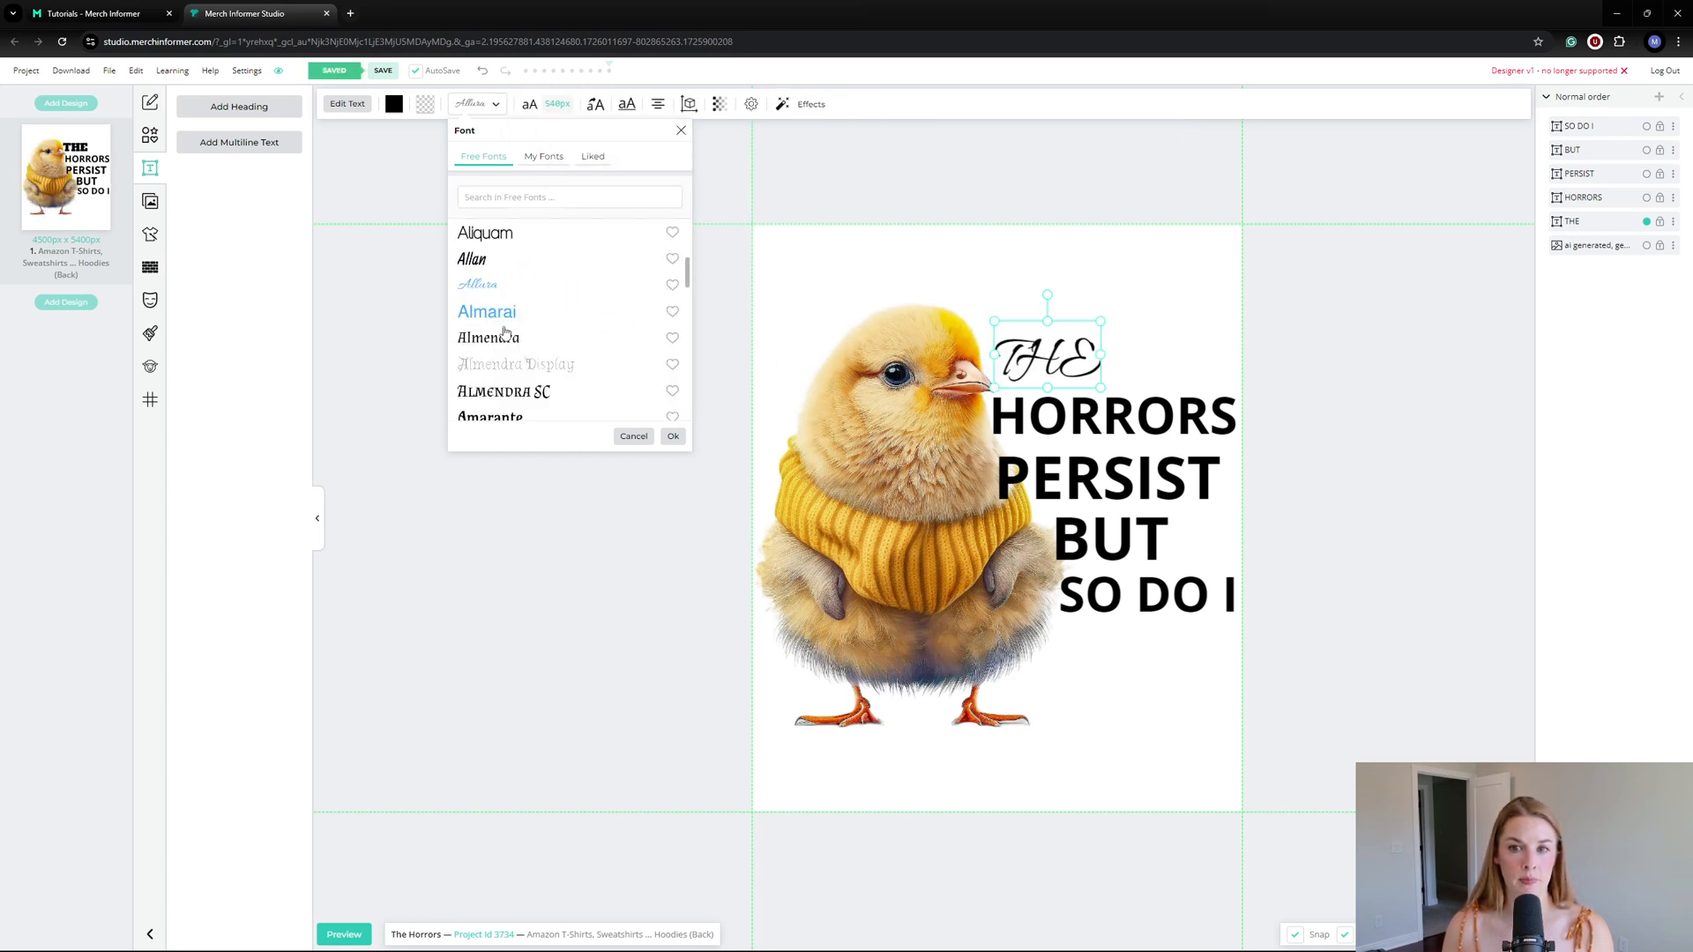
{"action": "left_click", "coordinate": [526, 363]}
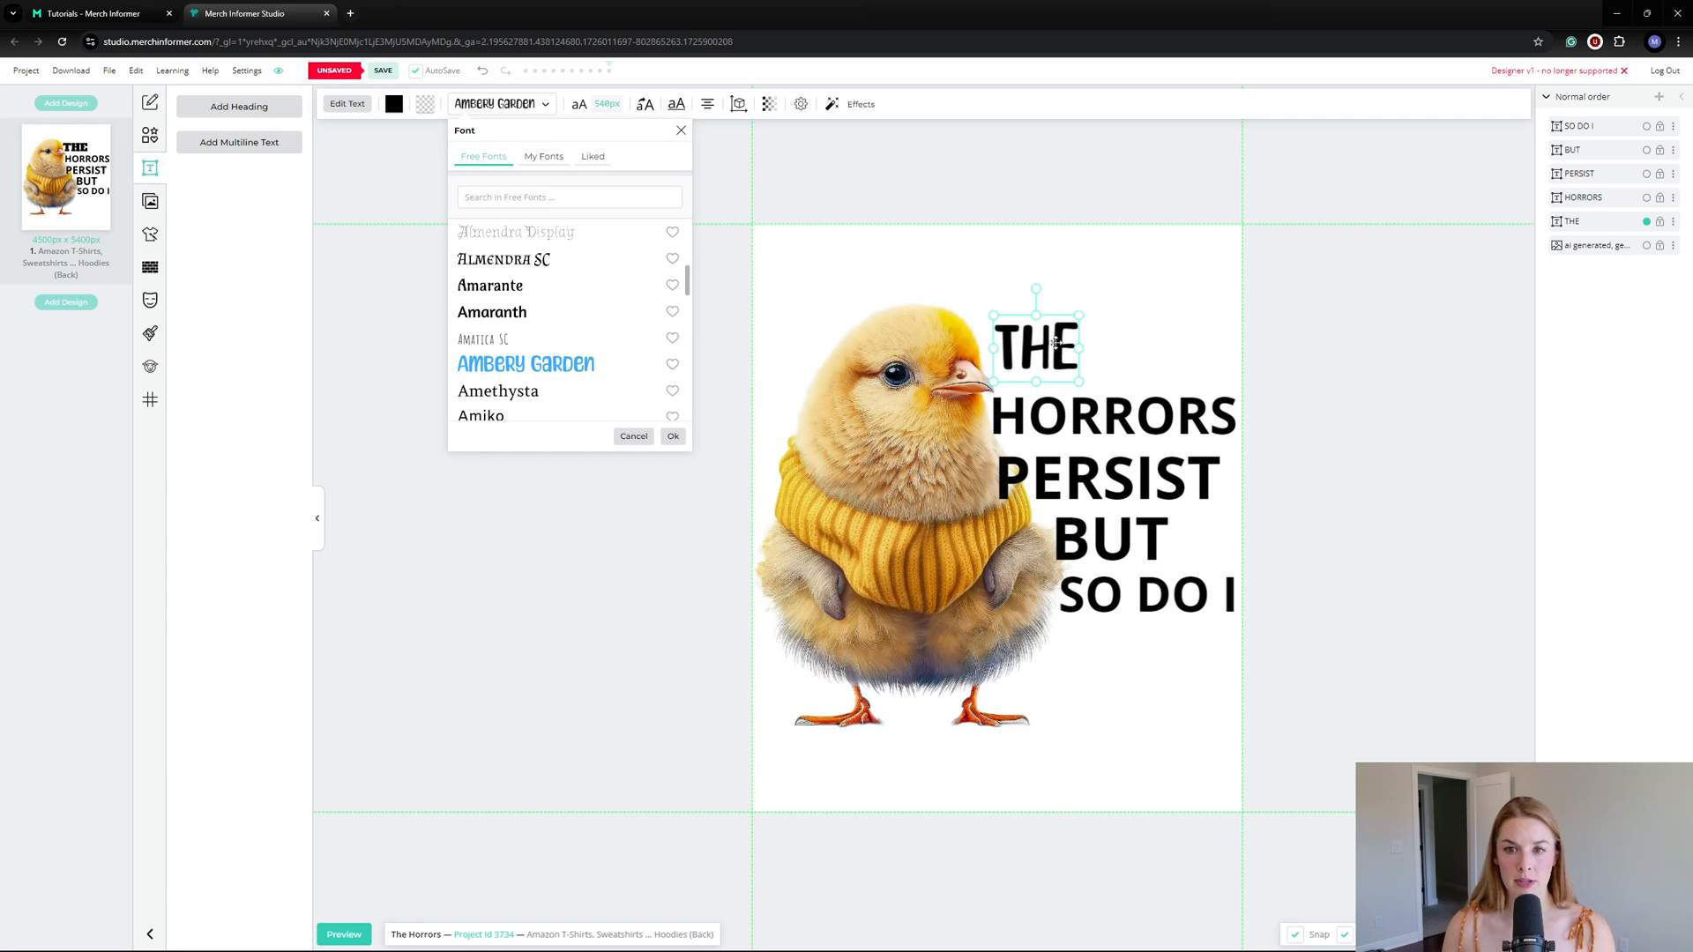
{"action": "mouse_move", "coordinate": [623, 357]}
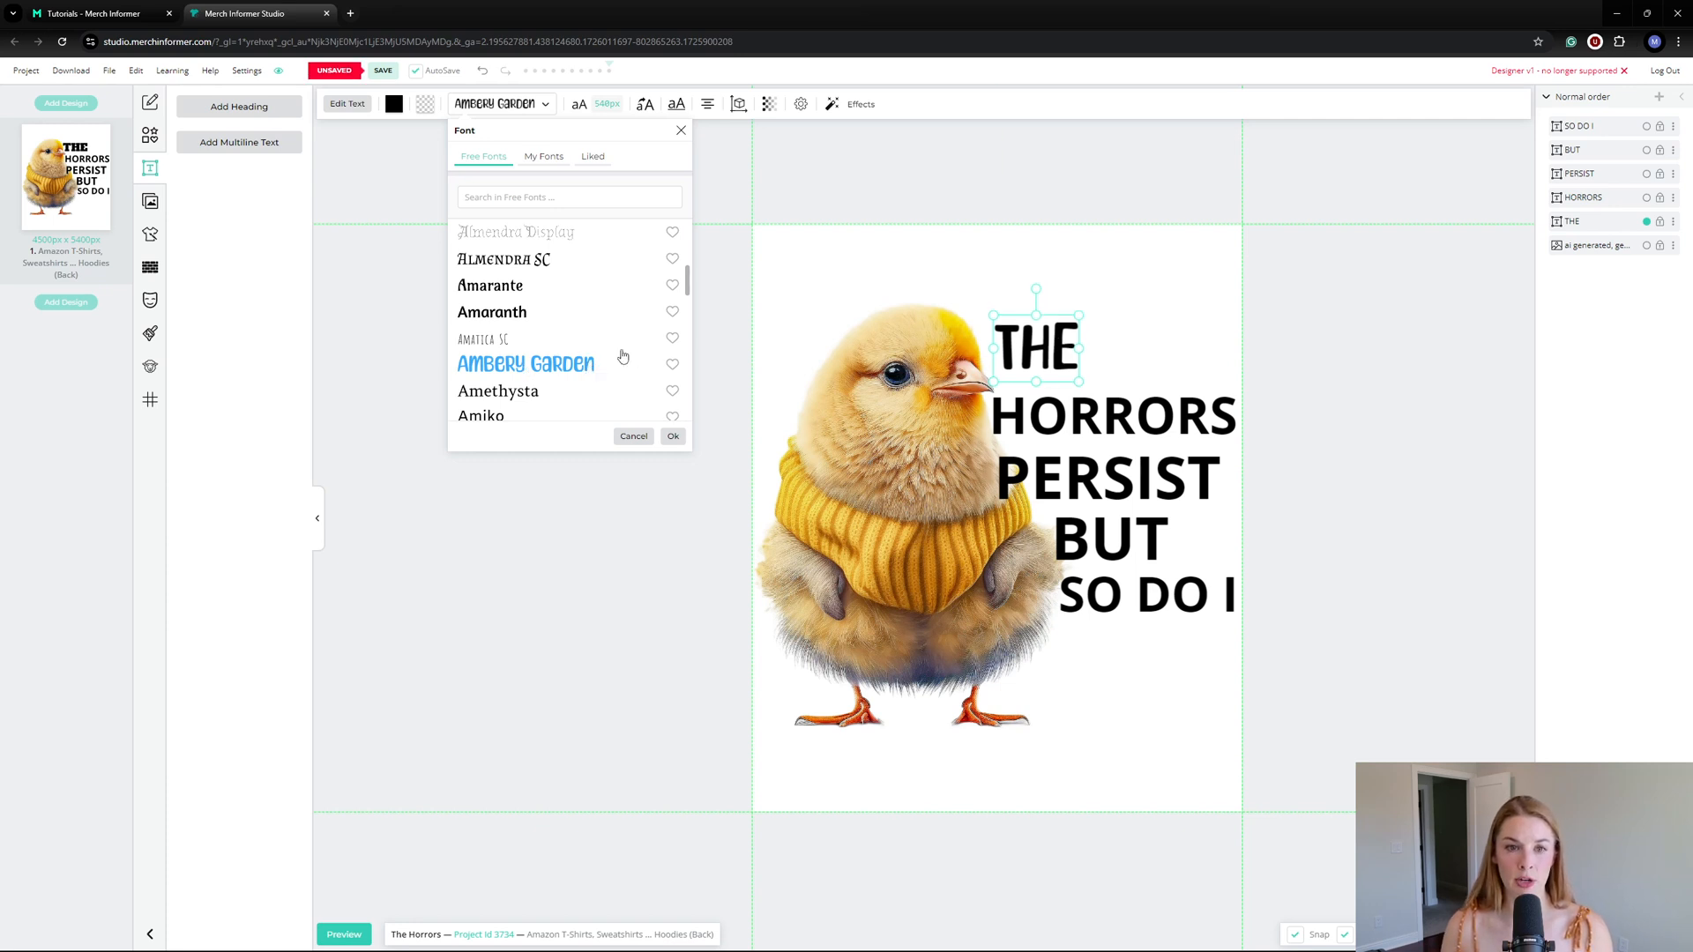
{"action": "left_click", "coordinate": [383, 70]}
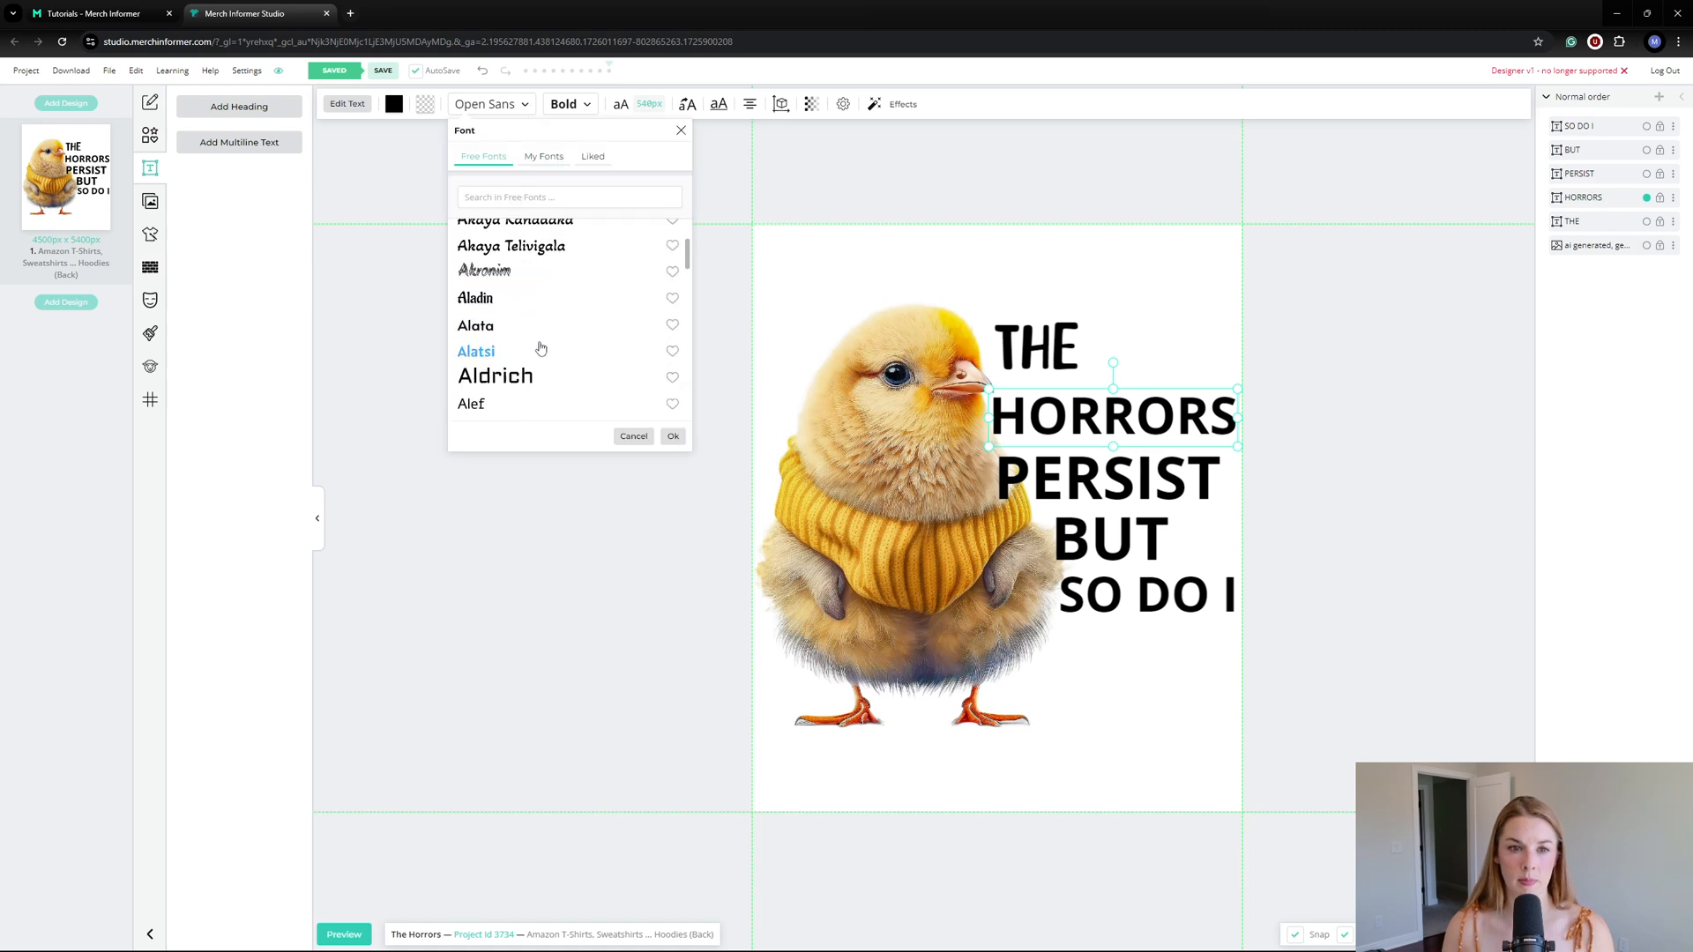
{"action": "left_click", "coordinate": [526, 298]}
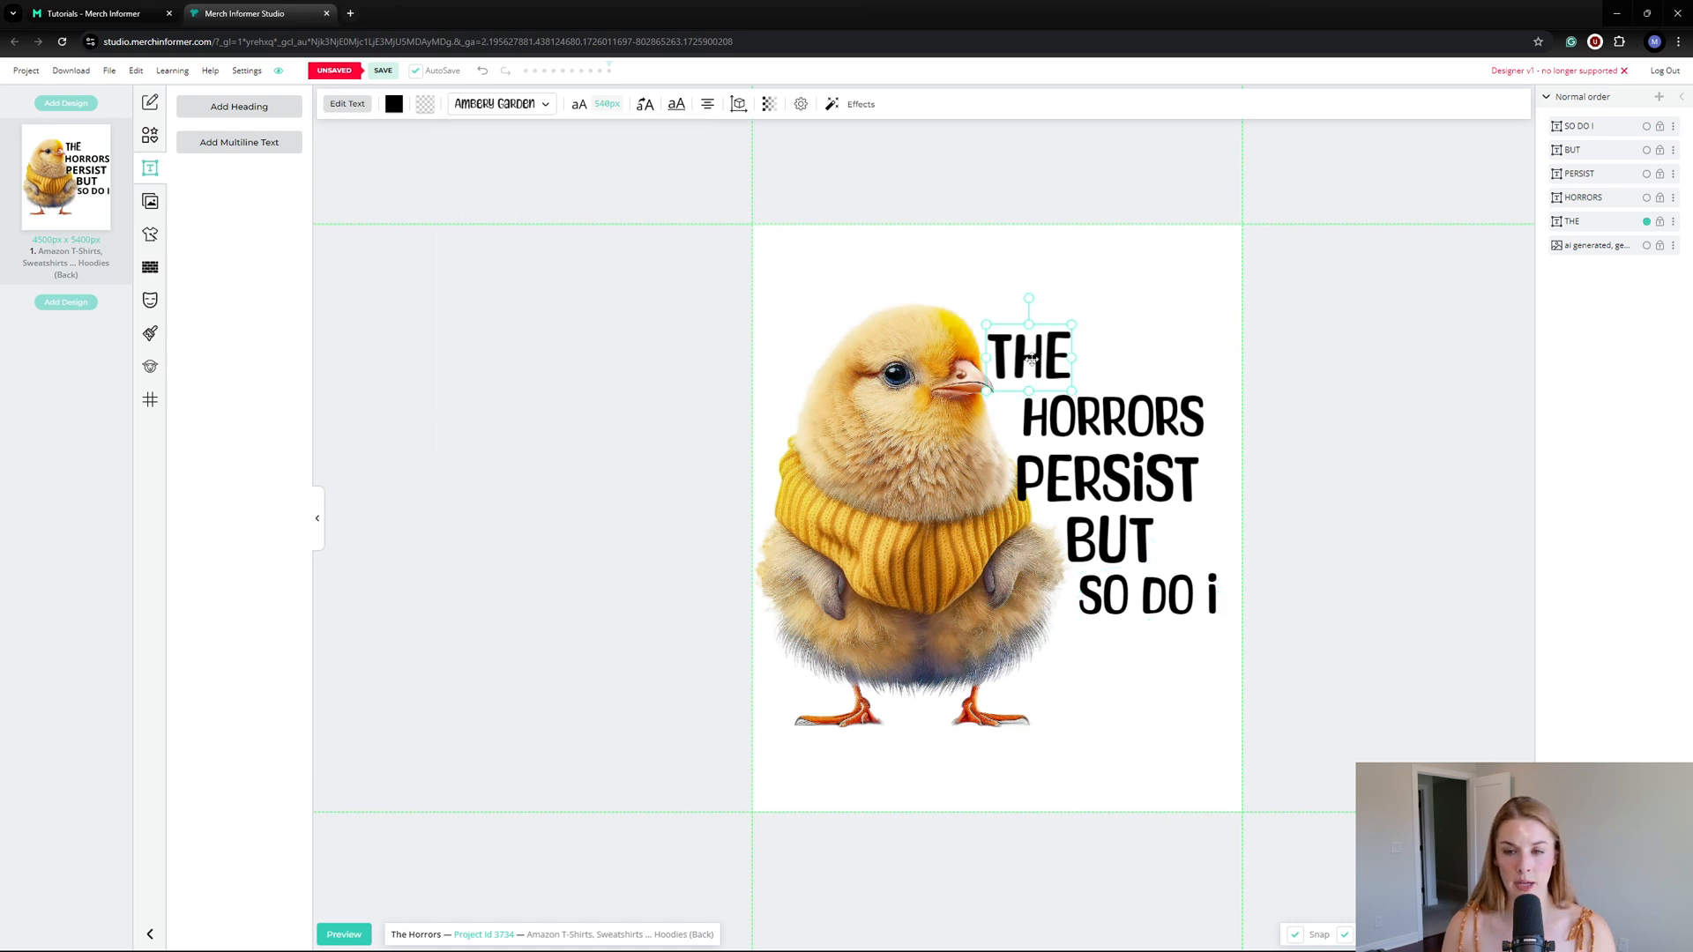
Step: Check the layout and adjust the PERSIST line's size and position beside the chick
{"action": "left_click", "coordinate": [1080, 417]}
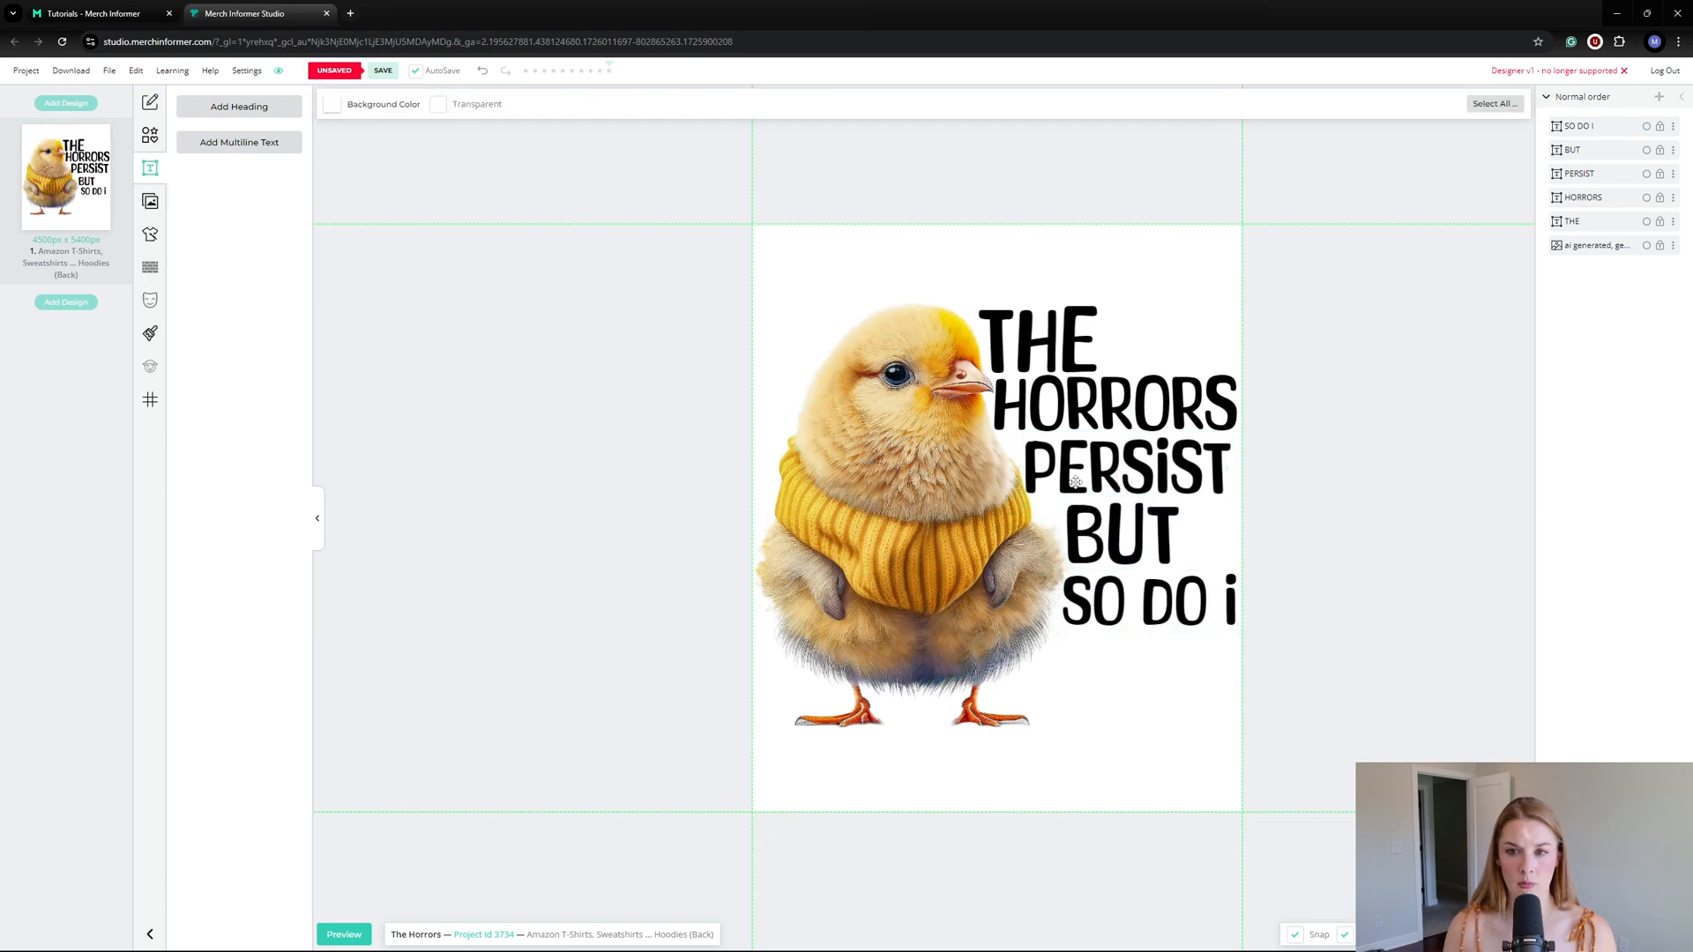
{"action": "left_click", "coordinate": [382, 70]}
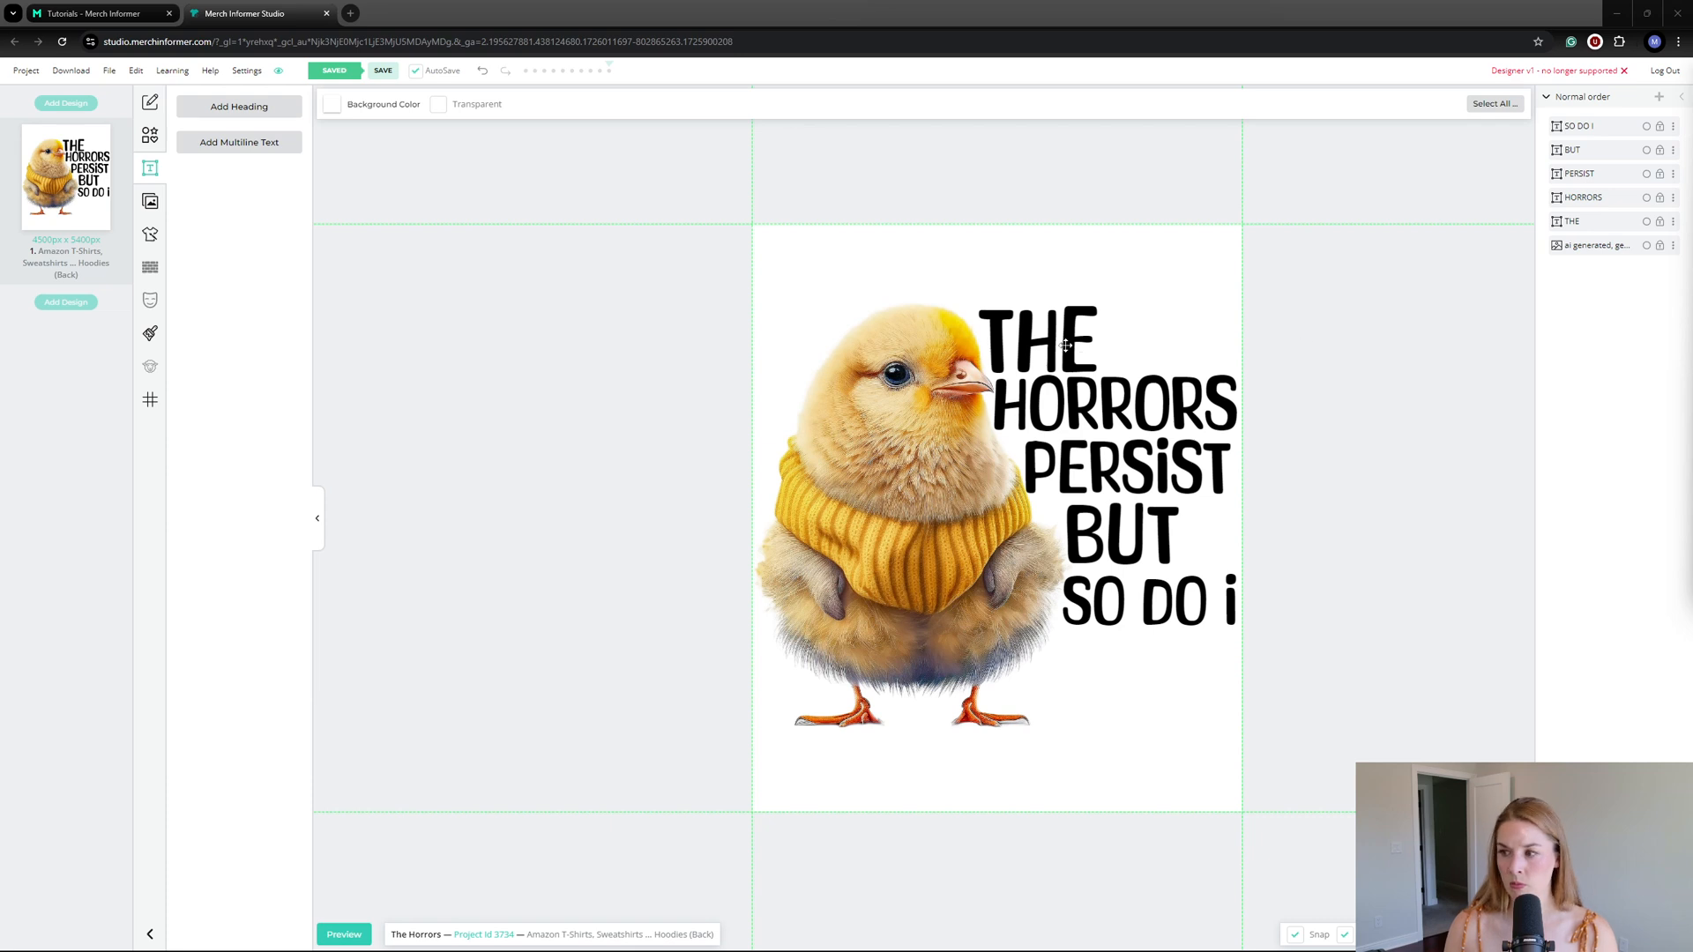
{"action": "left_click", "coordinate": [1118, 536]}
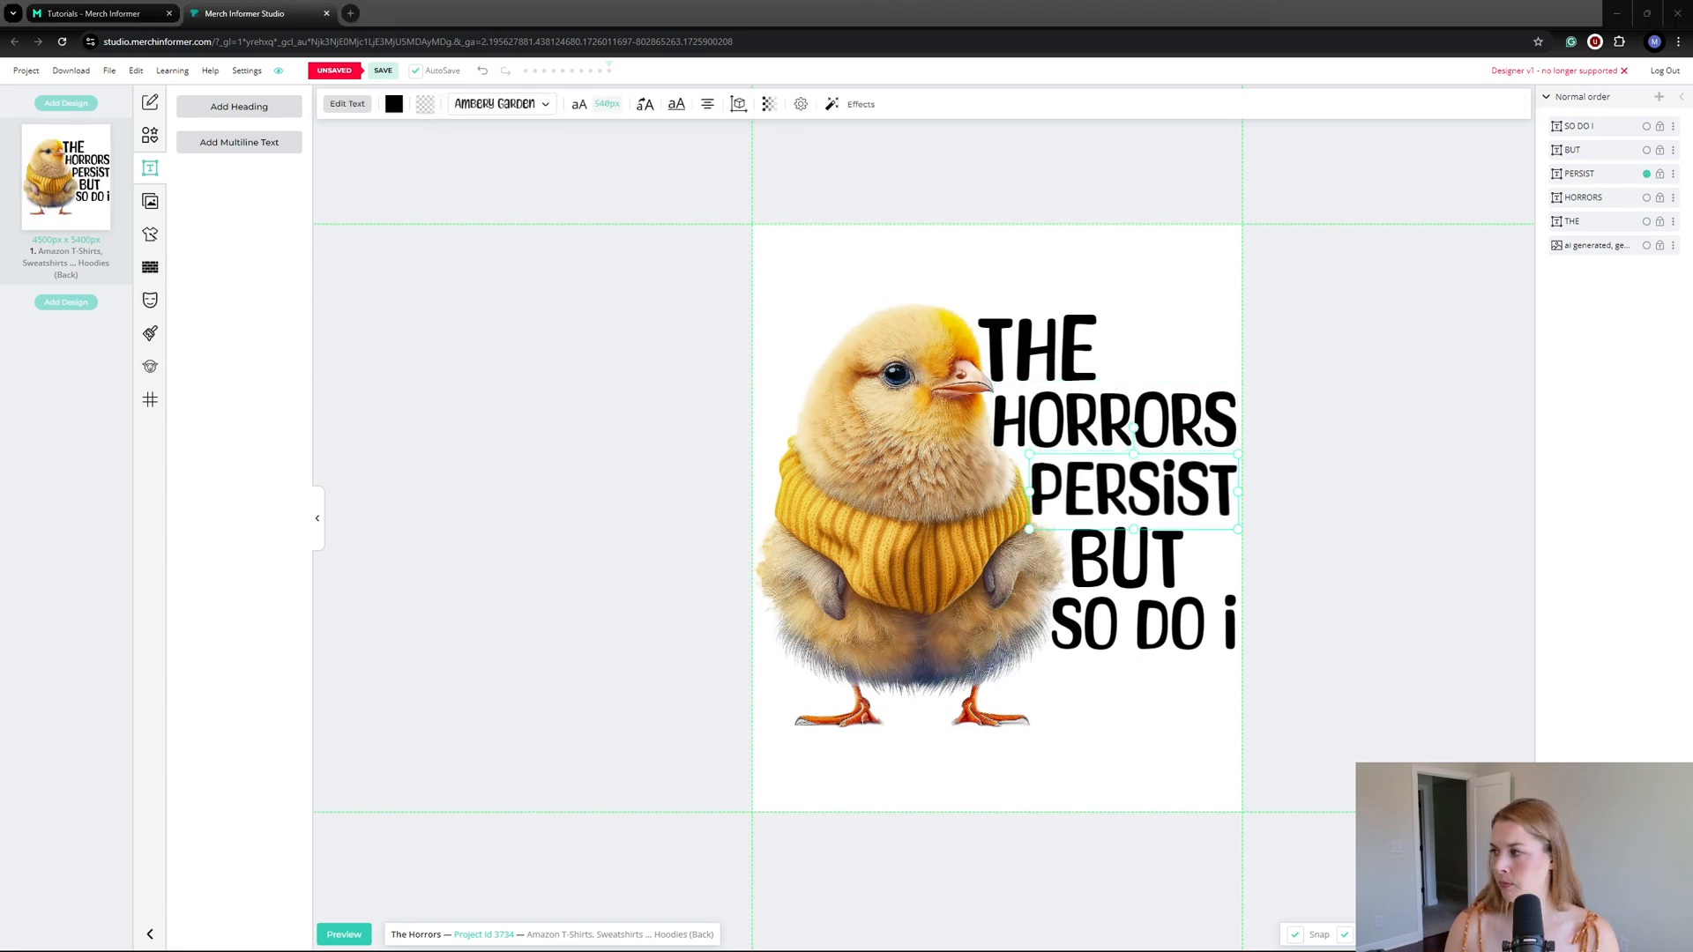
{"action": "left_click", "coordinate": [383, 70]}
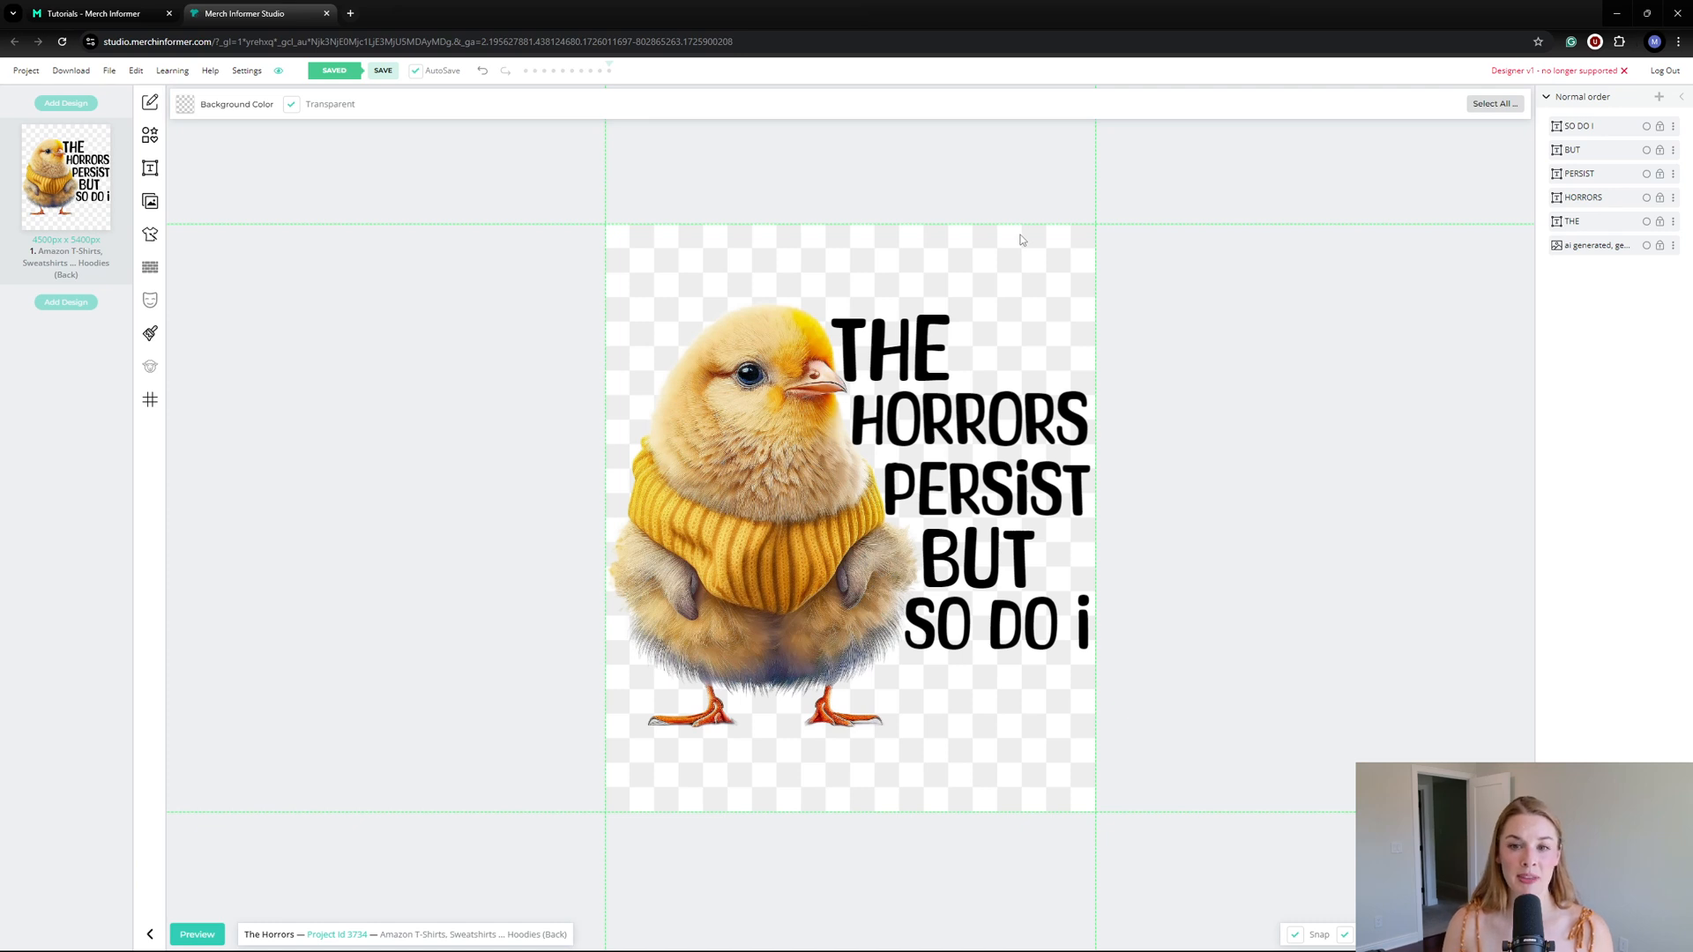
{"action": "mouse_move", "coordinate": [317, 872]}
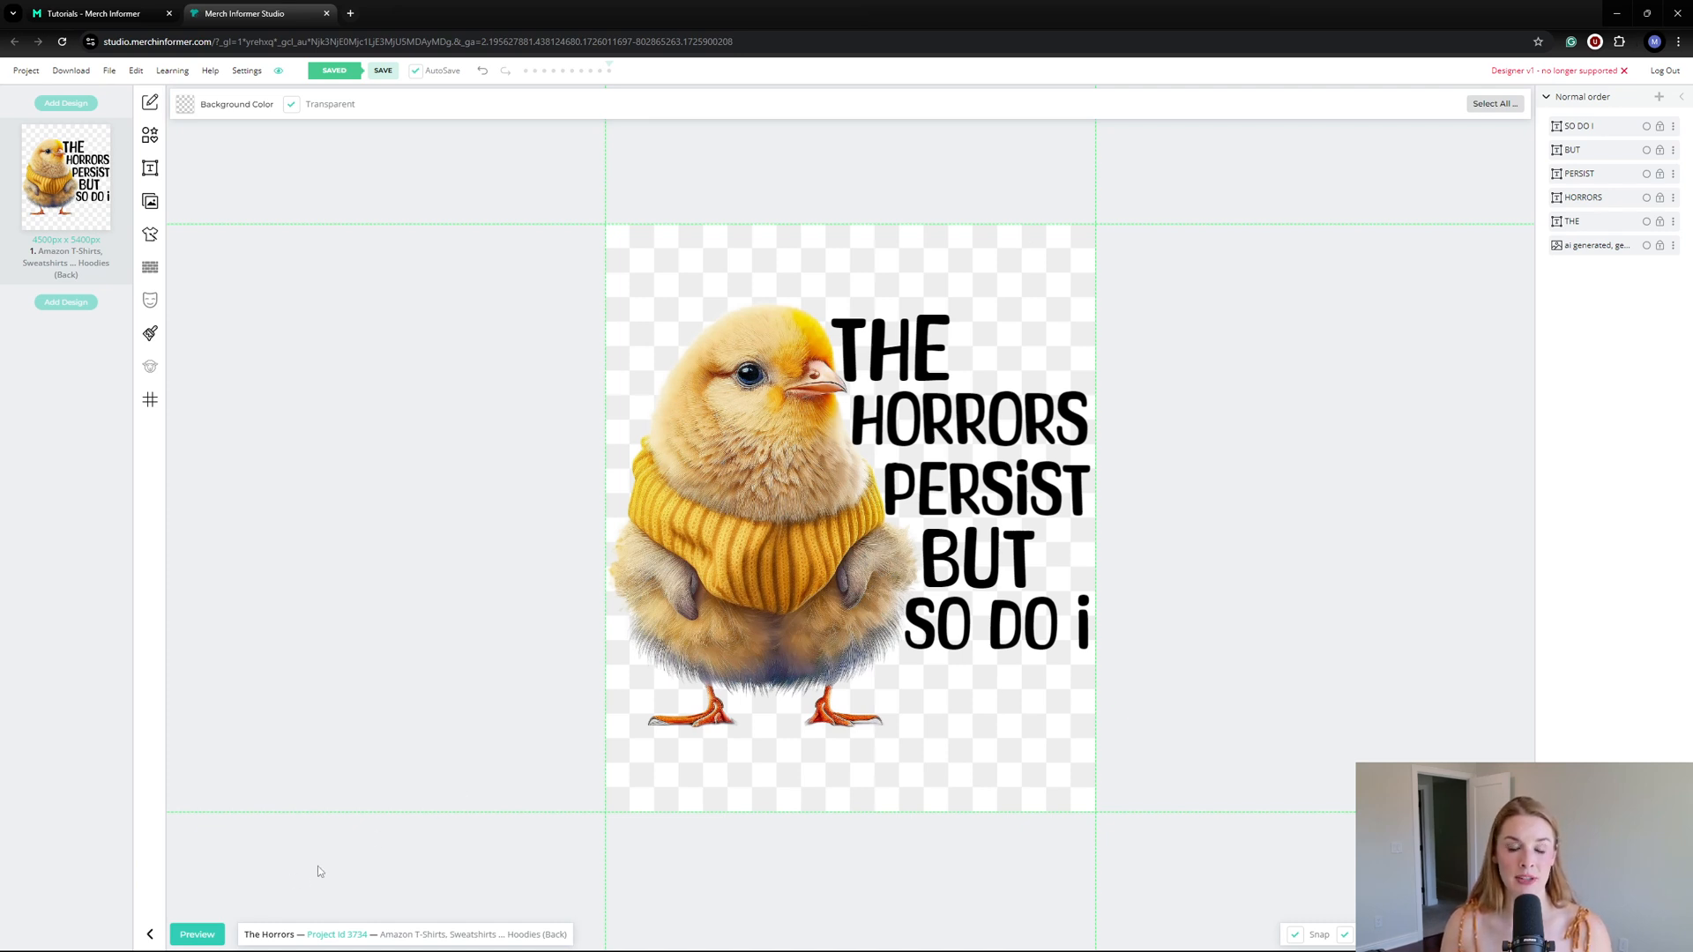
{"action": "left_click", "coordinate": [195, 934]}
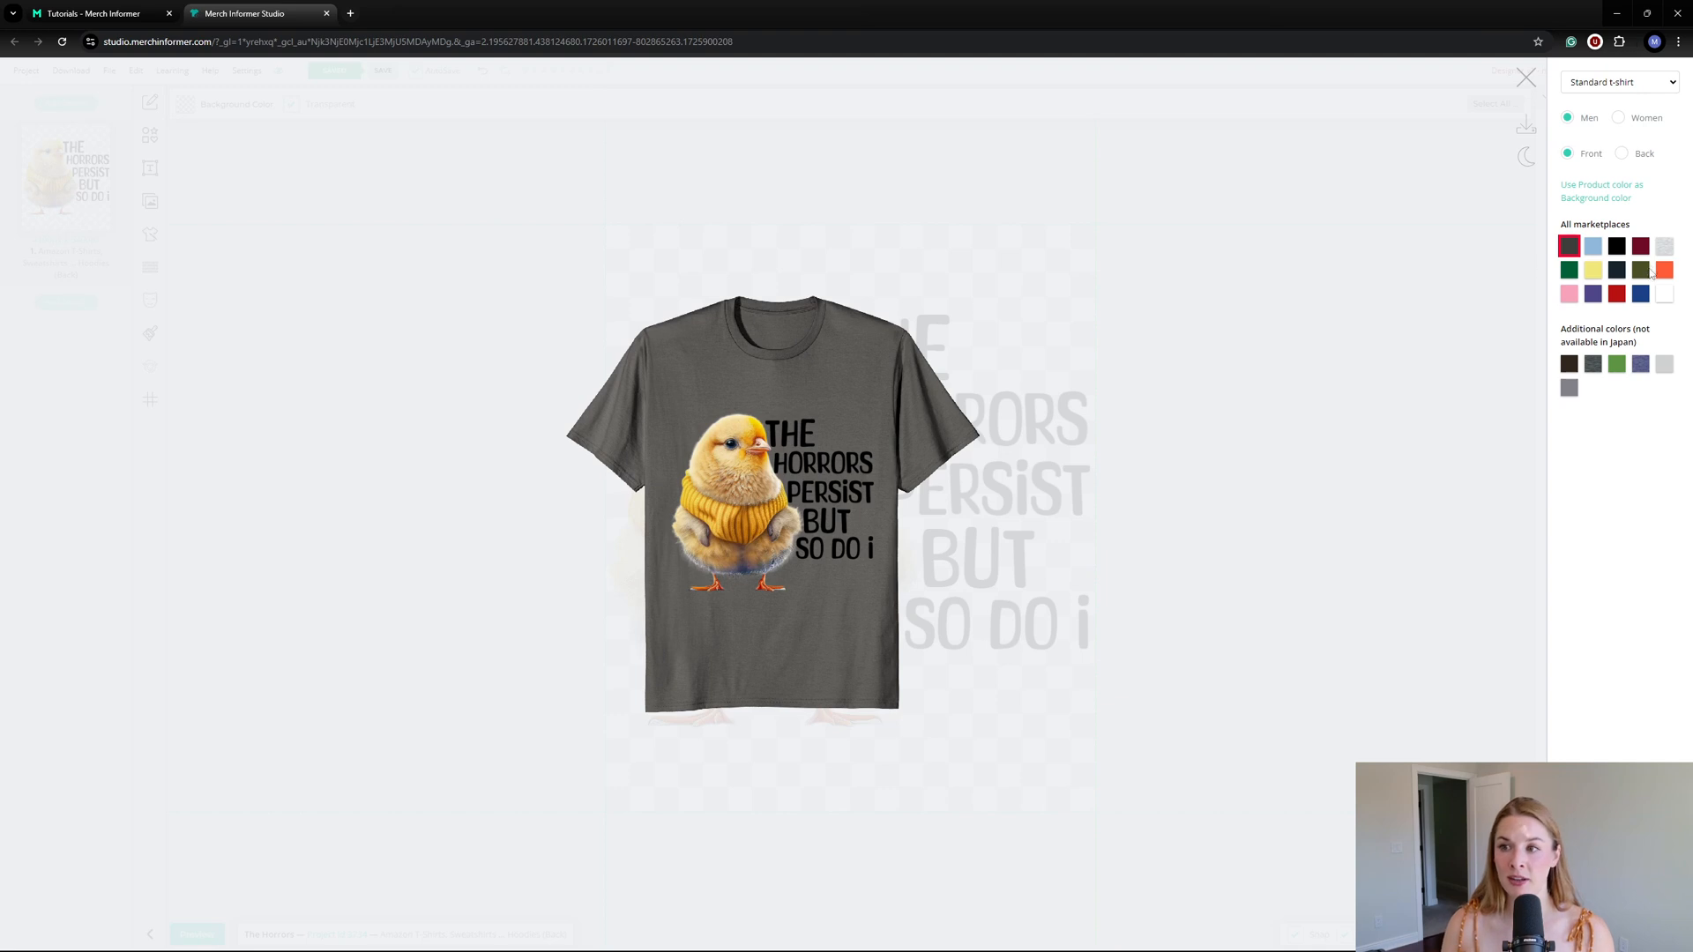
{"action": "left_click", "coordinate": [1641, 269]}
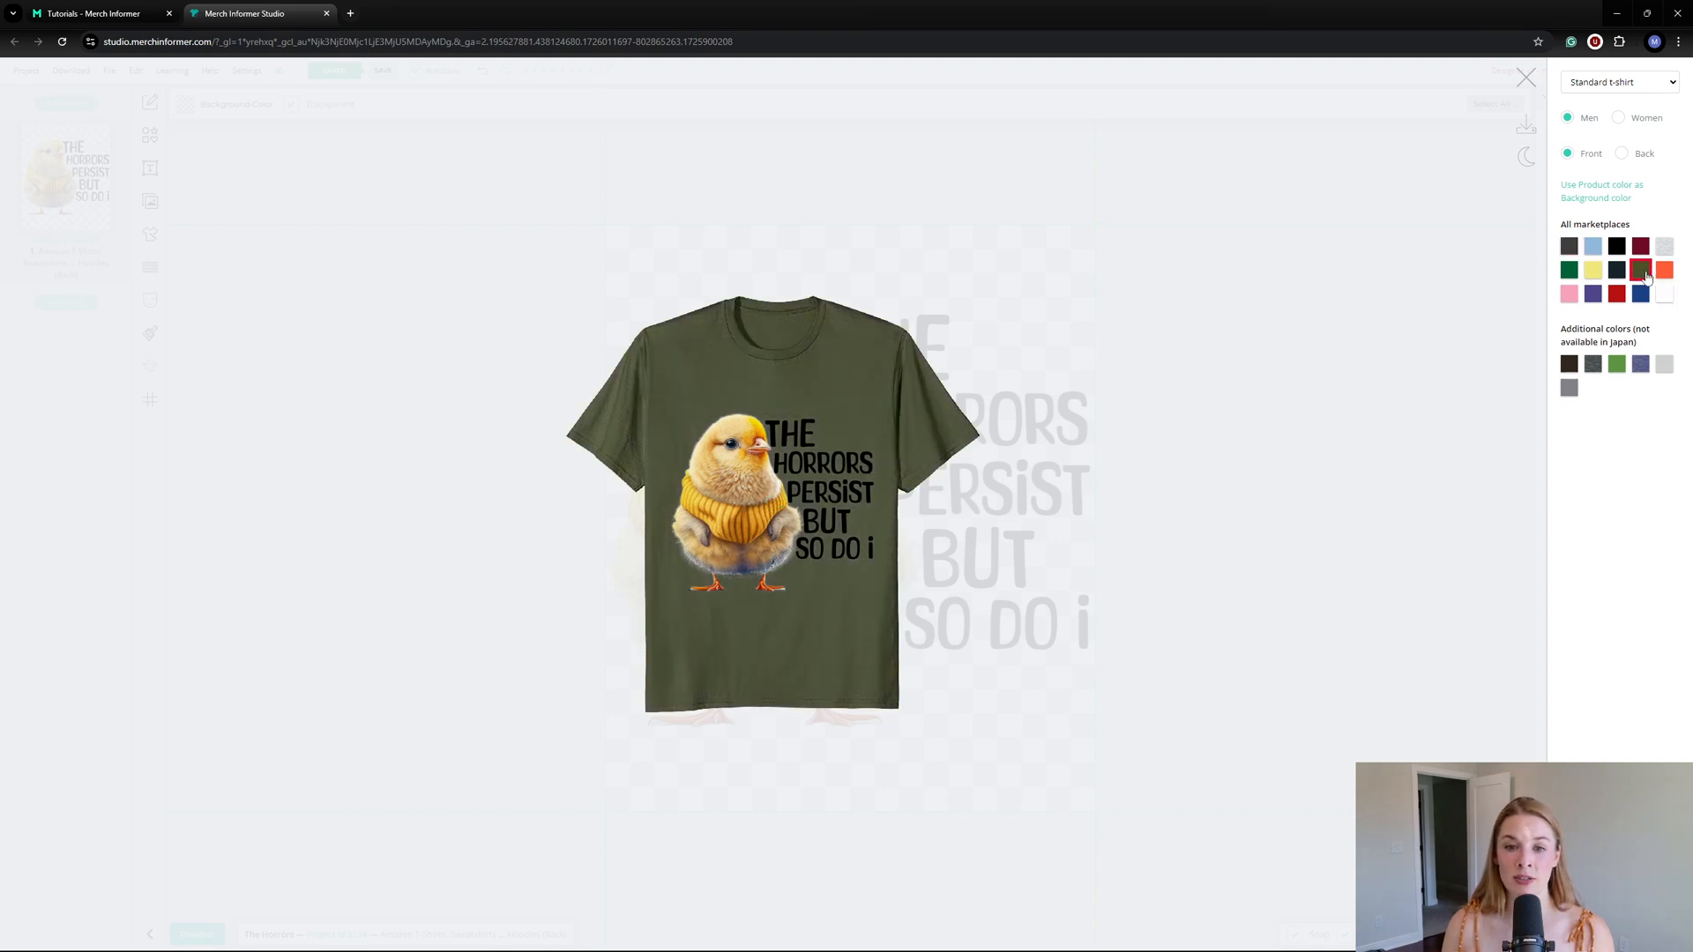
{"action": "left_click", "coordinate": [1570, 293]}
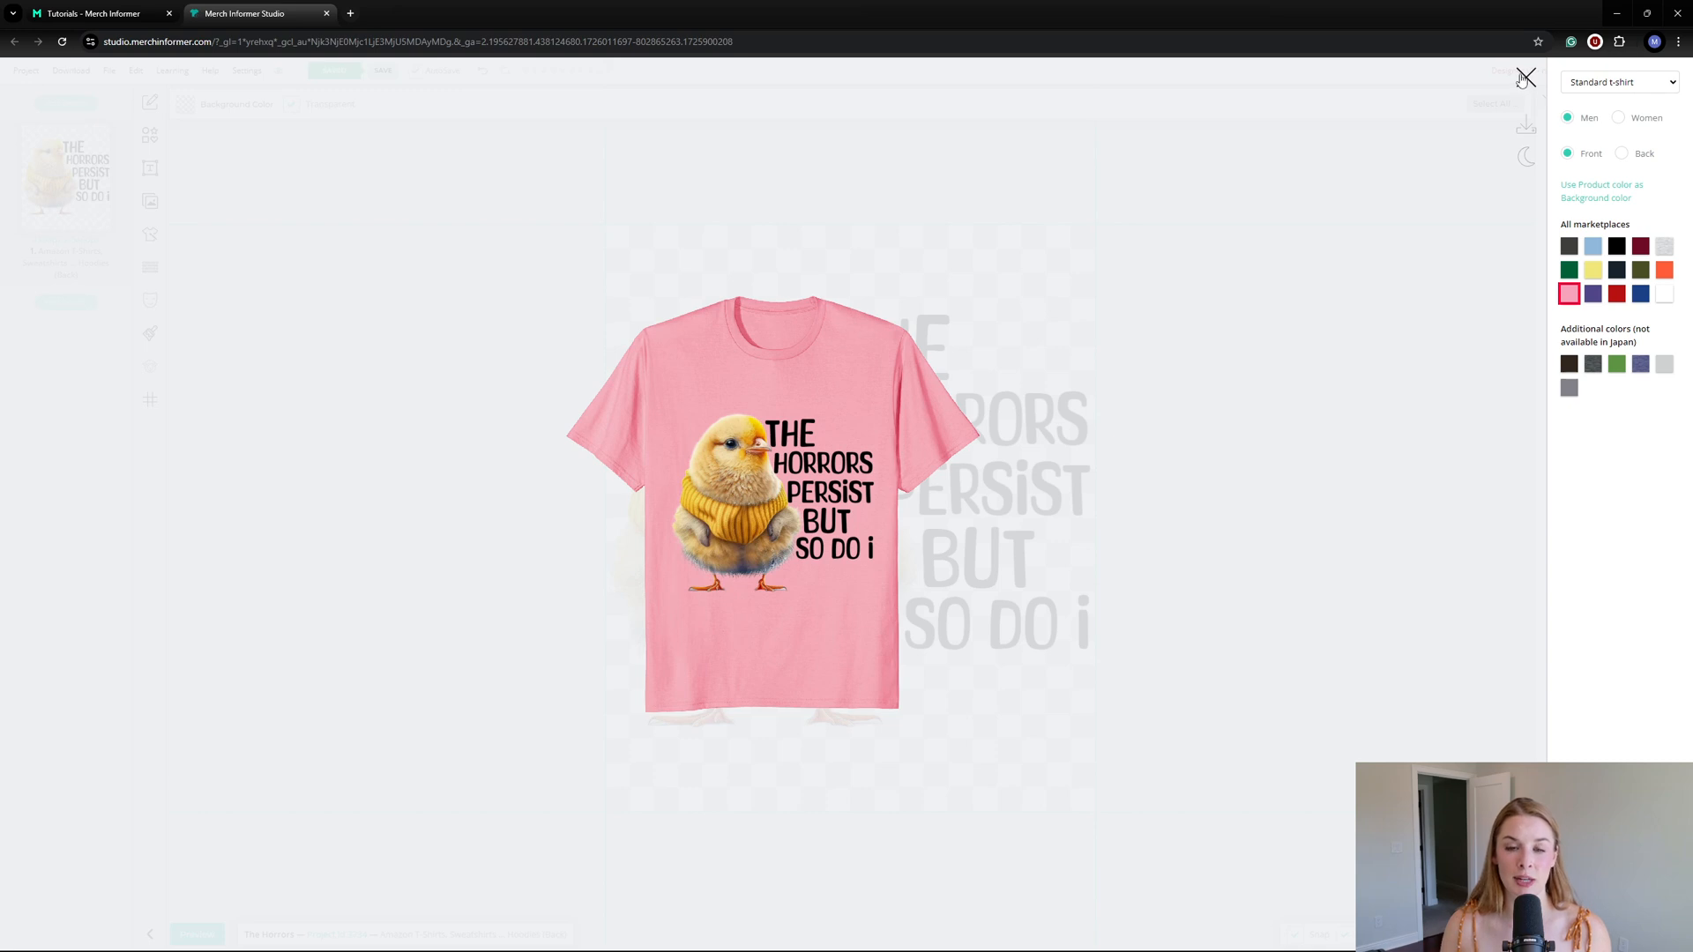
{"action": "left_click", "coordinate": [1524, 78]}
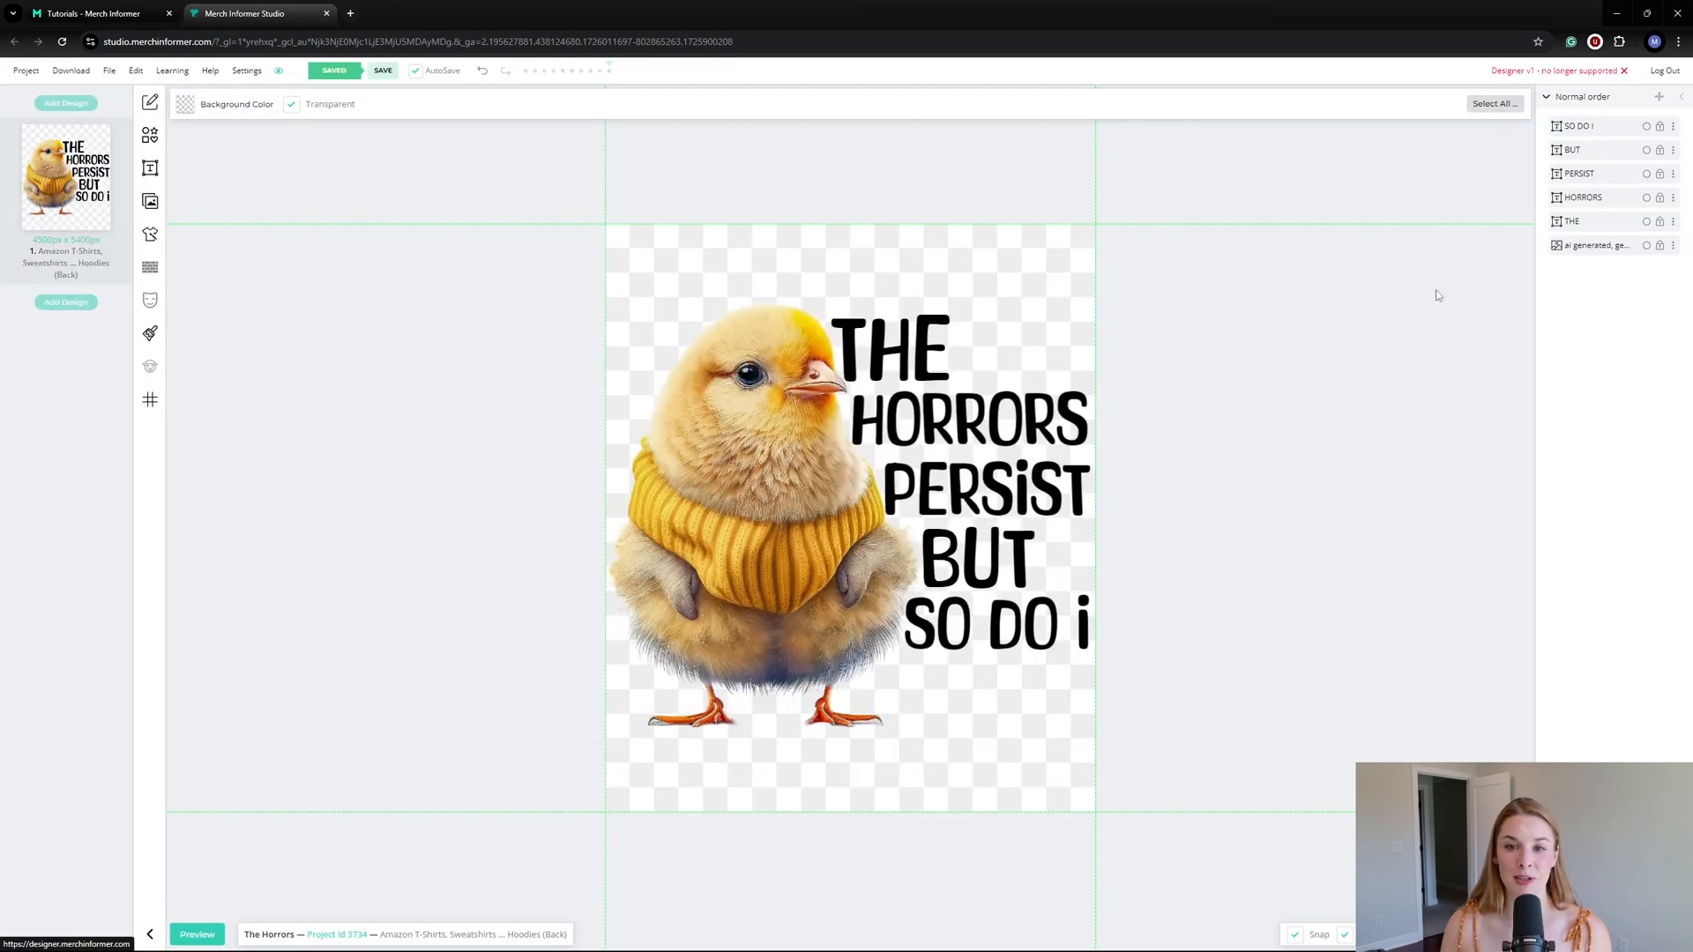
{"action": "mouse_move", "coordinate": [1414, 280]}
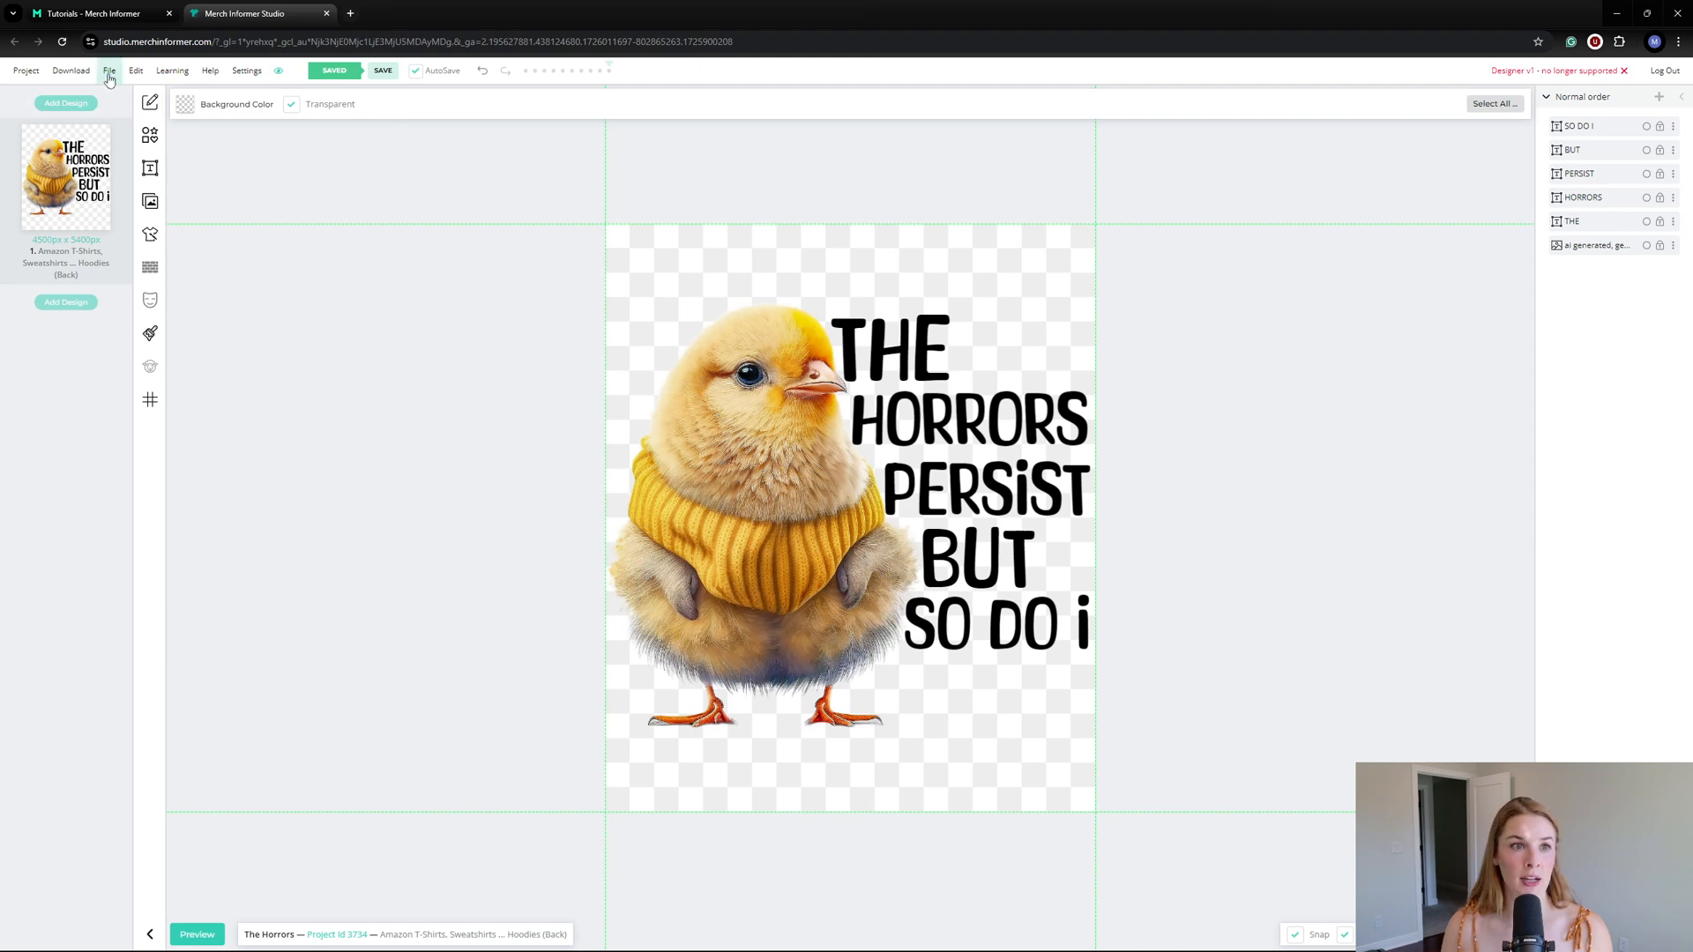
Step: Show the Download menu with the Download Current Design option
{"action": "left_click", "coordinate": [69, 71]}
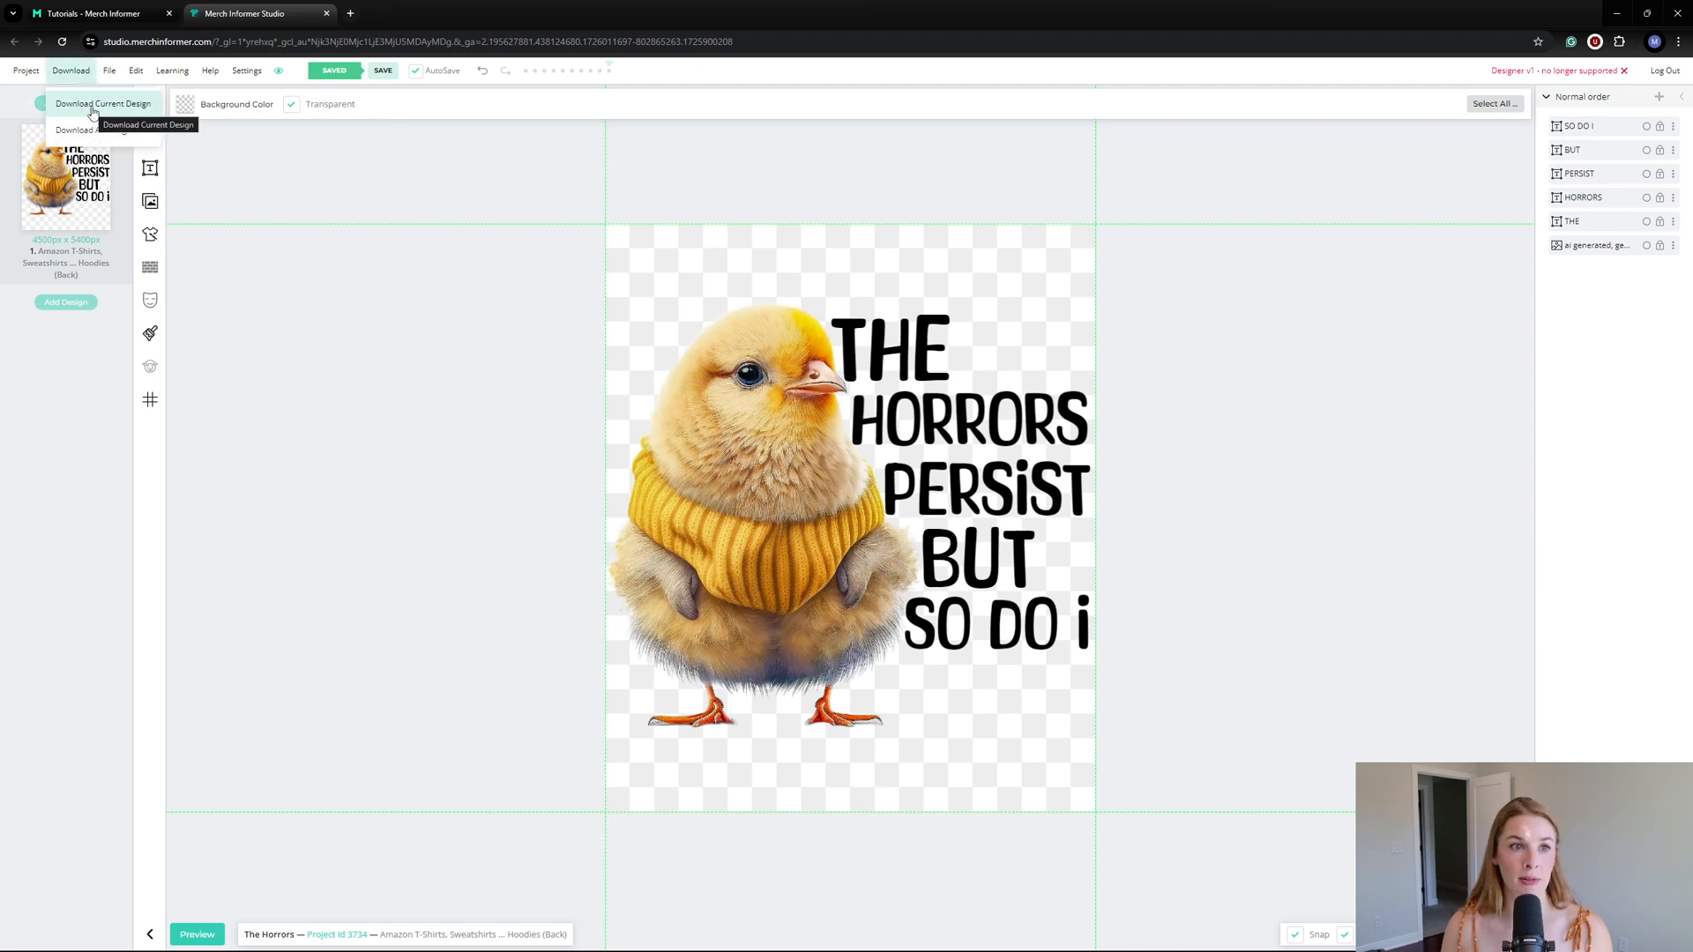